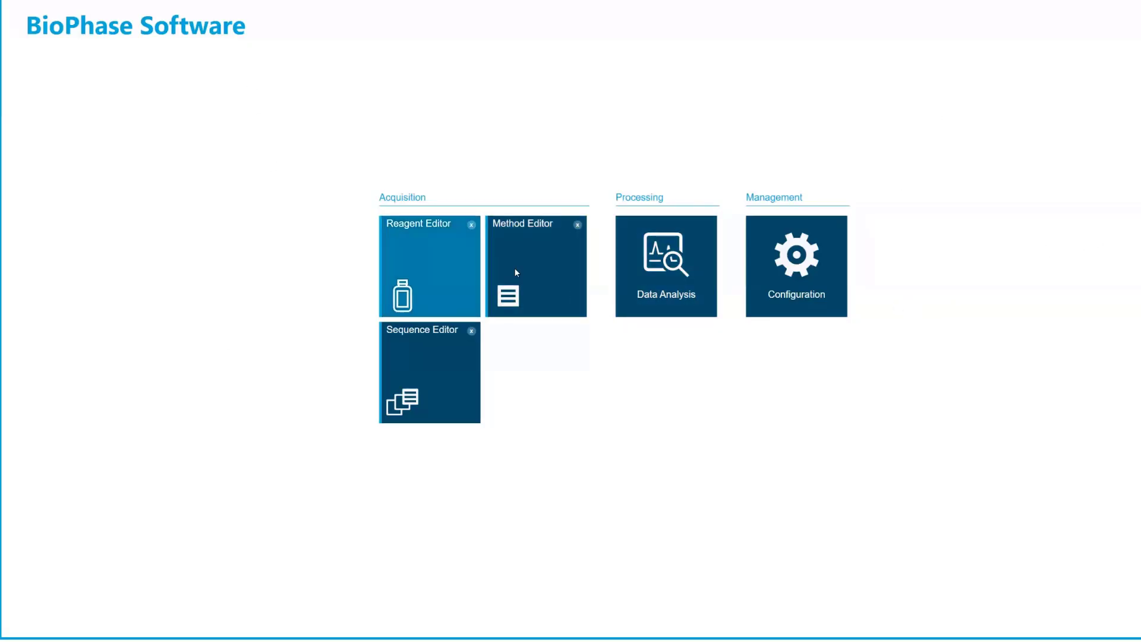
{"action": "mouse_move", "coordinate": [425, 270]}
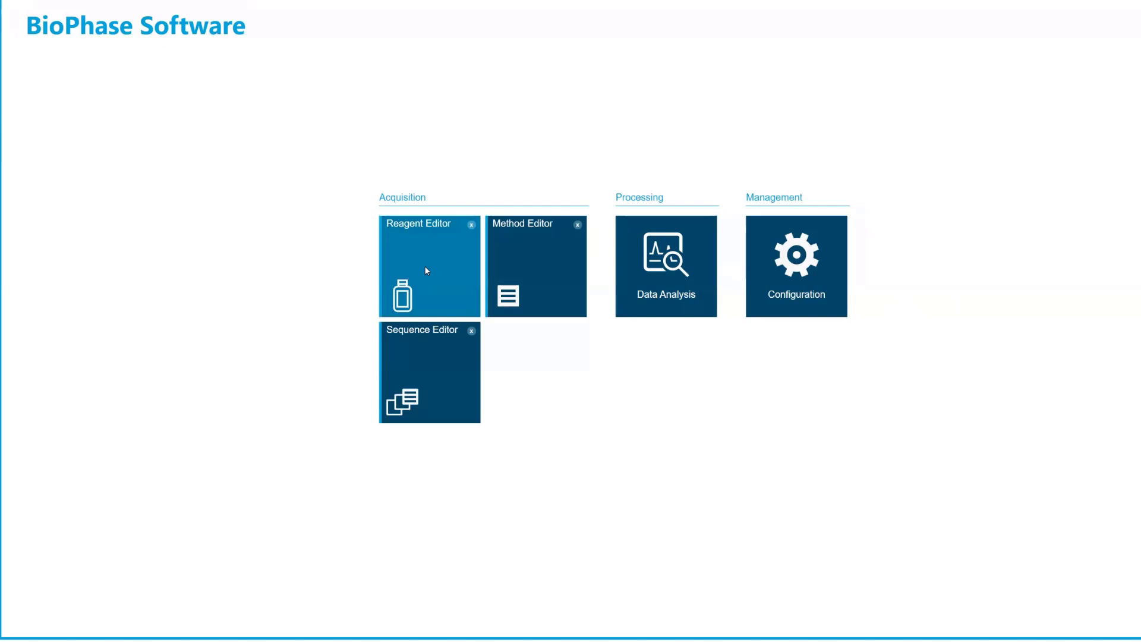
{"action": "mouse_move", "coordinate": [435, 277]}
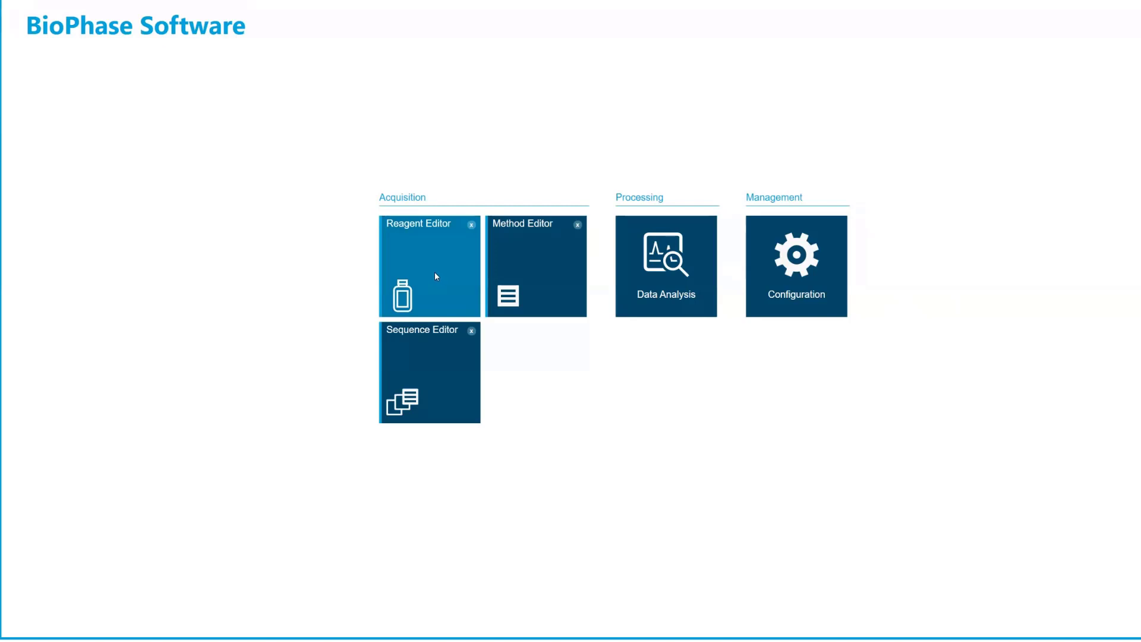
{"action": "mouse_move", "coordinate": [455, 288]}
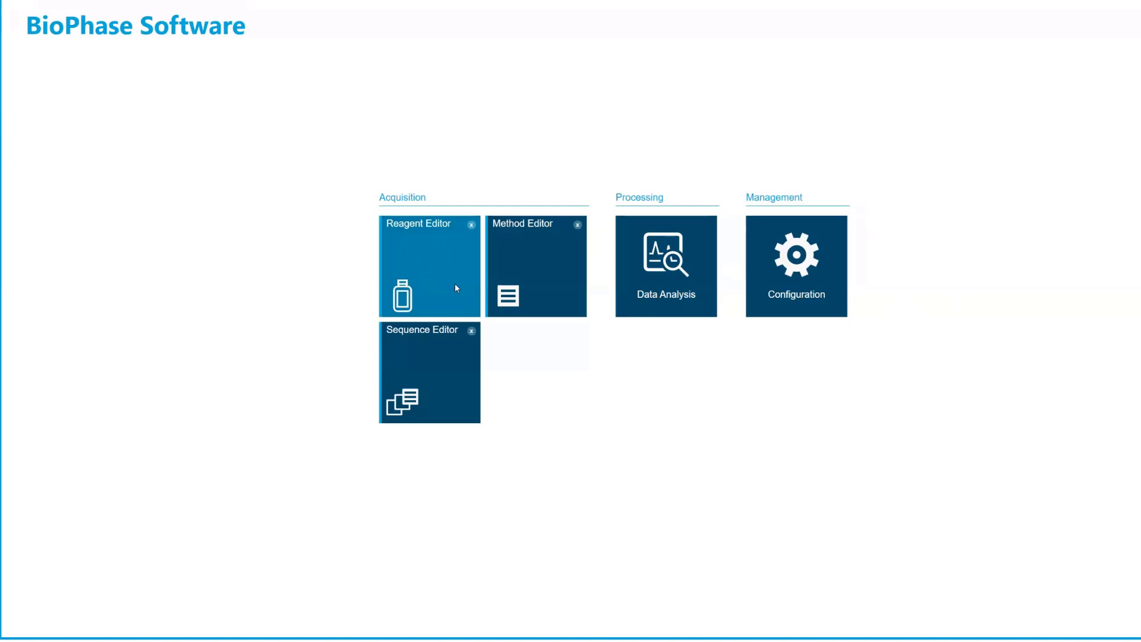
Review the cIEF Reagent set's inlet and outlet reagent tables in the Reagent Editor.
{"action": "left_click", "coordinate": [429, 265]}
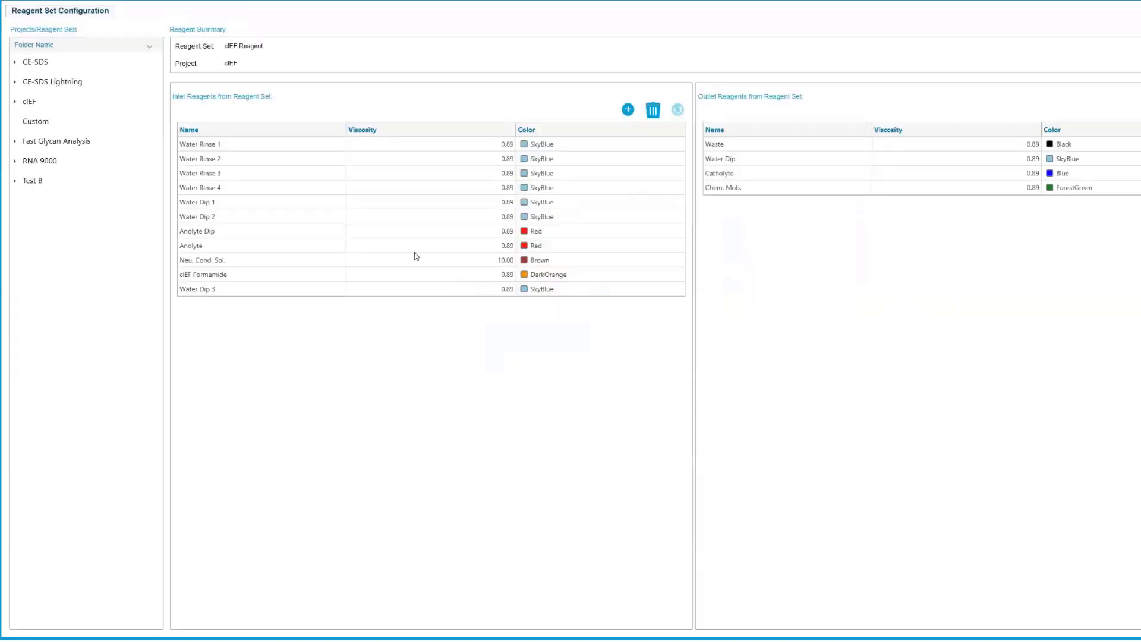
{"action": "mouse_move", "coordinate": [240, 52]}
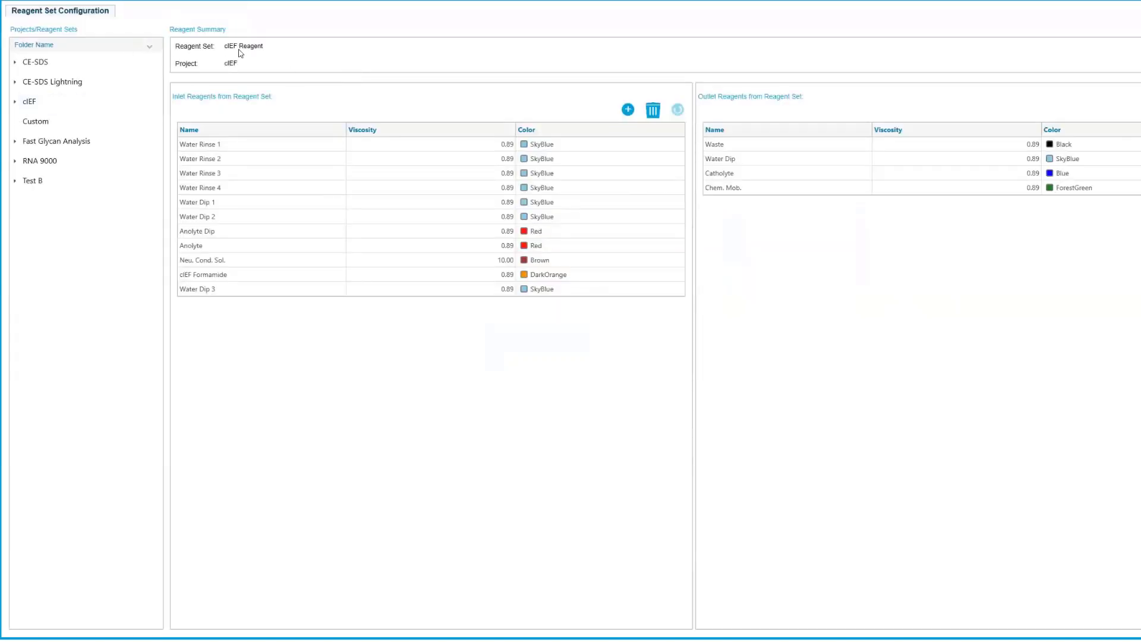
{"action": "mouse_move", "coordinate": [234, 66]}
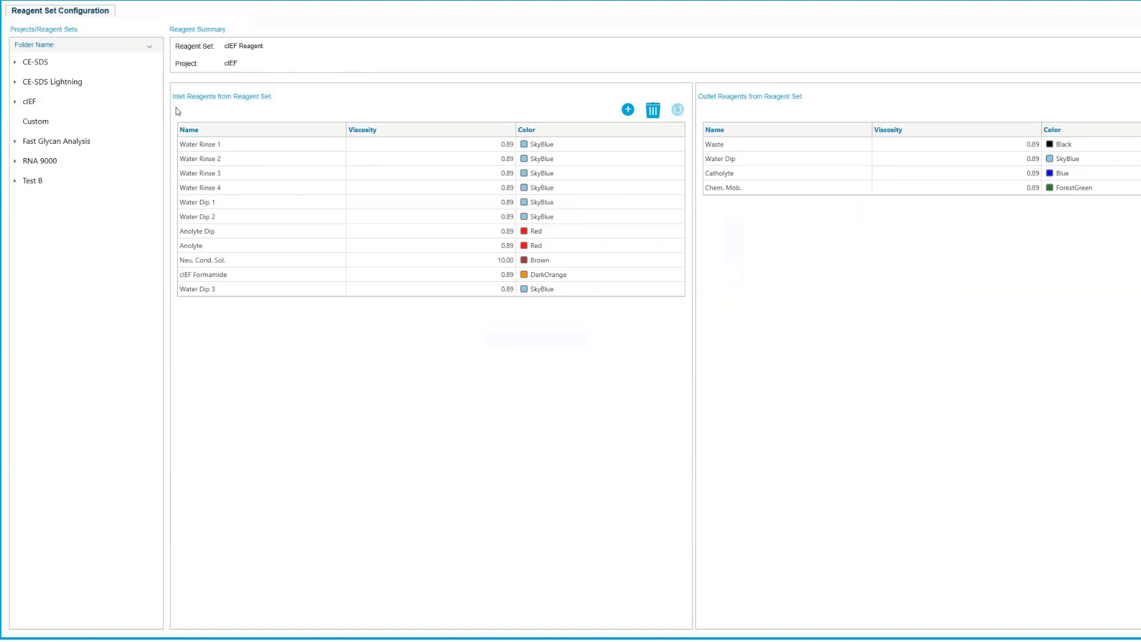
{"action": "mouse_move", "coordinate": [670, 303]}
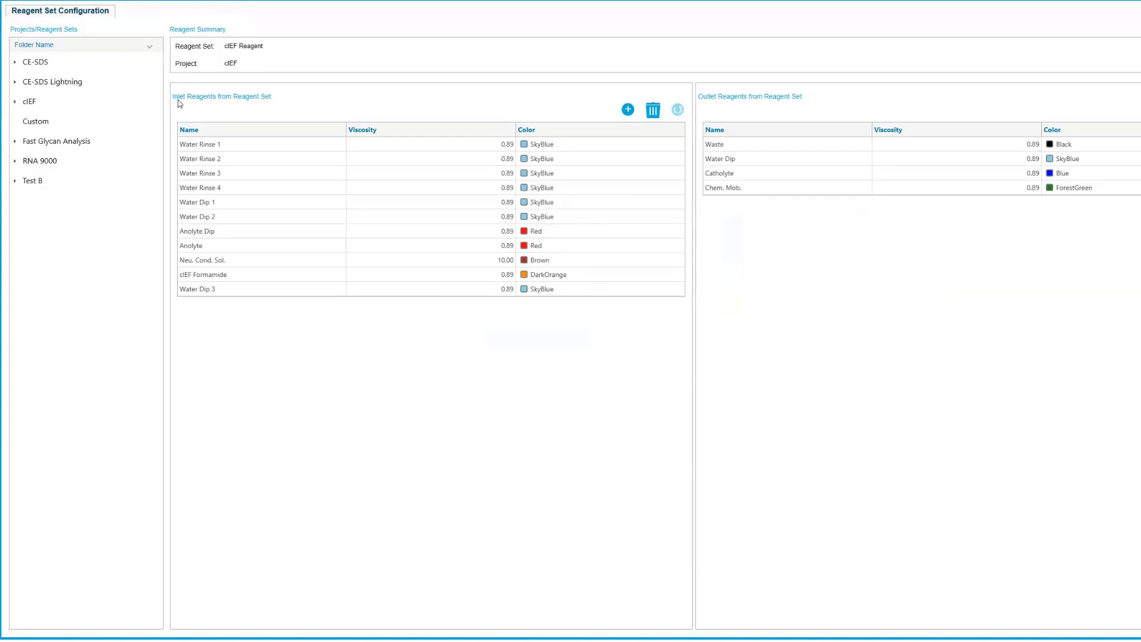
{"action": "mouse_move", "coordinate": [192, 104]}
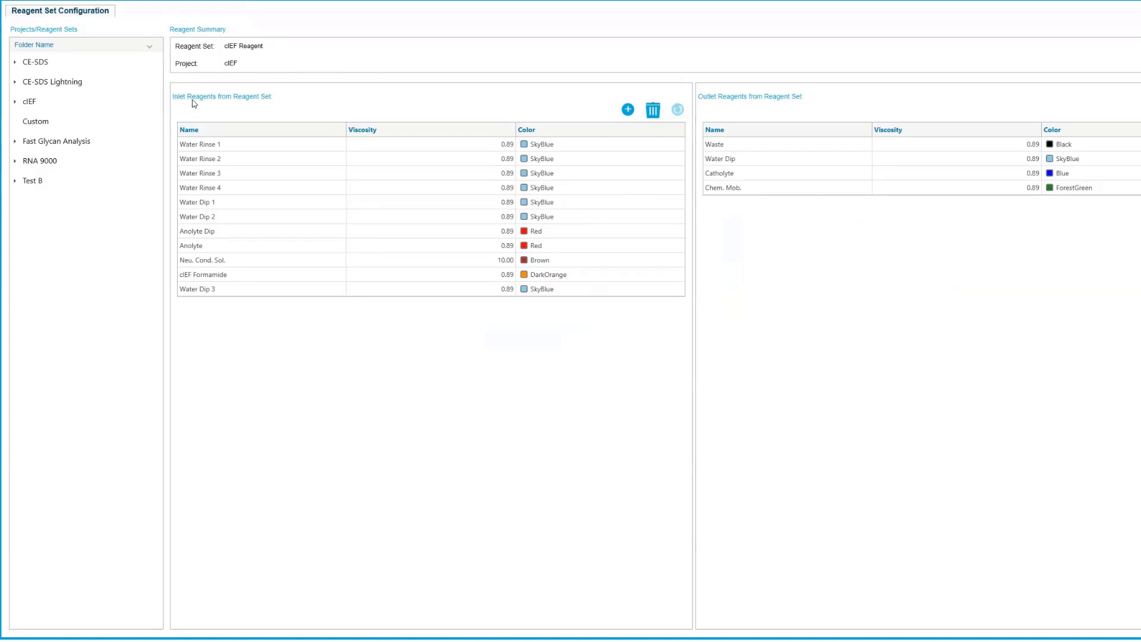
{"action": "mouse_move", "coordinate": [718, 115]}
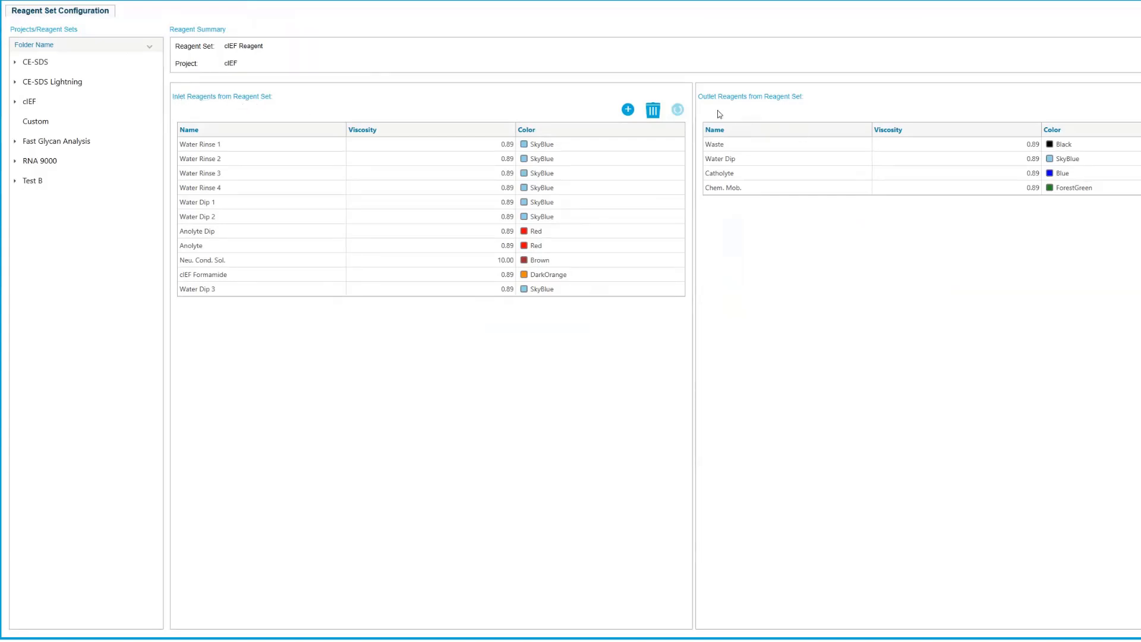
{"action": "left_click", "coordinate": [189, 129]}
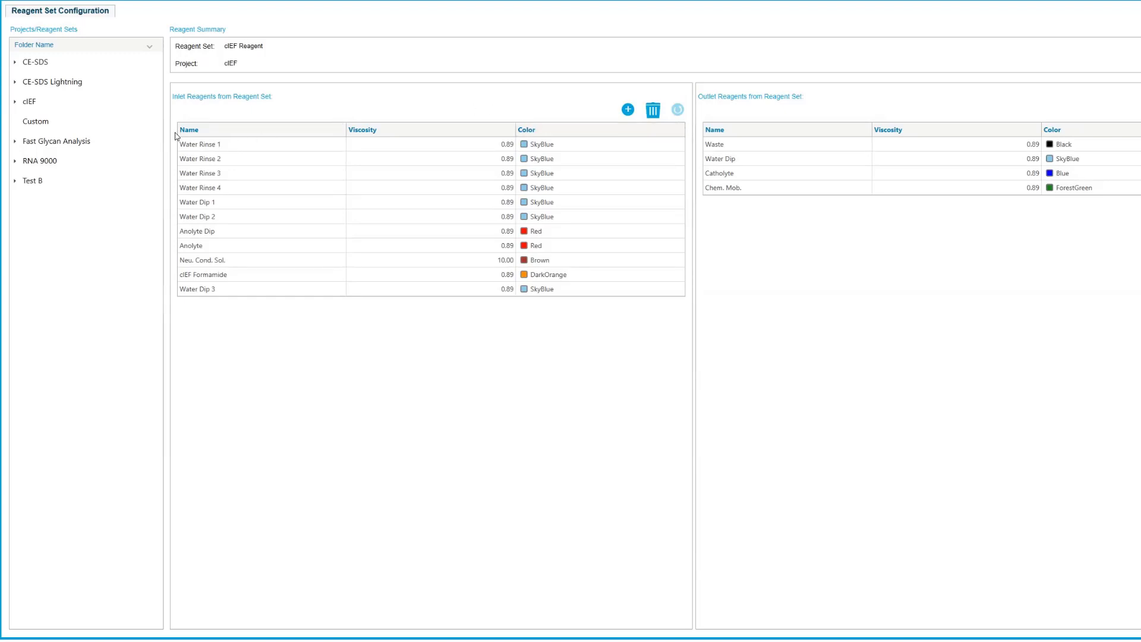
{"action": "mouse_move", "coordinate": [171, 180]}
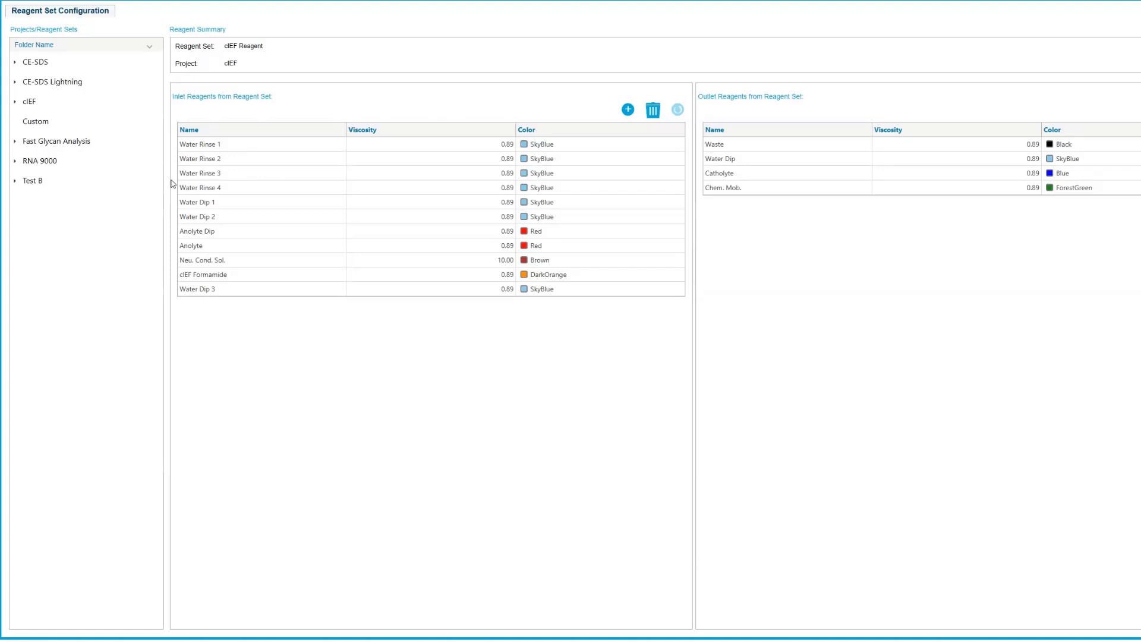
{"action": "mouse_move", "coordinate": [175, 145]}
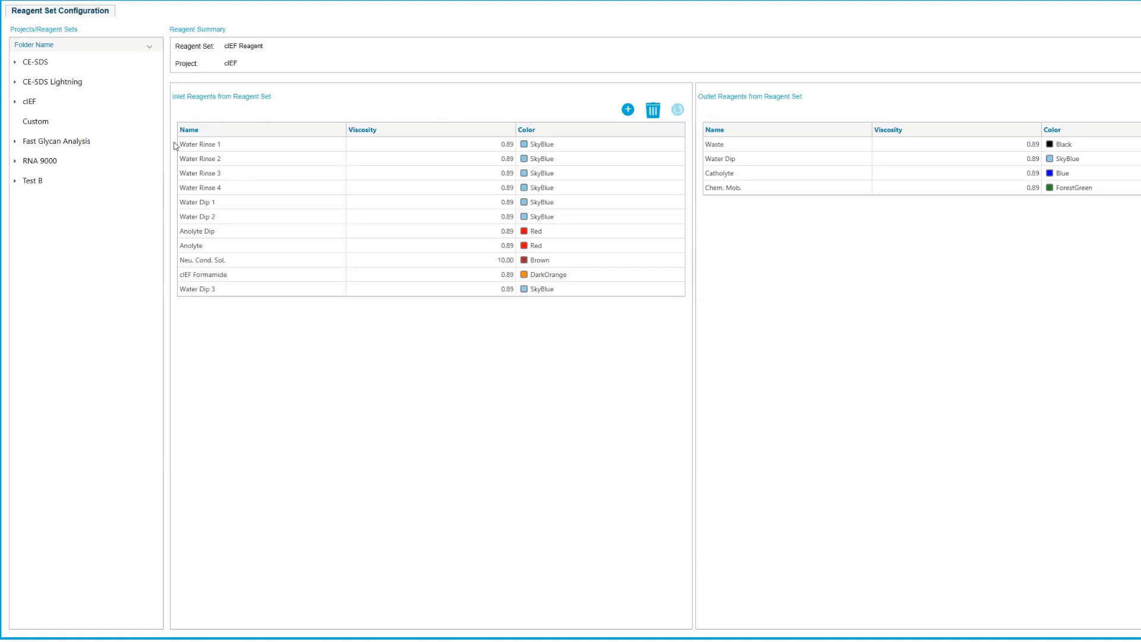
{"action": "mouse_move", "coordinate": [247, 149]}
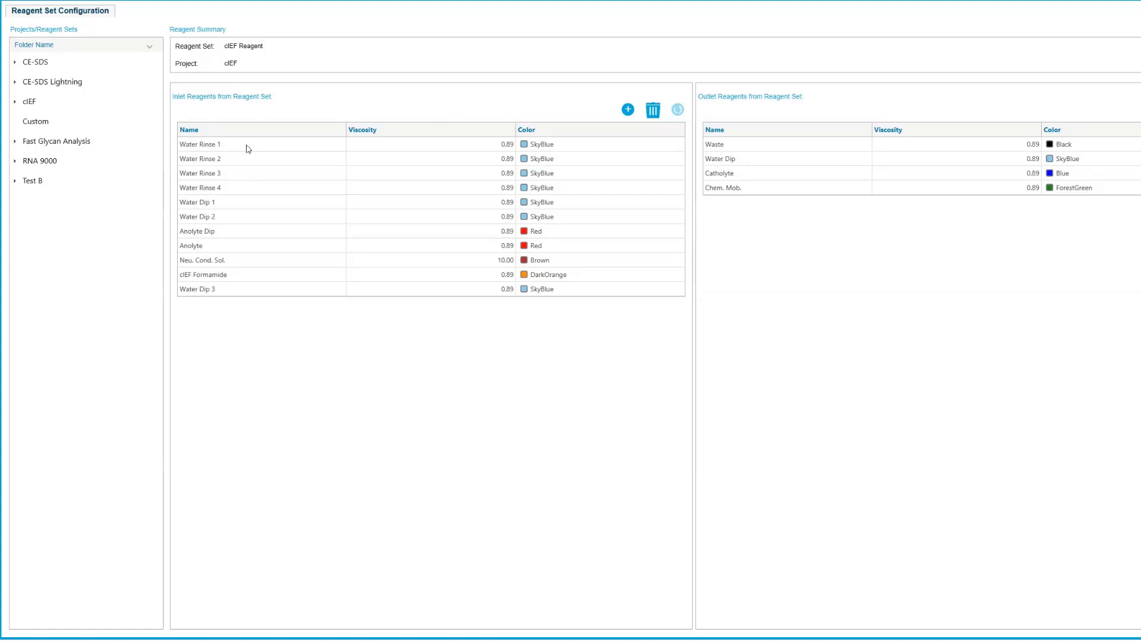
{"action": "mouse_move", "coordinate": [235, 201]}
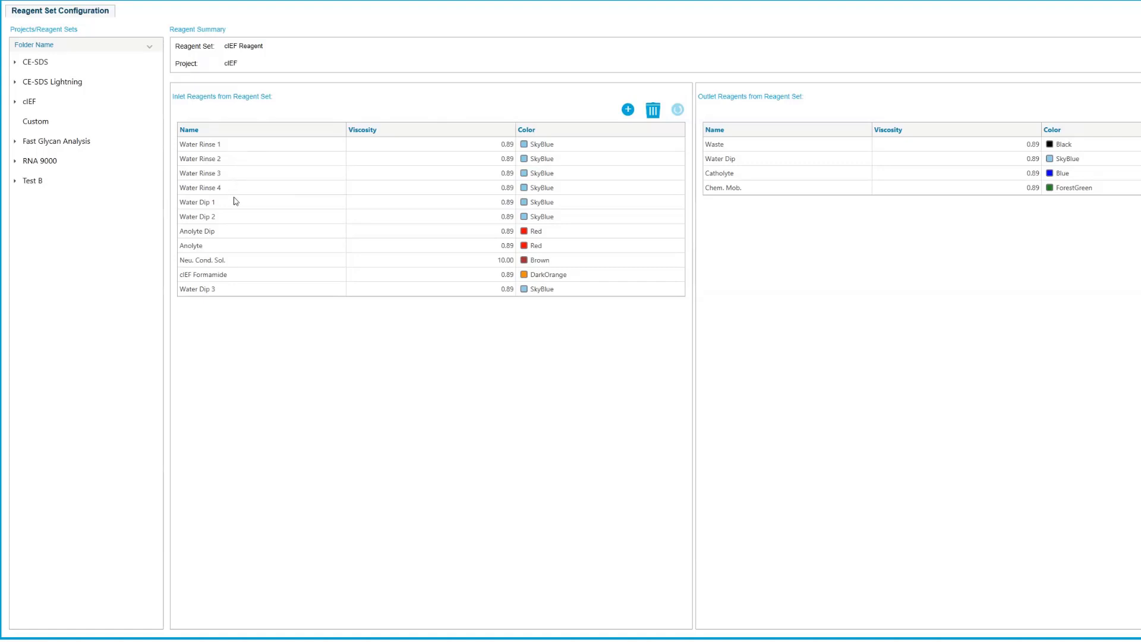
{"action": "mouse_move", "coordinate": [254, 235]}
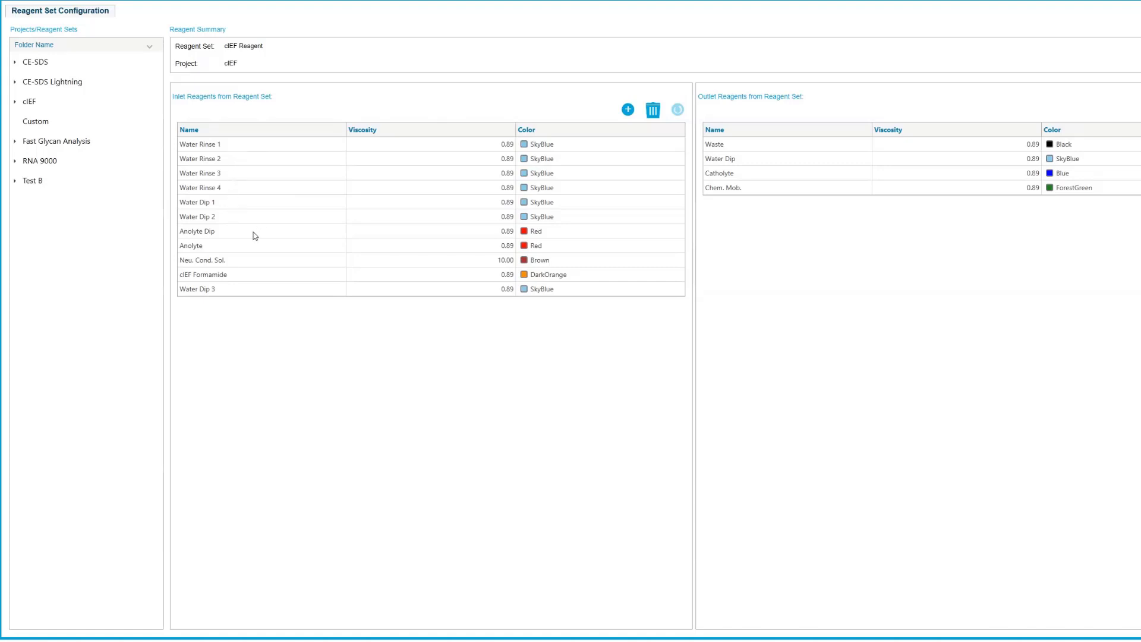
{"action": "mouse_move", "coordinate": [239, 271]}
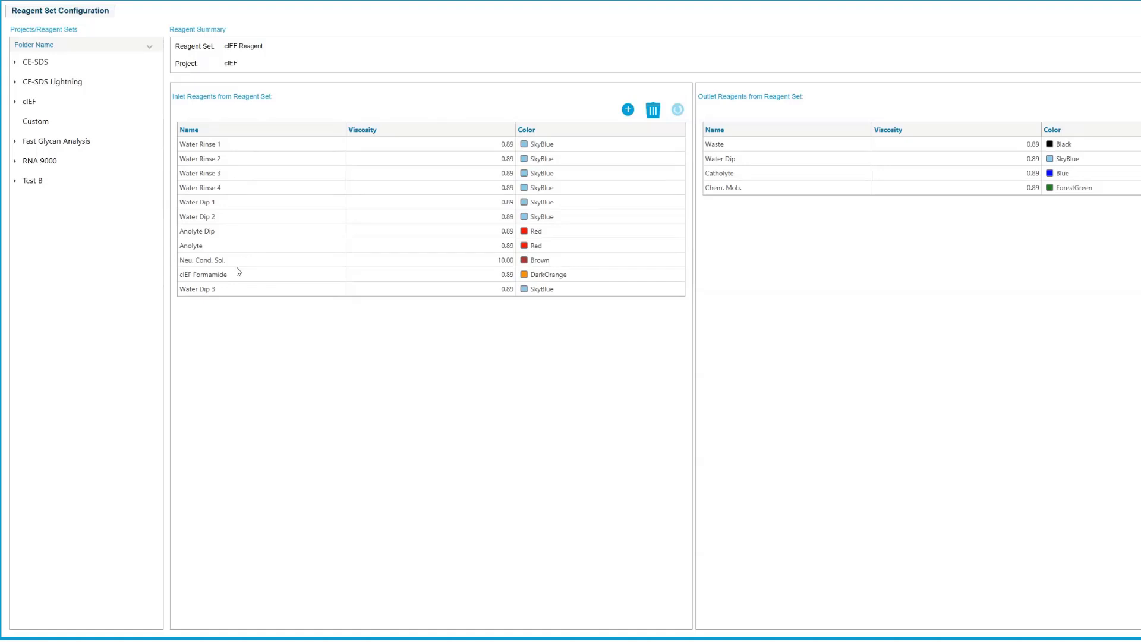
{"action": "mouse_move", "coordinate": [296, 278]}
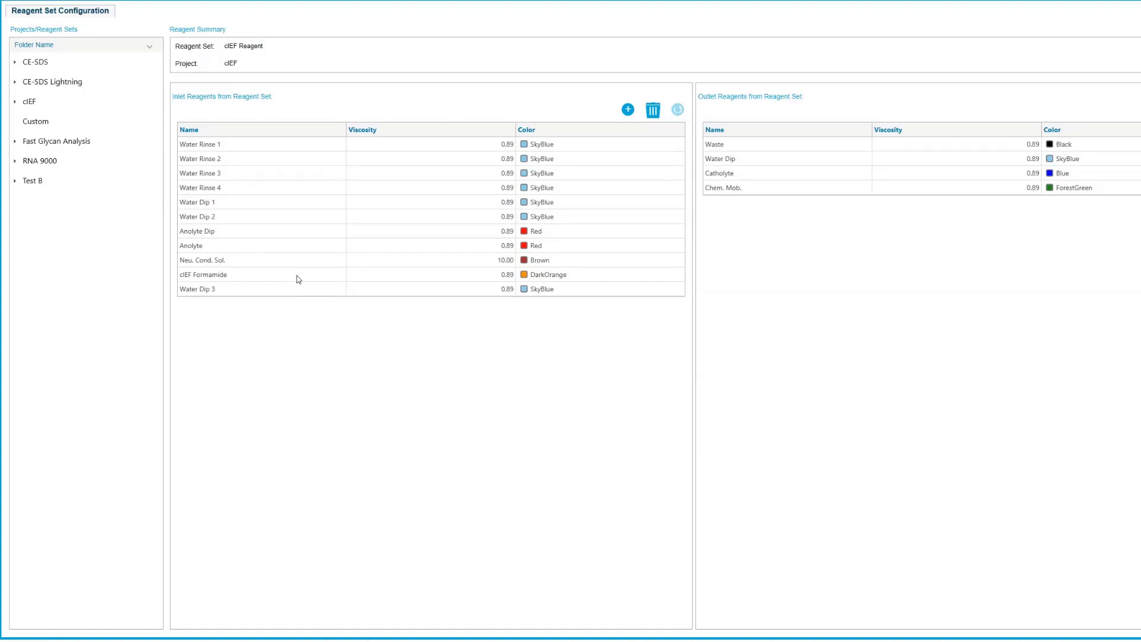
{"action": "mouse_move", "coordinate": [299, 295]}
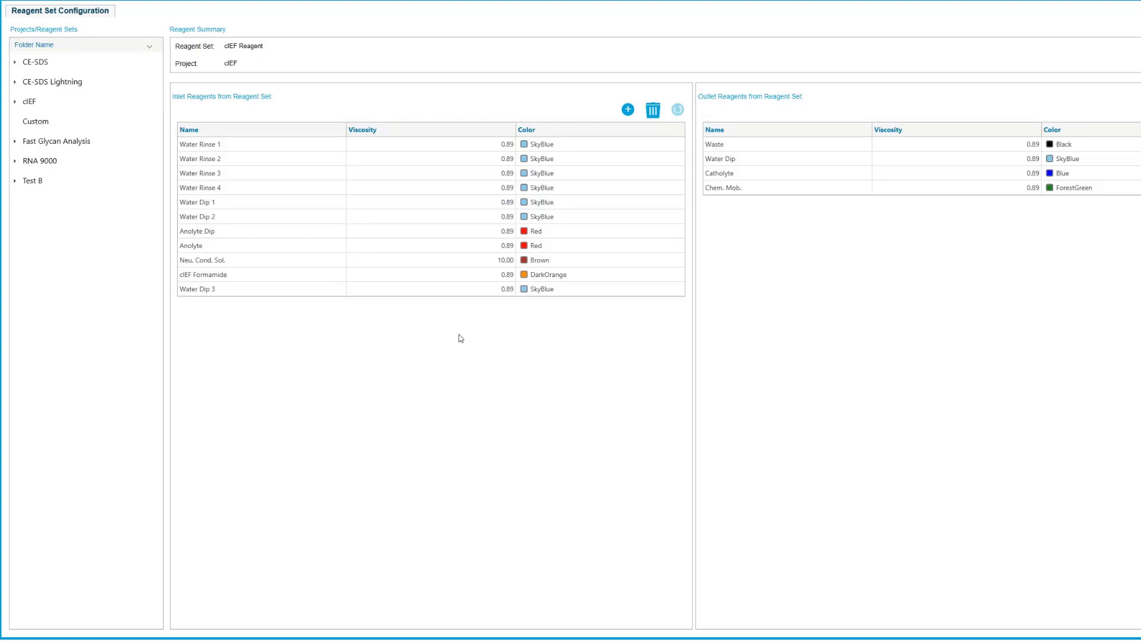
{"action": "mouse_move", "coordinate": [459, 341]}
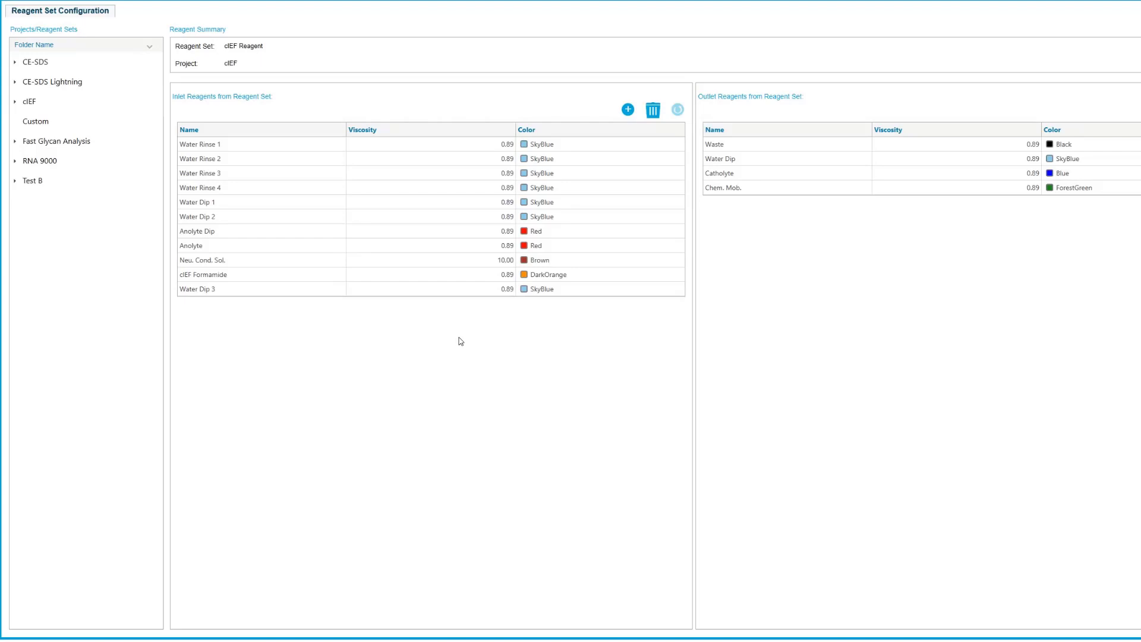
{"action": "mouse_move", "coordinate": [461, 347]}
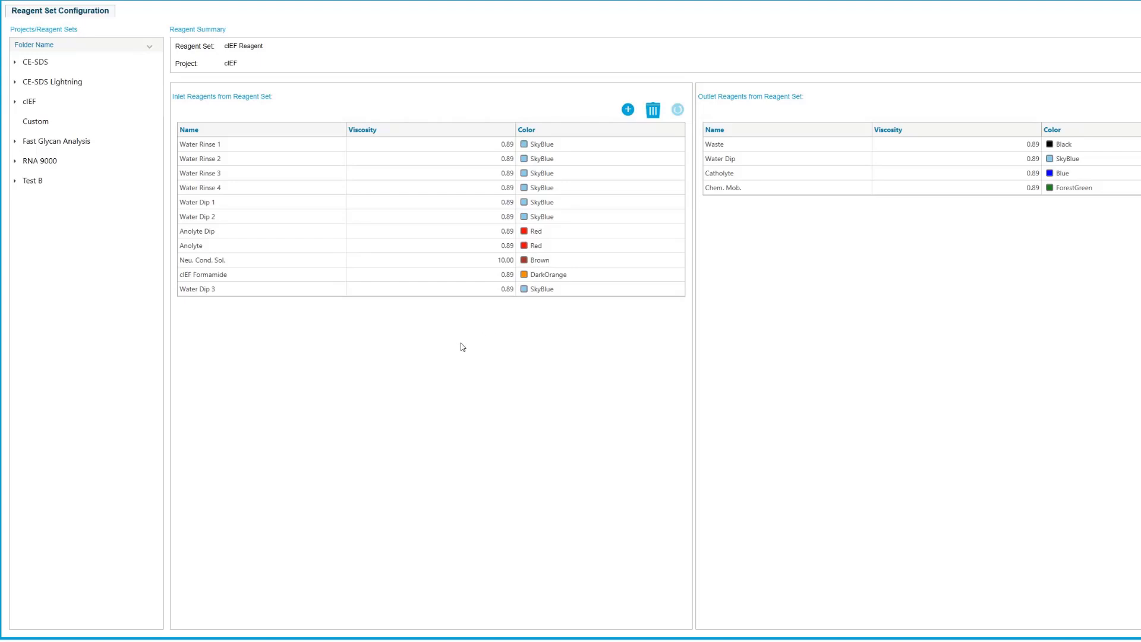
{"action": "mouse_move", "coordinate": [453, 346]}
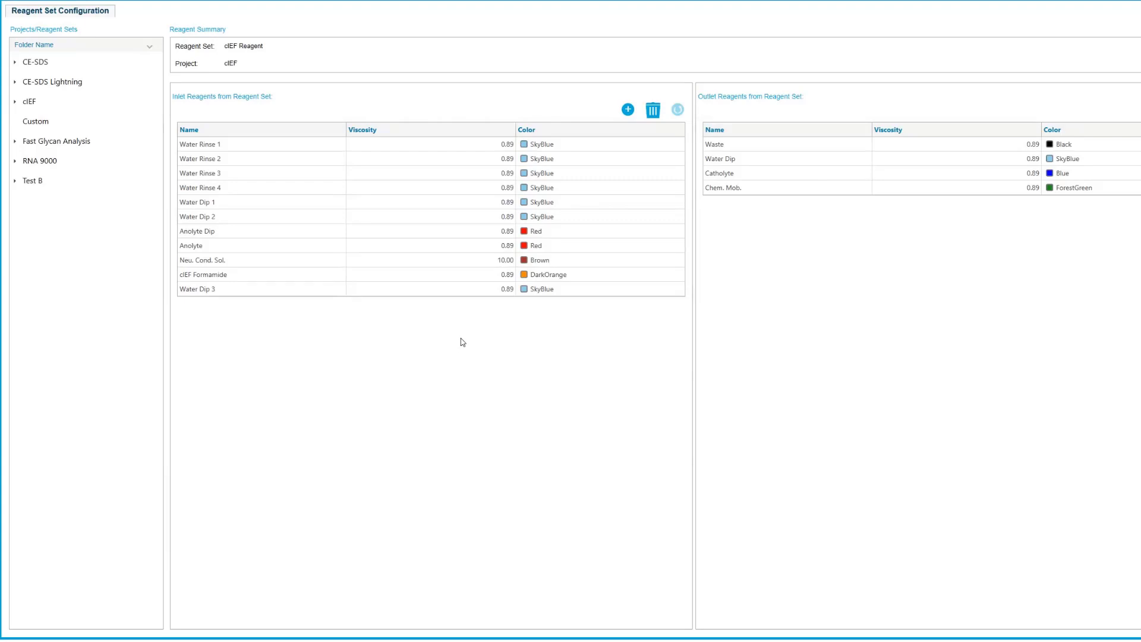
{"action": "mouse_move", "coordinate": [470, 360]}
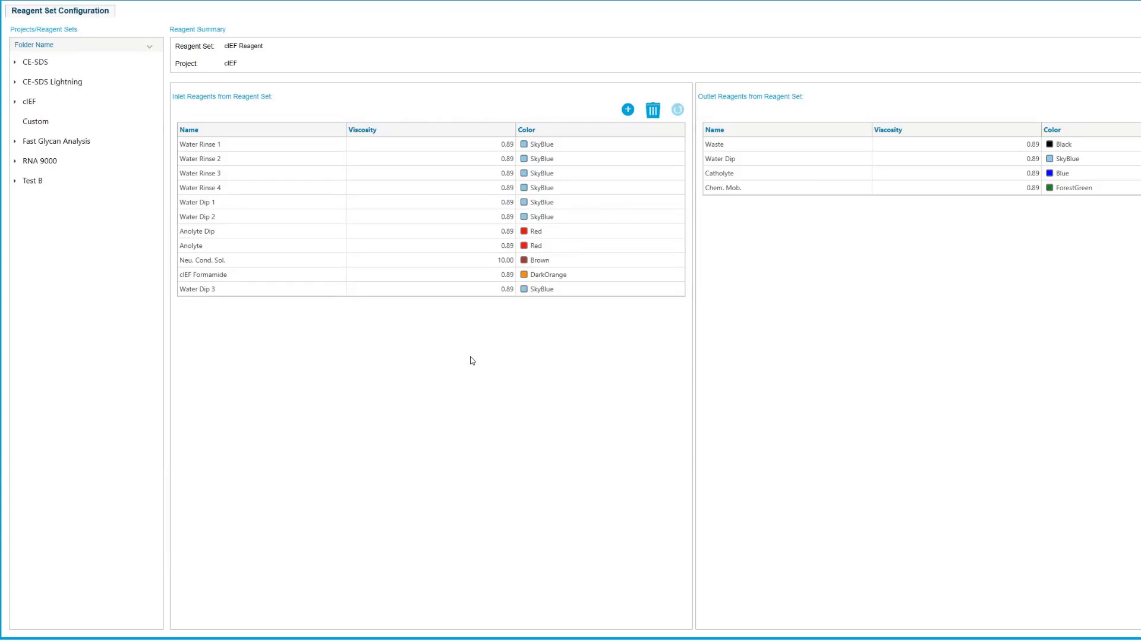
{"action": "mouse_move", "coordinate": [480, 342]}
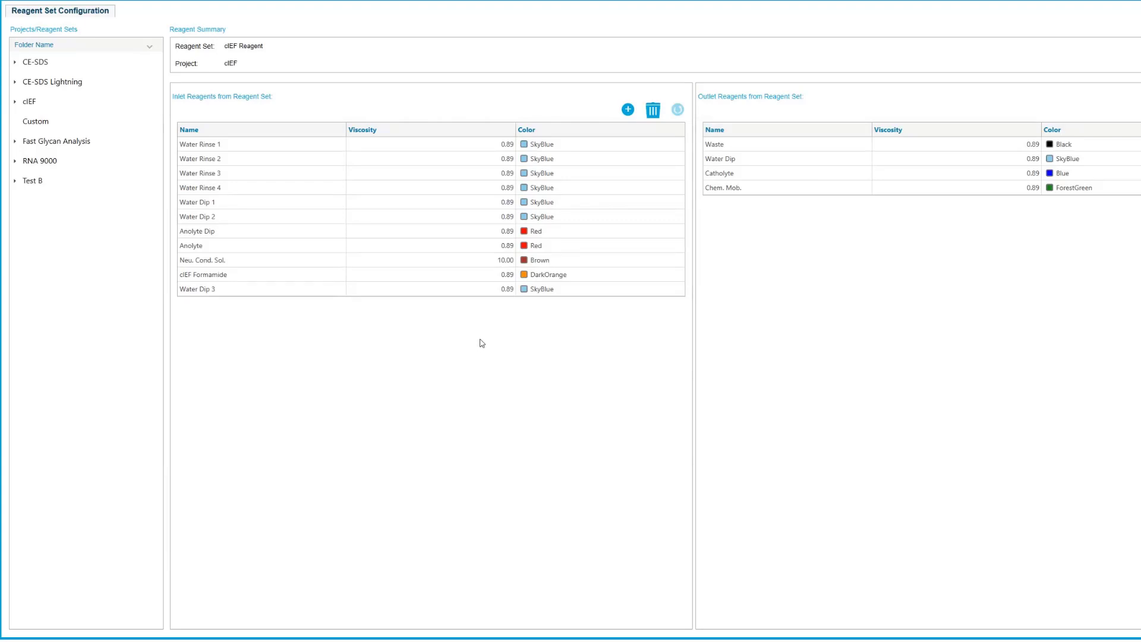
{"action": "mouse_move", "coordinate": [700, 109]}
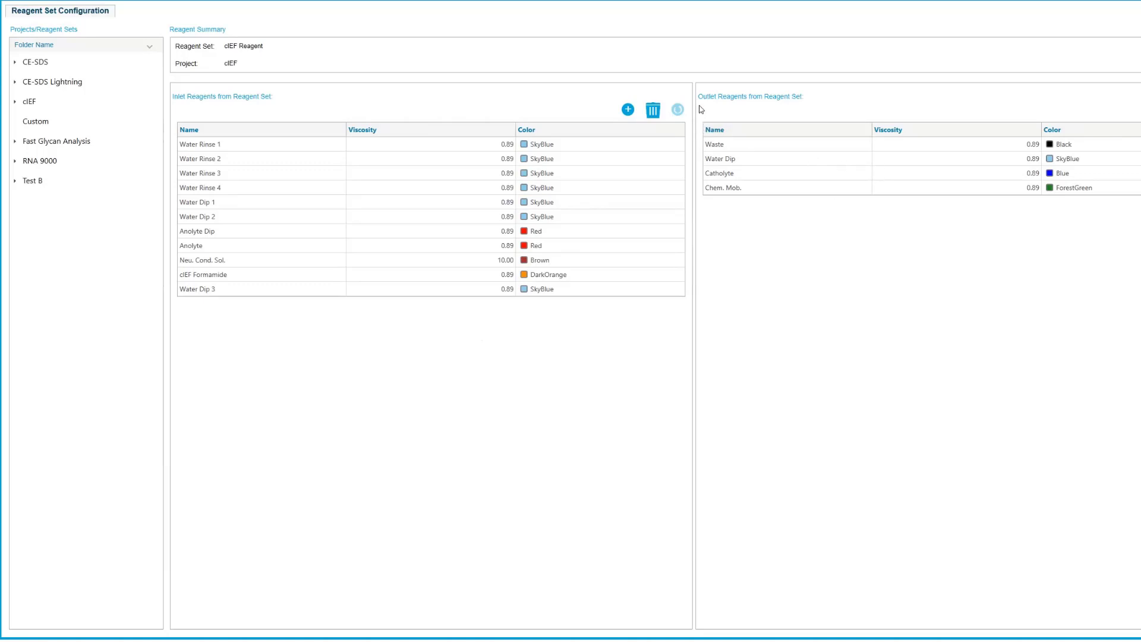
{"action": "mouse_move", "coordinate": [725, 145]}
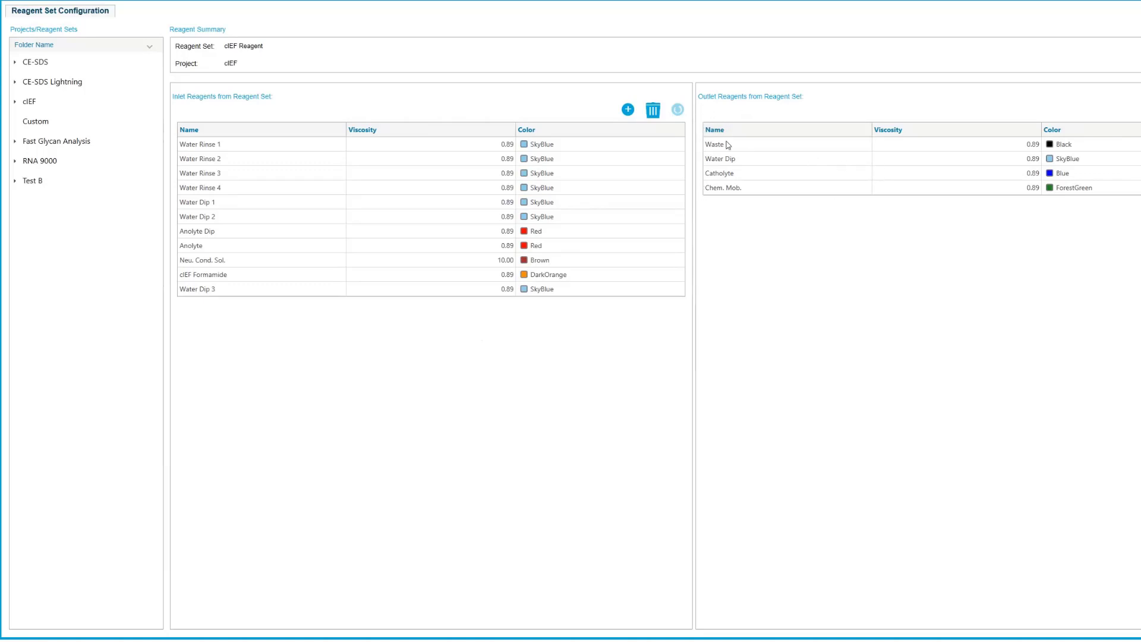
{"action": "mouse_move", "coordinate": [820, 150]}
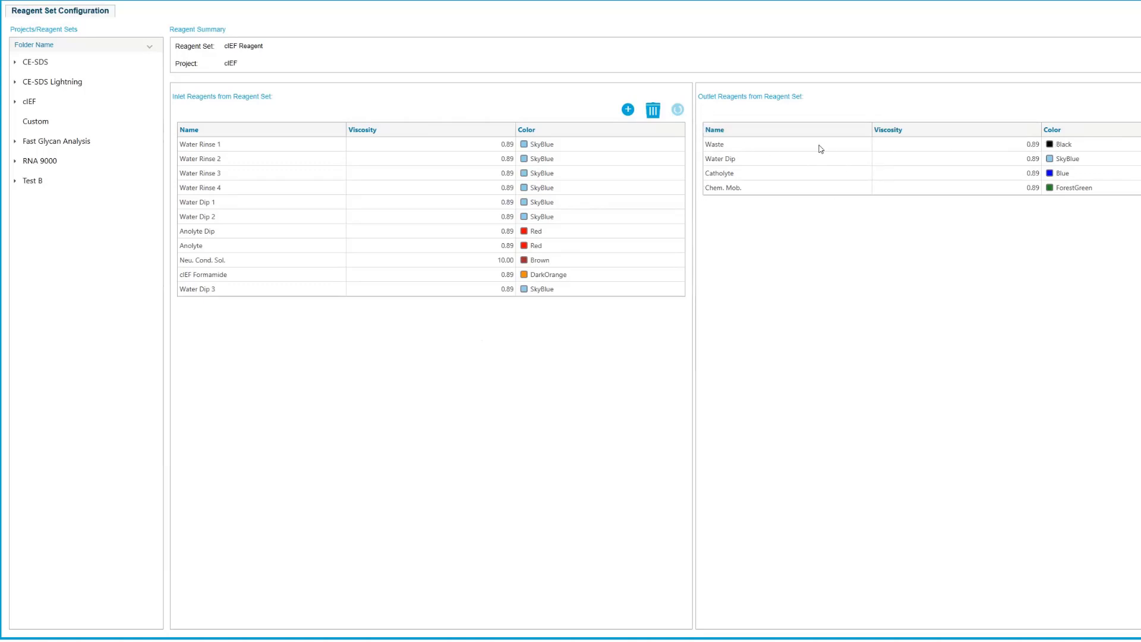
{"action": "mouse_move", "coordinate": [1100, 173]}
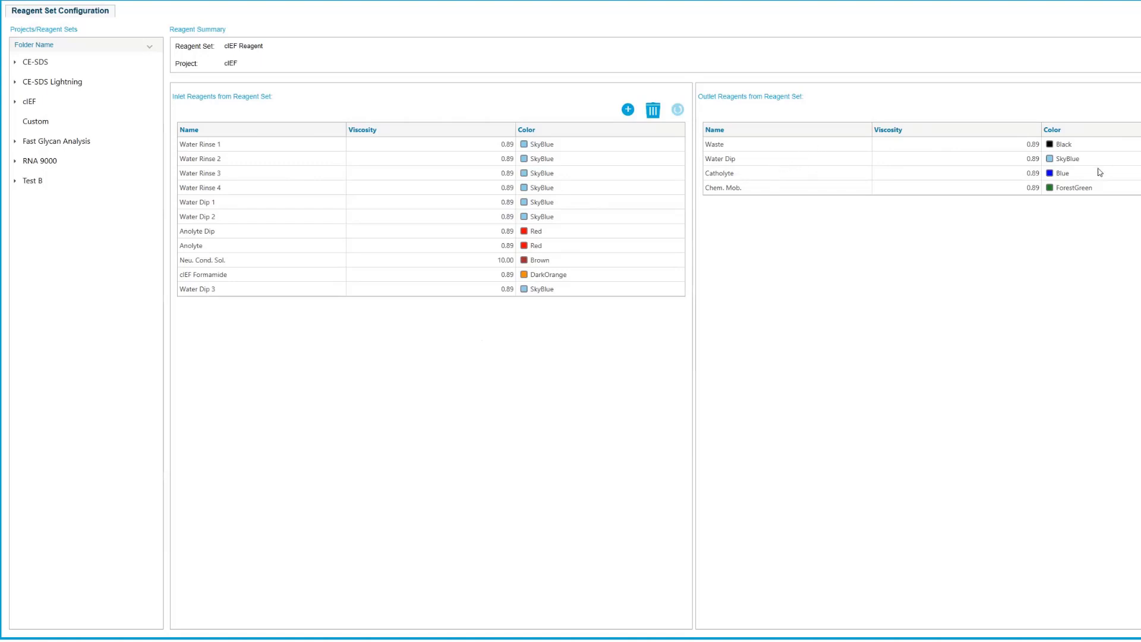
{"action": "mouse_move", "coordinate": [718, 193]}
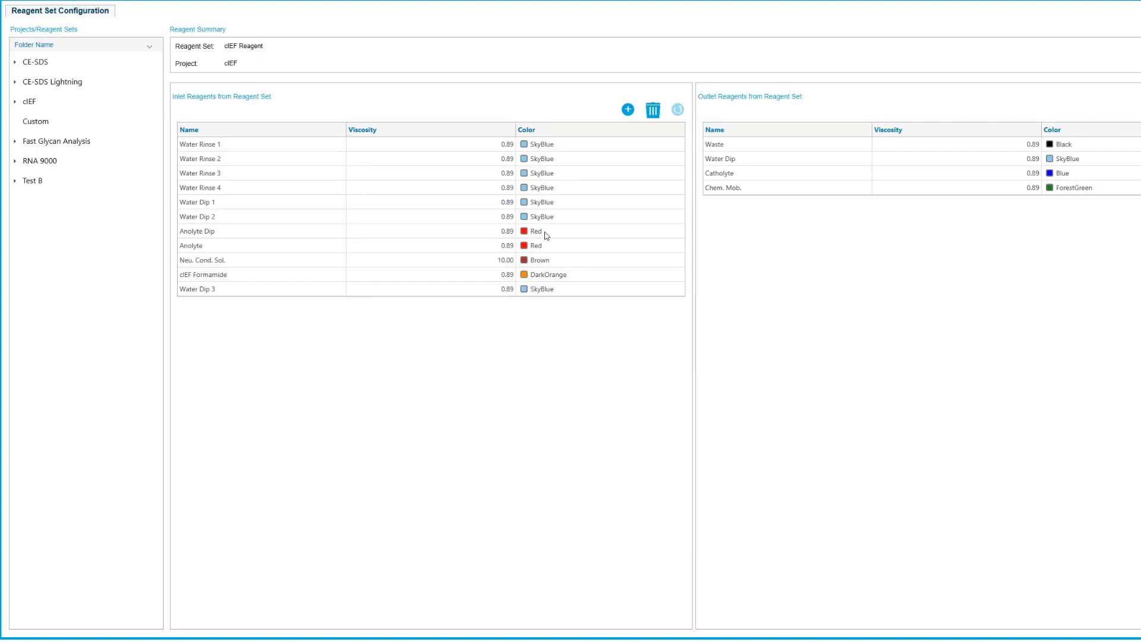
{"action": "mouse_move", "coordinate": [560, 234]}
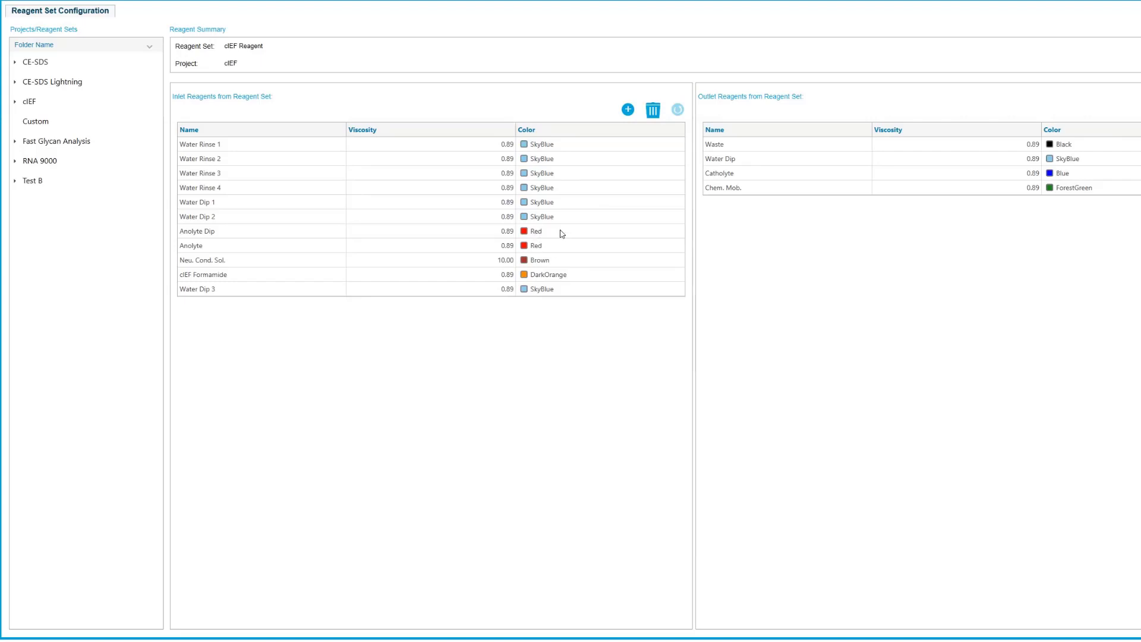
{"action": "mouse_move", "coordinate": [550, 246]}
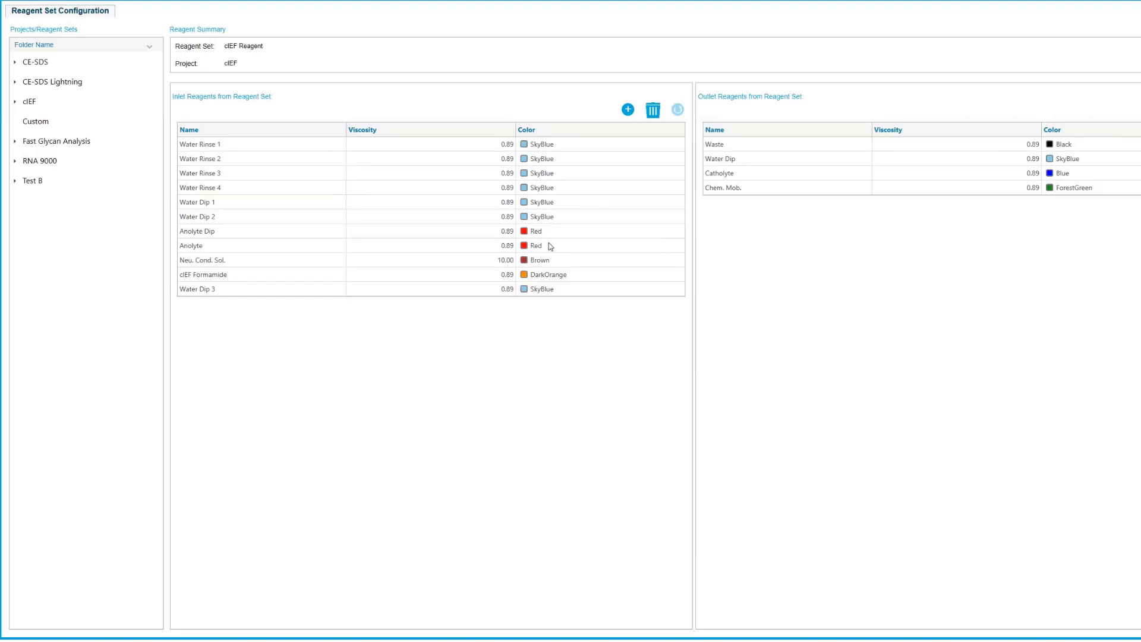
{"action": "mouse_move", "coordinate": [535, 248]}
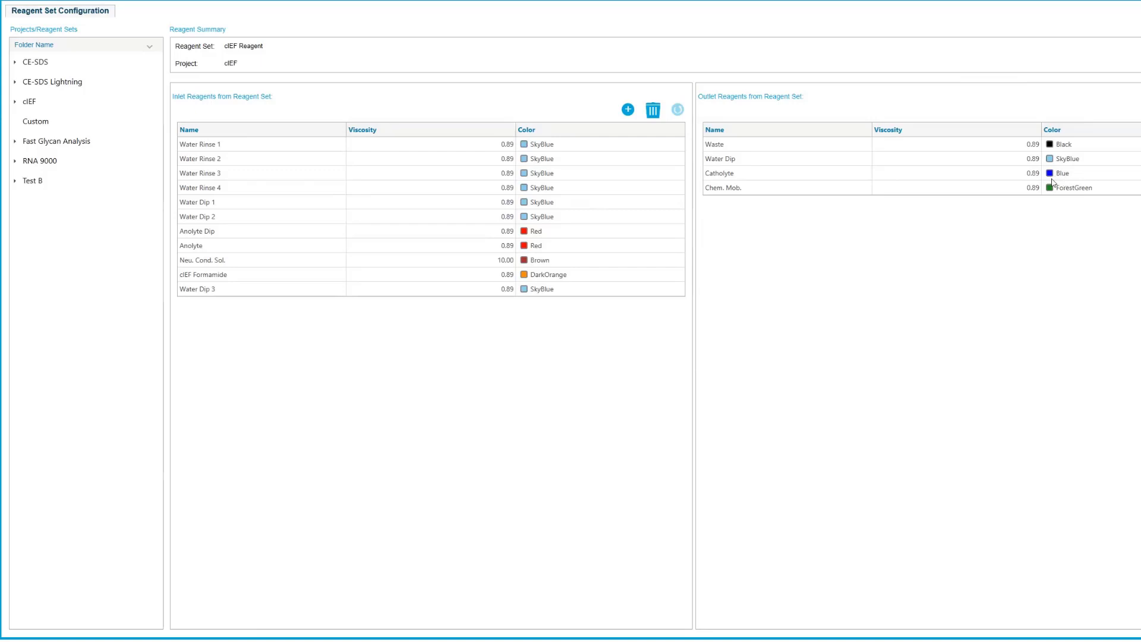
{"action": "mouse_move", "coordinate": [1042, 189]}
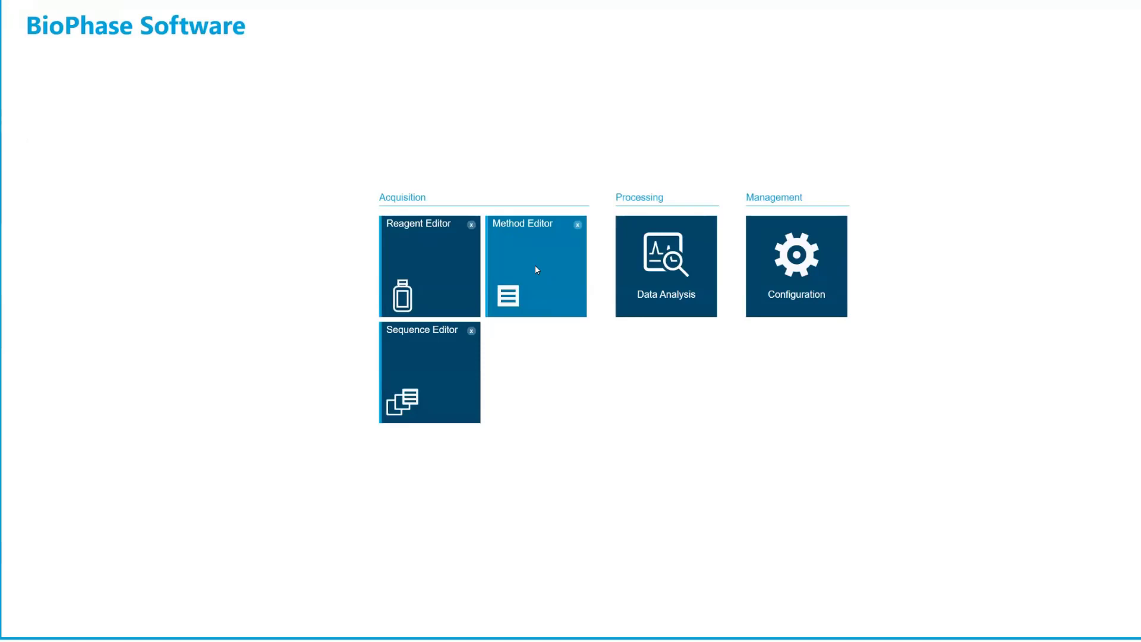
View the cIEF Separation method's summary of program steps and reagents in the Method Editor.
{"action": "left_click", "coordinate": [535, 265]}
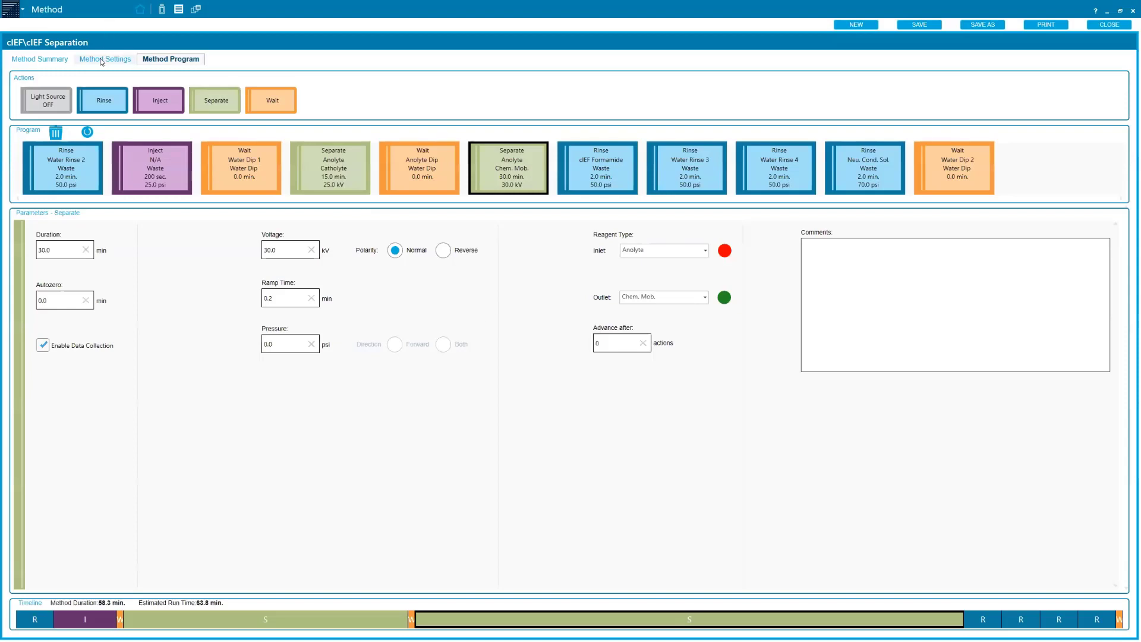
{"action": "left_click", "coordinate": [41, 60]}
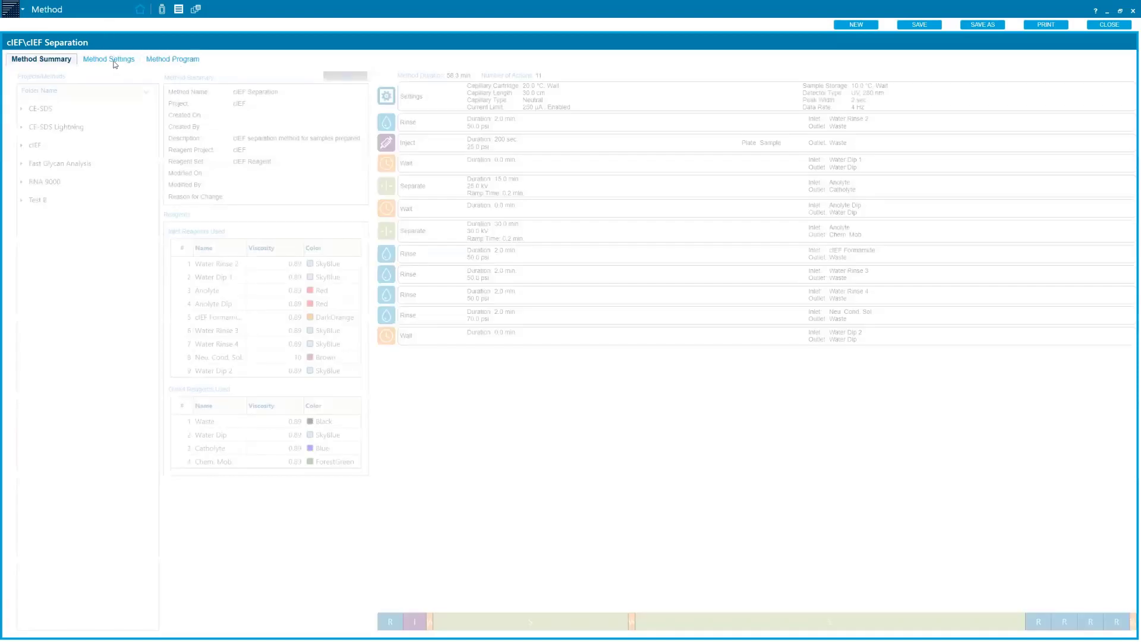
Enter cIEF as the method's reagent project and review temperature, cartridge and detector settings.
{"action": "left_click", "coordinate": [108, 60]}
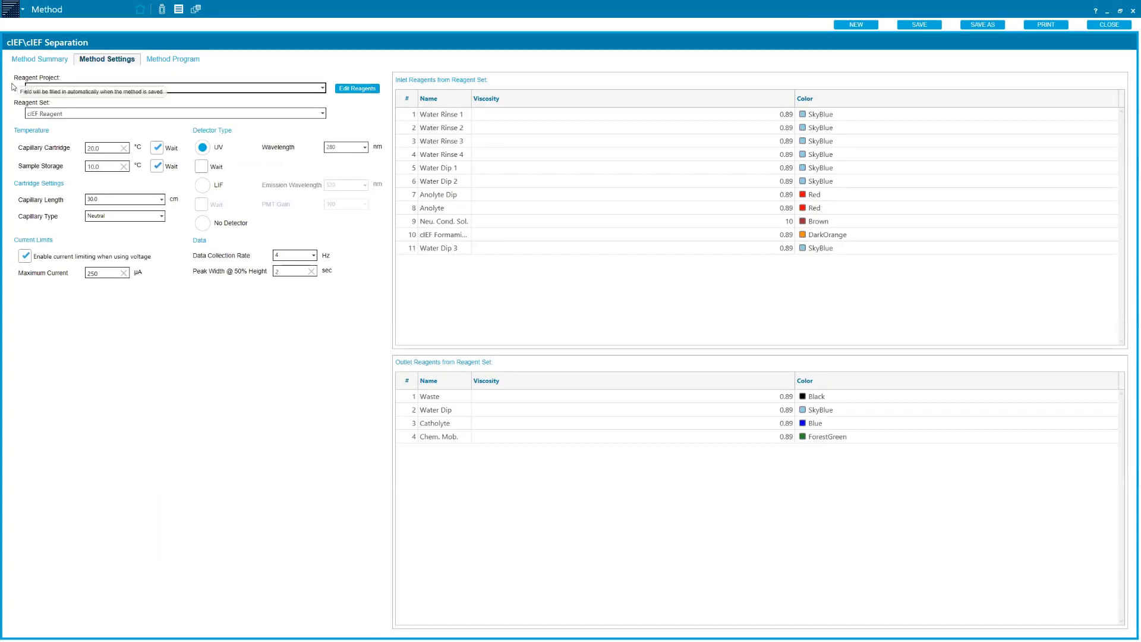
{"action": "type", "text": "cIEF"}
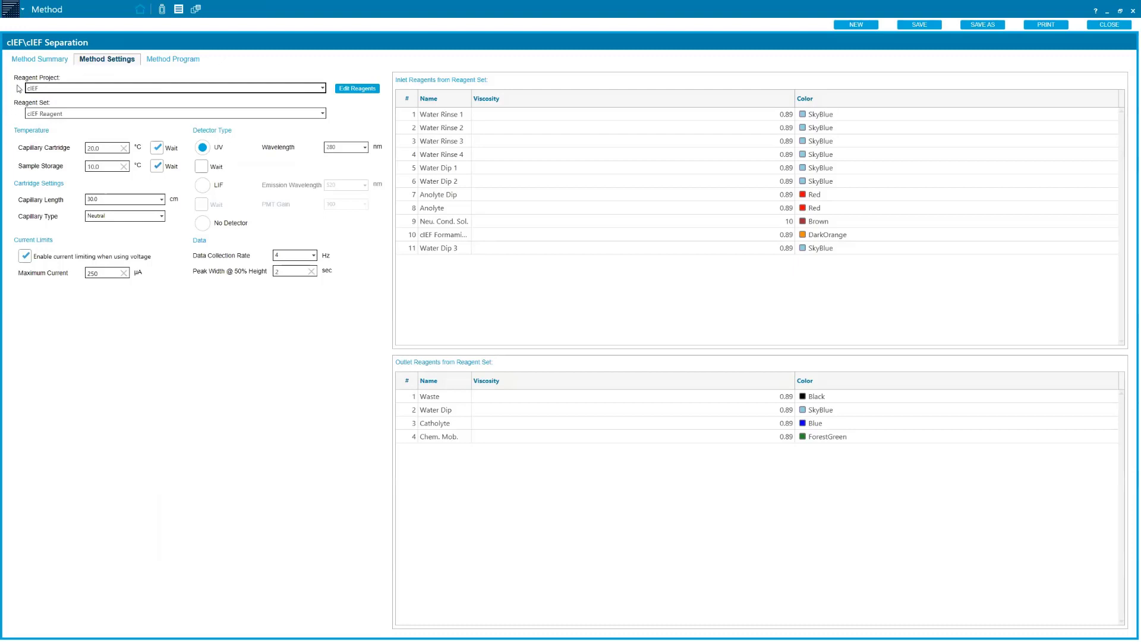
{"action": "mouse_move", "coordinate": [7, 79]}
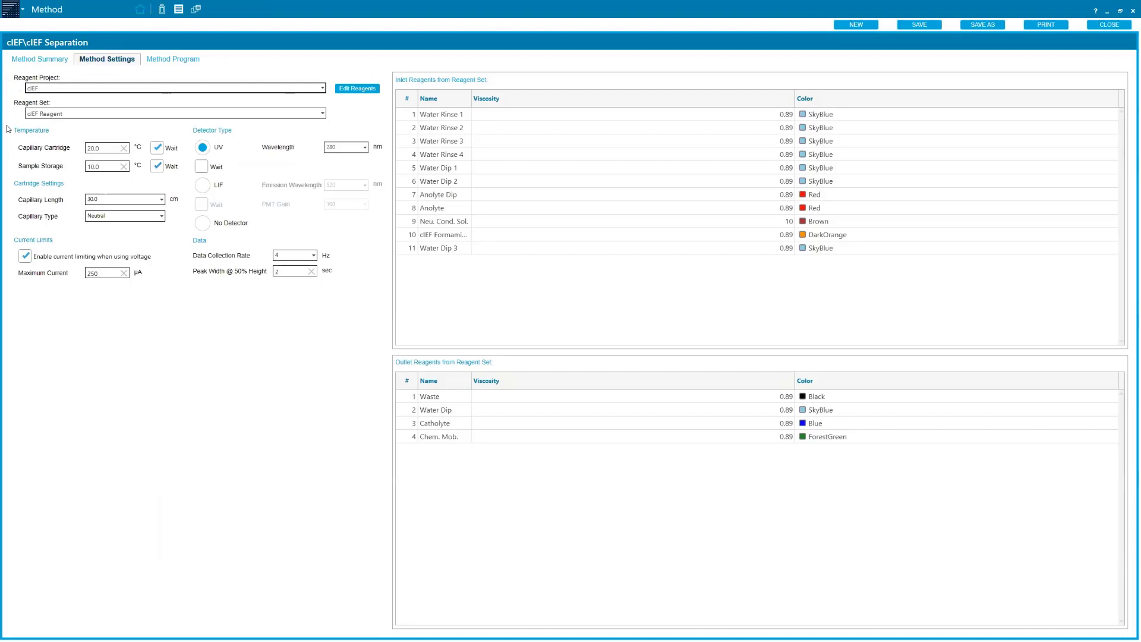
{"action": "mouse_move", "coordinate": [12, 186]}
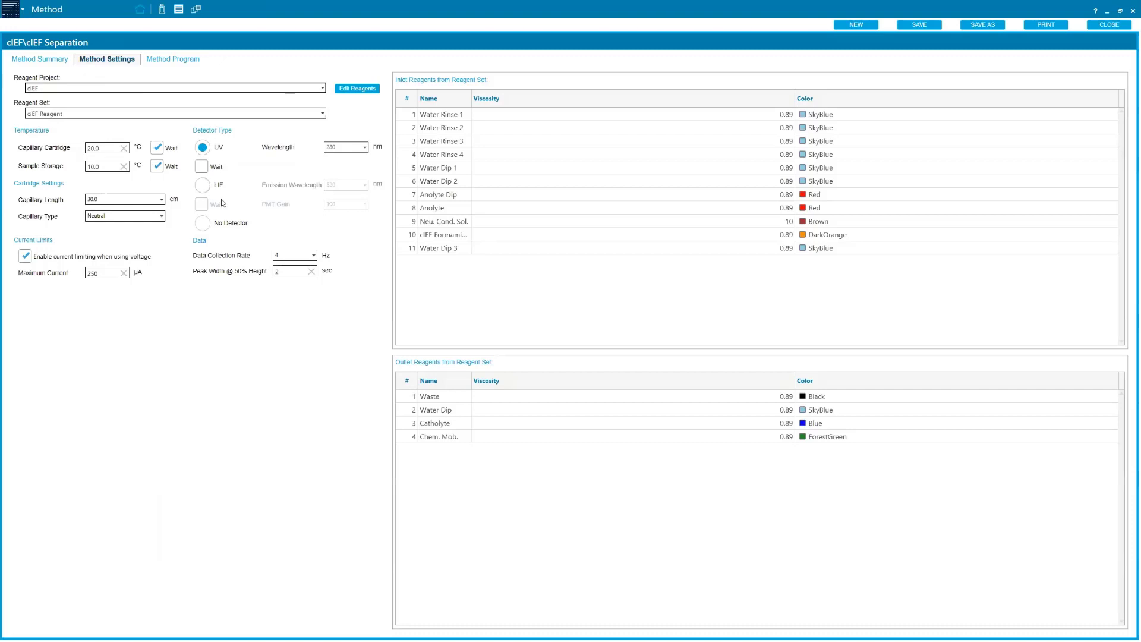
{"action": "mouse_move", "coordinate": [221, 266]}
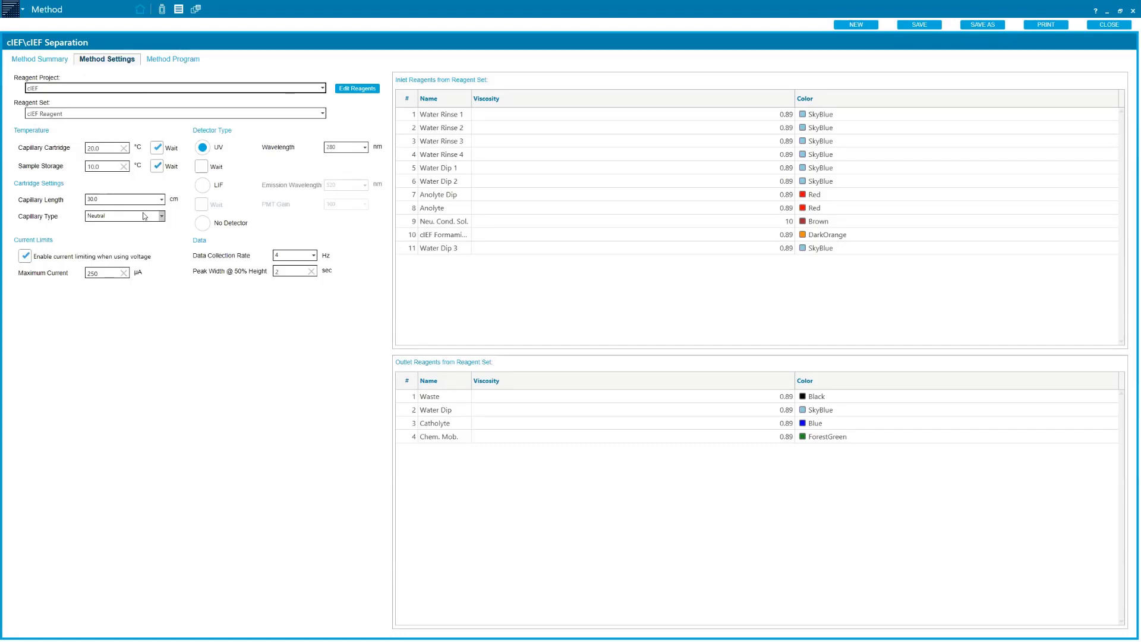
{"action": "mouse_move", "coordinate": [144, 221]}
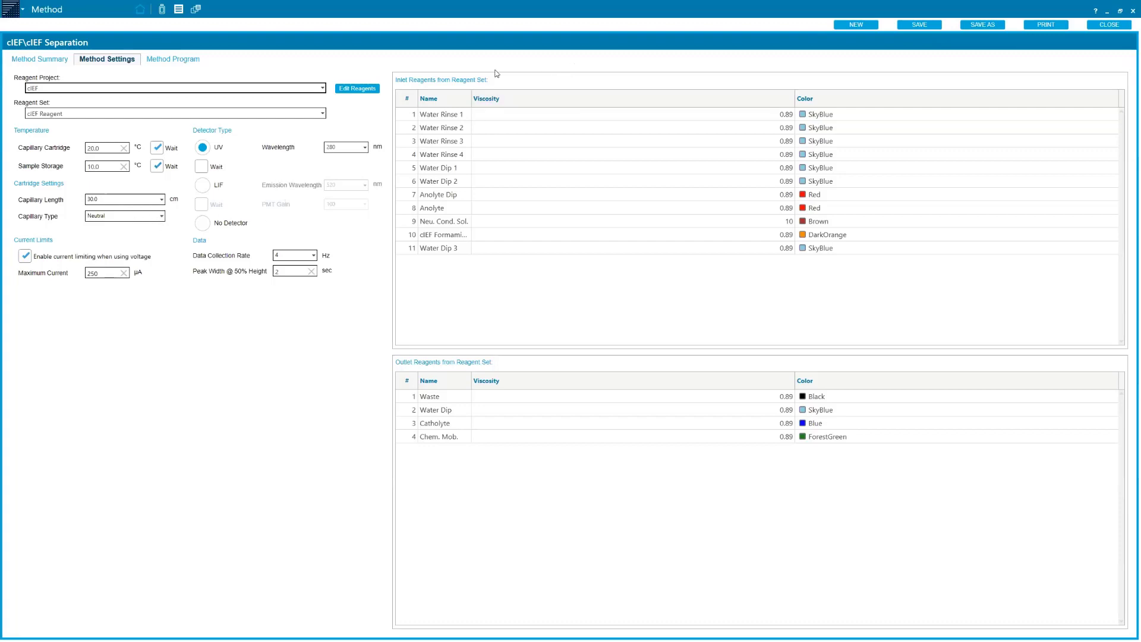
{"action": "mouse_move", "coordinate": [454, 320]}
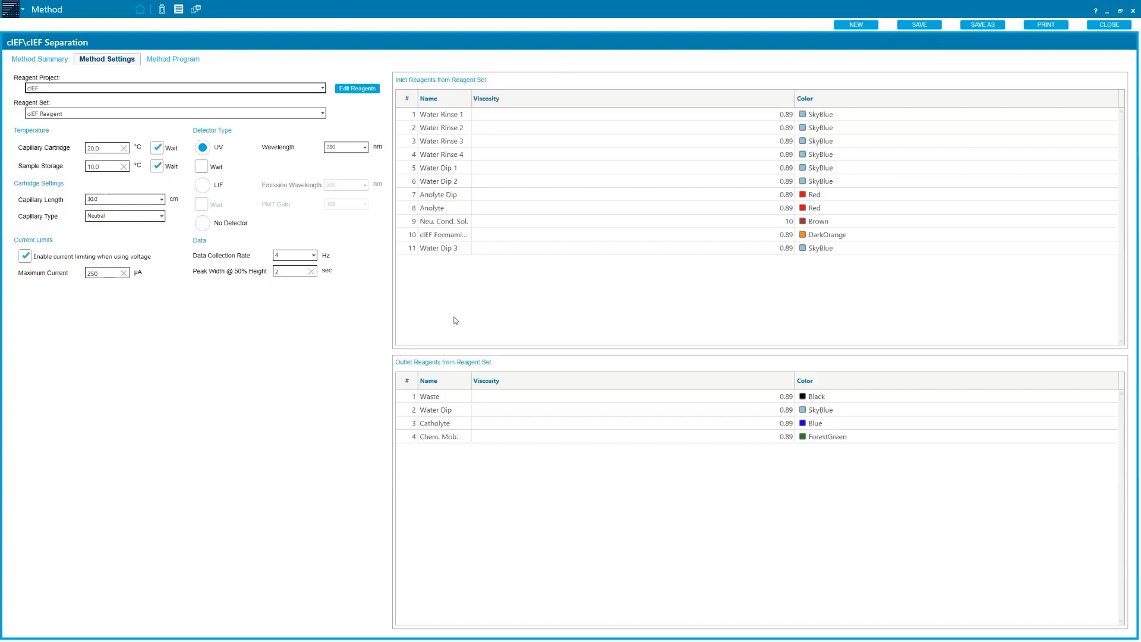
{"action": "mouse_move", "coordinate": [213, 59]}
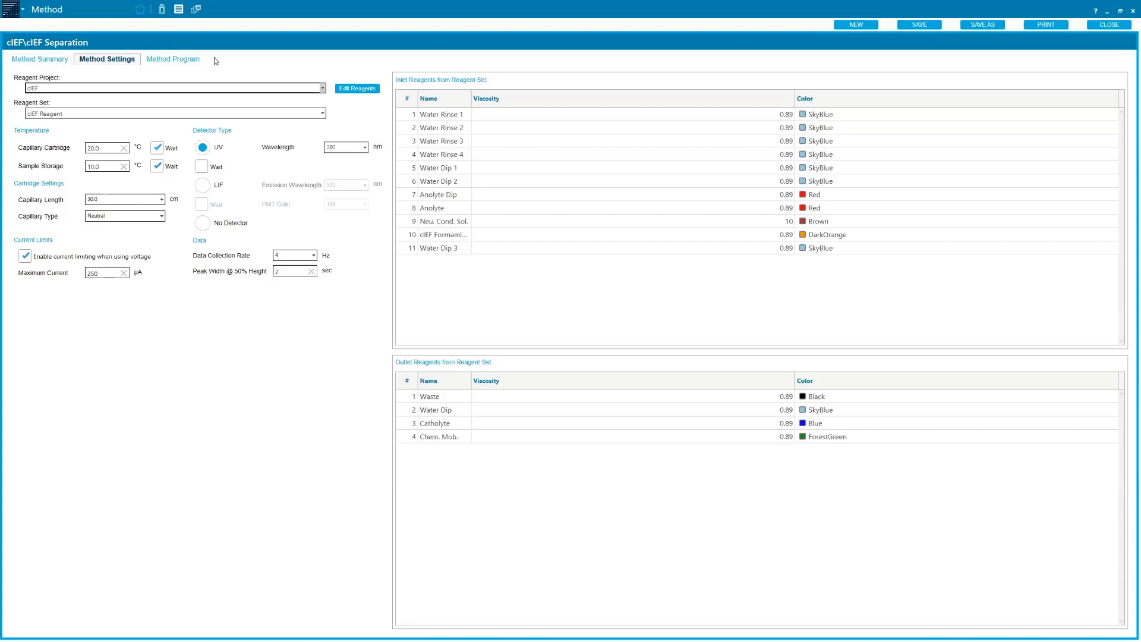
{"action": "mouse_move", "coordinate": [173, 59]}
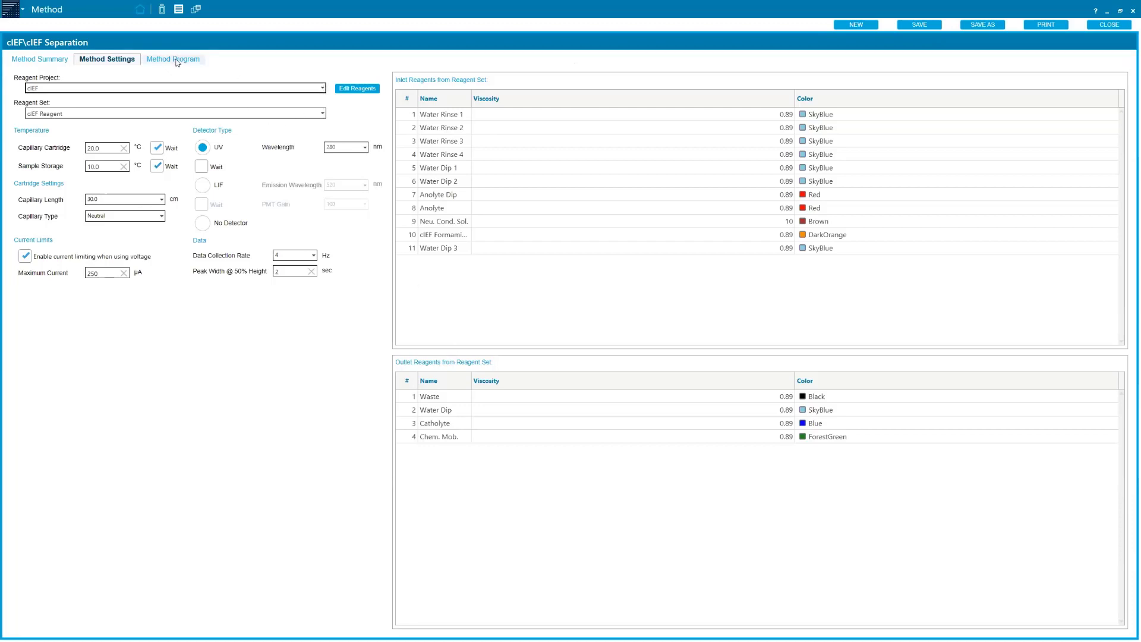
Add a trial rinse with inlet Water Rinse 1, outlet Waste and 2.0 min duration in the method program.
{"action": "left_click", "coordinate": [173, 60]}
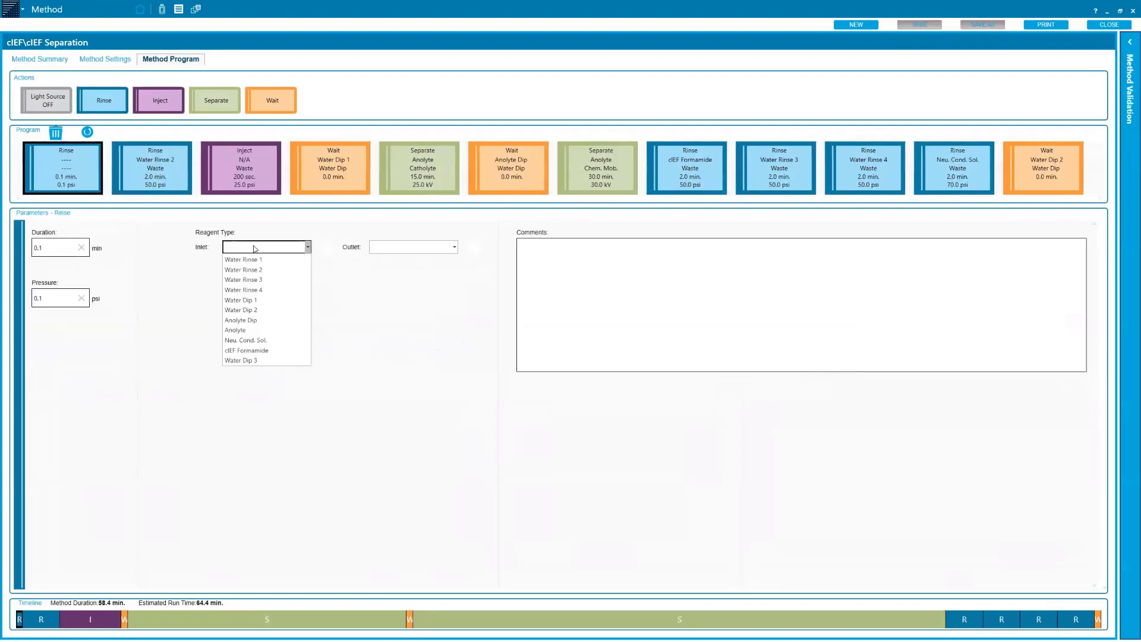
{"action": "mouse_move", "coordinate": [243, 259]}
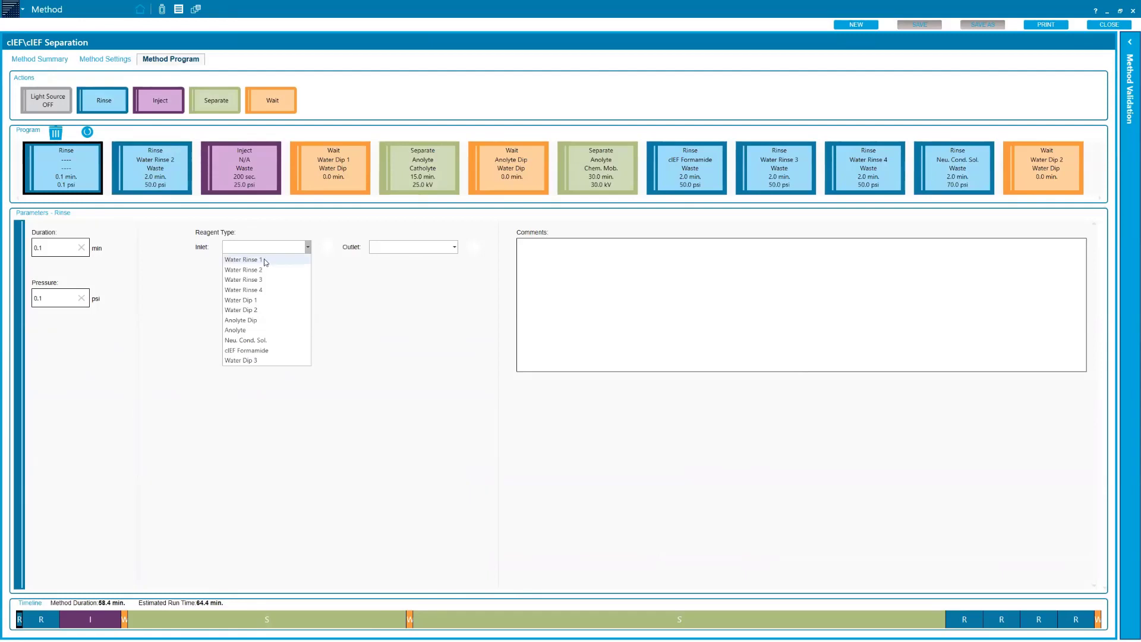
{"action": "left_click", "coordinate": [242, 261]}
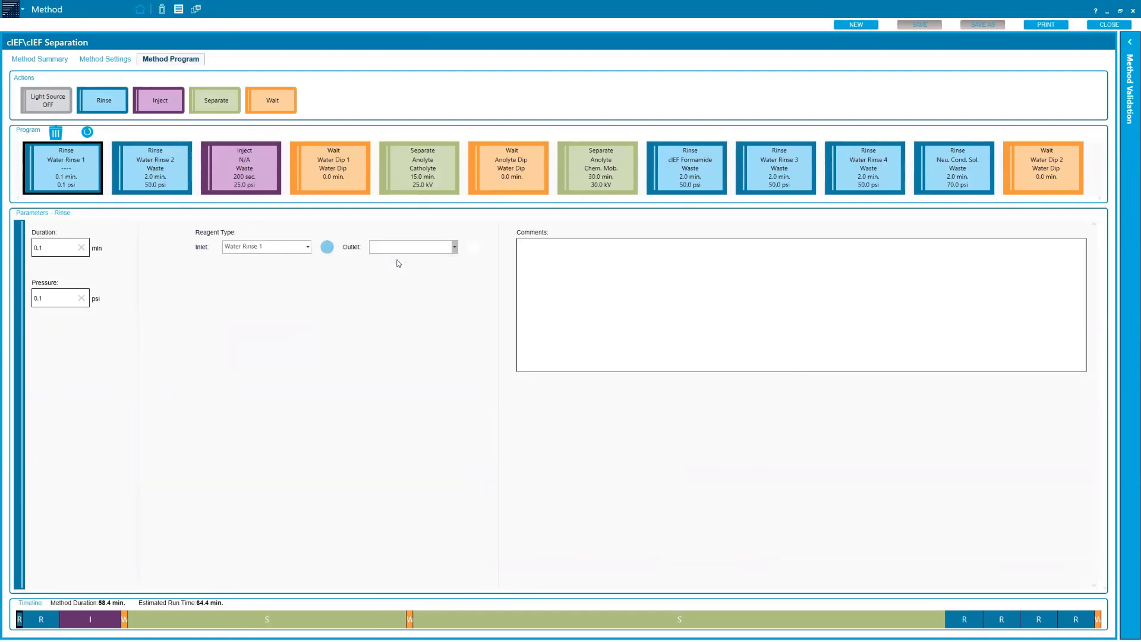
{"action": "left_click", "coordinate": [412, 246]}
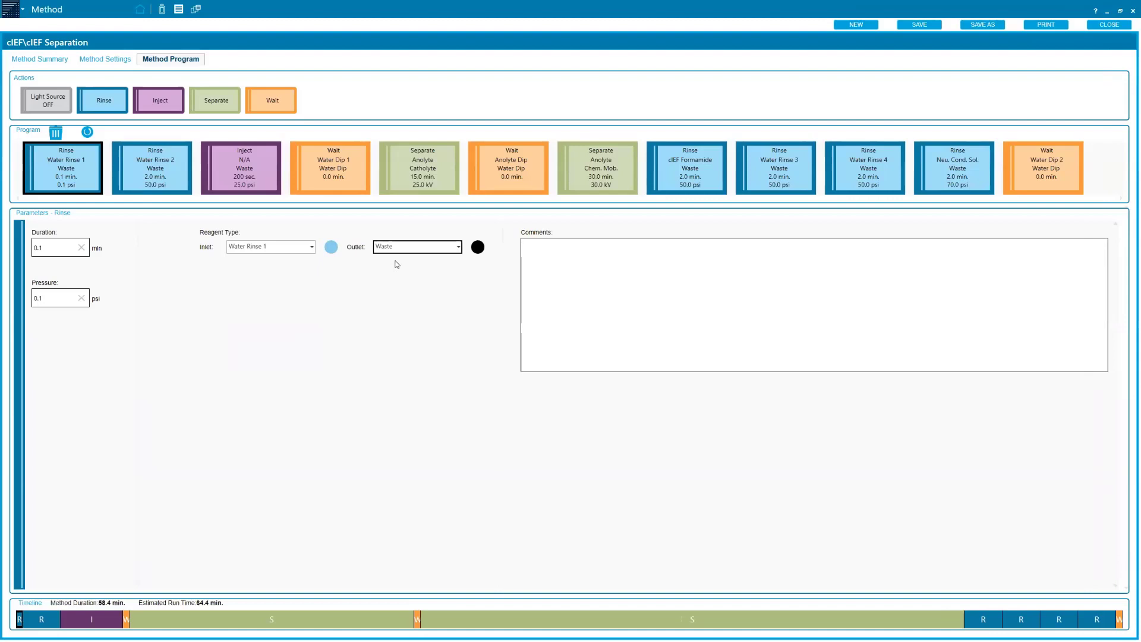
{"action": "mouse_move", "coordinate": [80, 260]}
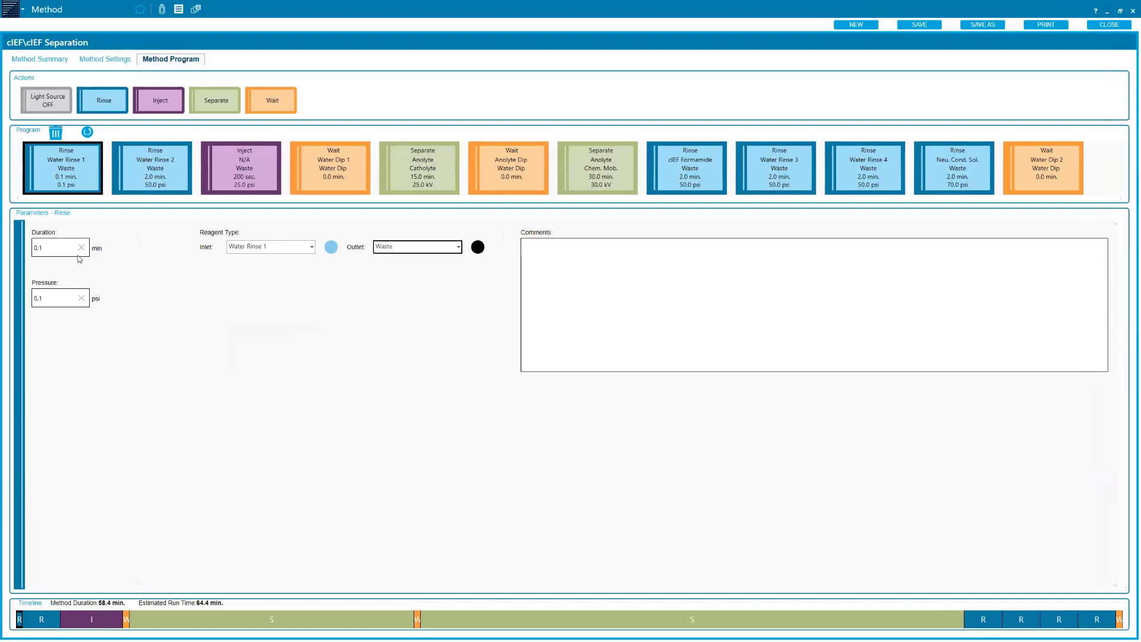
{"action": "type", "text": "2.0"}
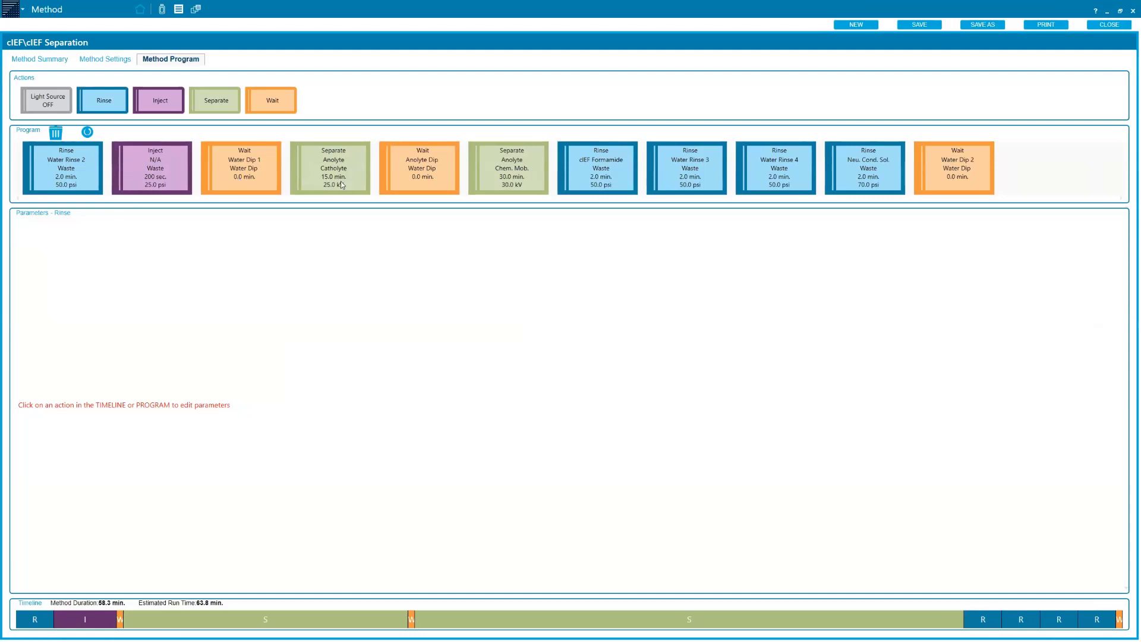
Review the Catholyte and Chem. Mob. separation steps and the final Water Dip 2 wait parameters.
{"action": "left_click", "coordinate": [329, 168]}
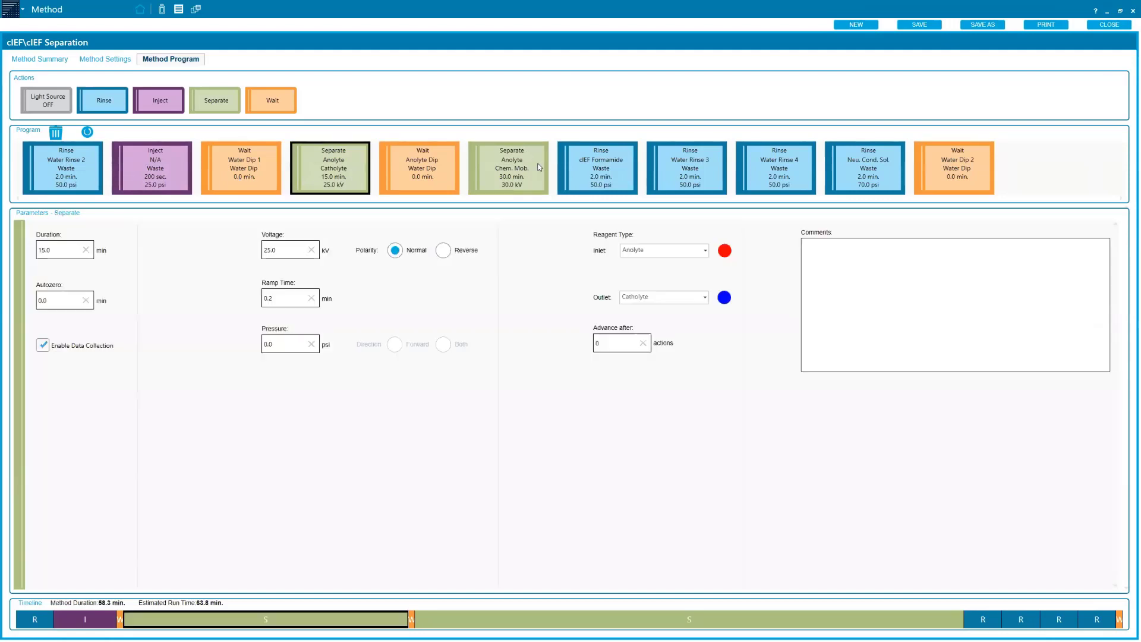
{"action": "left_click", "coordinate": [508, 167]}
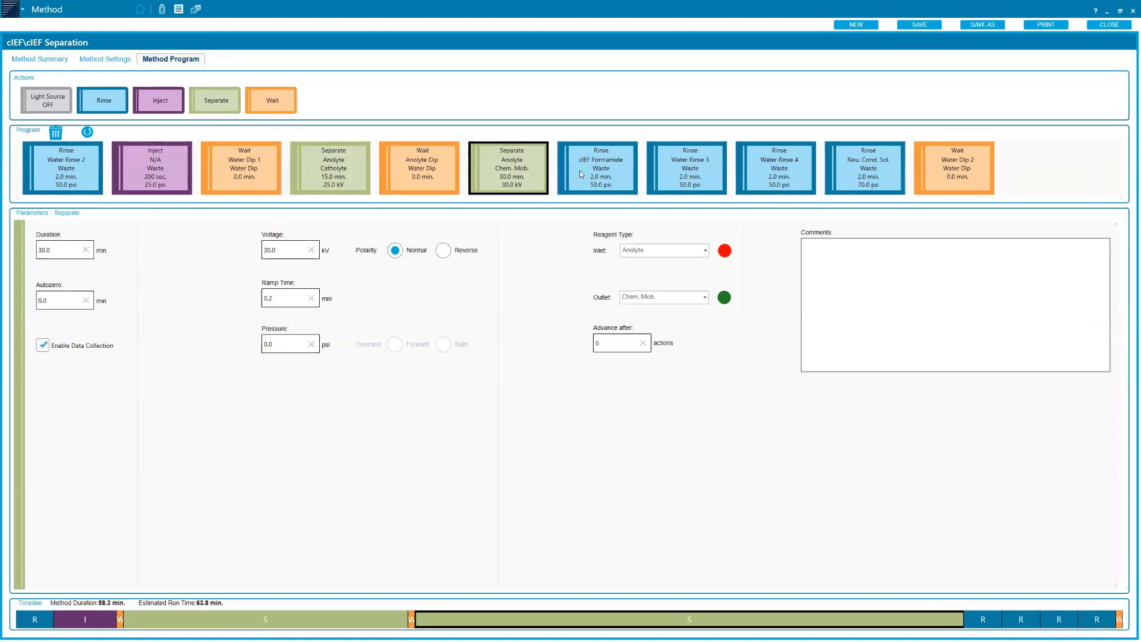
{"action": "mouse_move", "coordinate": [705, 140]}
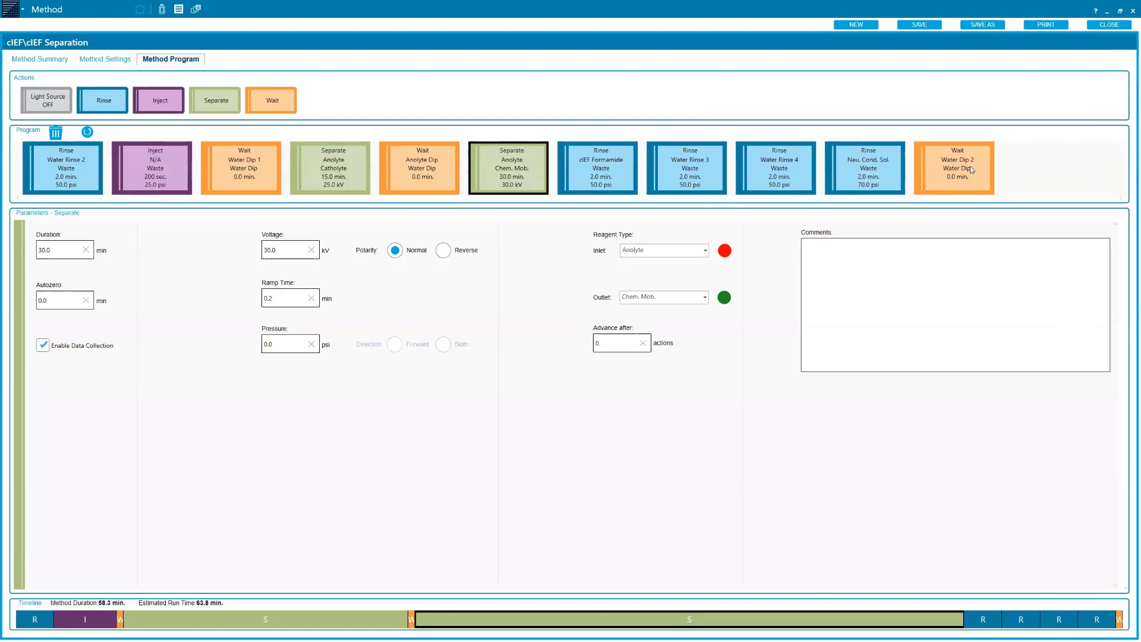
{"action": "mouse_move", "coordinate": [956, 168]}
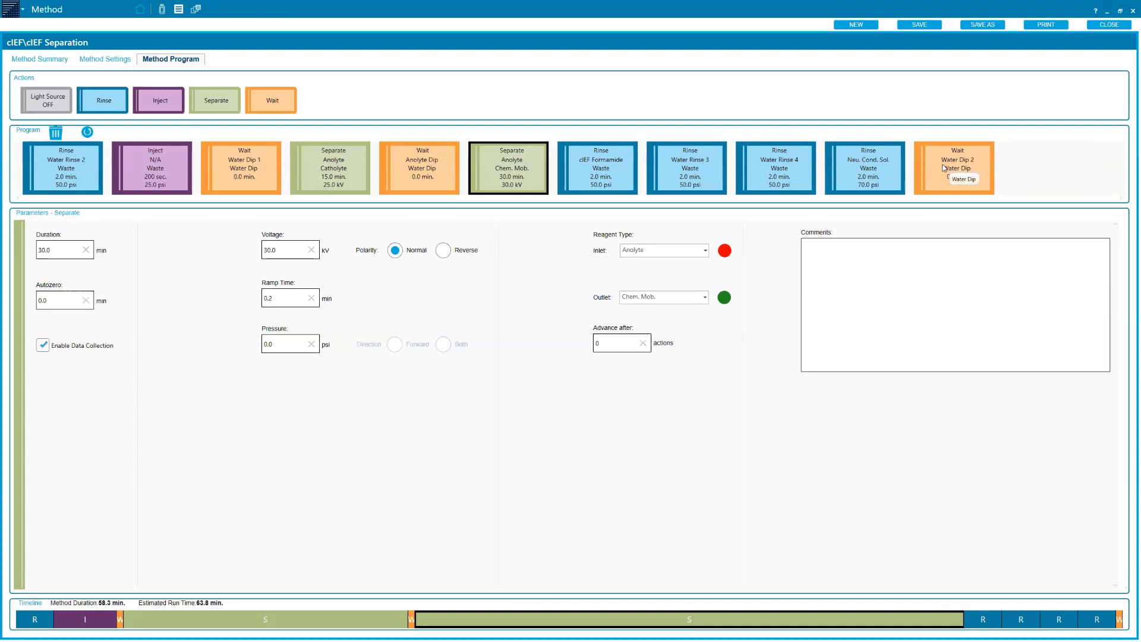
{"action": "left_click", "coordinate": [954, 168]}
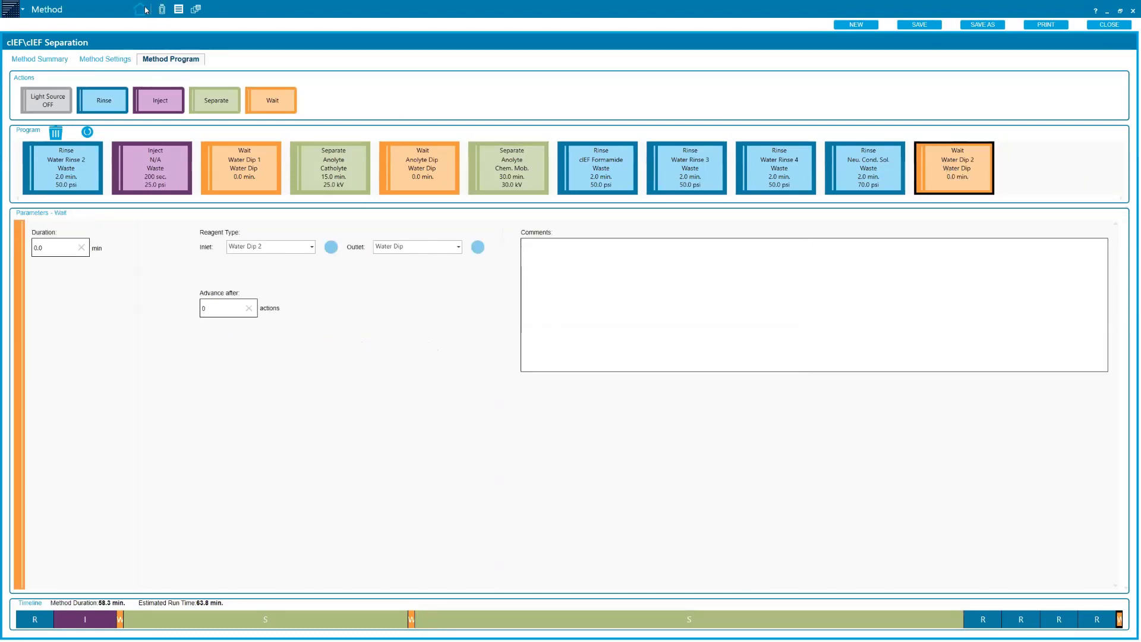
Start a new sequence from the home screen and list the cIEF project's methods.
{"action": "left_click", "coordinate": [1107, 23]}
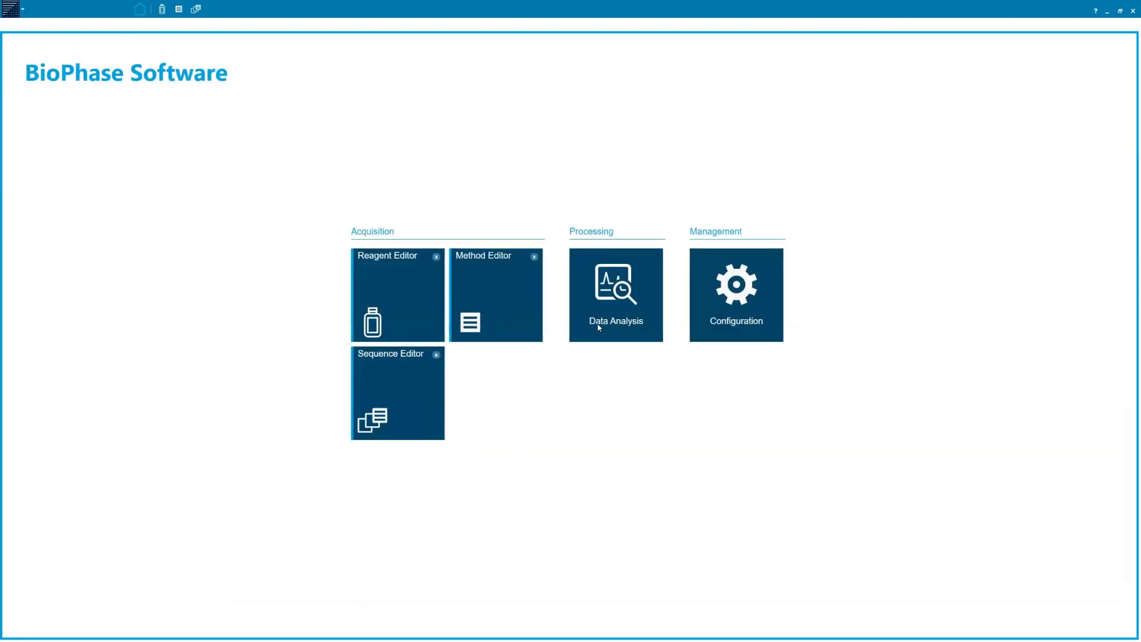
{"action": "mouse_move", "coordinate": [388, 399]}
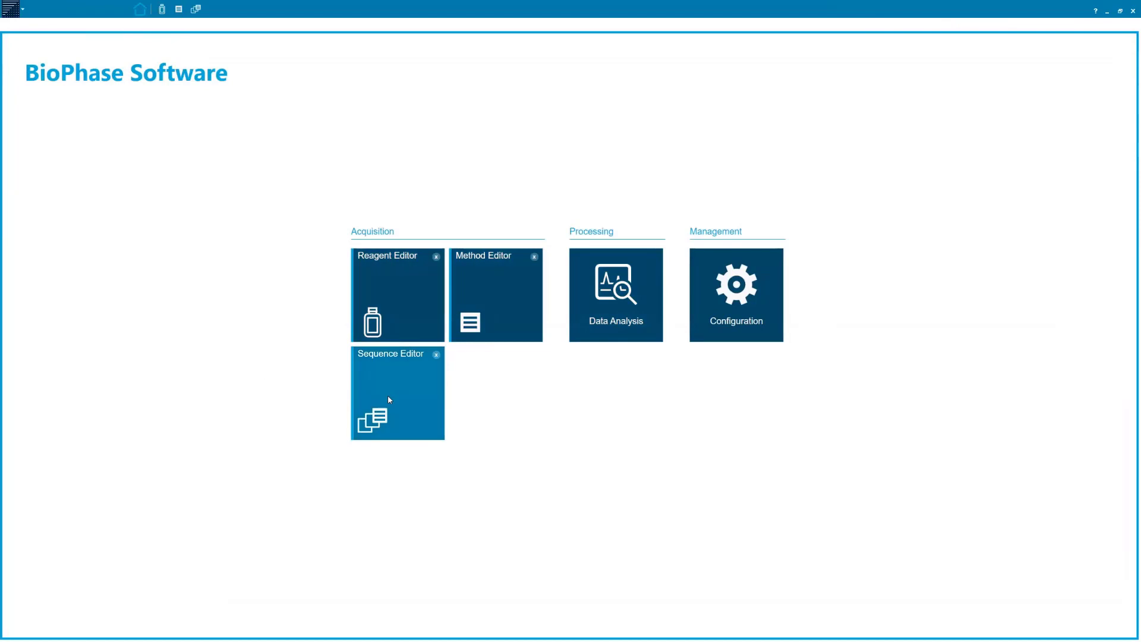
{"action": "left_click", "coordinate": [397, 394]}
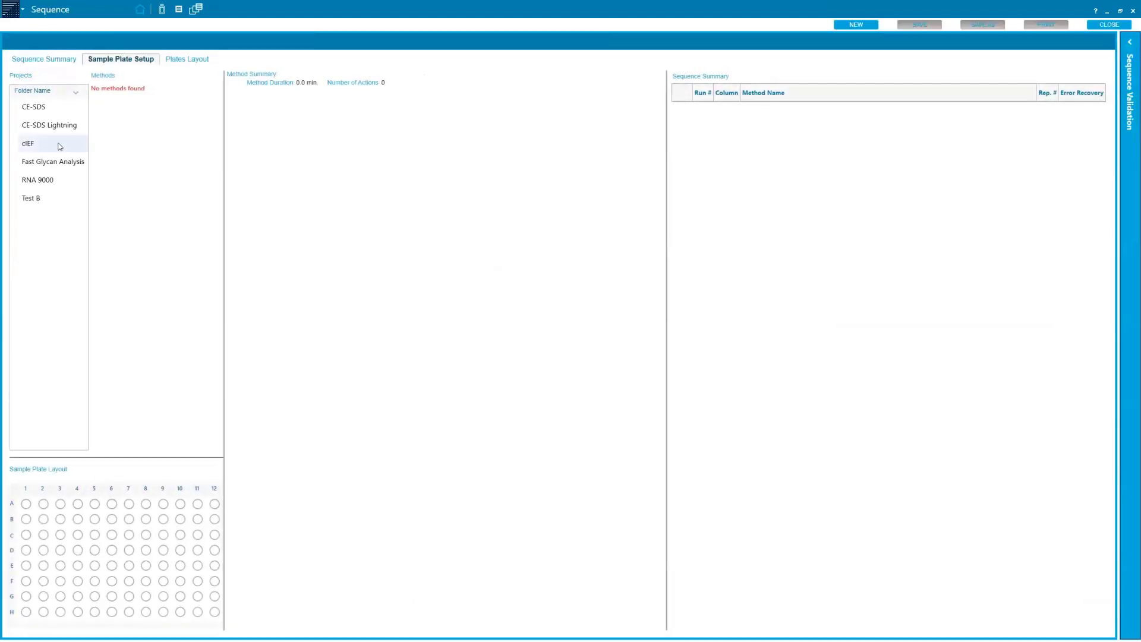
{"action": "left_click", "coordinate": [27, 143]}
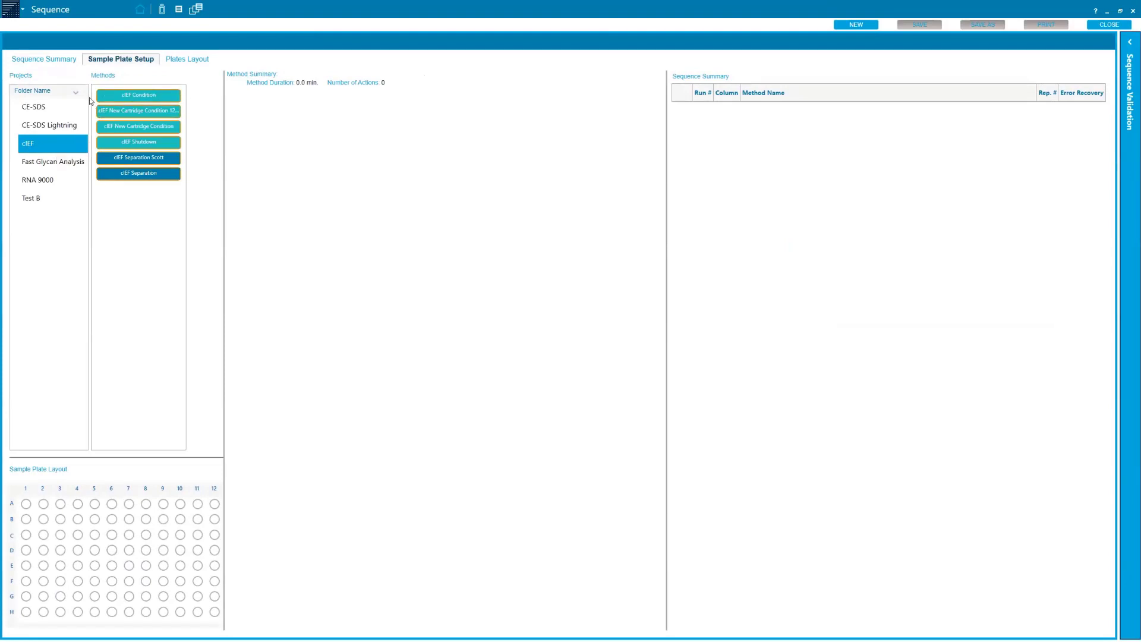
{"action": "mouse_move", "coordinate": [186, 100]}
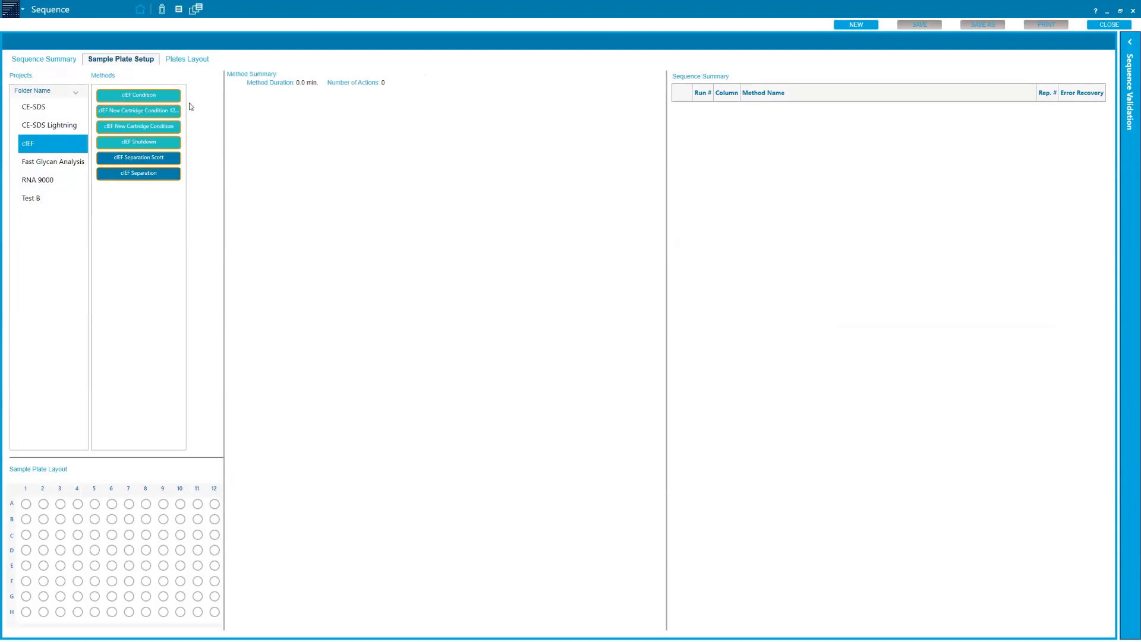
{"action": "mouse_move", "coordinate": [189, 142]}
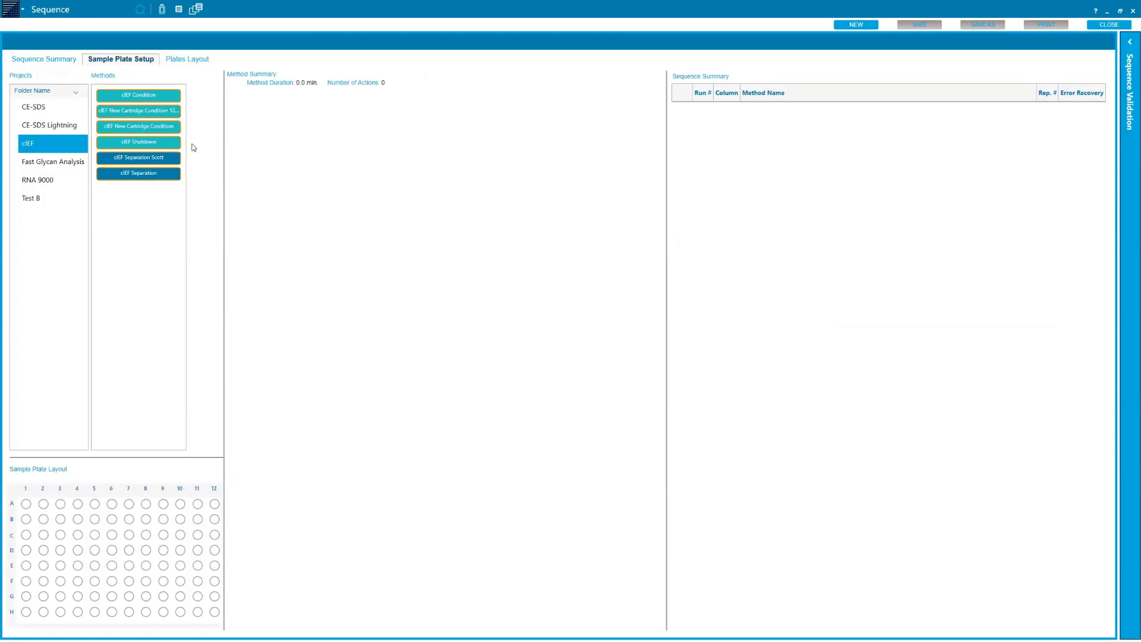
{"action": "mouse_move", "coordinate": [199, 132]}
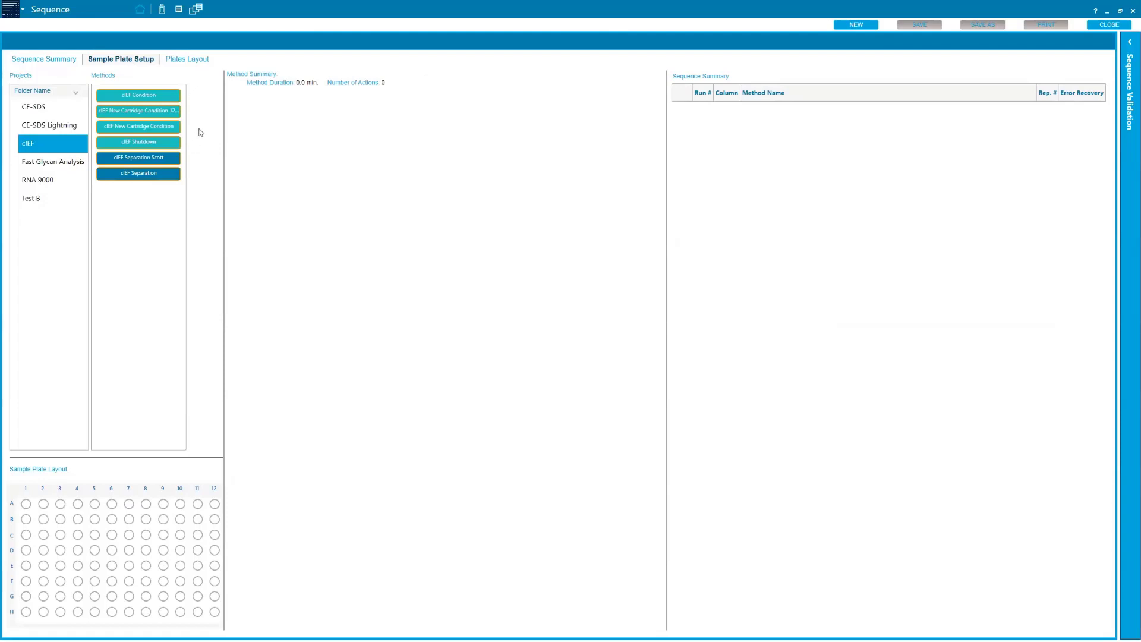
{"action": "mouse_move", "coordinate": [189, 167]}
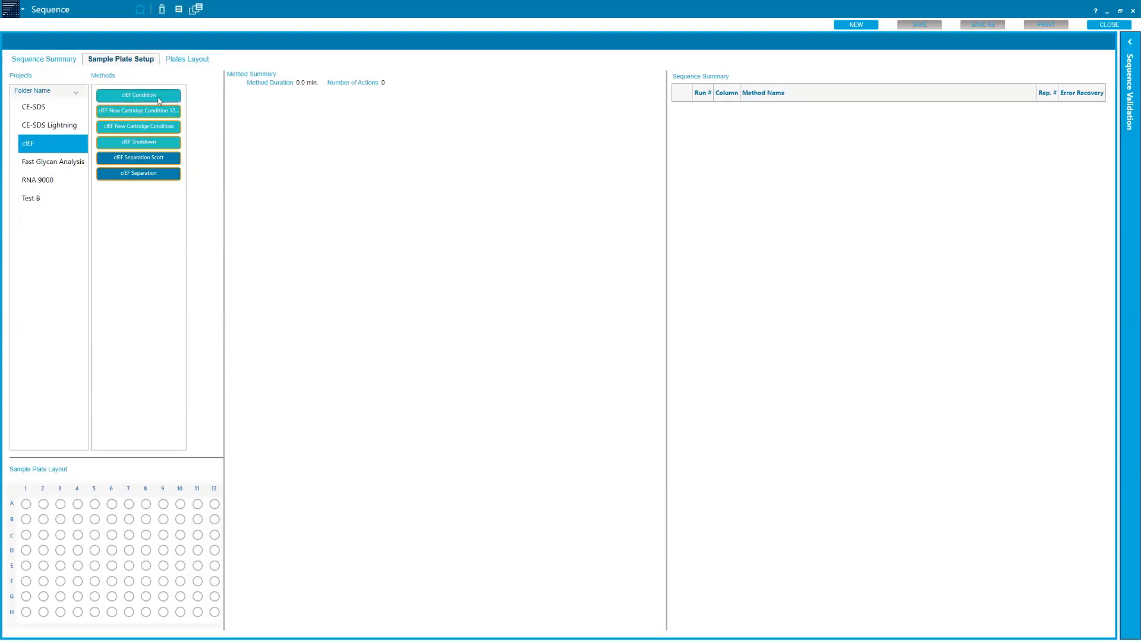
Add a cIEF Condition run to the sequence, then choose cIEF Separation for the sample runs.
{"action": "left_click", "coordinate": [138, 95]}
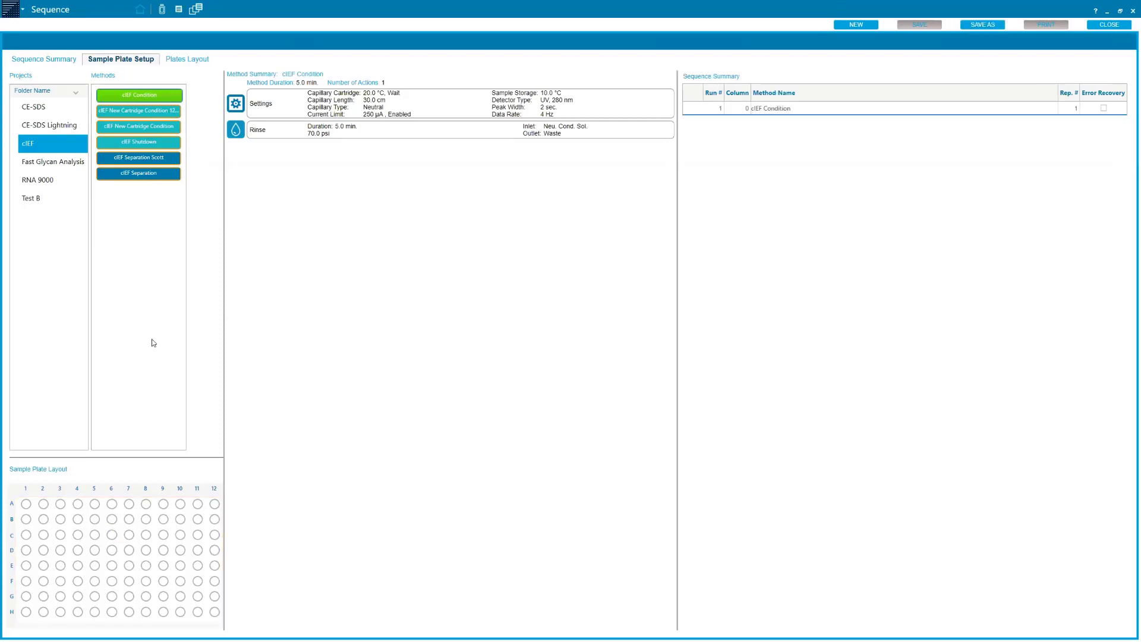
{"action": "mouse_move", "coordinate": [241, 534]}
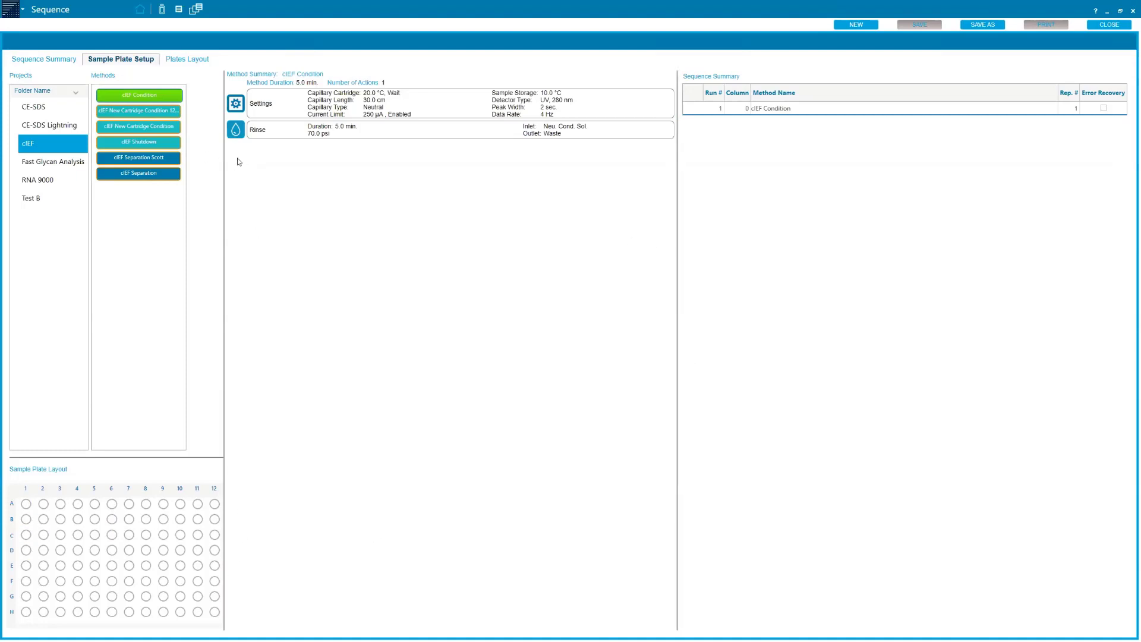
{"action": "left_click", "coordinate": [138, 174]}
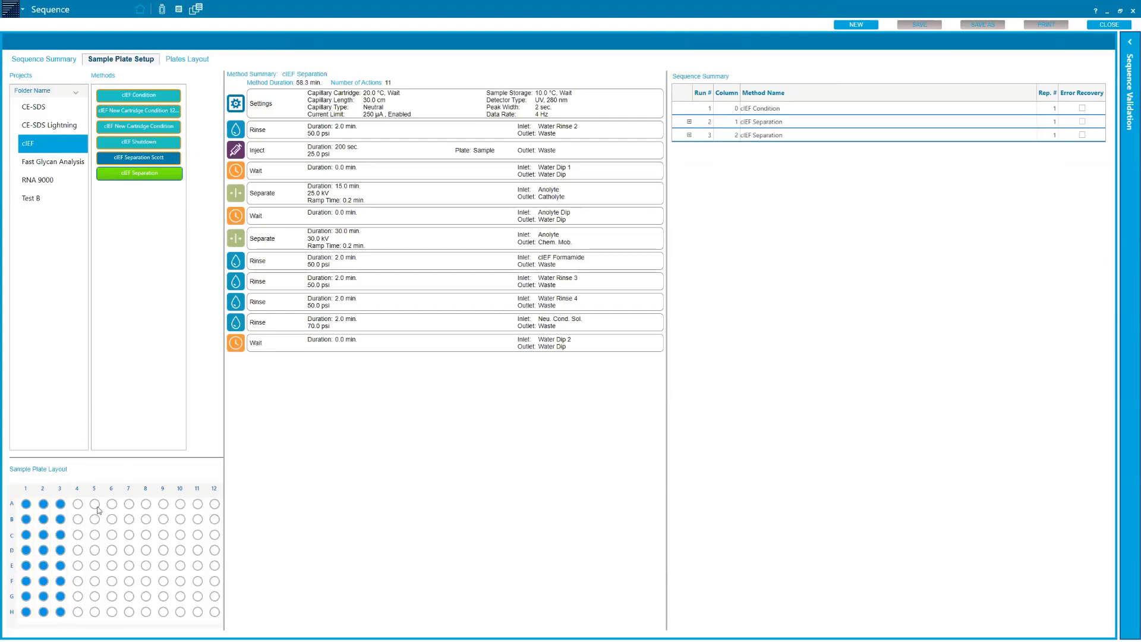
Assign column 3 wells so a third cIEF Separation run appears in the sequence.
{"action": "left_click", "coordinate": [60, 503]}
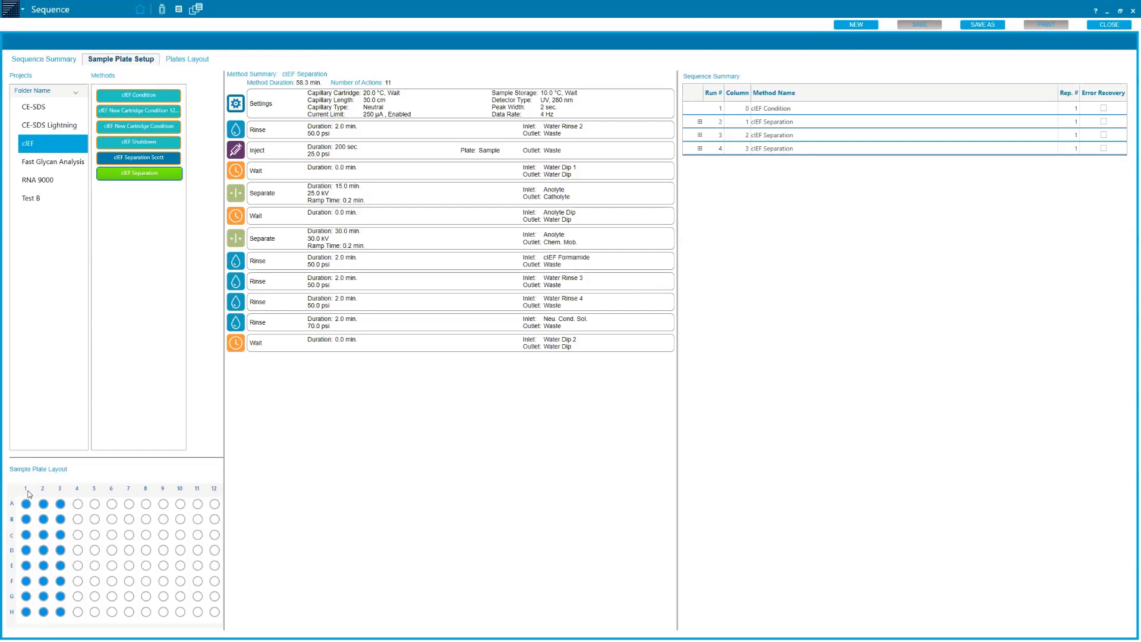
{"action": "mouse_move", "coordinate": [27, 488]}
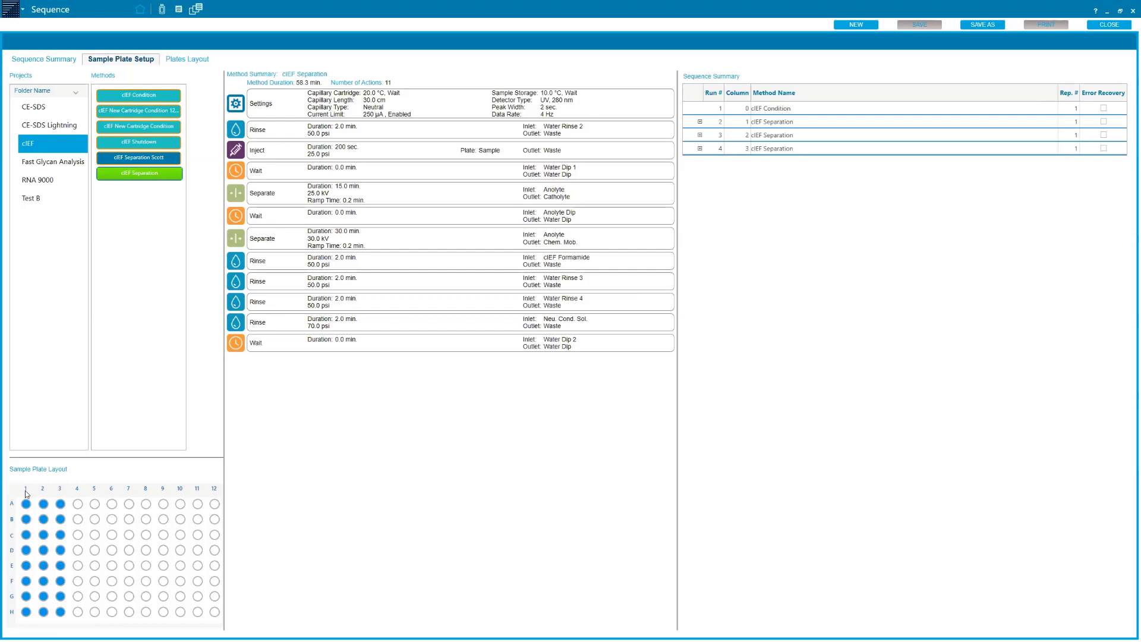
{"action": "mouse_move", "coordinate": [27, 495]}
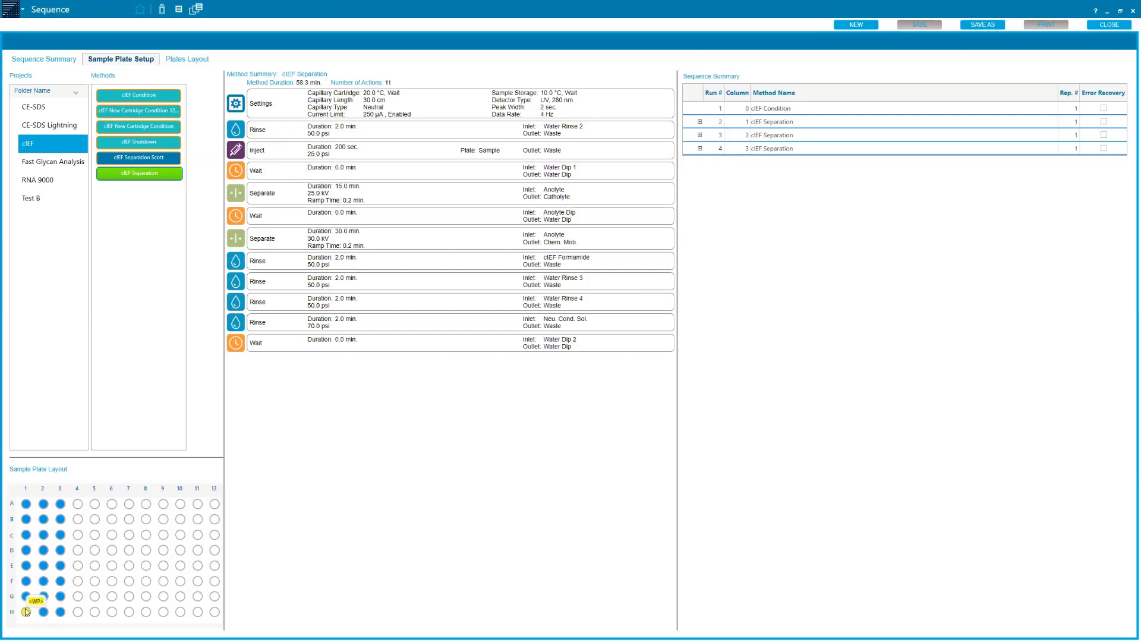
Delete the column 2 run and re-add it with only wells A2 to E2 selected.
{"action": "left_click", "coordinate": [25, 611]}
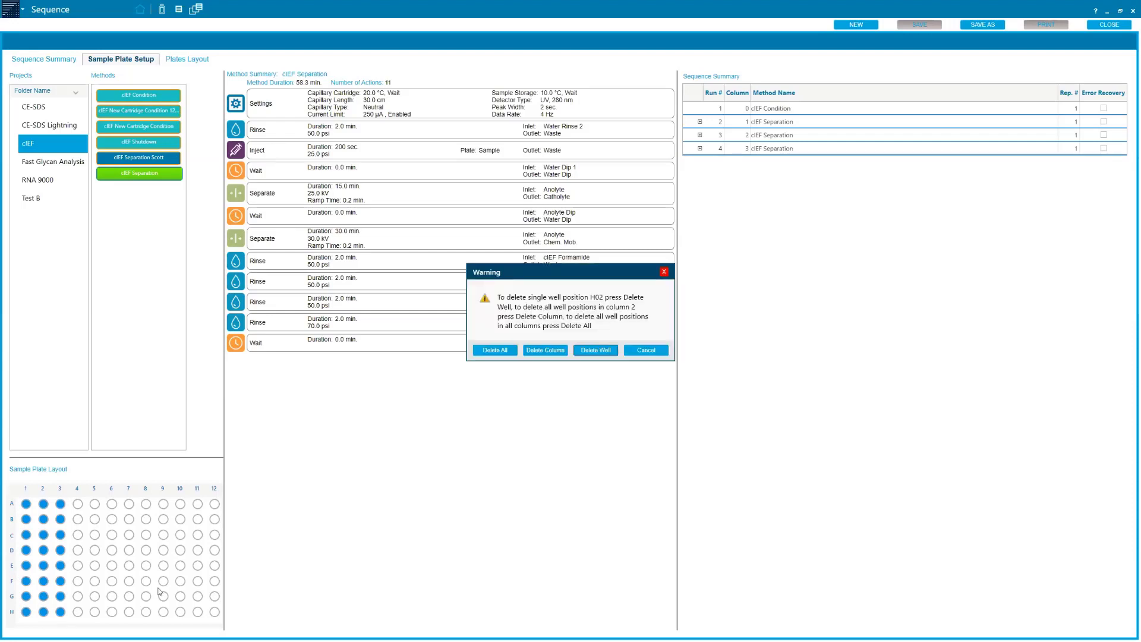
{"action": "mouse_move", "coordinate": [556, 353]}
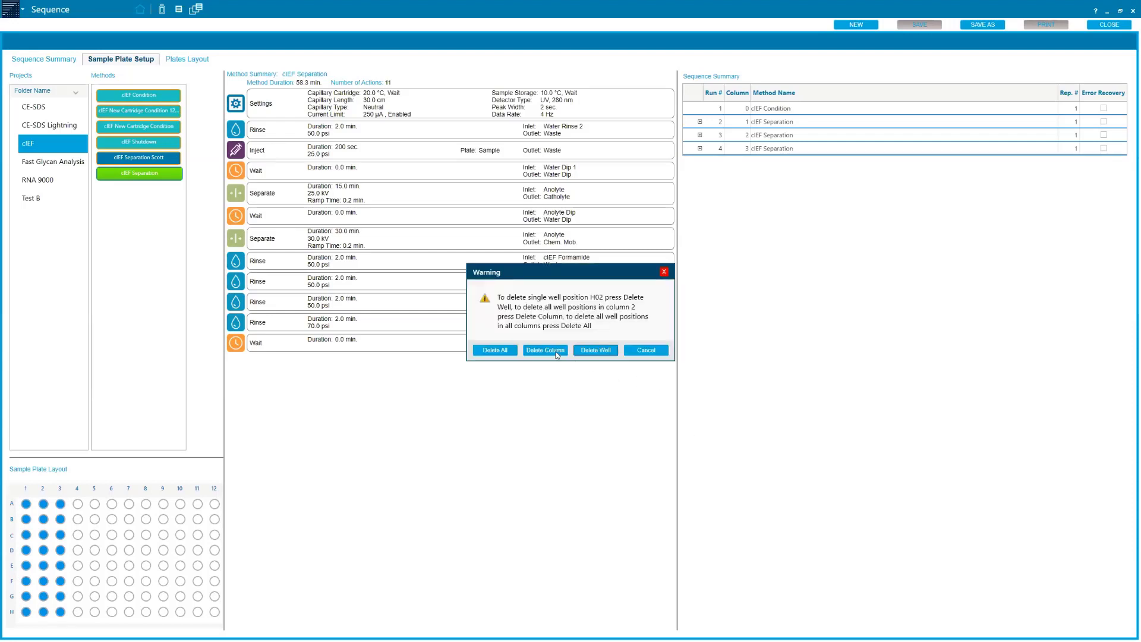
{"action": "left_click", "coordinate": [545, 349]}
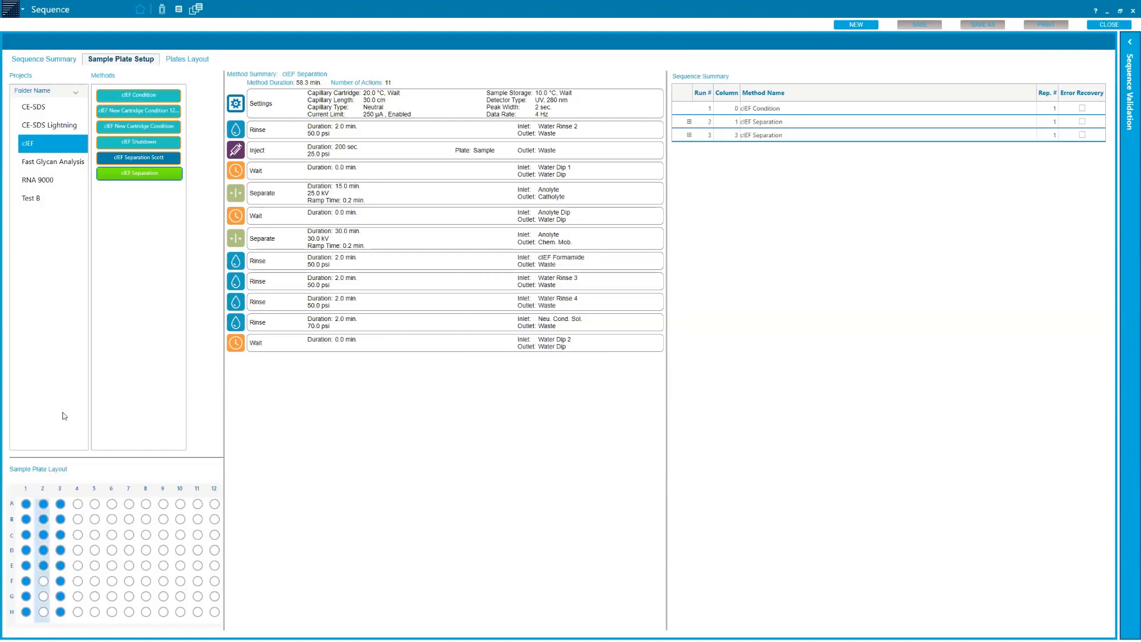
{"action": "mouse_move", "coordinate": [50, 494]}
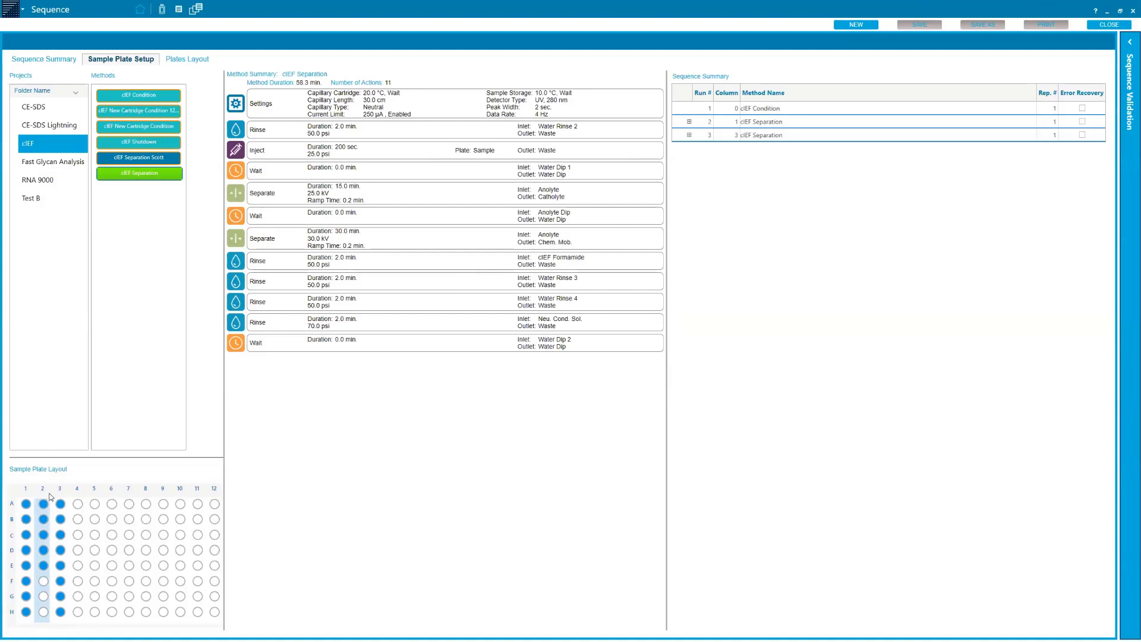
{"action": "left_click", "coordinate": [43, 504]}
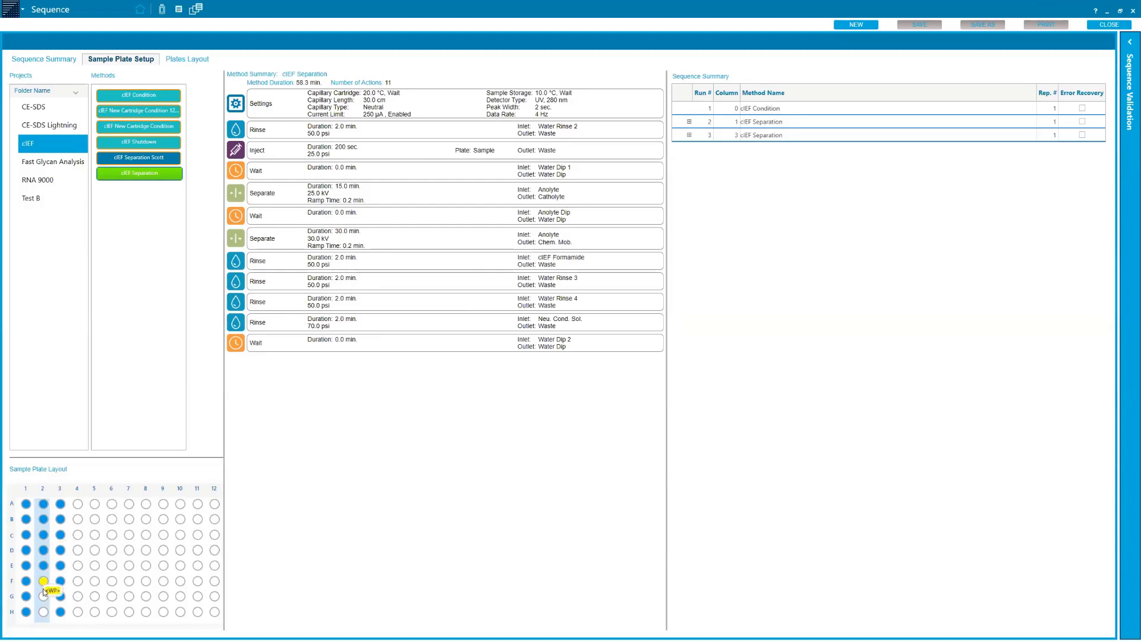
{"action": "left_click", "coordinate": [42, 581]}
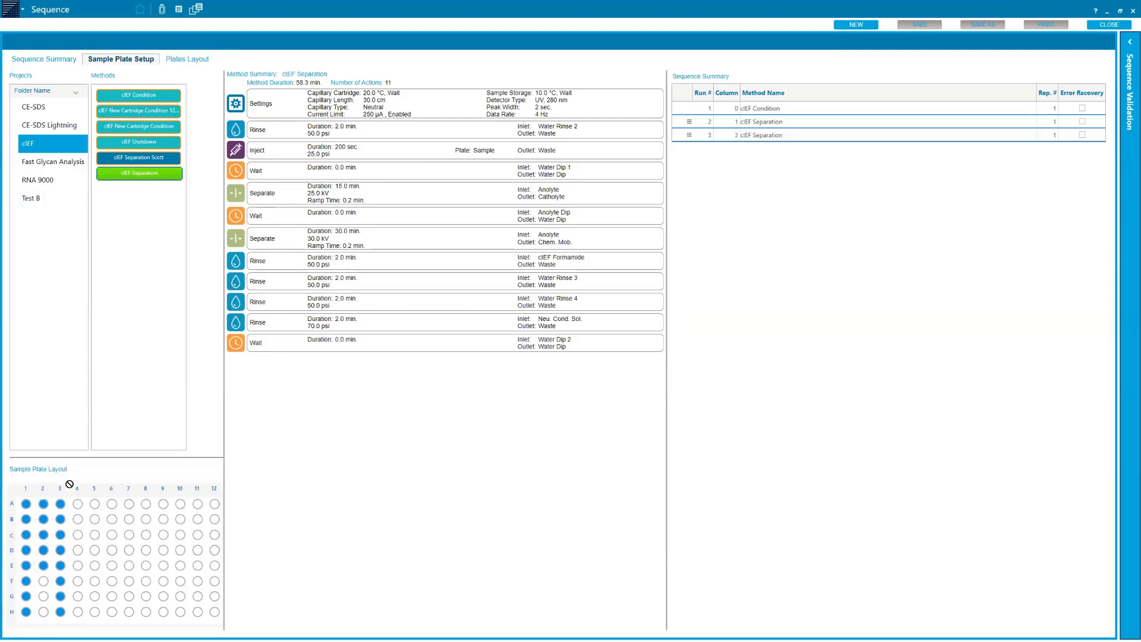
{"action": "left_click", "coordinate": [42, 610]}
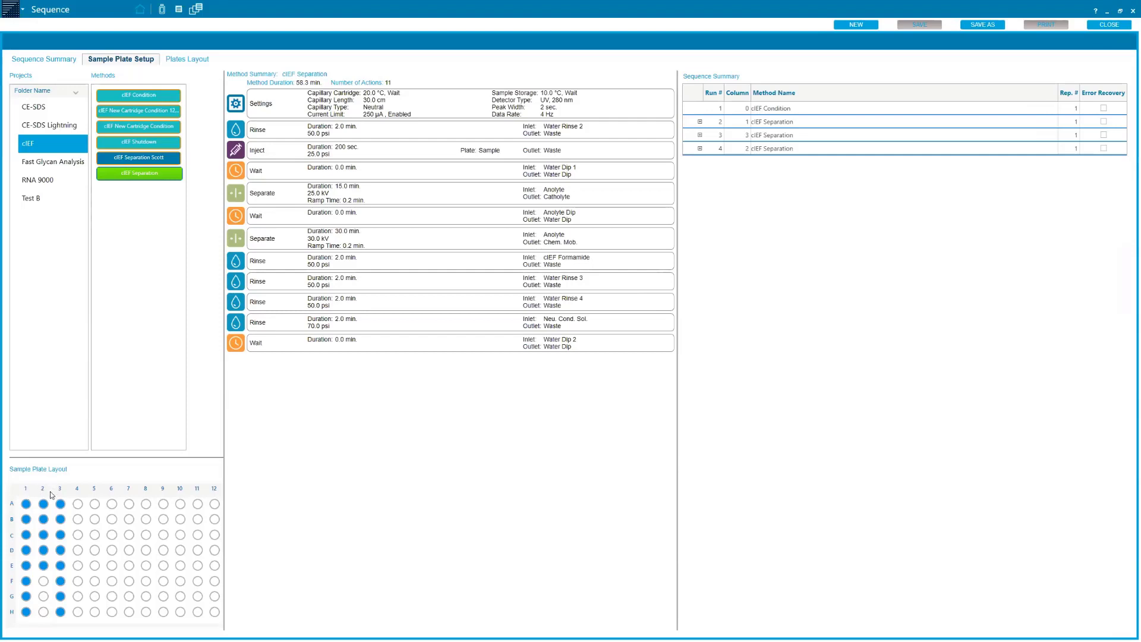
{"action": "mouse_move", "coordinate": [42, 493]}
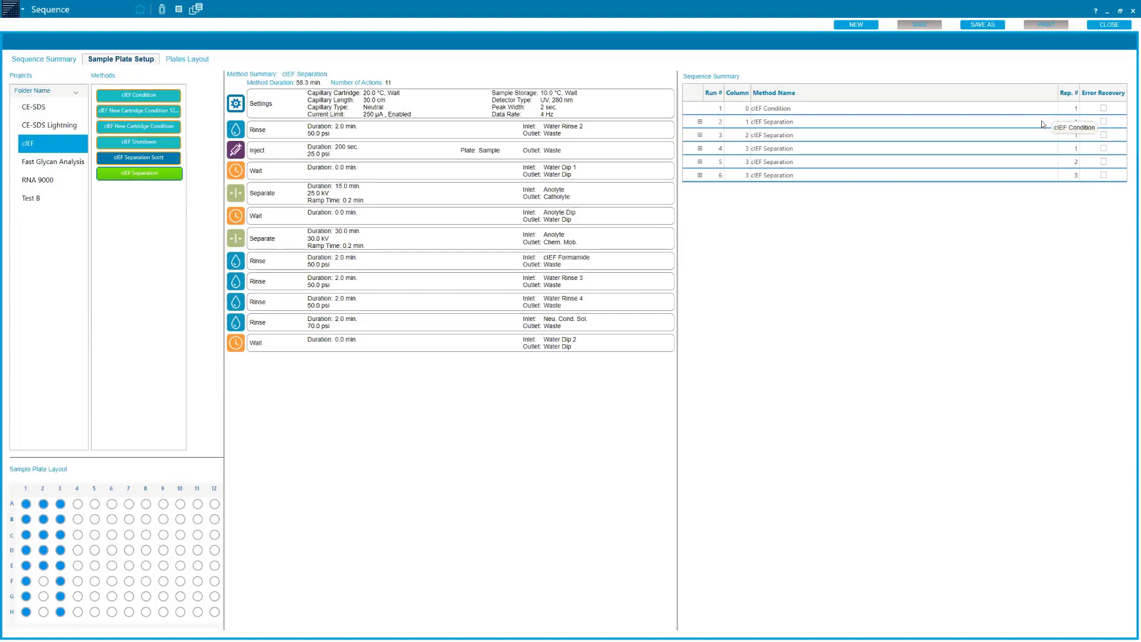
{"action": "mouse_move", "coordinate": [1078, 148]}
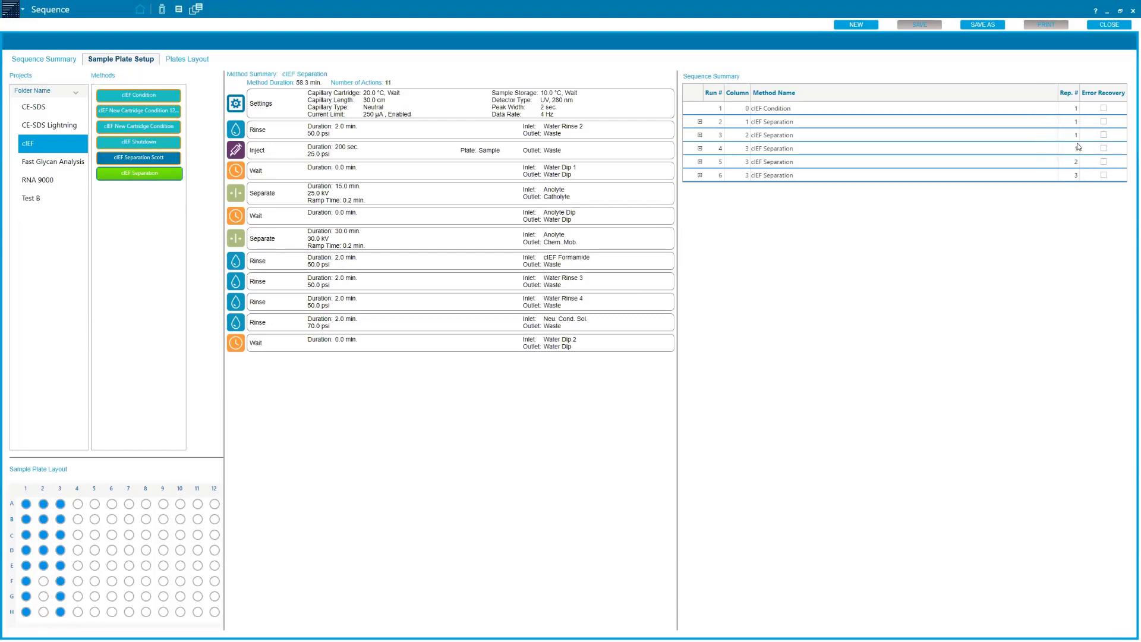
{"action": "mouse_move", "coordinate": [1080, 142]}
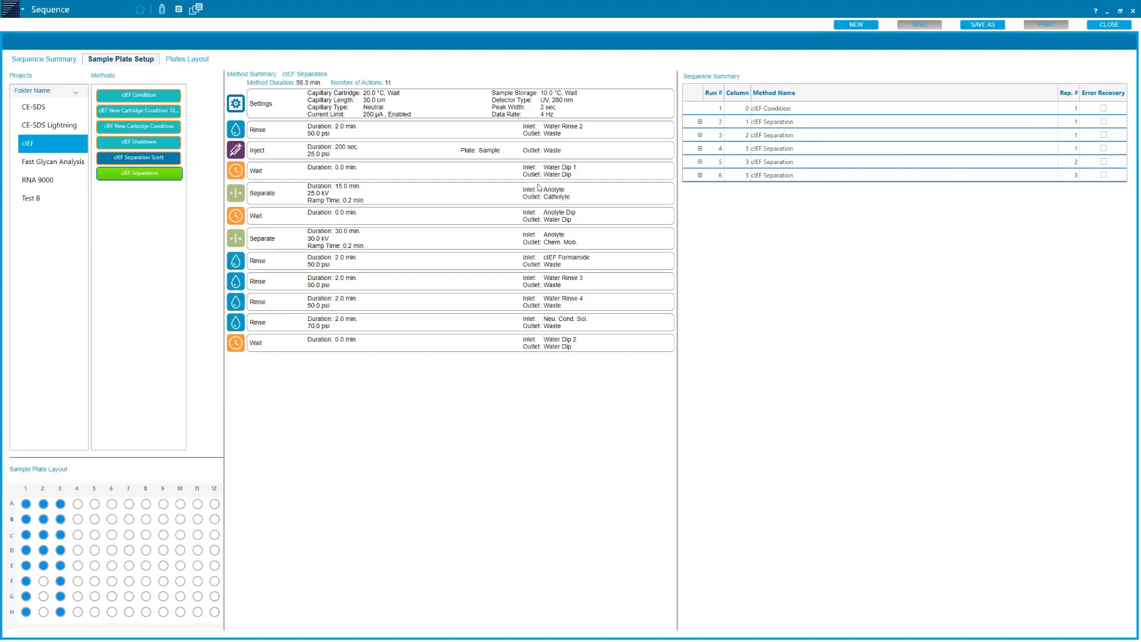
{"action": "mouse_move", "coordinate": [205, 347]}
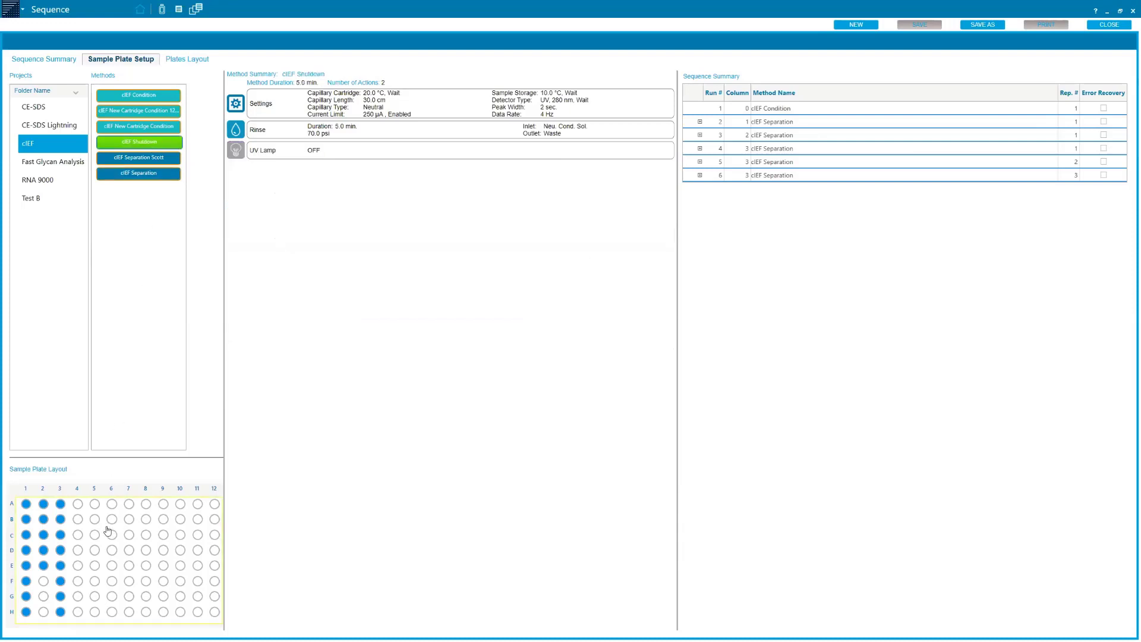
Add a cIEF Shutdown run to end the sequence and enable its error recovery.
{"action": "double_click", "coordinate": [137, 141]}
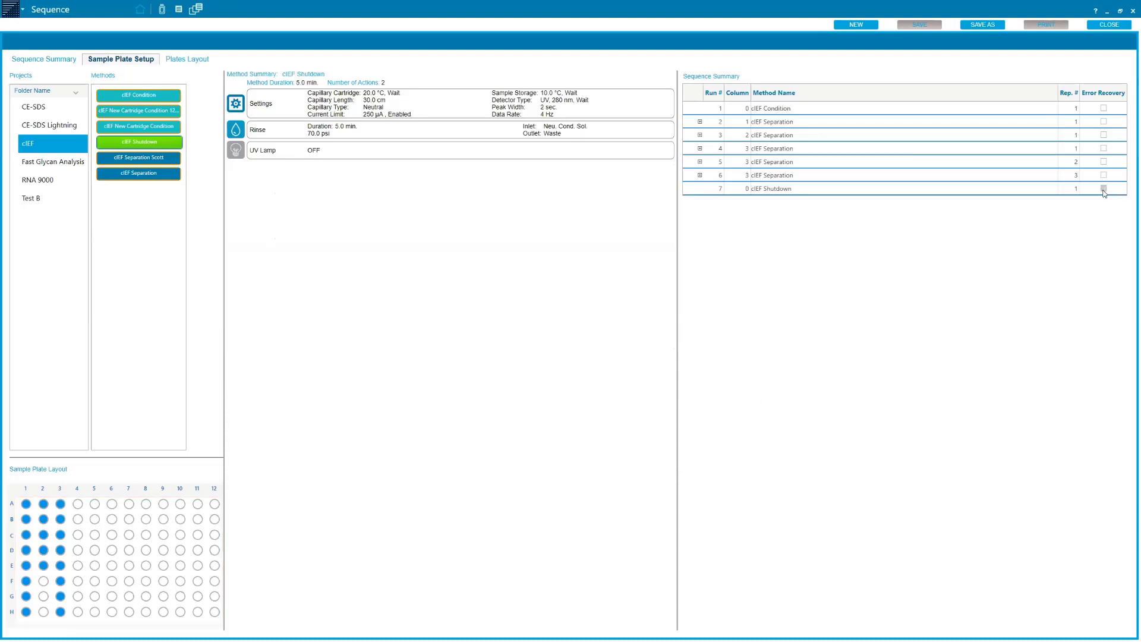
{"action": "left_click", "coordinate": [1102, 188]}
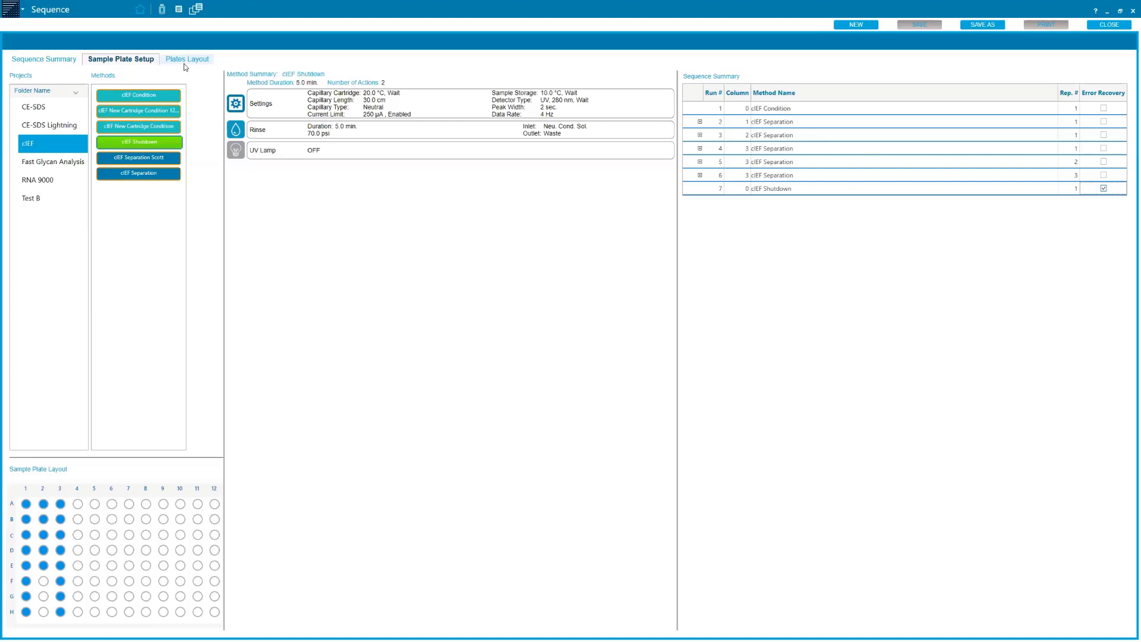
Rearrange reagent plate columns: water dips/rinses first, then Neu. Cond. Sol., cIEF Formamide and anolytes.
{"action": "left_click", "coordinate": [187, 59]}
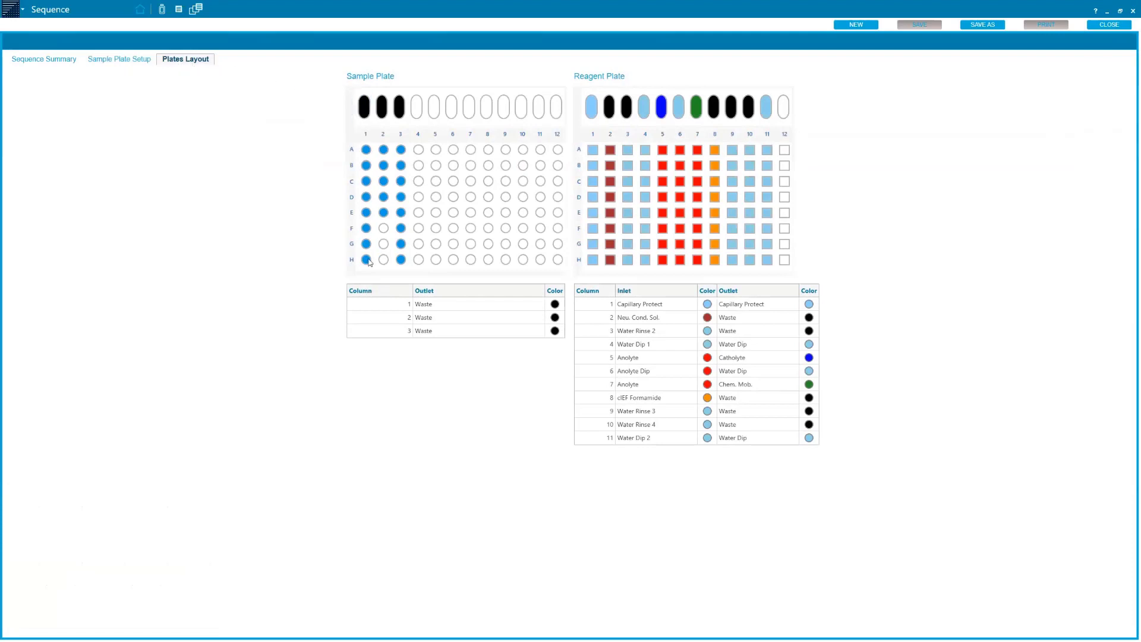
{"action": "left_click", "coordinate": [382, 150]}
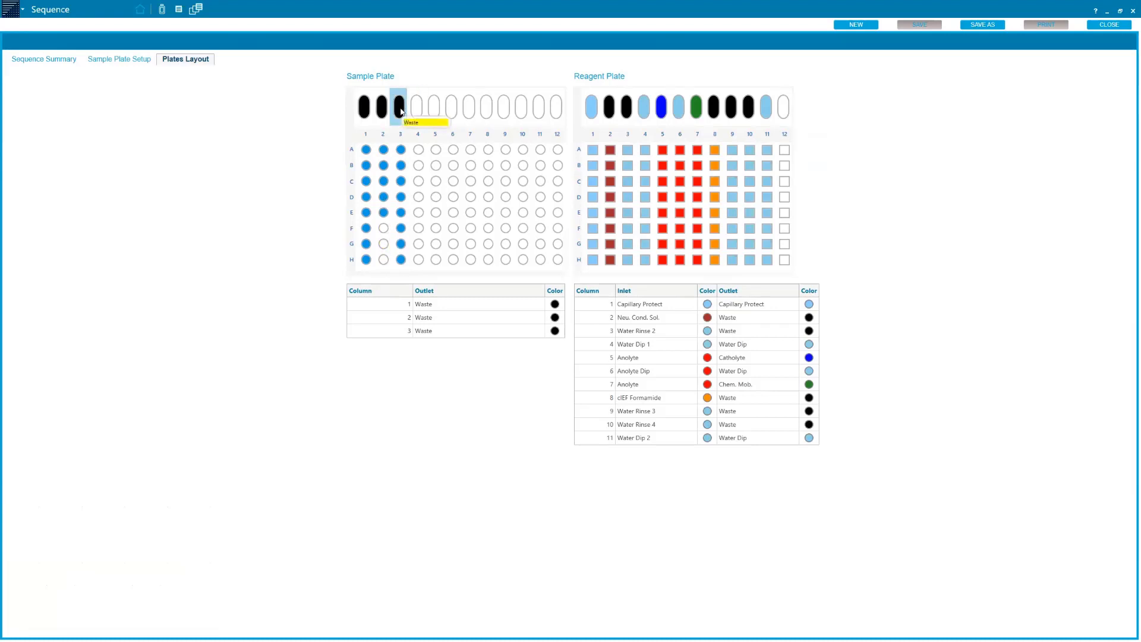
{"action": "mouse_move", "coordinate": [601, 128]}
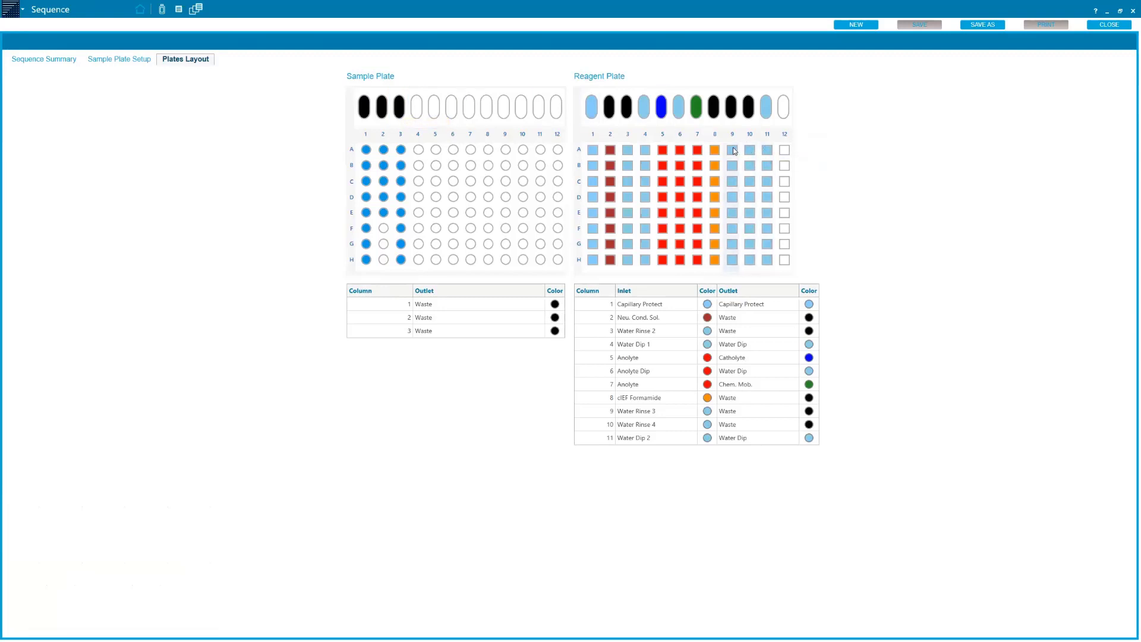
{"action": "mouse_move", "coordinate": [767, 150]}
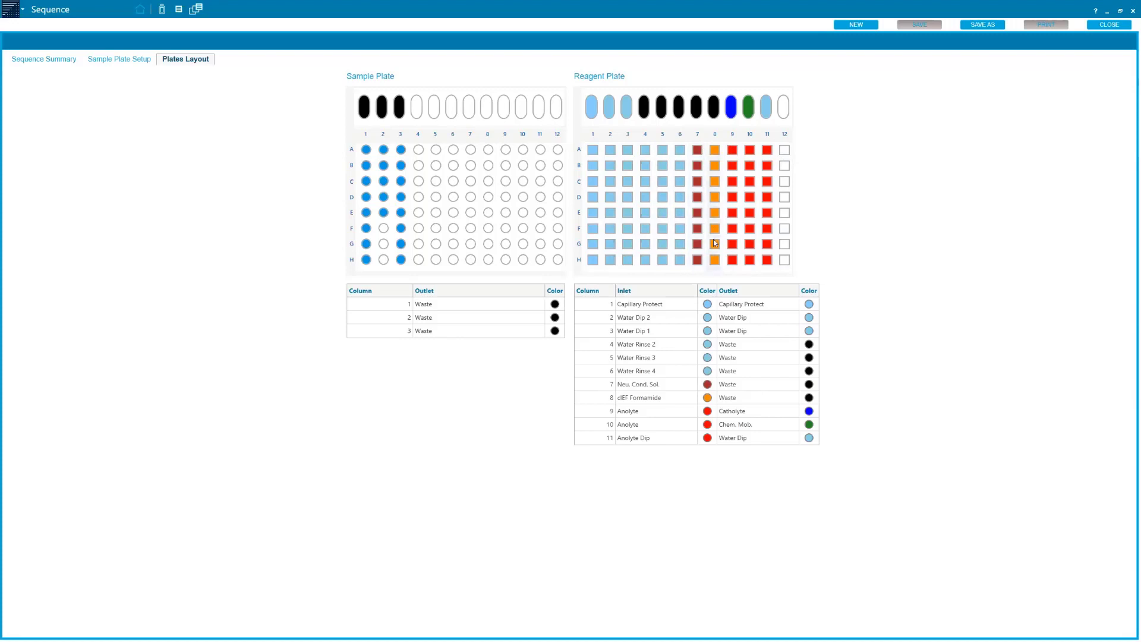
{"action": "mouse_move", "coordinate": [720, 261]}
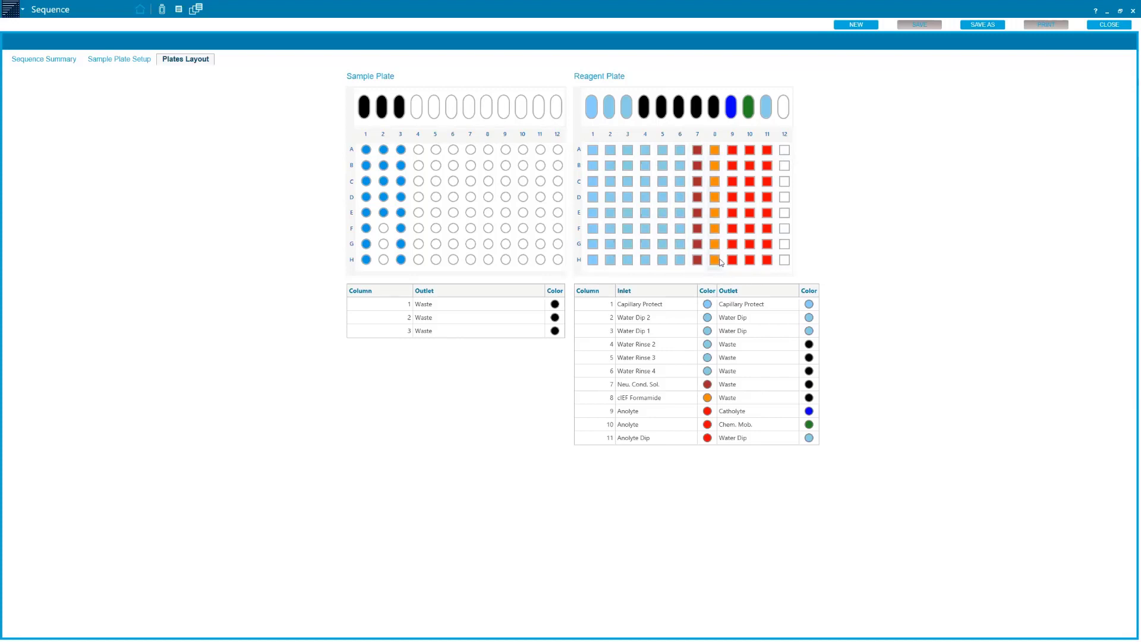
{"action": "left_click", "coordinate": [714, 107]}
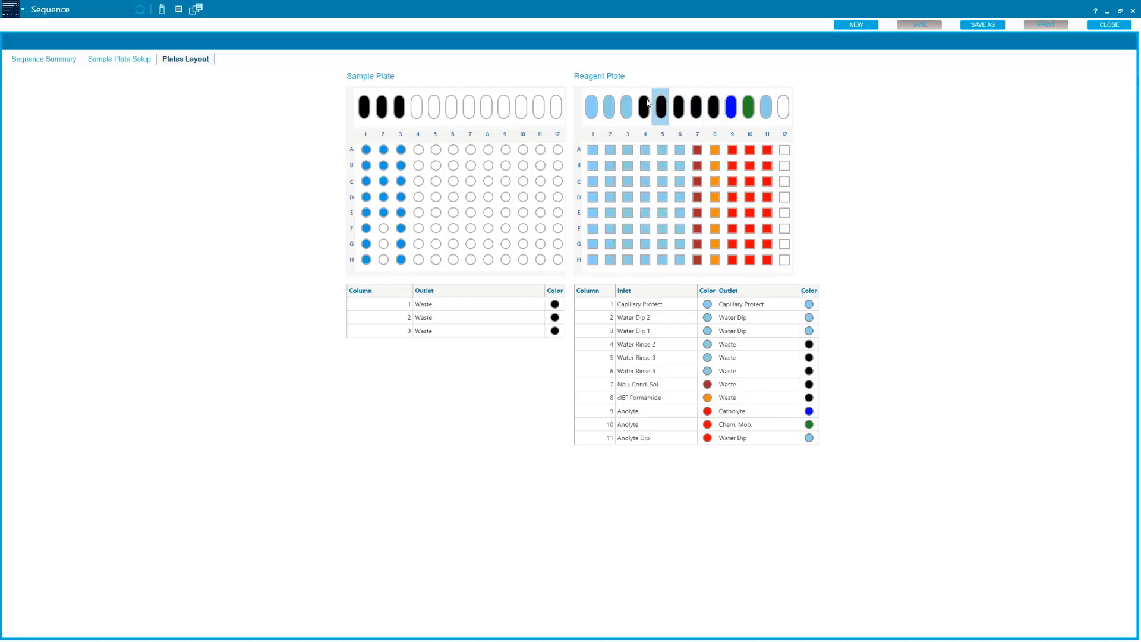
{"action": "mouse_move", "coordinate": [658, 108]}
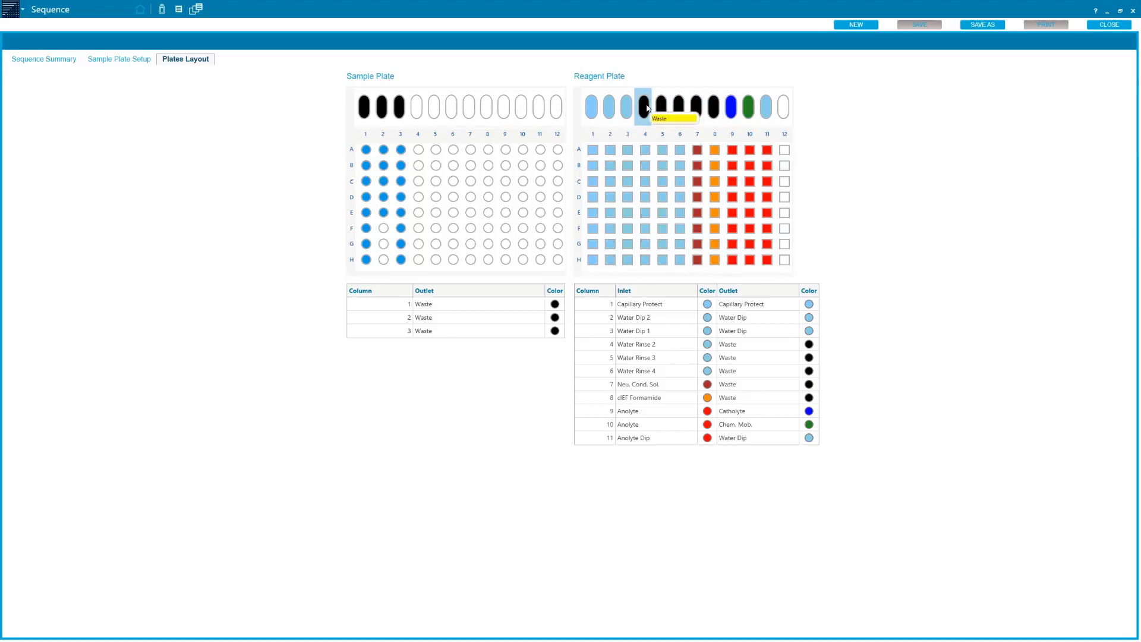
{"action": "mouse_move", "coordinate": [912, 144]}
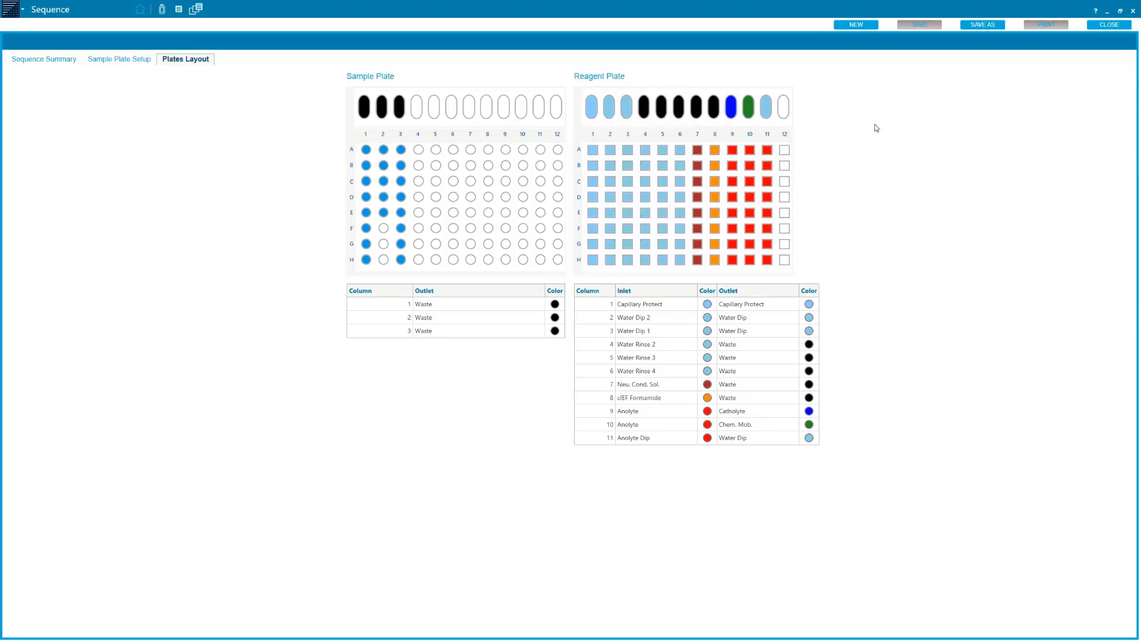
{"action": "mouse_move", "coordinate": [854, 125]}
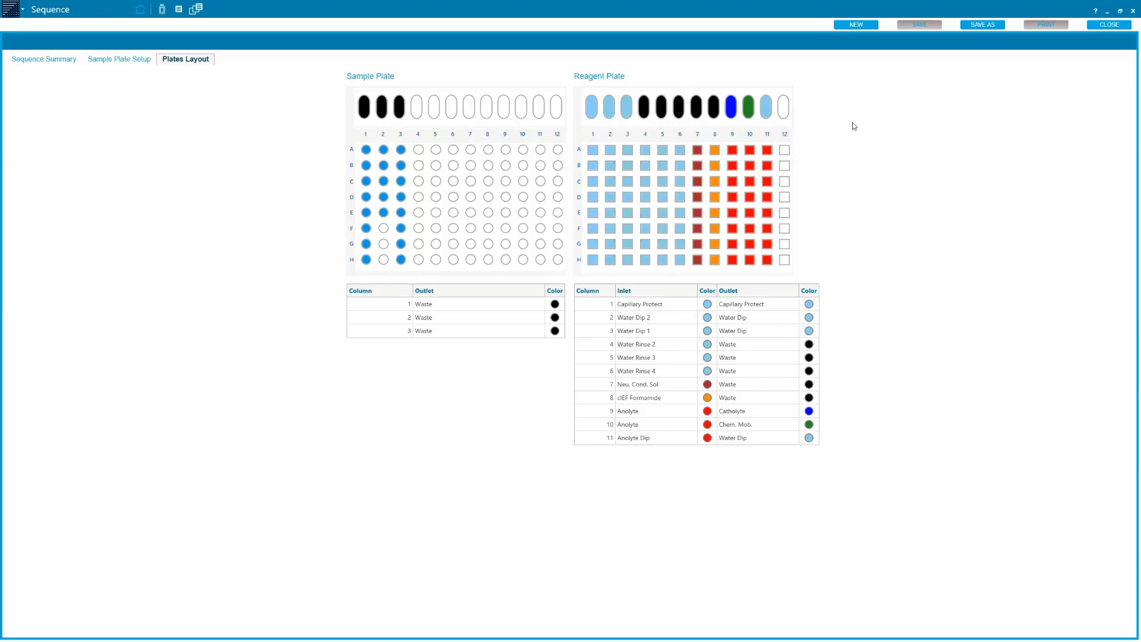
{"action": "mouse_move", "coordinate": [323, 202]}
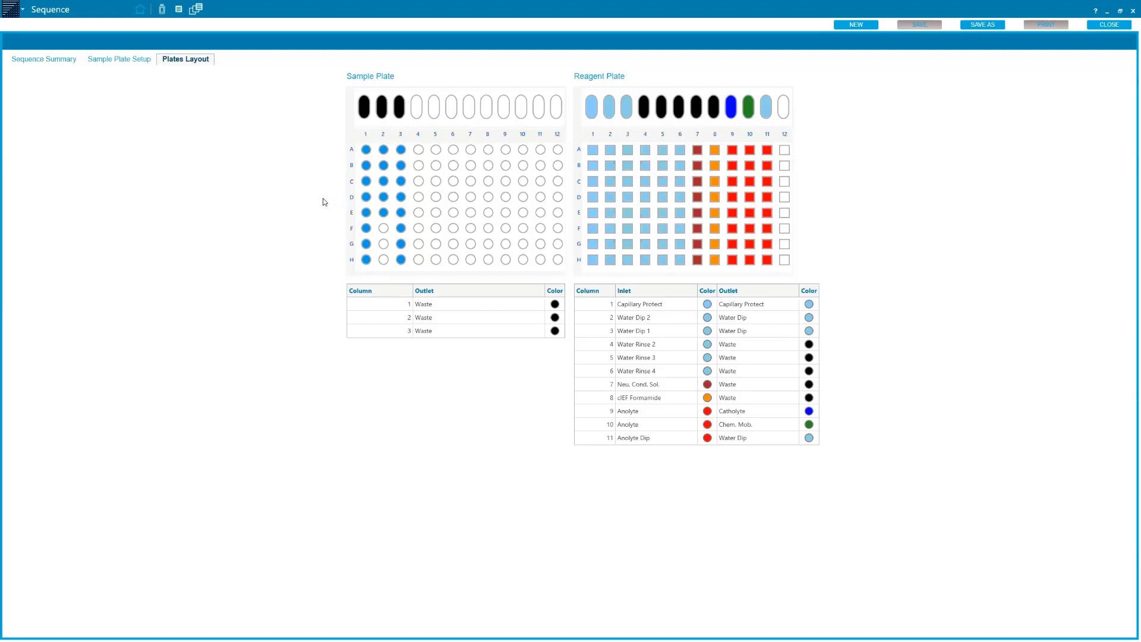
{"action": "mouse_move", "coordinate": [275, 213]}
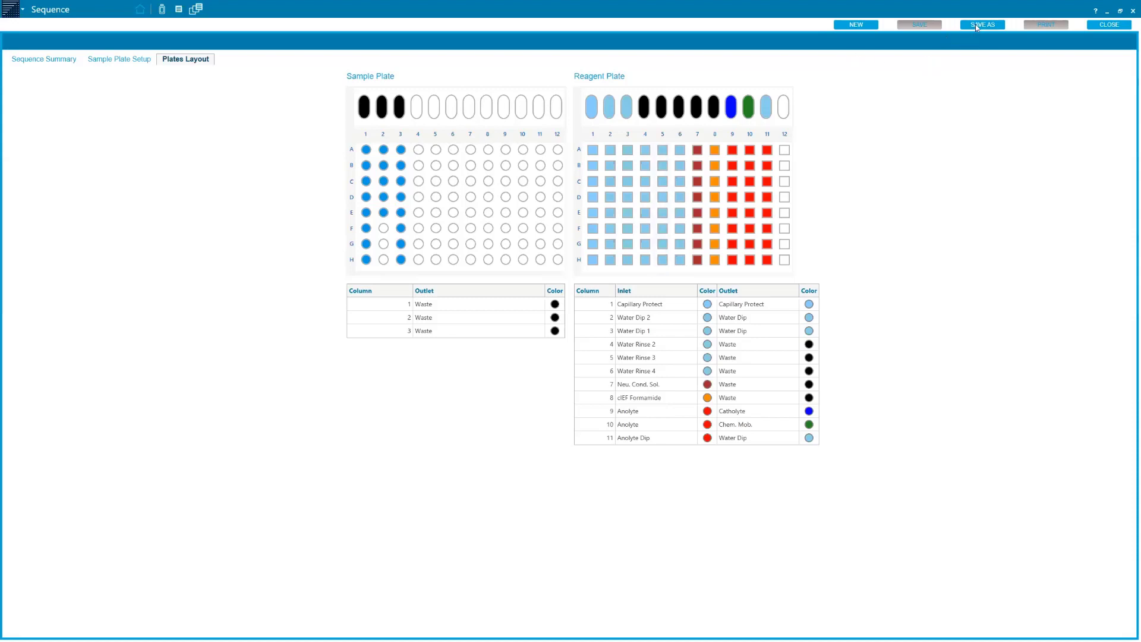
{"action": "mouse_move", "coordinate": [977, 27]}
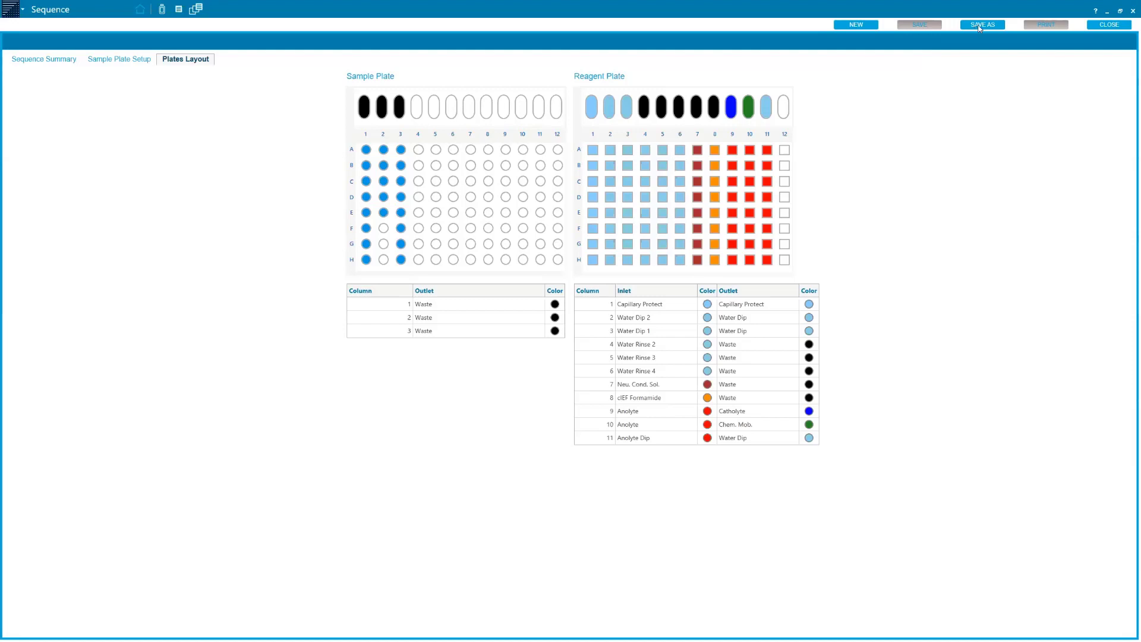
{"action": "mouse_move", "coordinate": [983, 28]}
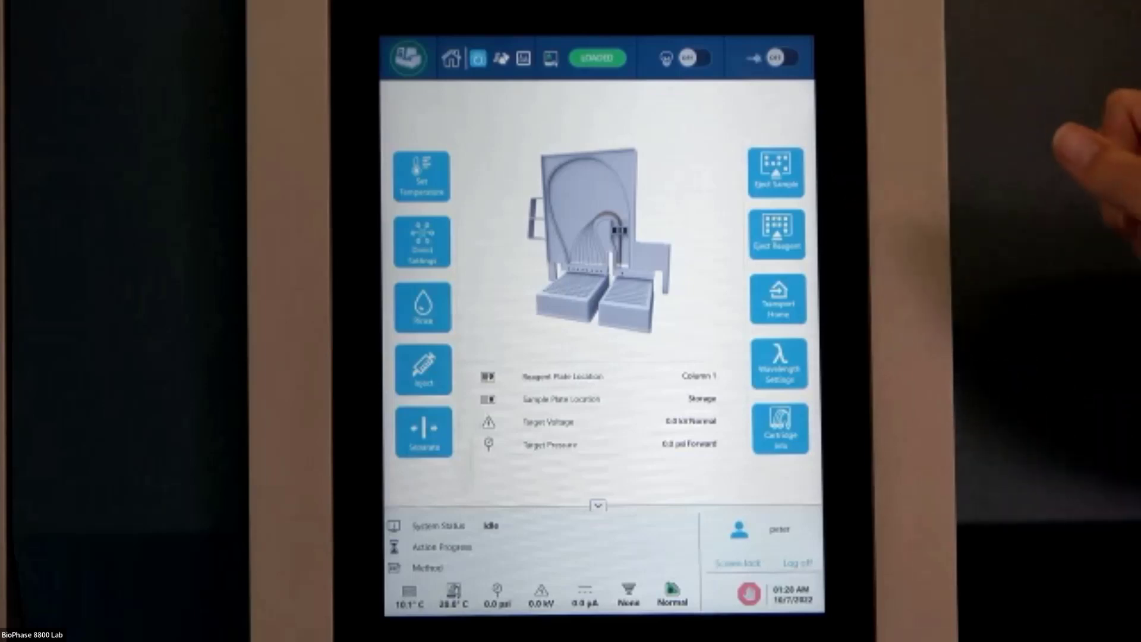
Eject the sample plate to the load position from Direct Control.
{"action": "left_click", "coordinate": [774, 173]}
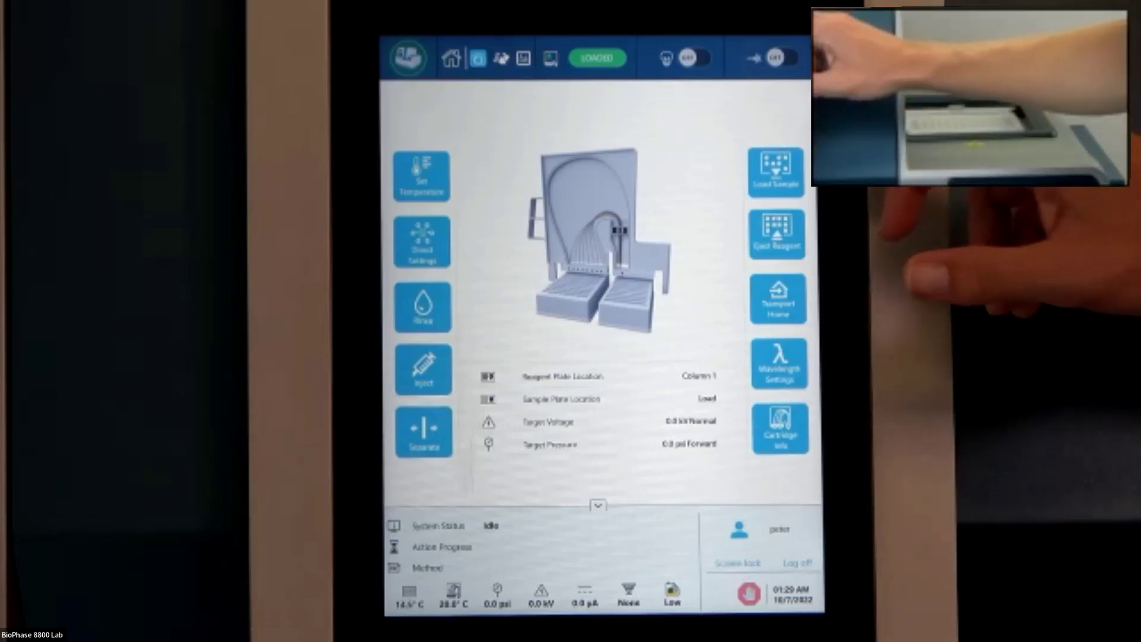
Load the sample plate back into storage and switch the detector UV lamp on.
{"action": "left_click", "coordinate": [777, 301]}
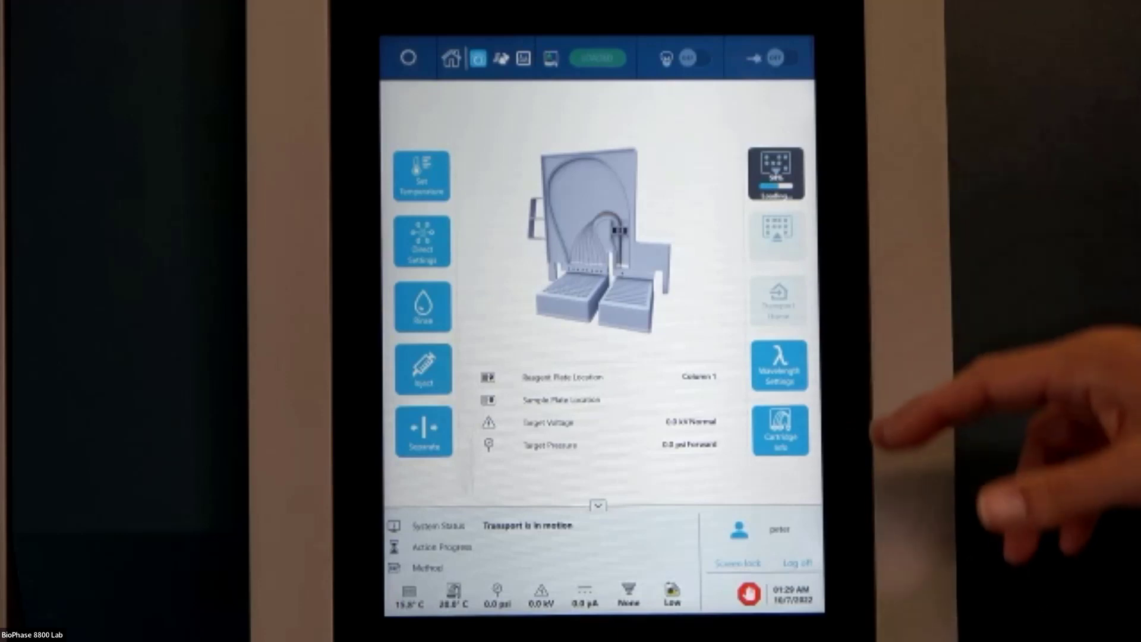
{"action": "left_click", "coordinate": [779, 431]}
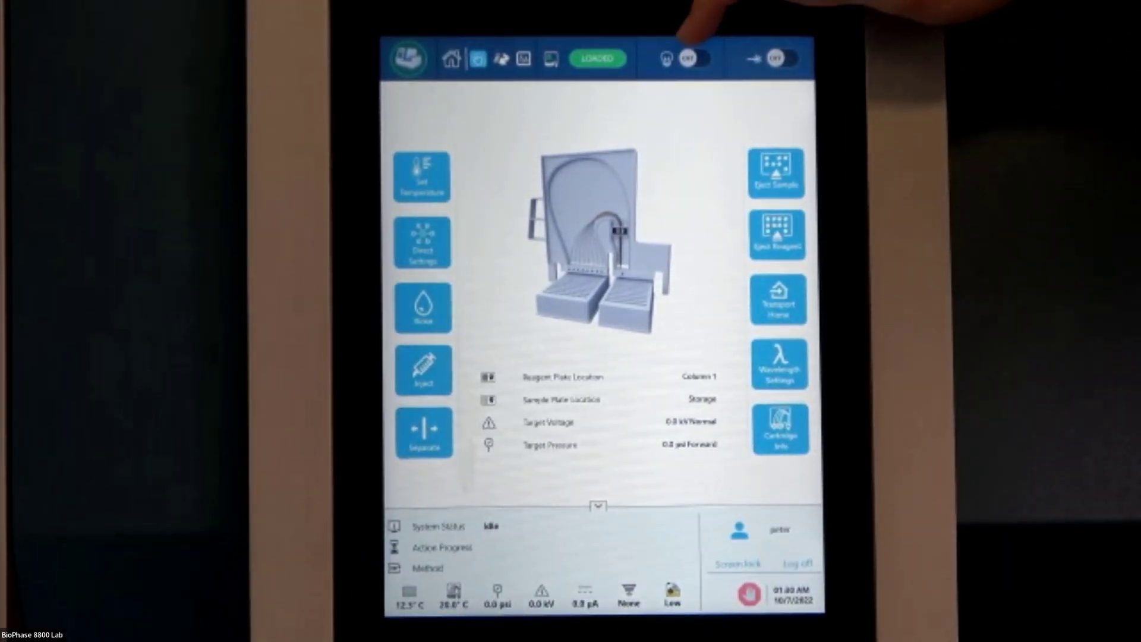
{"action": "left_click", "coordinate": [699, 58]}
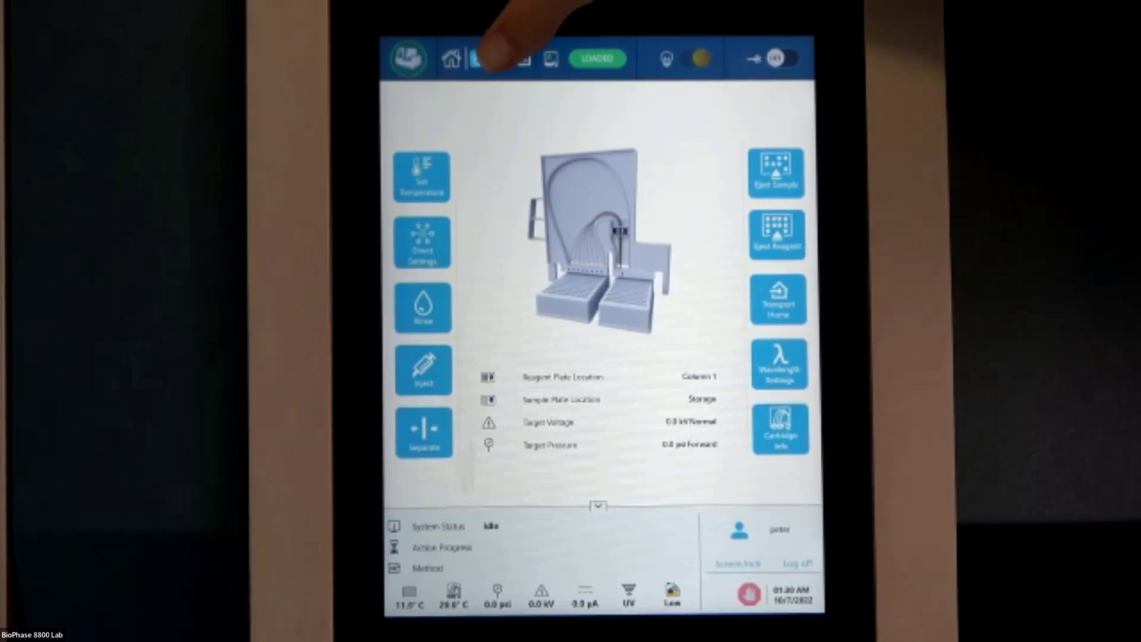
Review the cIEF Condition/Separation/Shutdown rows and start the sequence running.
{"action": "left_click", "coordinate": [501, 58]}
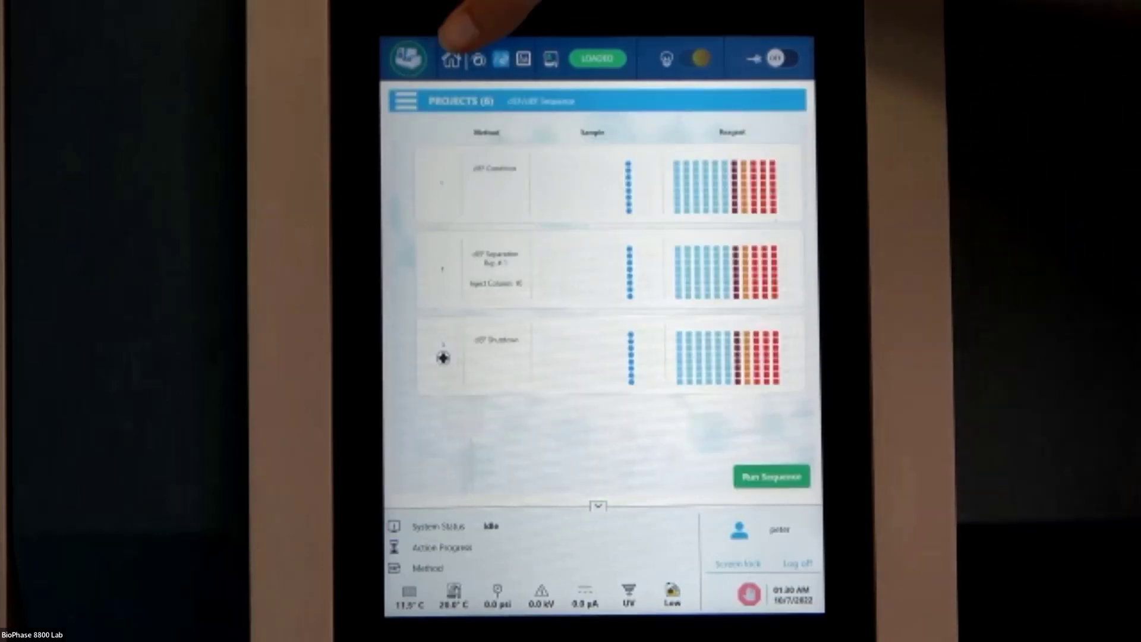
{"action": "left_click", "coordinate": [407, 100]}
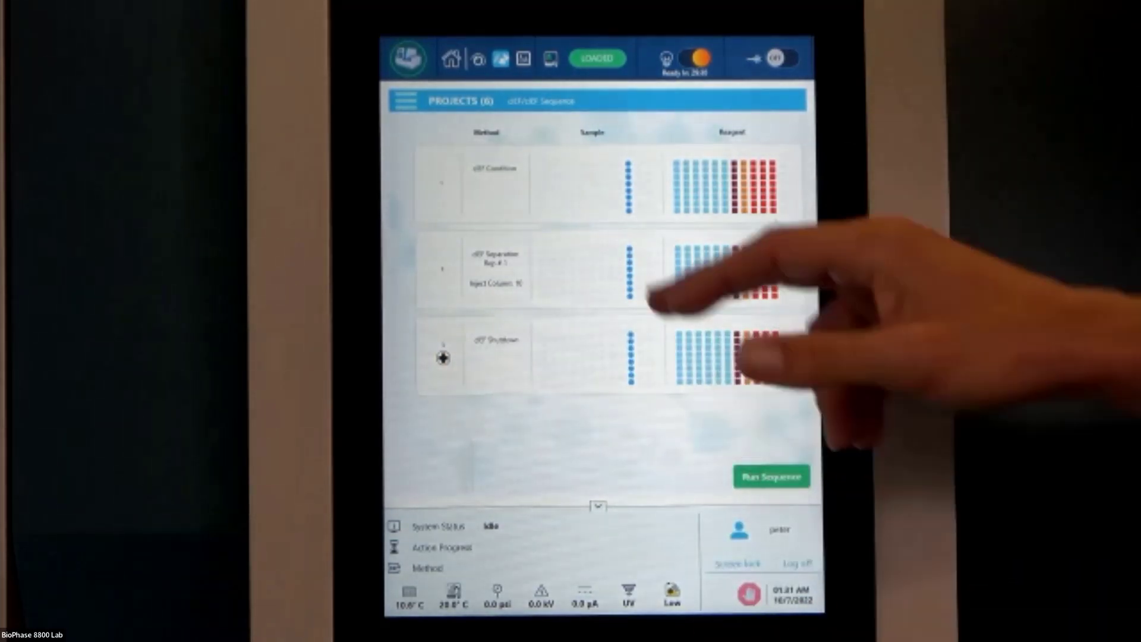
{"action": "left_click", "coordinate": [494, 181]}
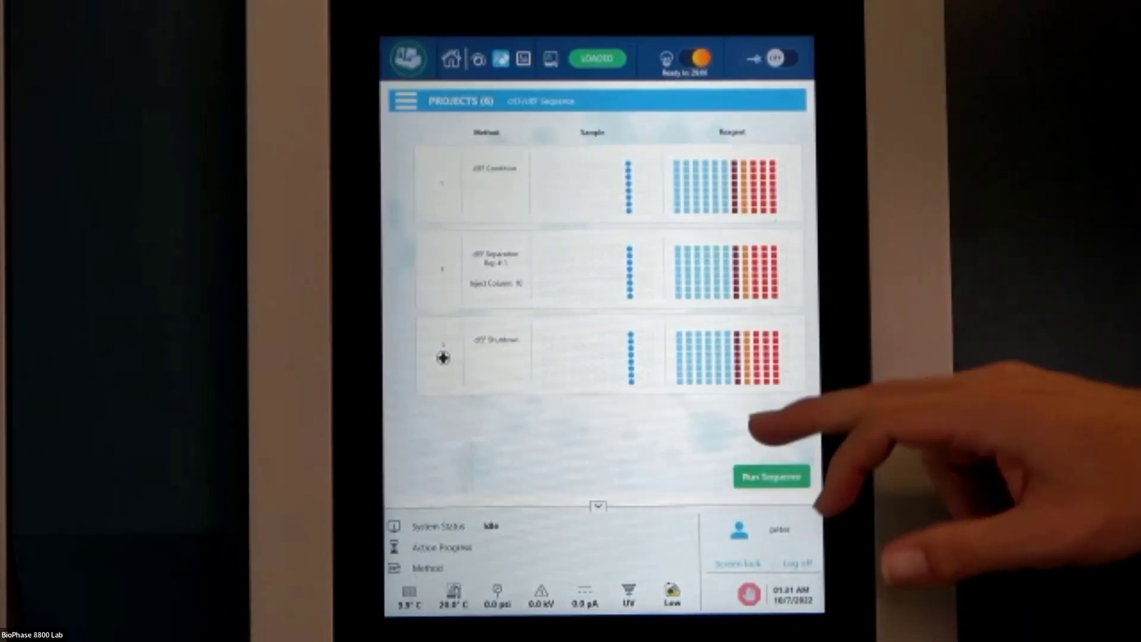
{"action": "left_click", "coordinate": [770, 475]}
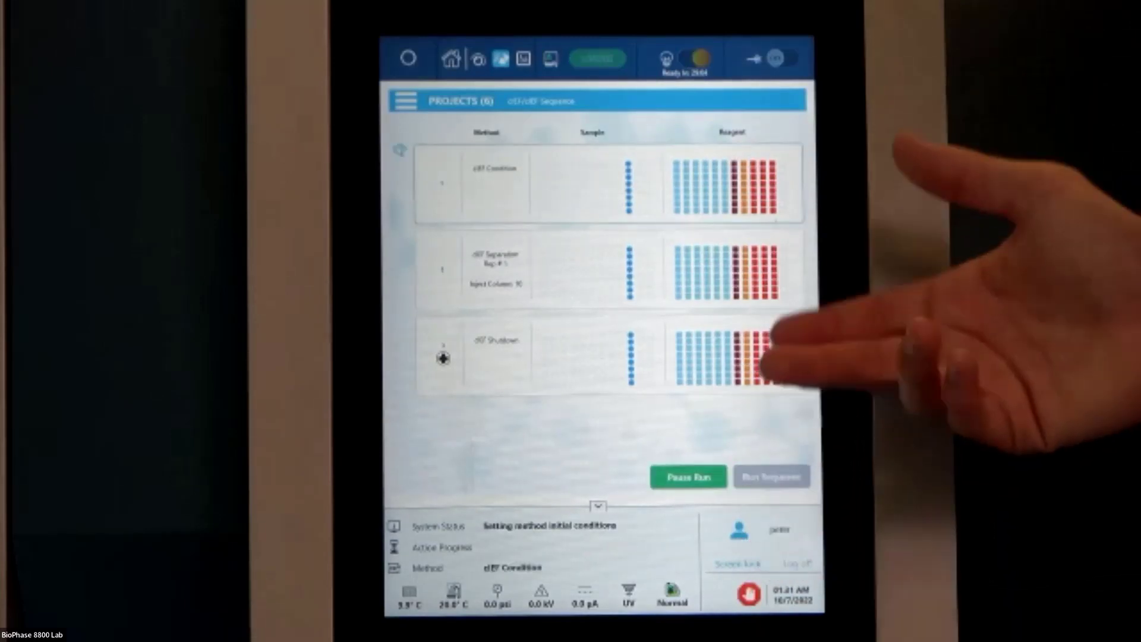
Return to the home screen and show the live capillary traces.
{"action": "left_click", "coordinate": [451, 58]}
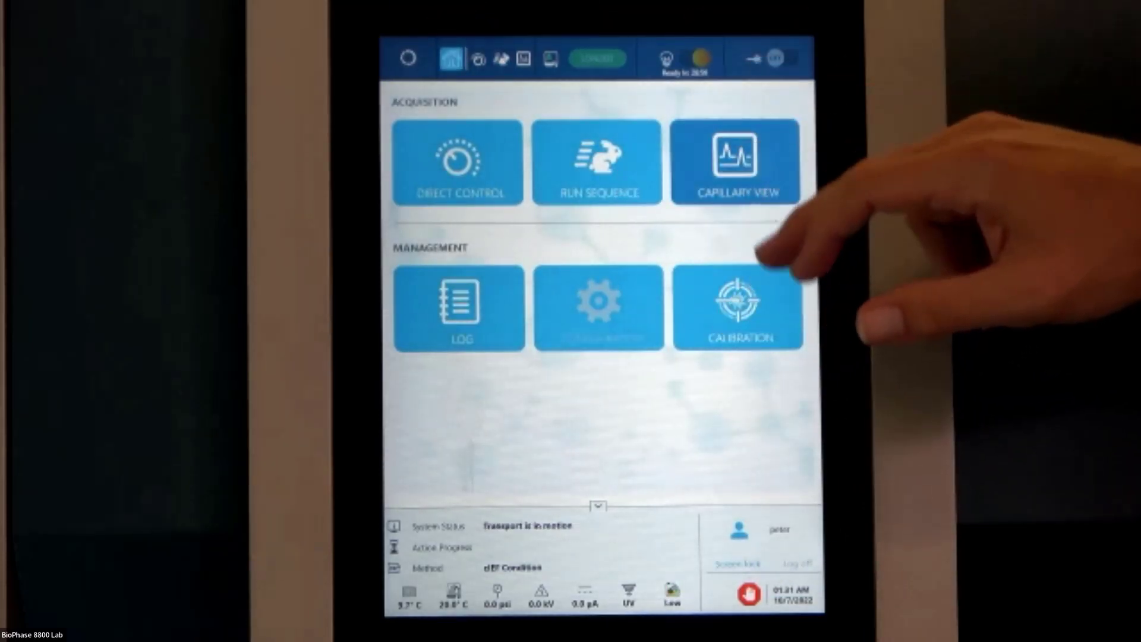
{"action": "left_click", "coordinate": [736, 162]}
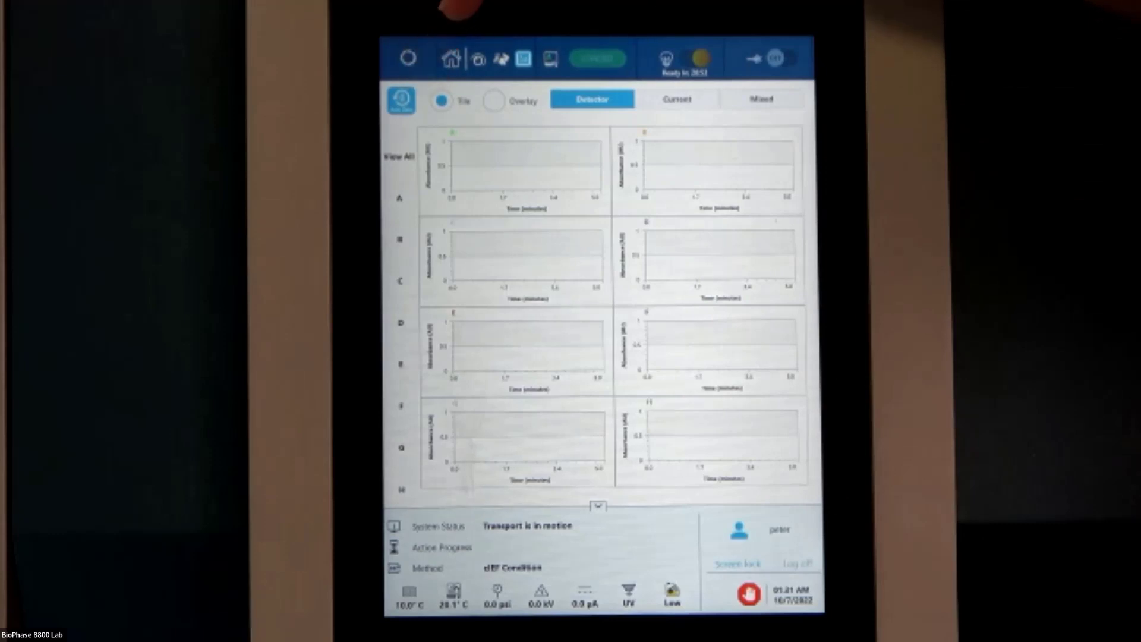
View the capillary traces overlaid and as current, then return to the tiled detector view.
{"action": "left_click", "coordinate": [493, 100]}
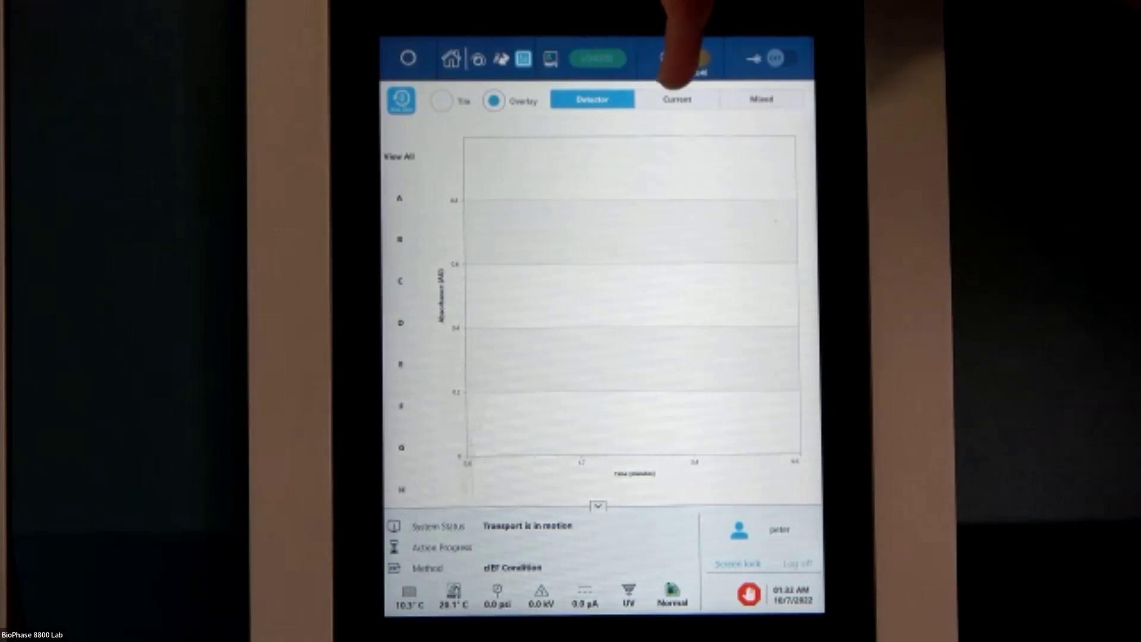
{"action": "left_click", "coordinate": [676, 98]}
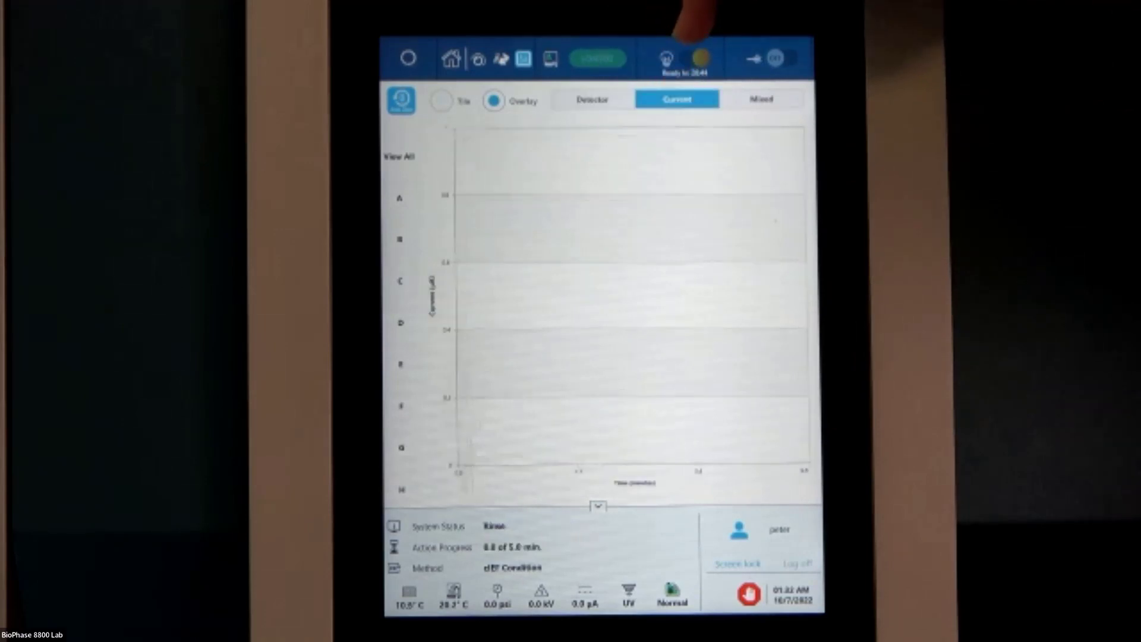
{"action": "left_click", "coordinate": [760, 99]}
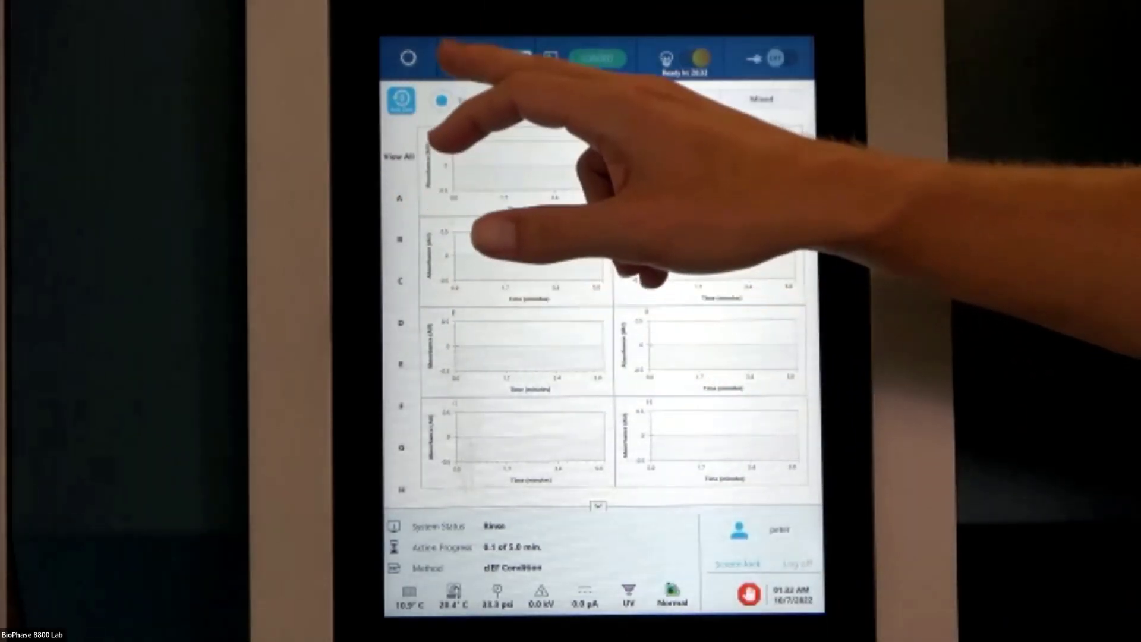
{"action": "left_click", "coordinate": [452, 59]}
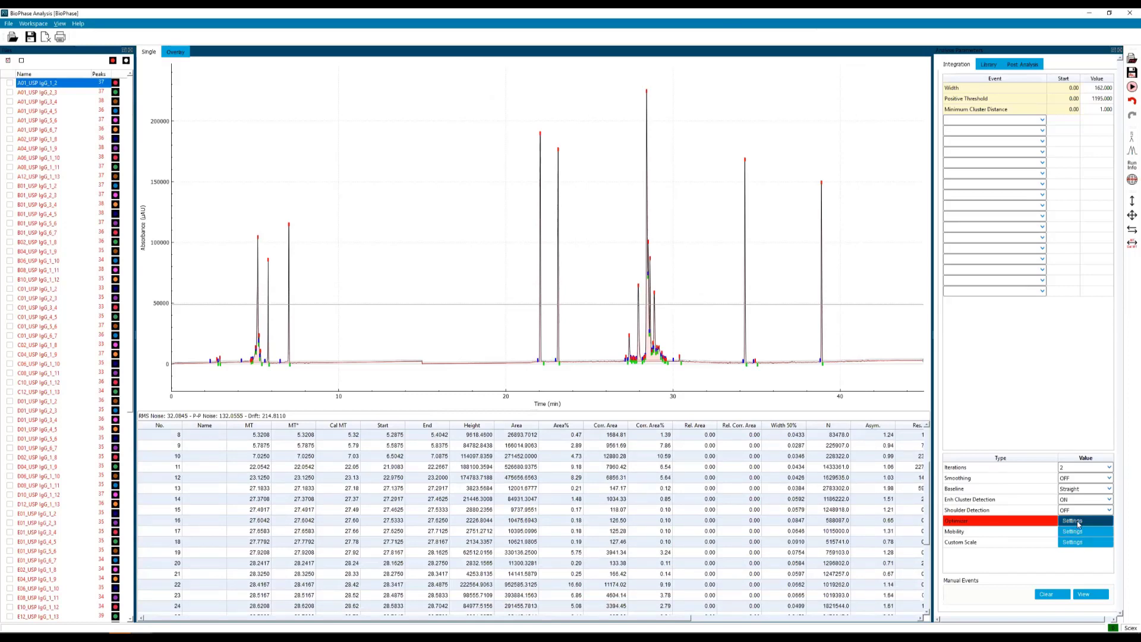
Enable the optimizer with minimum signal-to-noise 10.0 and noise interval 50 points.
{"action": "left_click", "coordinate": [1072, 521]}
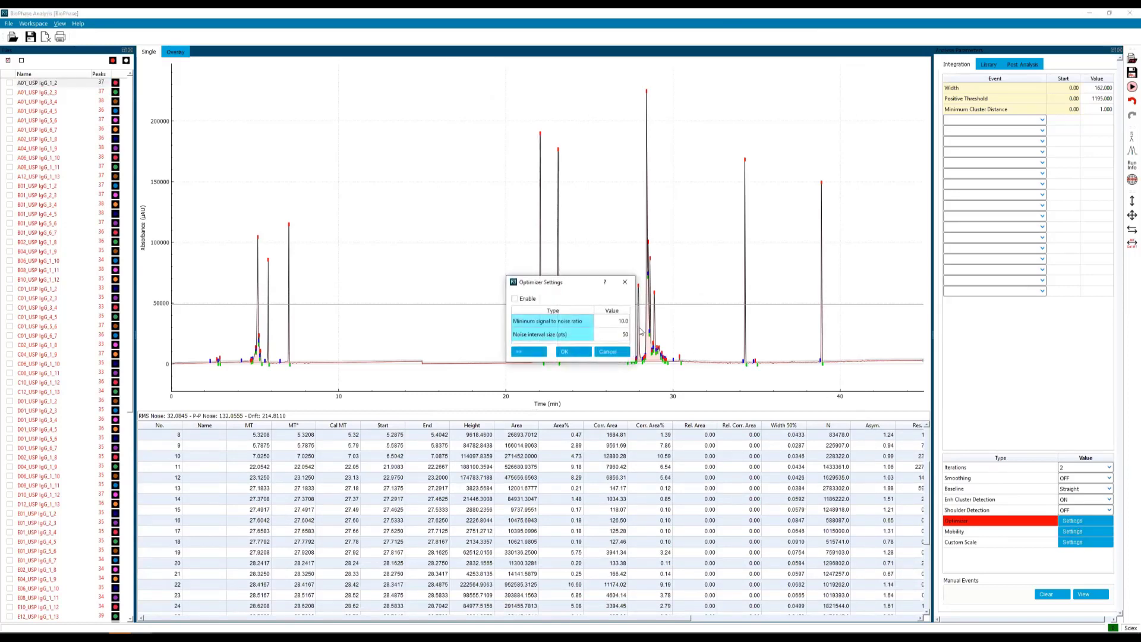
{"action": "left_click", "coordinate": [514, 298]}
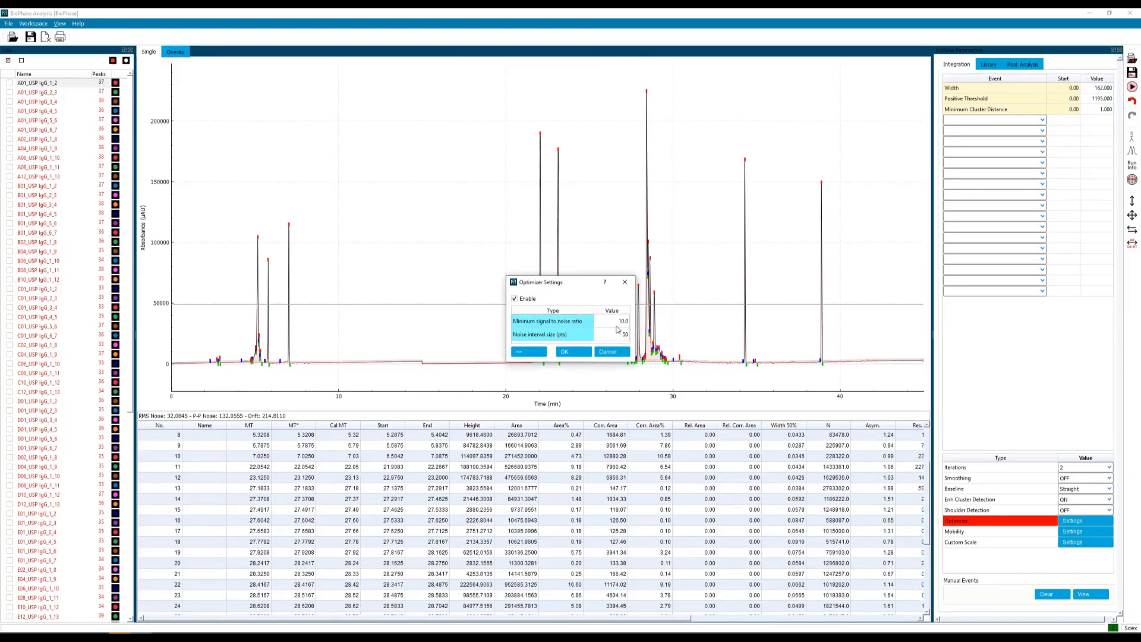
{"action": "mouse_move", "coordinate": [596, 324]}
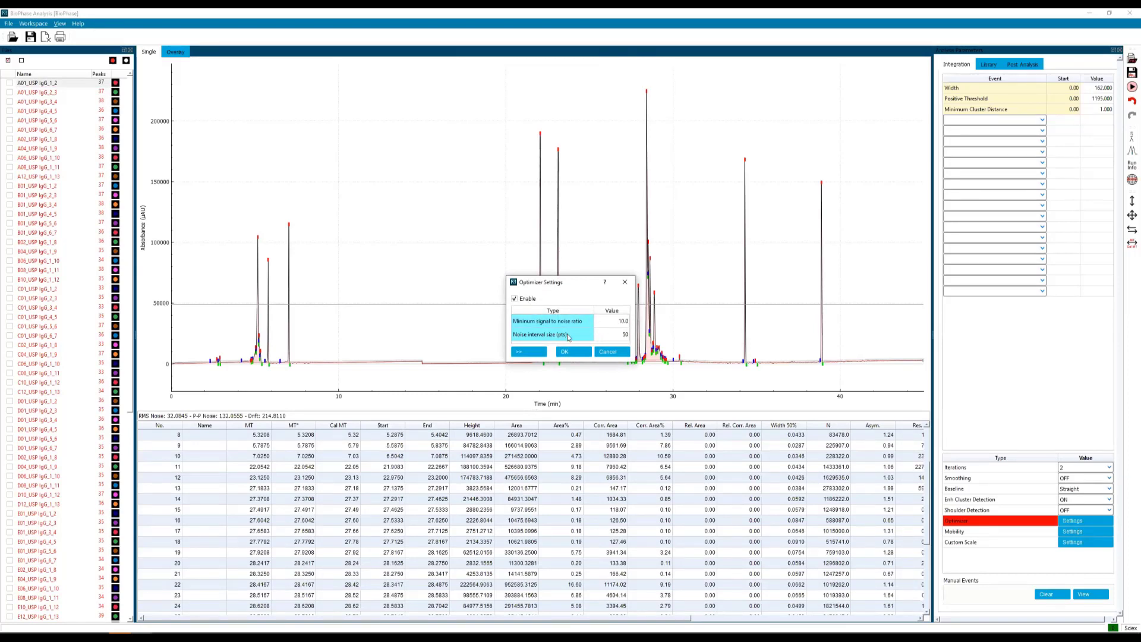
{"action": "left_click", "coordinate": [527, 351]}
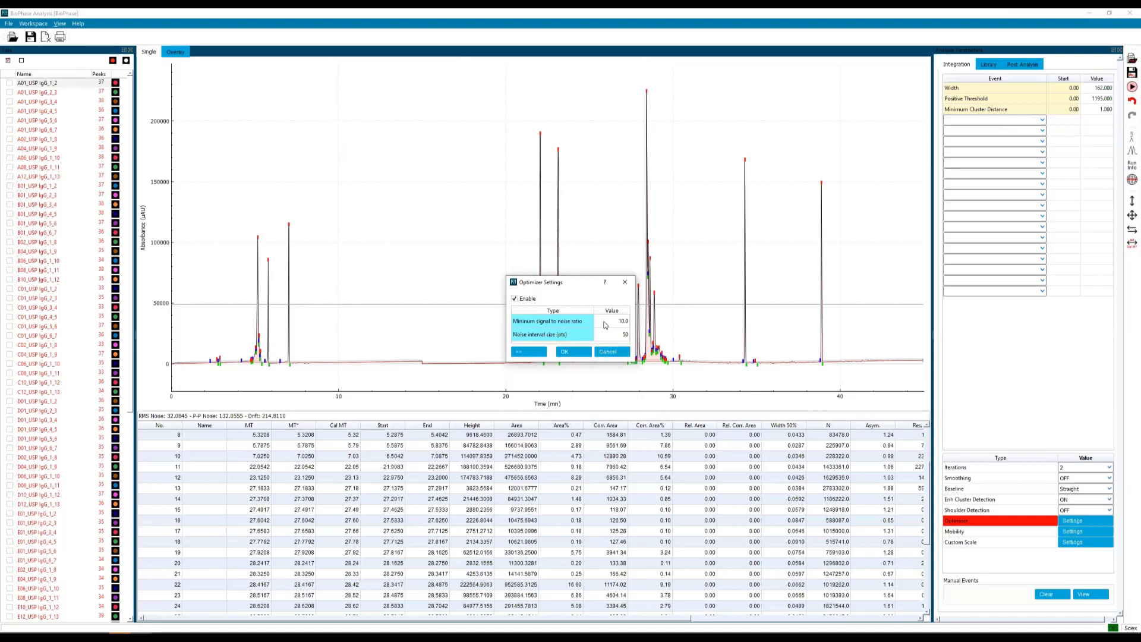
{"action": "mouse_move", "coordinate": [618, 327]}
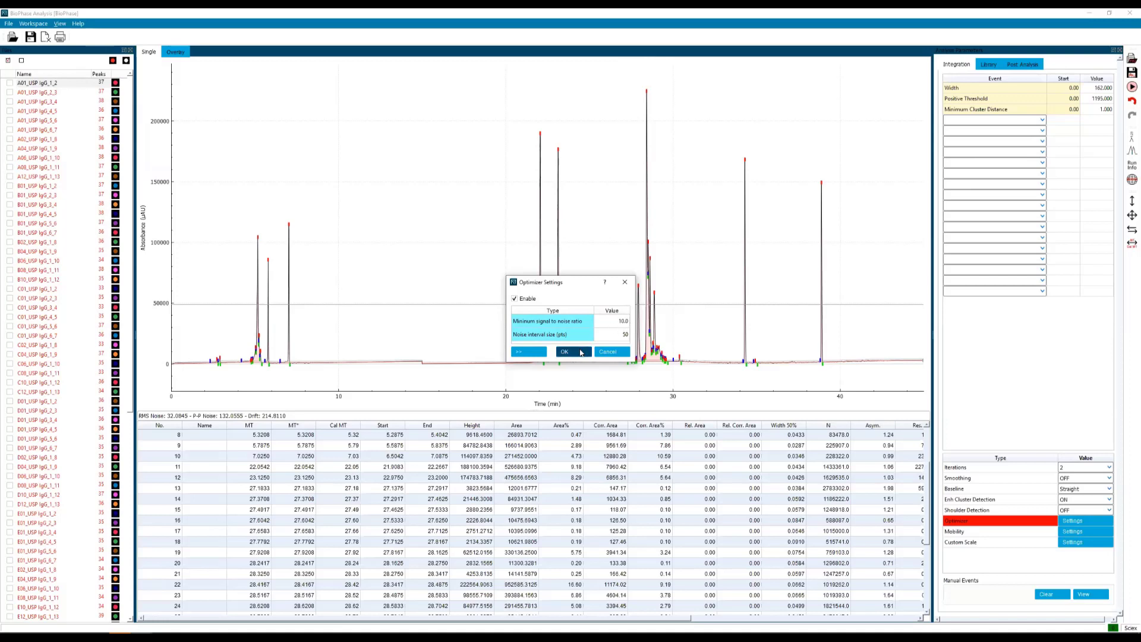
{"action": "left_click", "coordinate": [564, 351]}
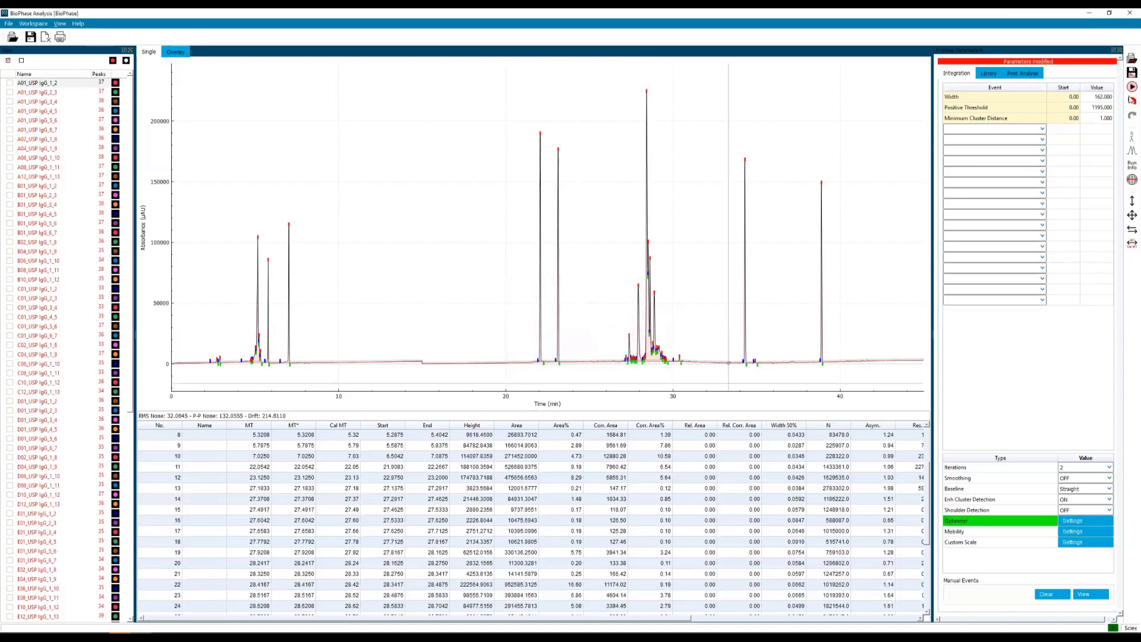
{"action": "mouse_move", "coordinate": [1132, 86]}
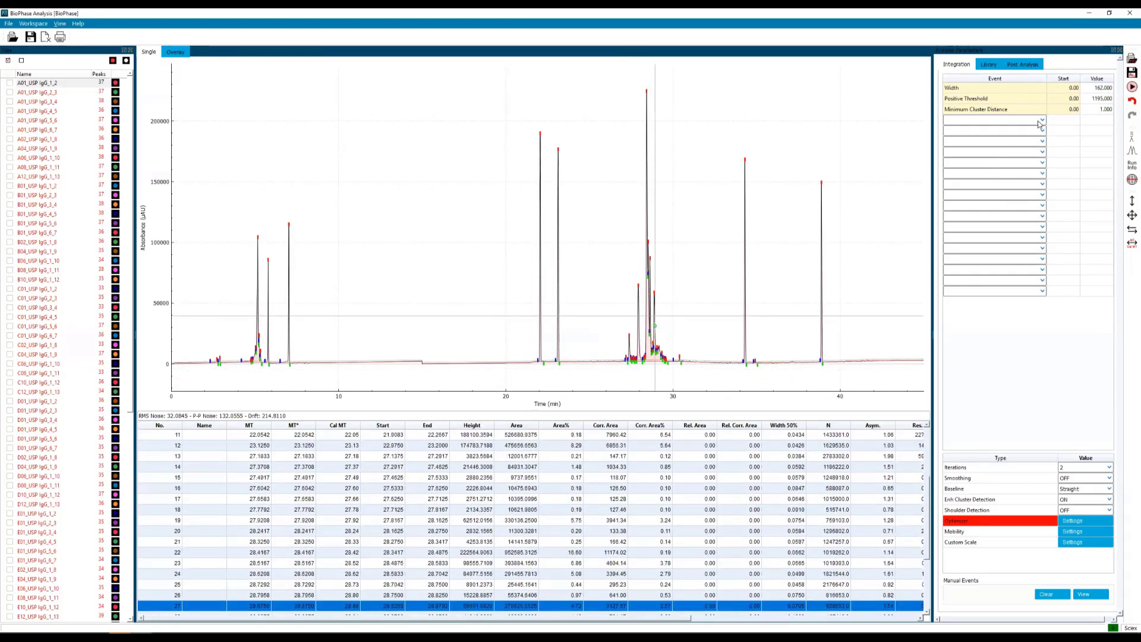
Add a Suspend Integration event at 15 min, set Width 100 and Positive Threshold 1000.
{"action": "left_click", "coordinate": [1042, 121]}
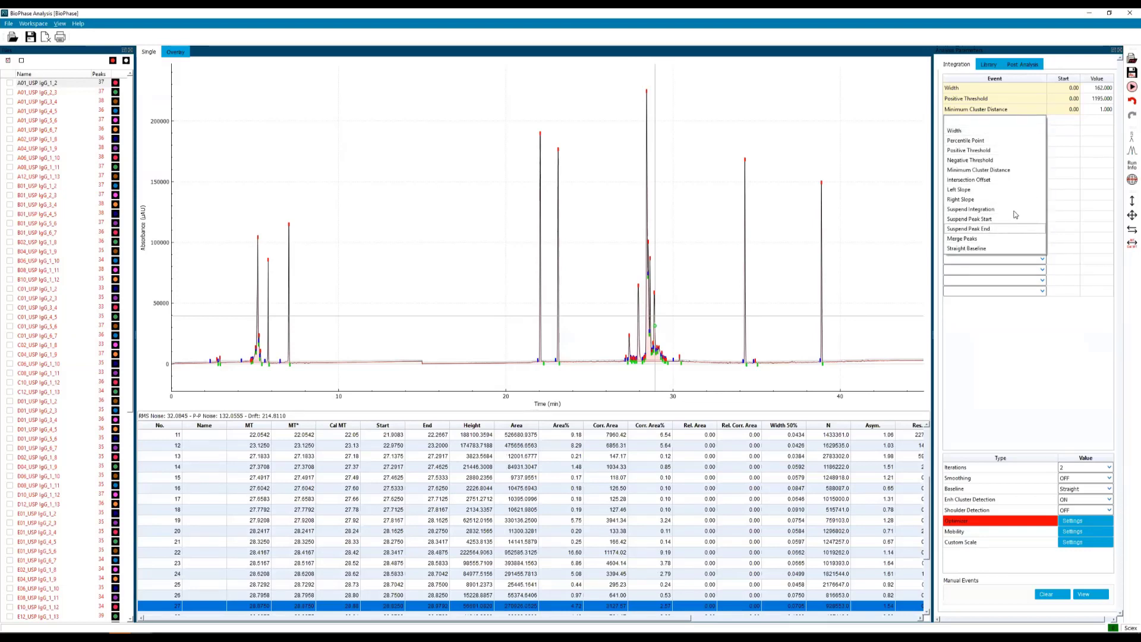
{"action": "left_click", "coordinate": [971, 209]}
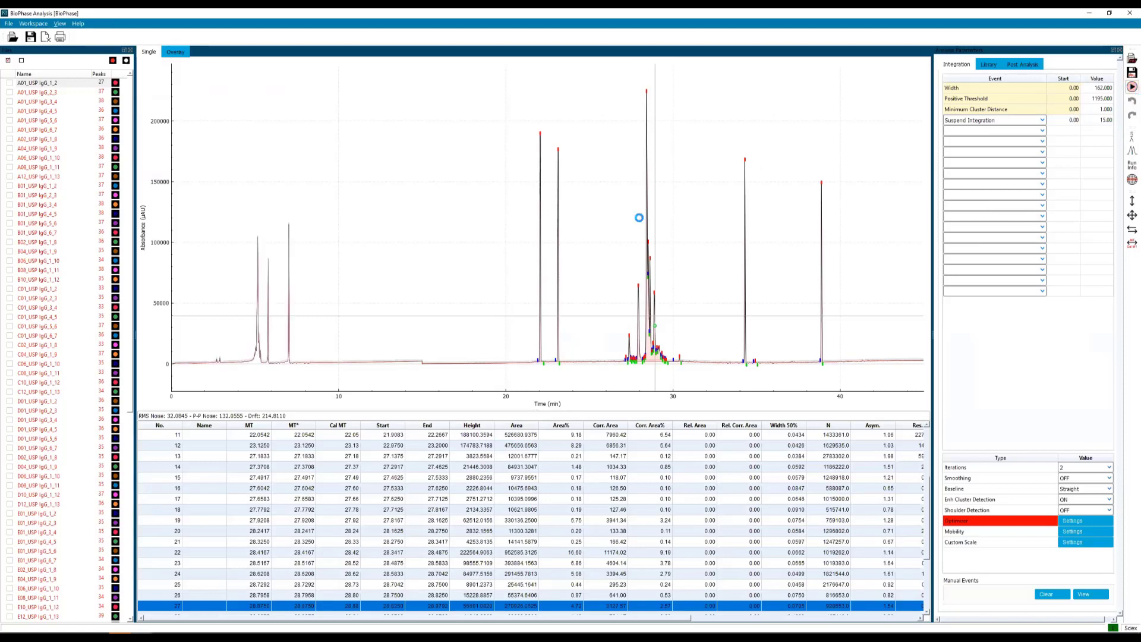
{"action": "mouse_move", "coordinate": [594, 287]}
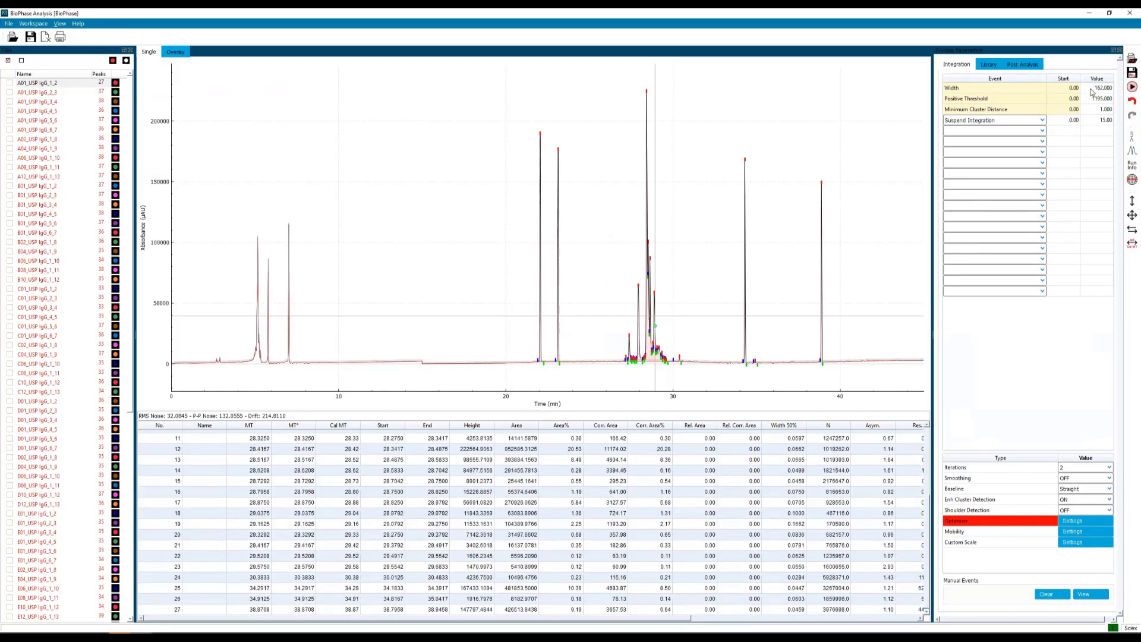
{"action": "left_click", "coordinate": [1100, 87]}
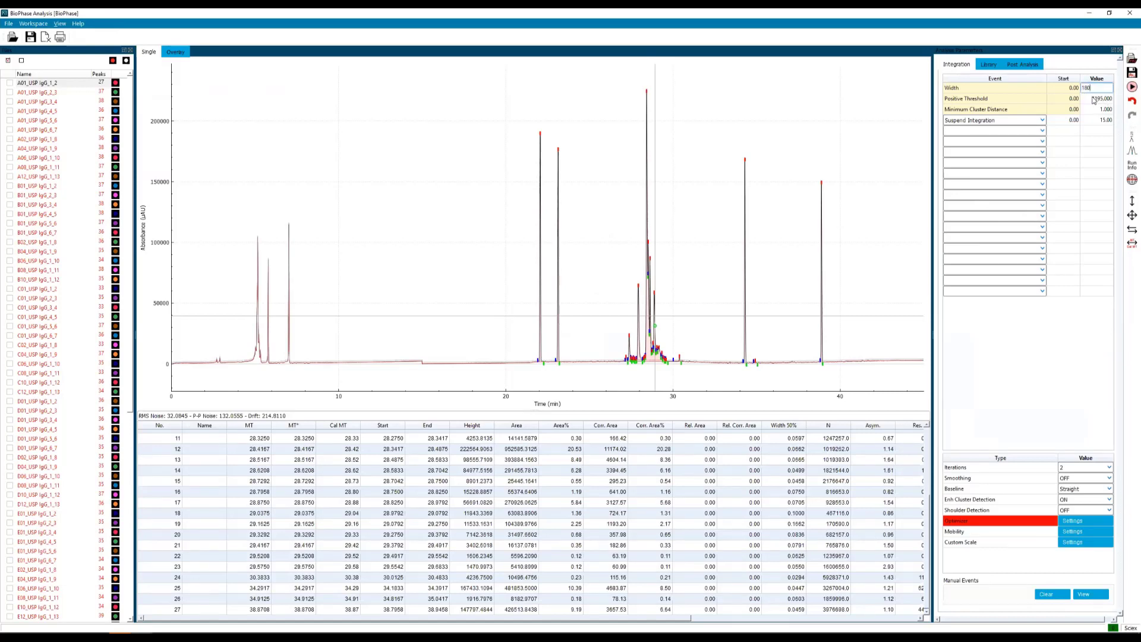
{"action": "type", "text": "1000"}
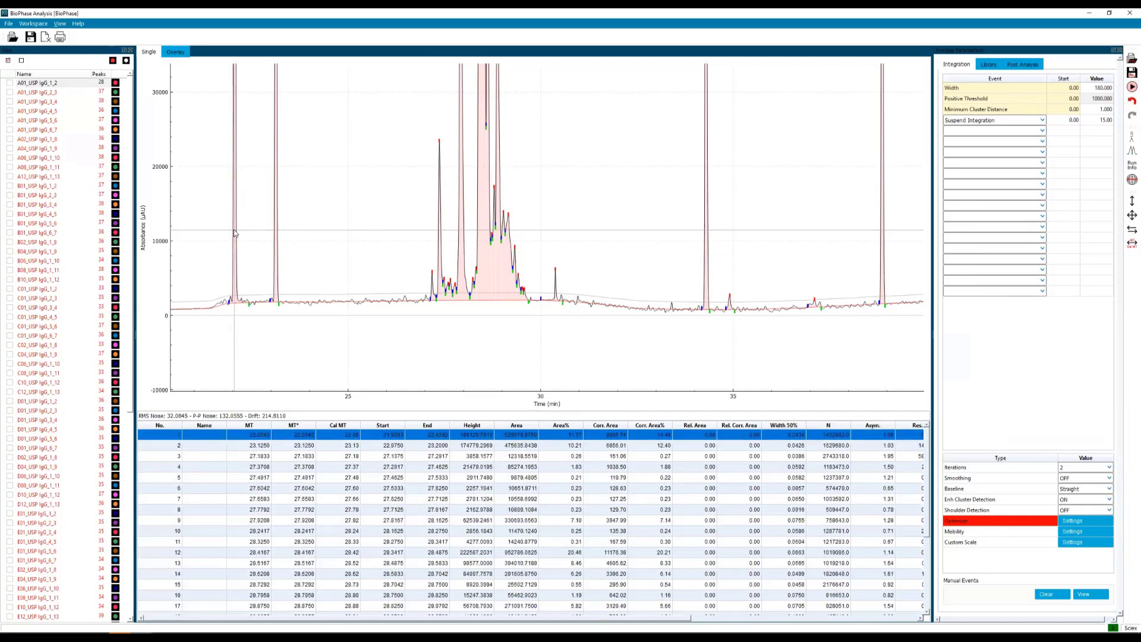
{"action": "mouse_move", "coordinate": [236, 234]}
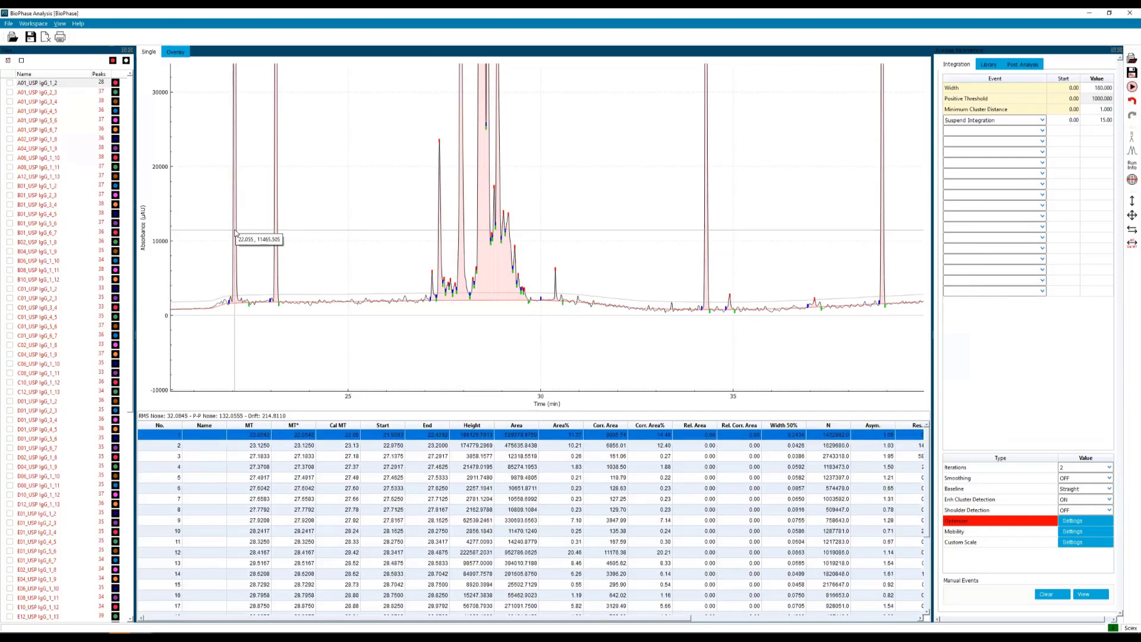
Add the peak near 22 minutes as the pI 10 calibration marker.
{"action": "right_click", "coordinate": [240, 233]}
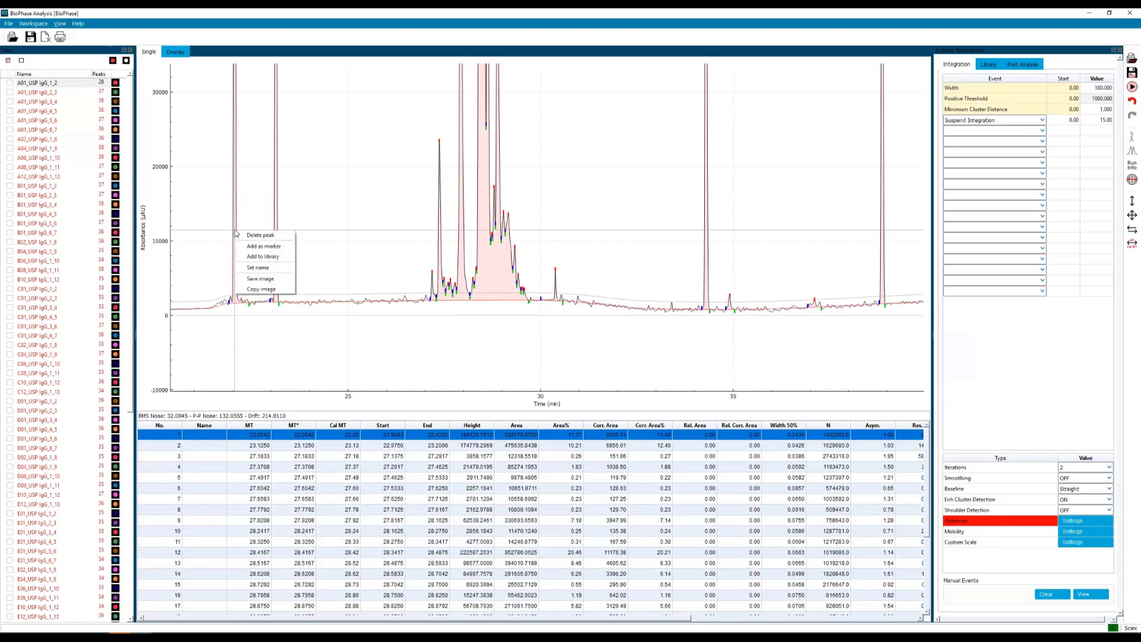
{"action": "mouse_move", "coordinate": [264, 246]}
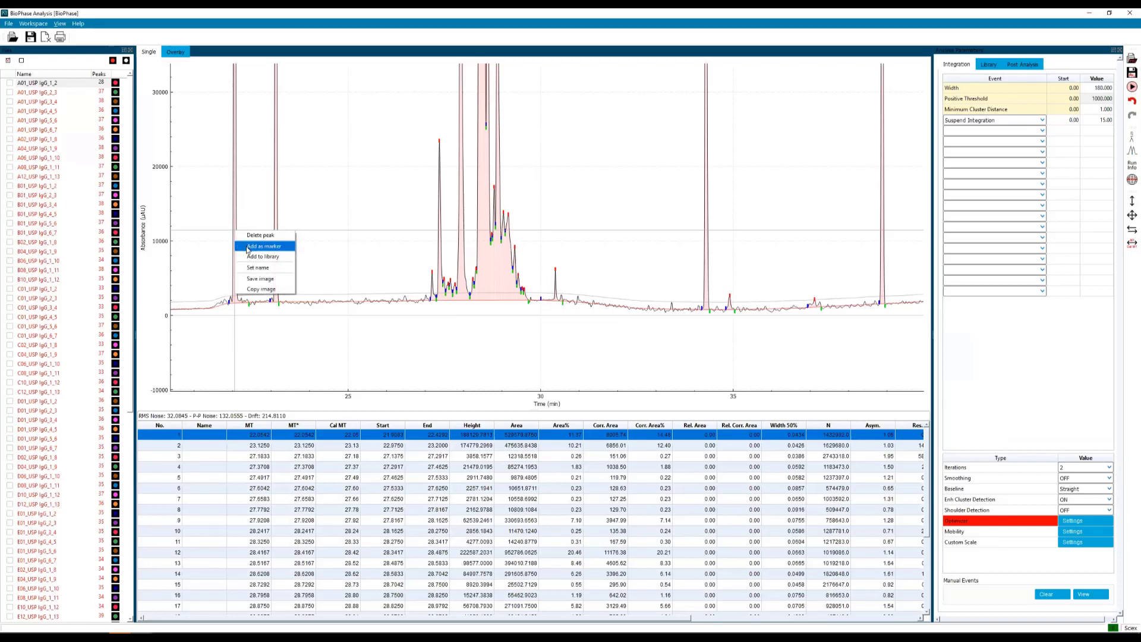
{"action": "left_click", "coordinate": [264, 246]}
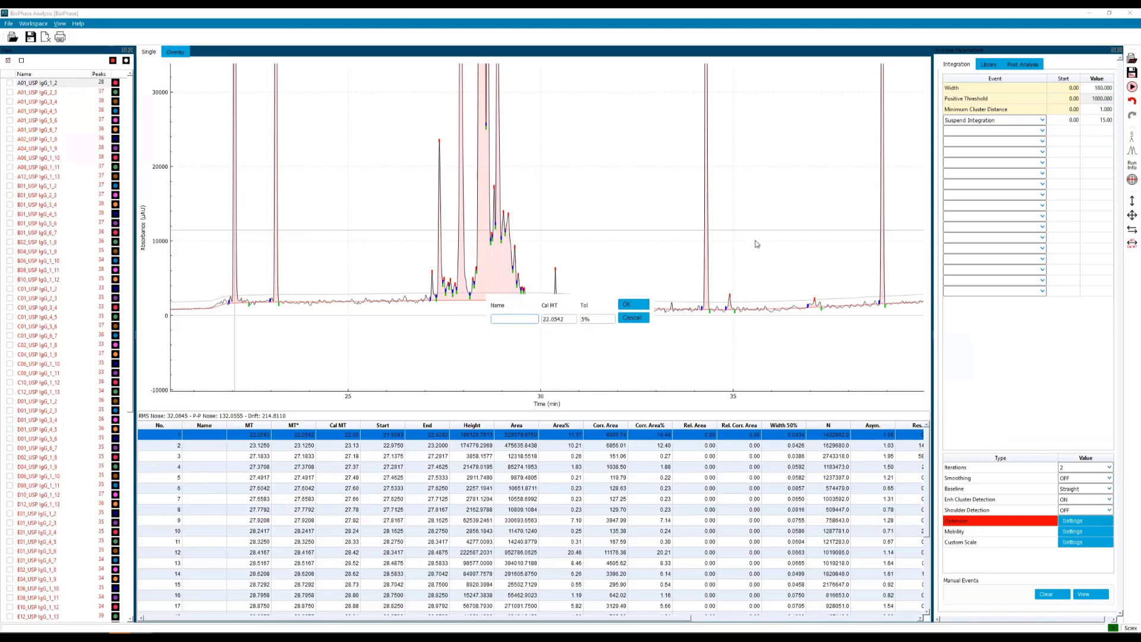
{"action": "type", "text": "p1 10"}
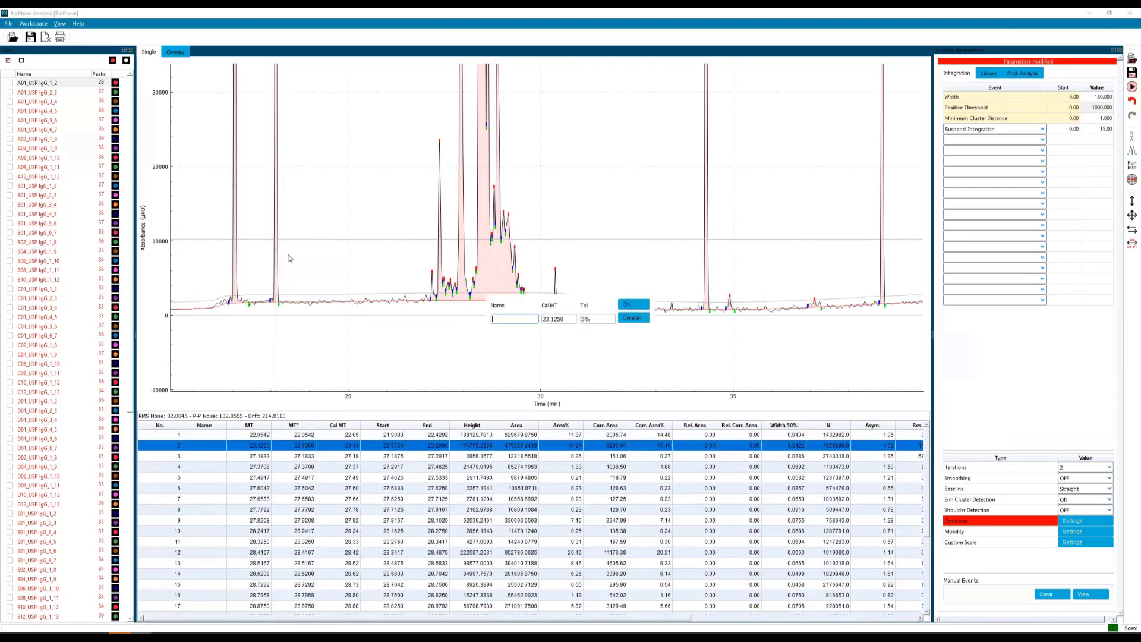
{"action": "type", "text": "p1"}
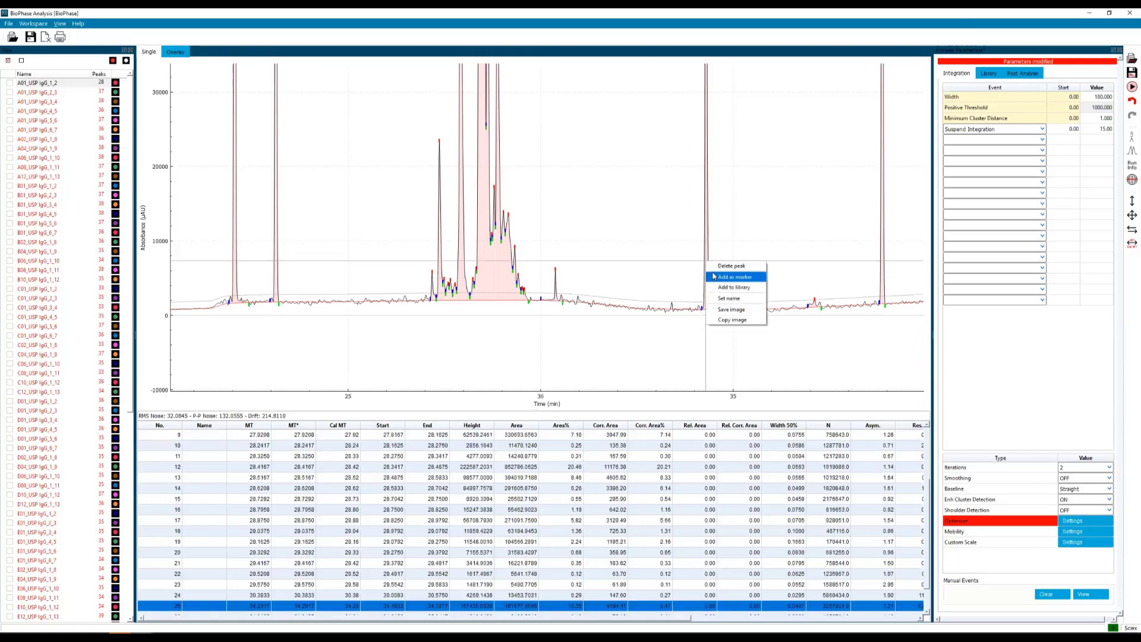
Add the peak near 34 minutes as the pI 4.1 marker and reprocess the sample.
{"action": "left_click", "coordinate": [735, 277]}
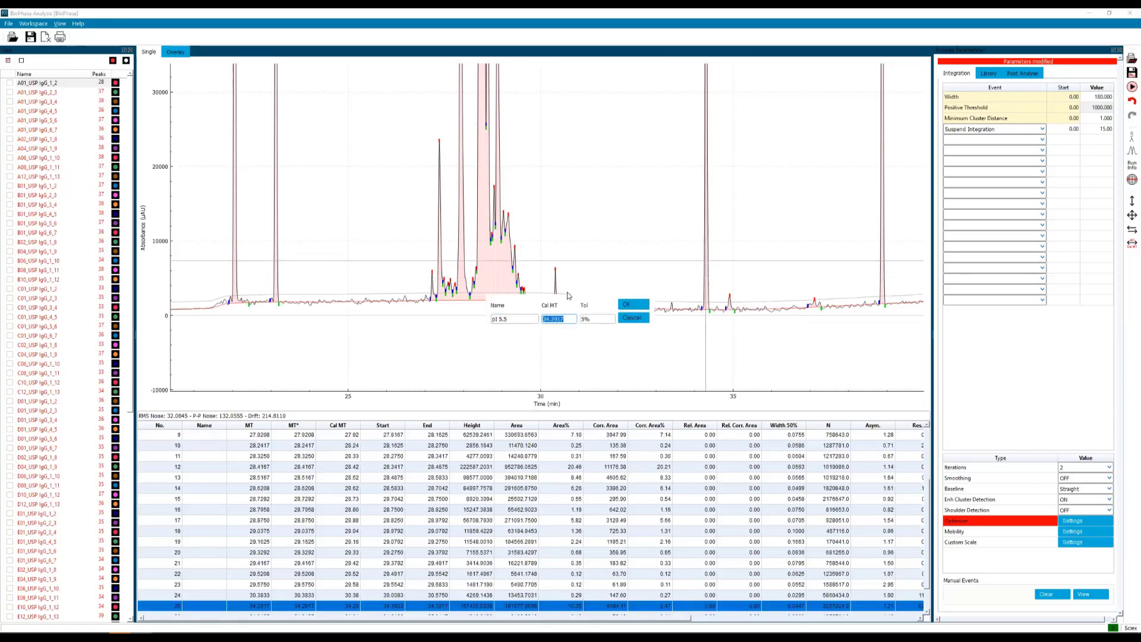
{"action": "left_click", "coordinate": [631, 303]}
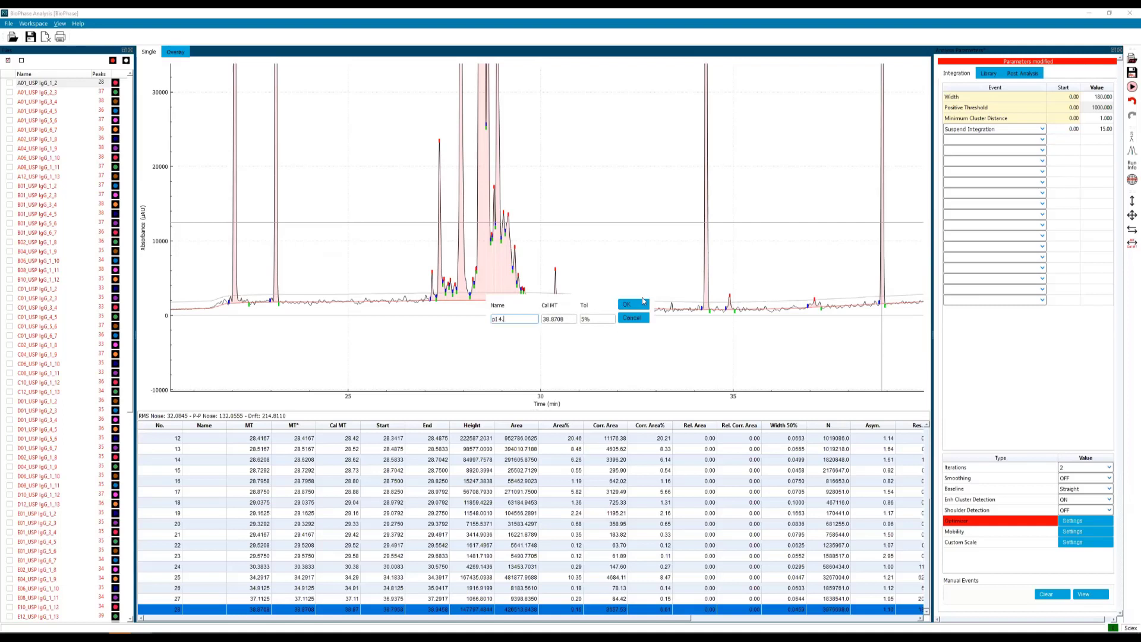
{"action": "type", "text": "4.1"}
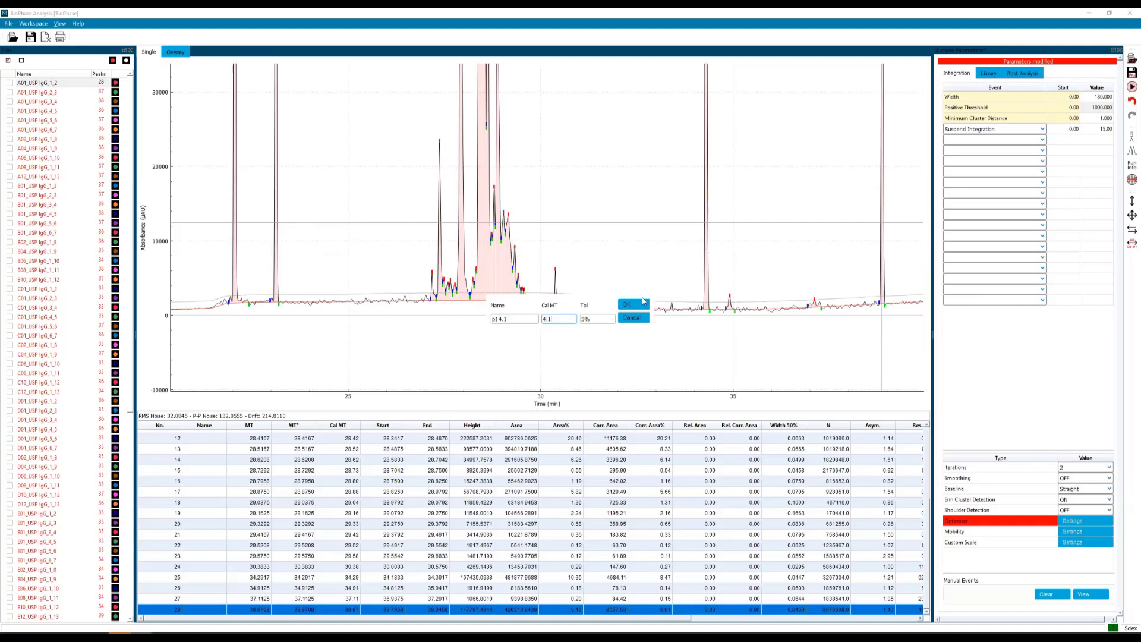
{"action": "left_click", "coordinate": [627, 304]}
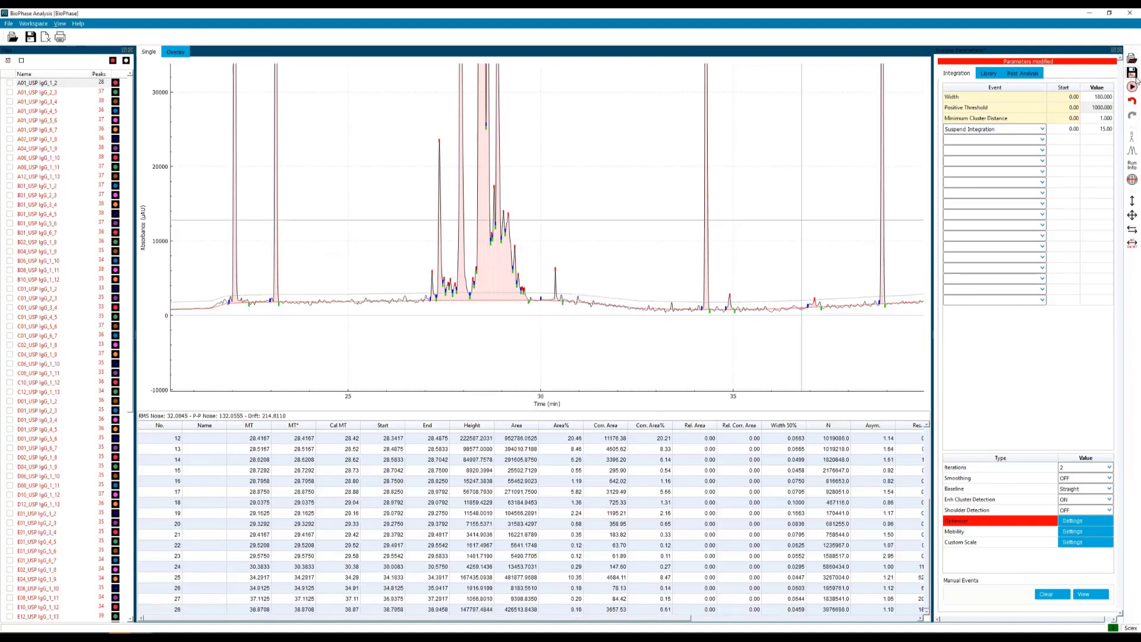
{"action": "left_click", "coordinate": [987, 73]}
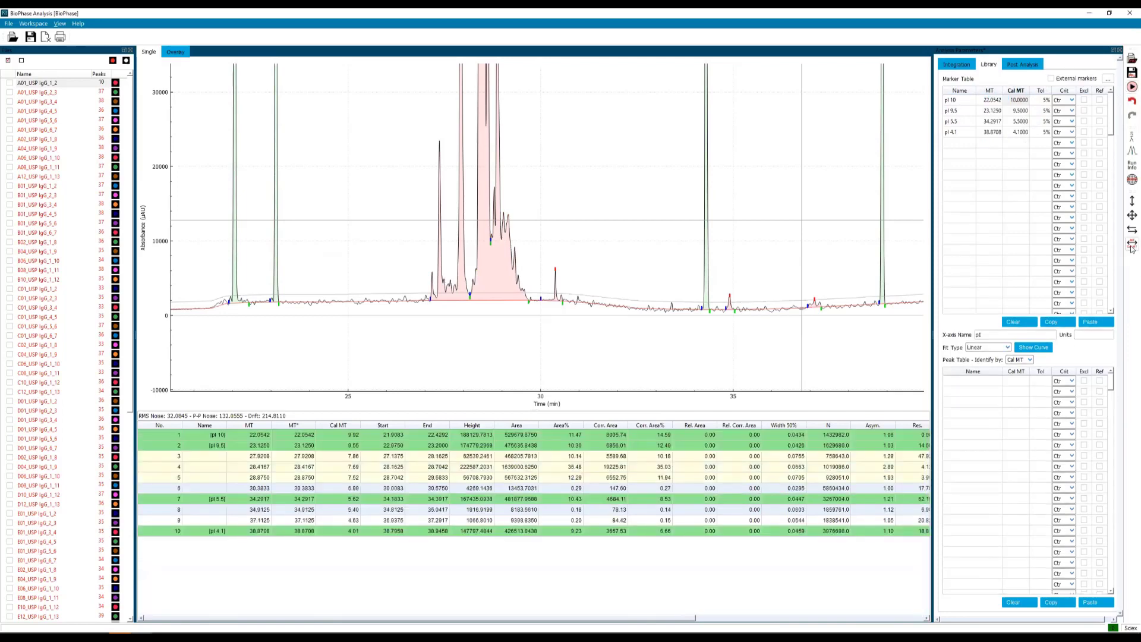
{"action": "mouse_move", "coordinate": [751, 223]}
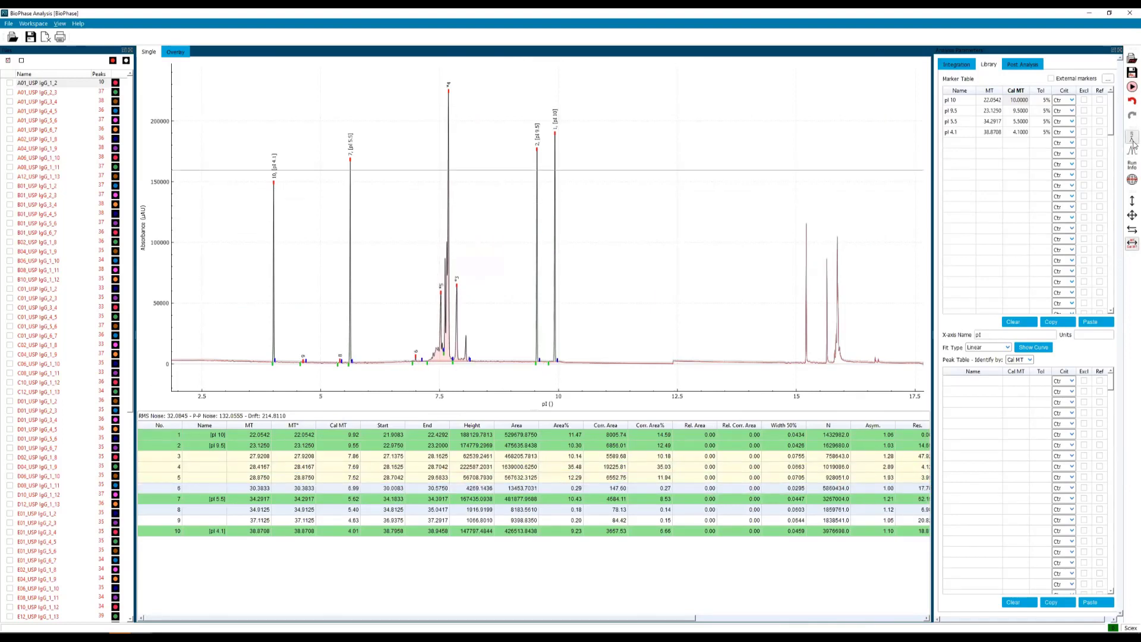
{"action": "mouse_move", "coordinate": [387, 216]}
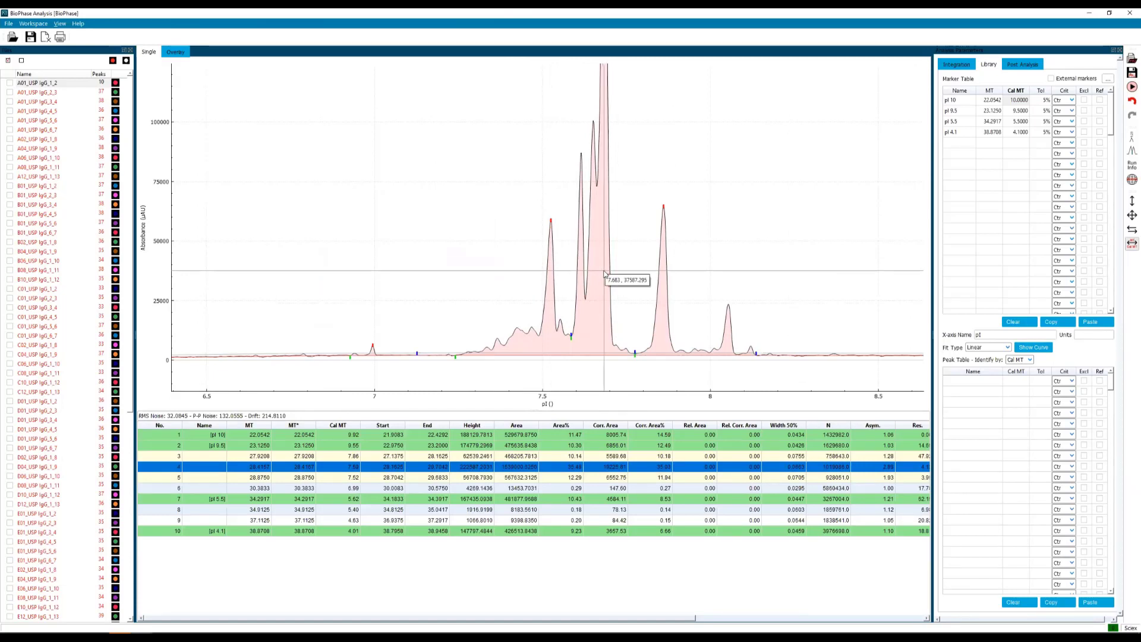
{"action": "mouse_move", "coordinate": [603, 279]}
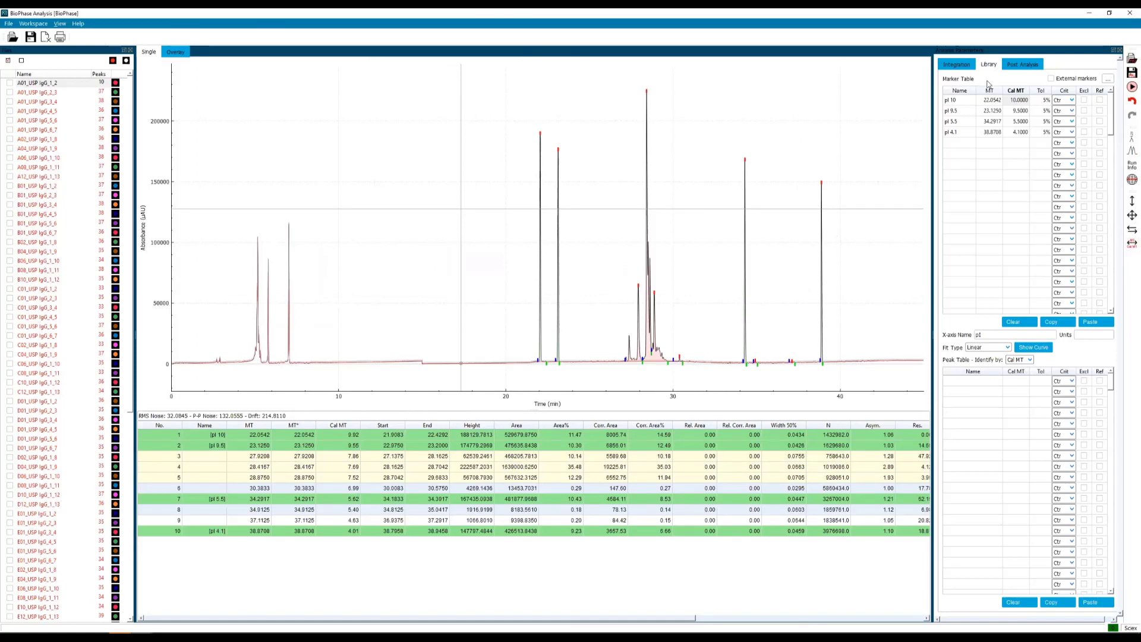
Load 'cIEF USP IgG processing method.dana' to label the Basic, Main, Acidic and Impurity peaks.
{"action": "left_click", "coordinate": [957, 64]}
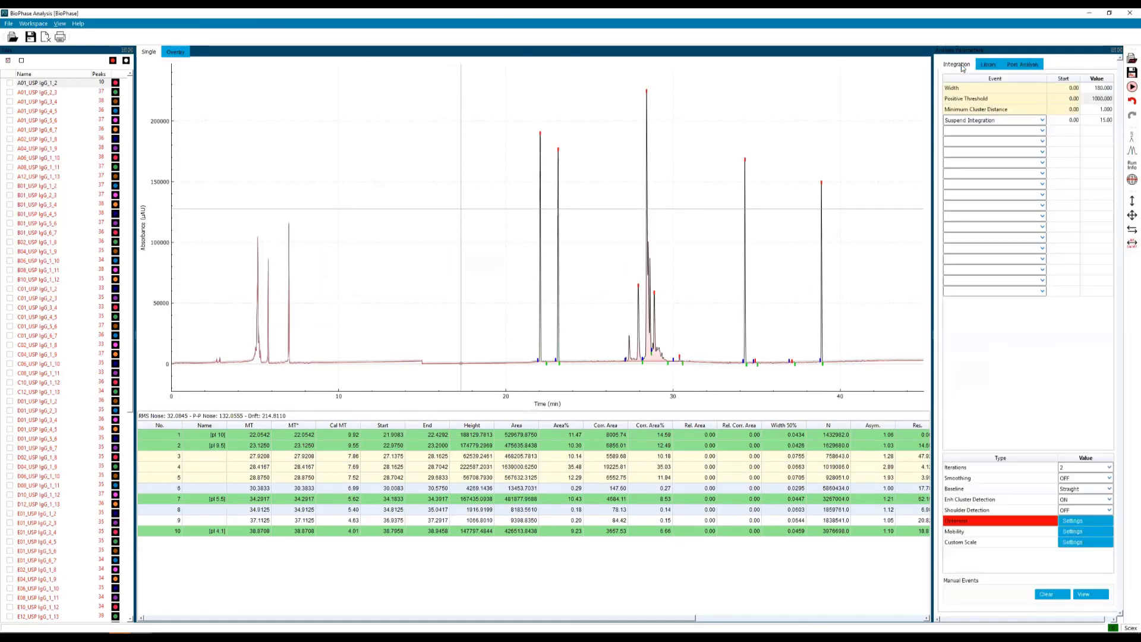
{"action": "mouse_move", "coordinate": [1132, 62]}
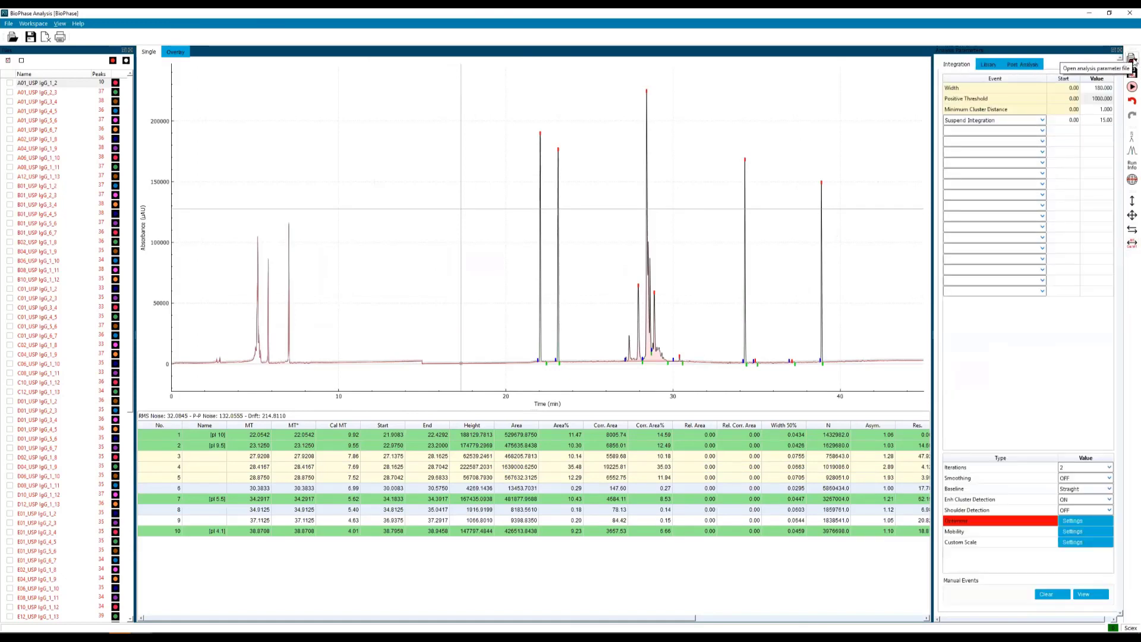
{"action": "left_click", "coordinate": [1130, 59]}
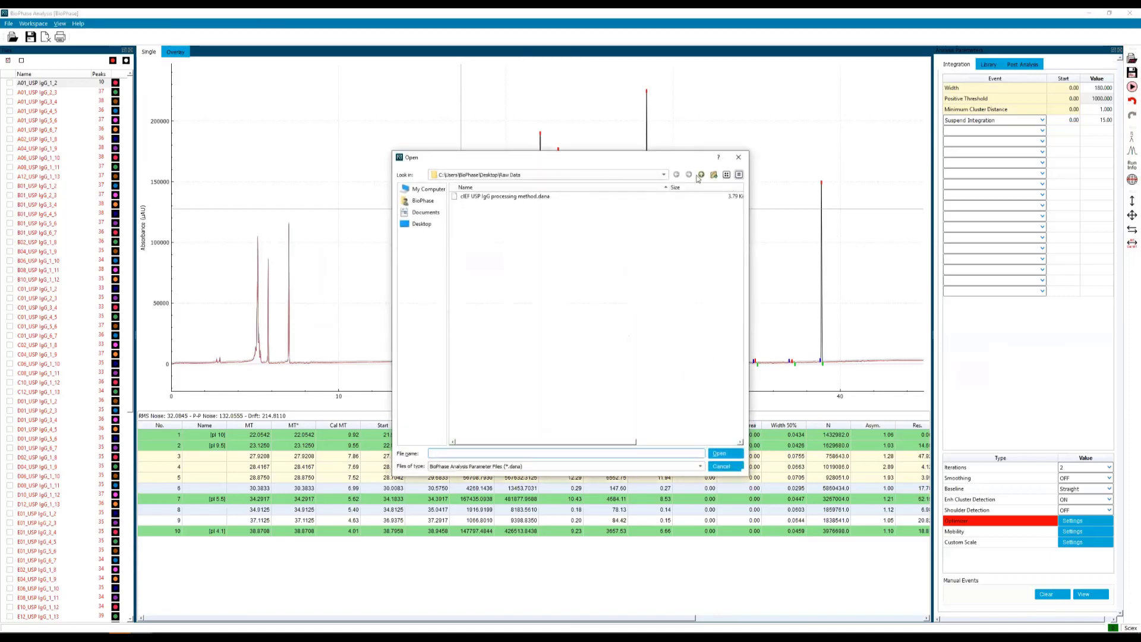
{"action": "left_click", "coordinate": [504, 196]}
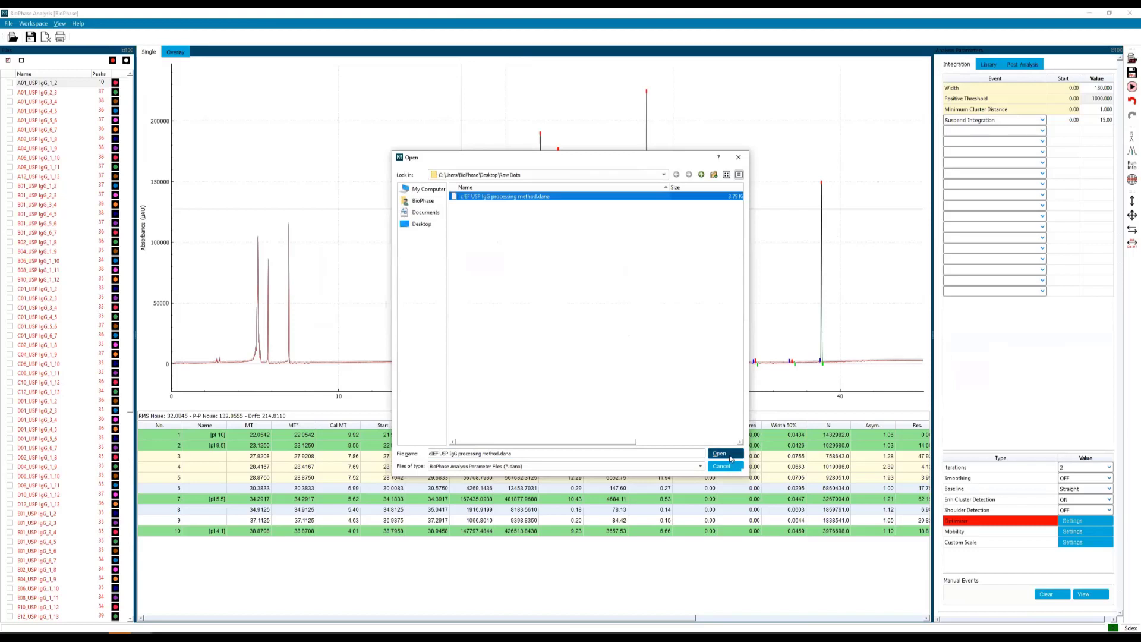
{"action": "left_click", "coordinate": [719, 452]}
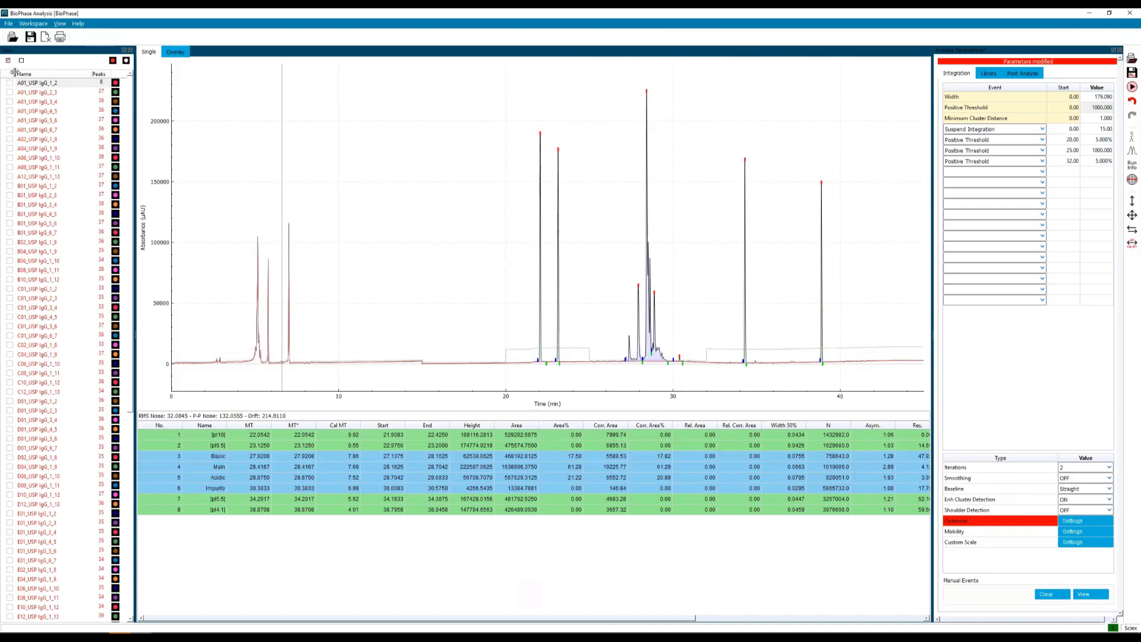
Step through successive USP IgG injections from well A01, ending on the A02 USP IgG 1_8 run.
{"action": "left_click", "coordinate": [8, 61]}
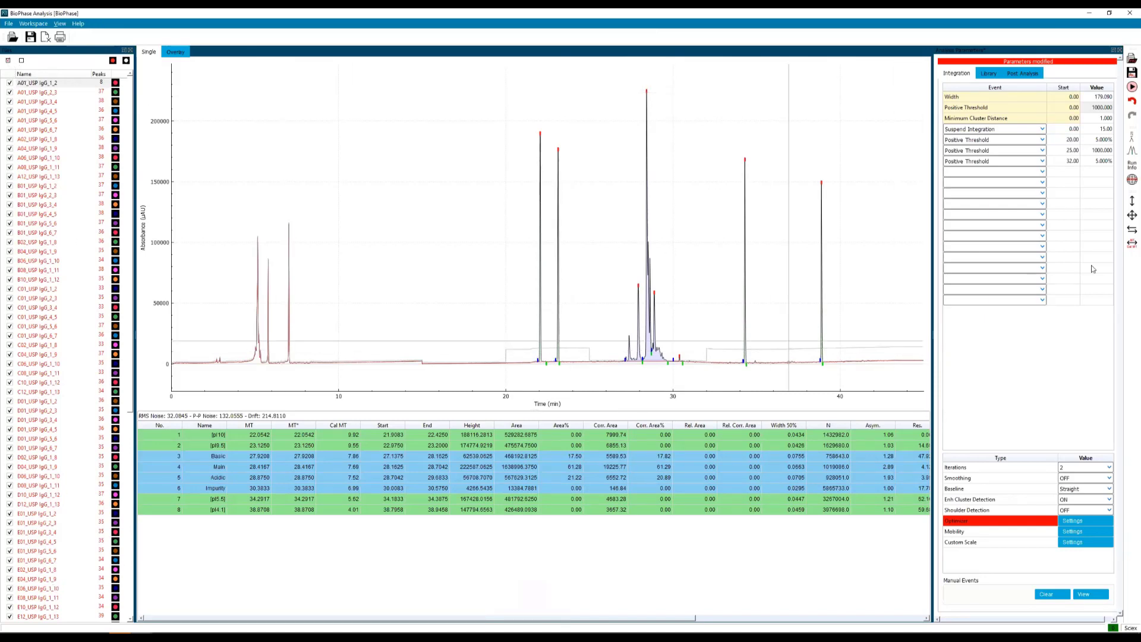
{"action": "left_click", "coordinate": [1131, 87]}
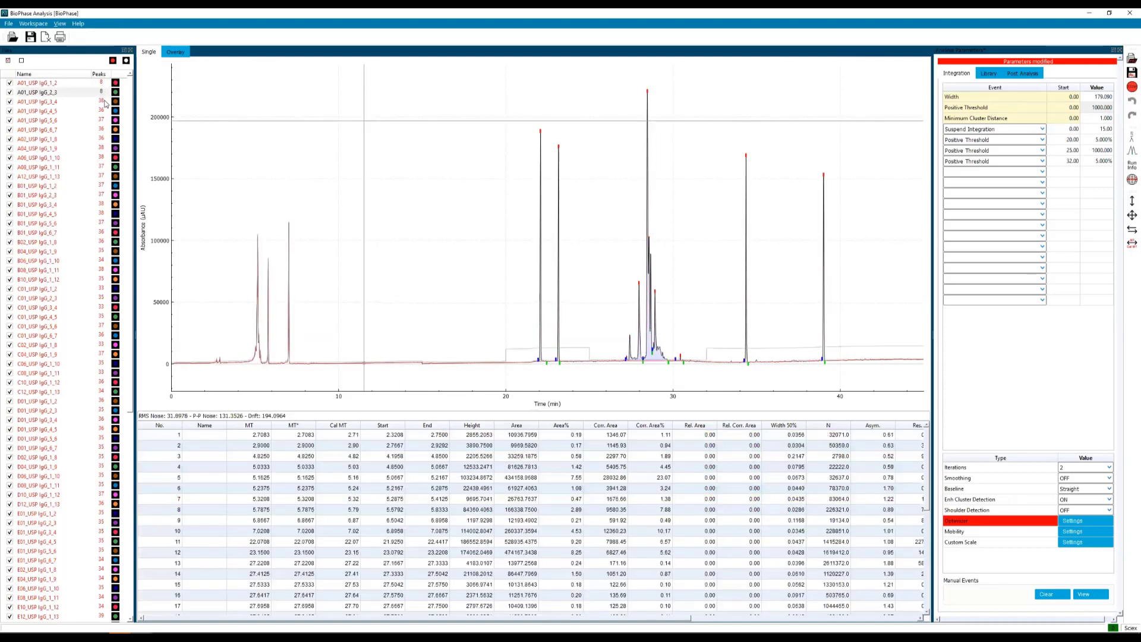
{"action": "left_click", "coordinate": [38, 101]}
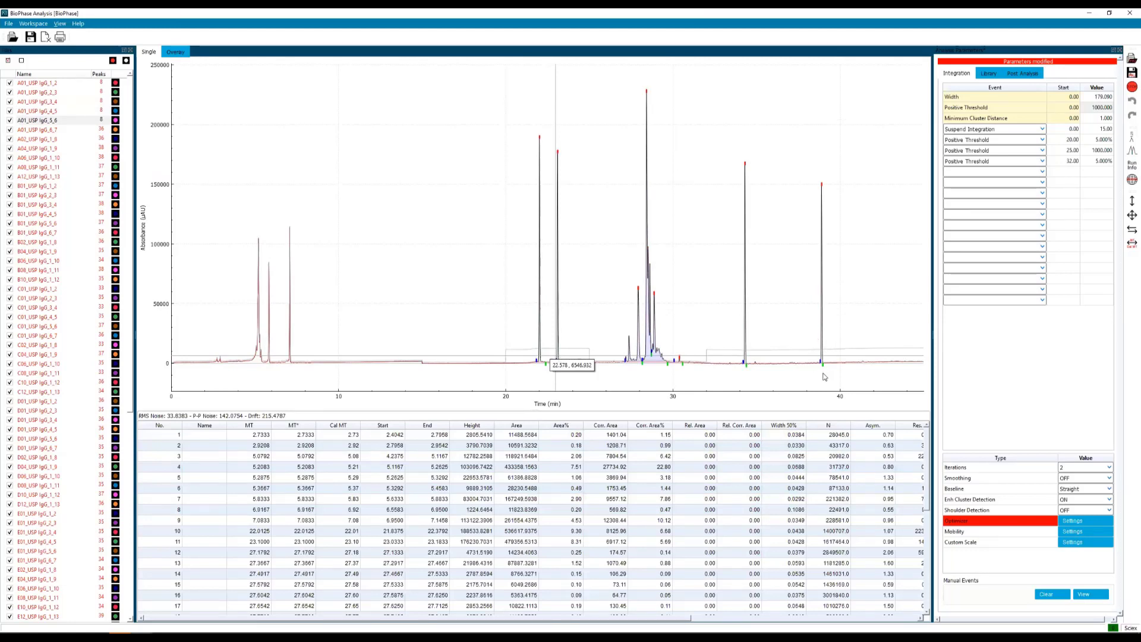
{"action": "left_click", "coordinate": [37, 129]}
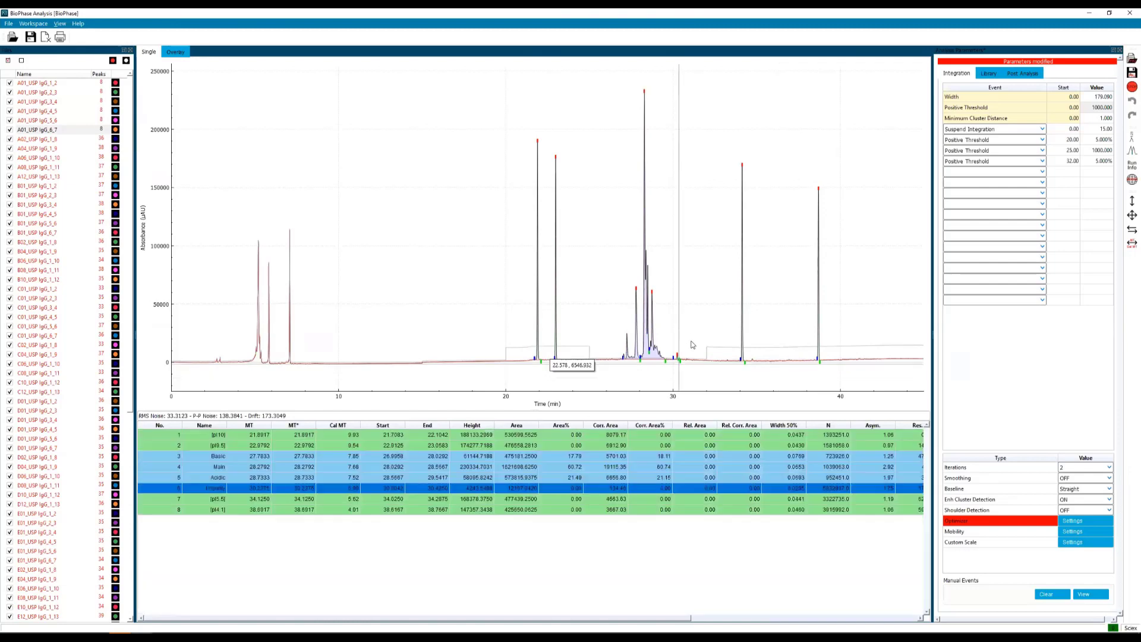
{"action": "left_click", "coordinate": [37, 139]}
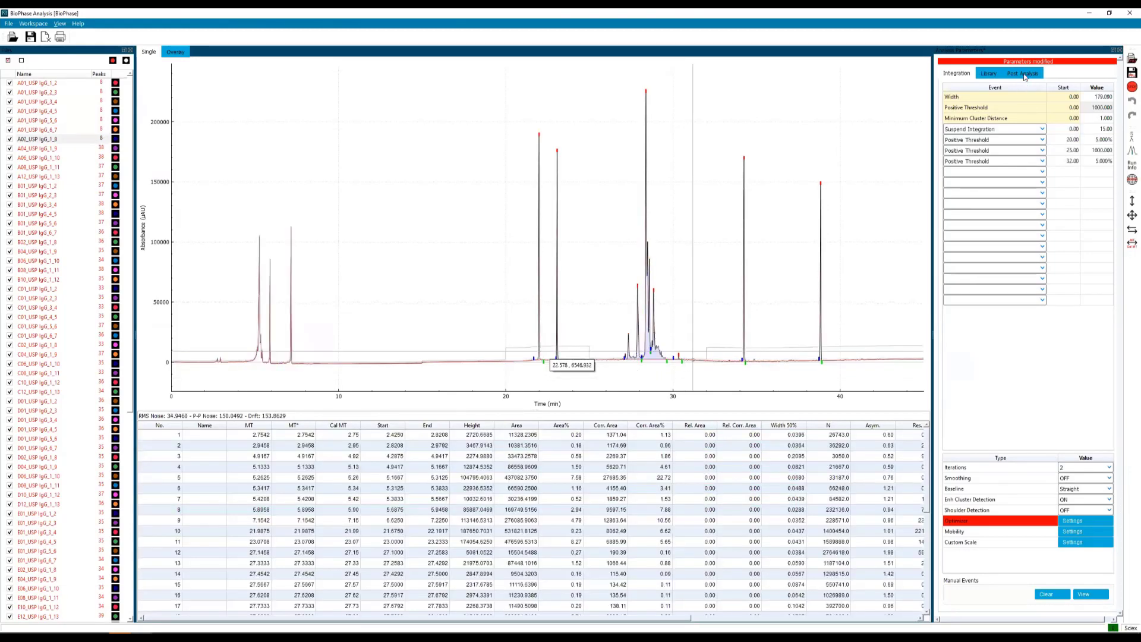
Review the Merge Peaks post-analysis events across several B01 injections, then reprocess all samples with them.
{"action": "left_click", "coordinate": [1023, 73]}
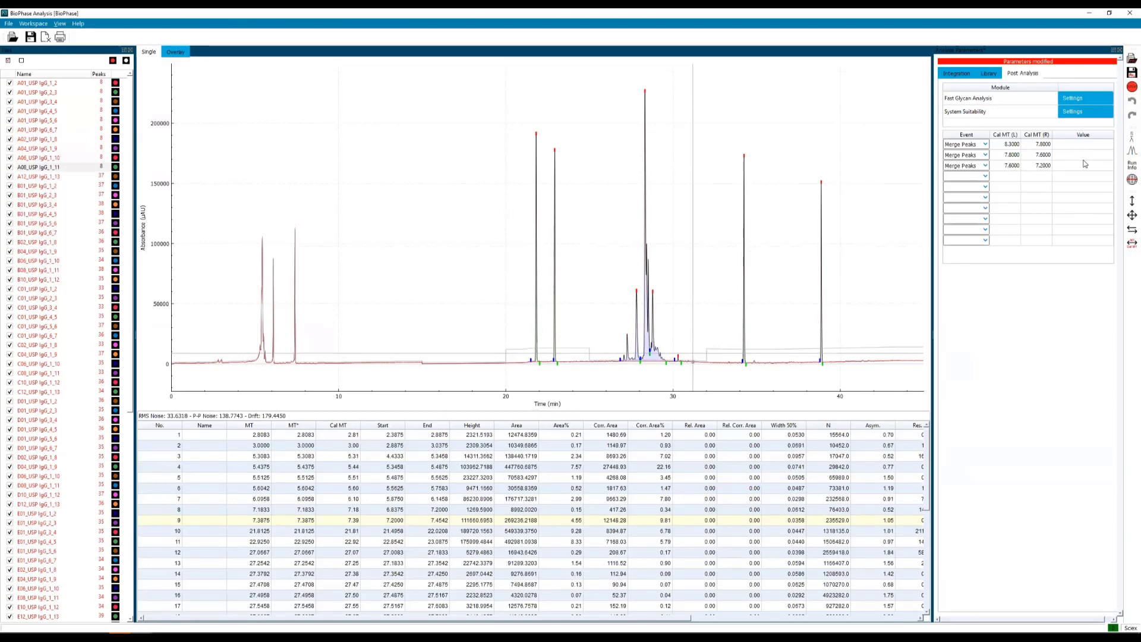
{"action": "left_click", "coordinate": [38, 176]}
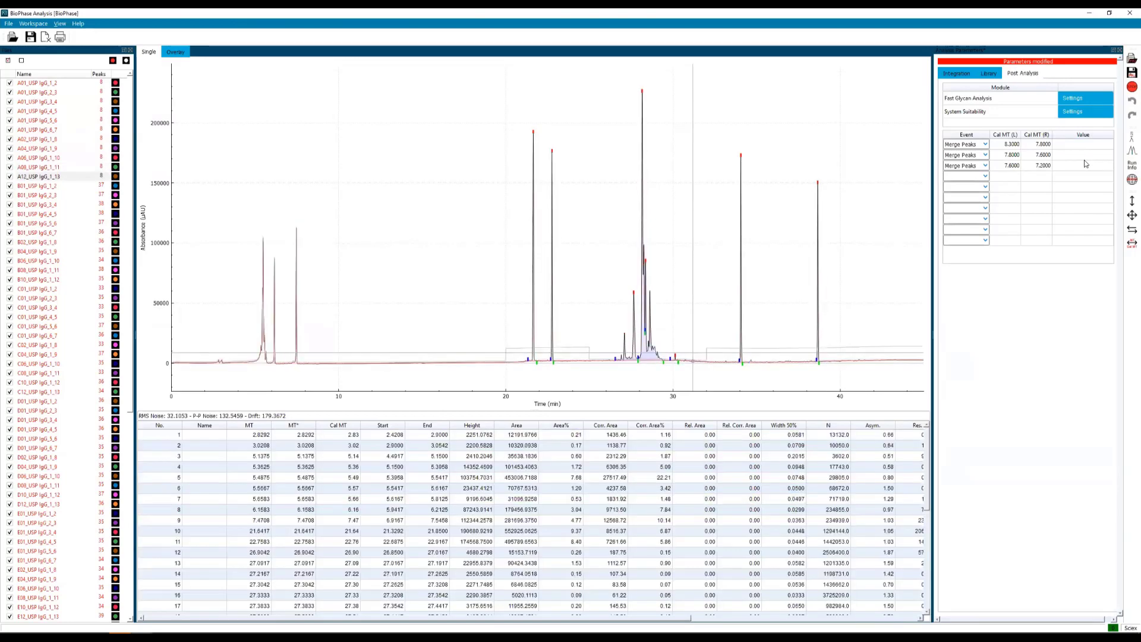
{"action": "left_click", "coordinate": [37, 185]}
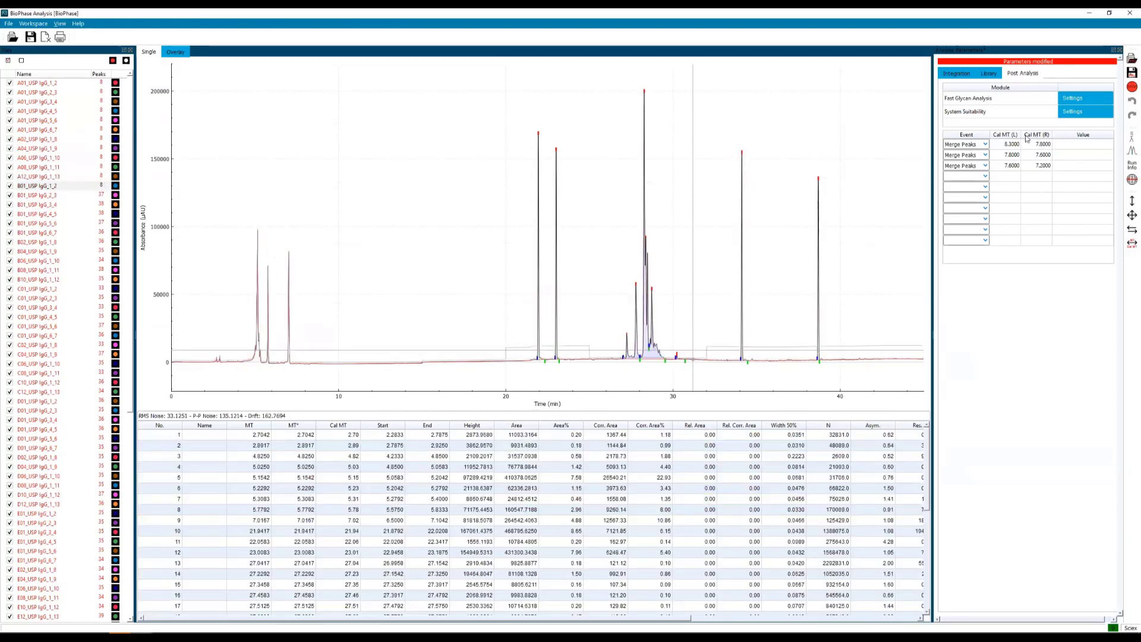
{"action": "left_click", "coordinate": [37, 194]}
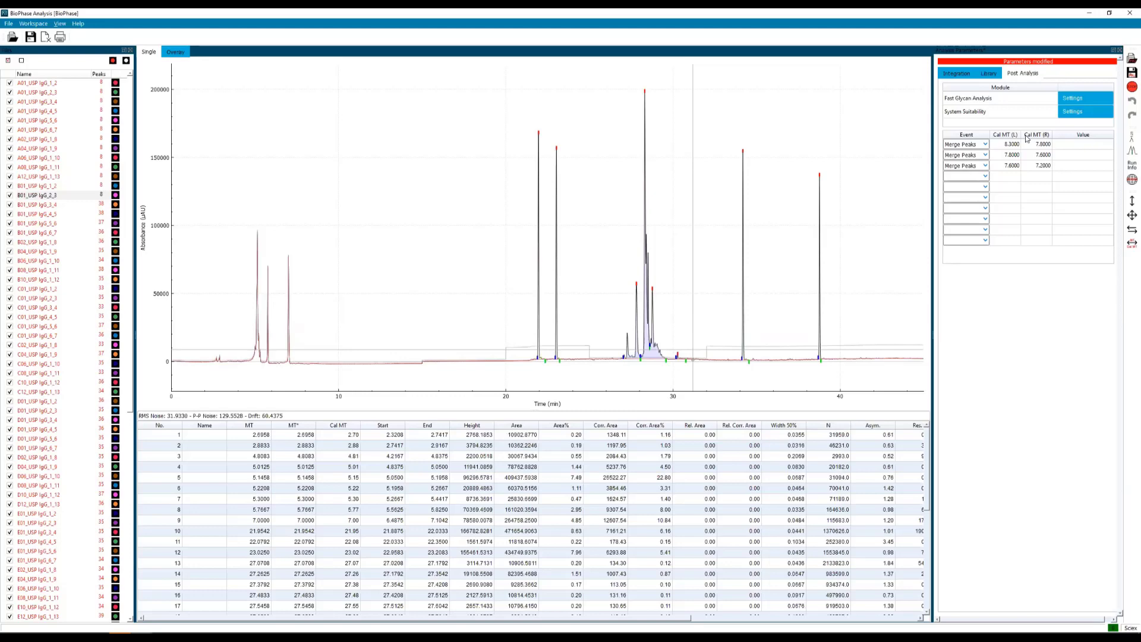
{"action": "left_click", "coordinate": [35, 205]}
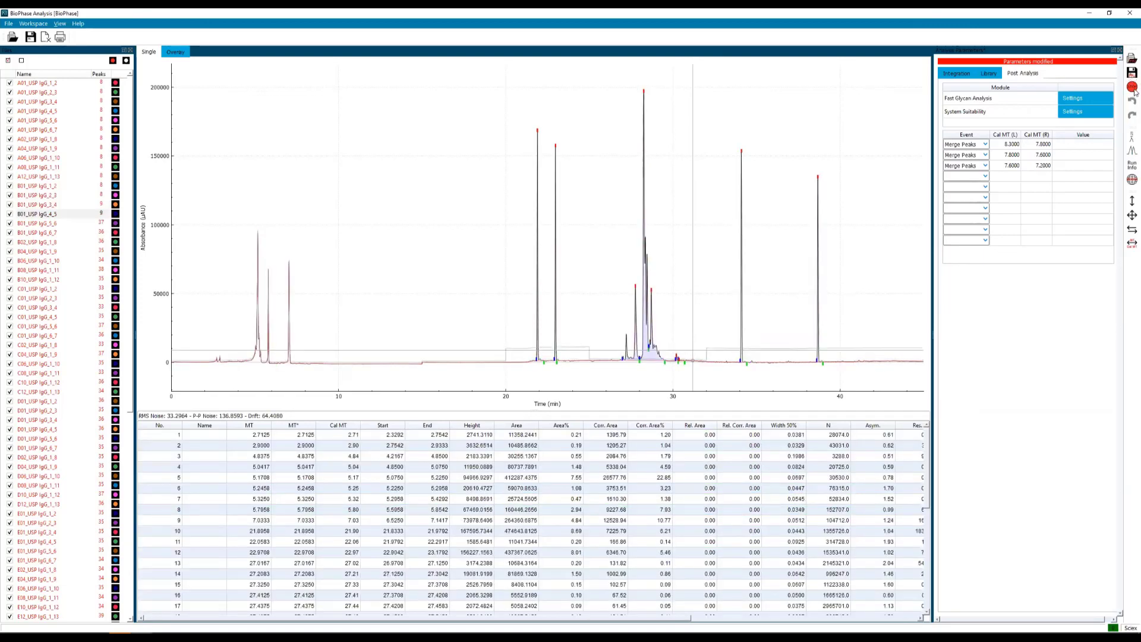
{"action": "left_click", "coordinate": [36, 222]}
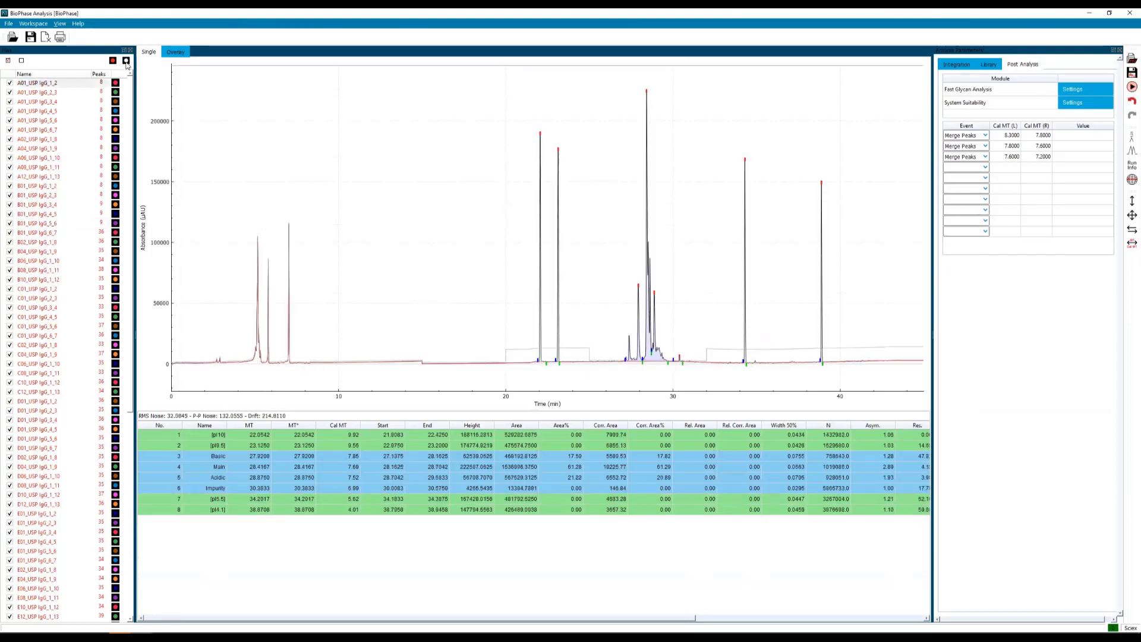
Clear the overlay set and mark six USP IgG injections, including A02 and A08, for overlaying.
{"action": "left_click", "coordinate": [125, 59]}
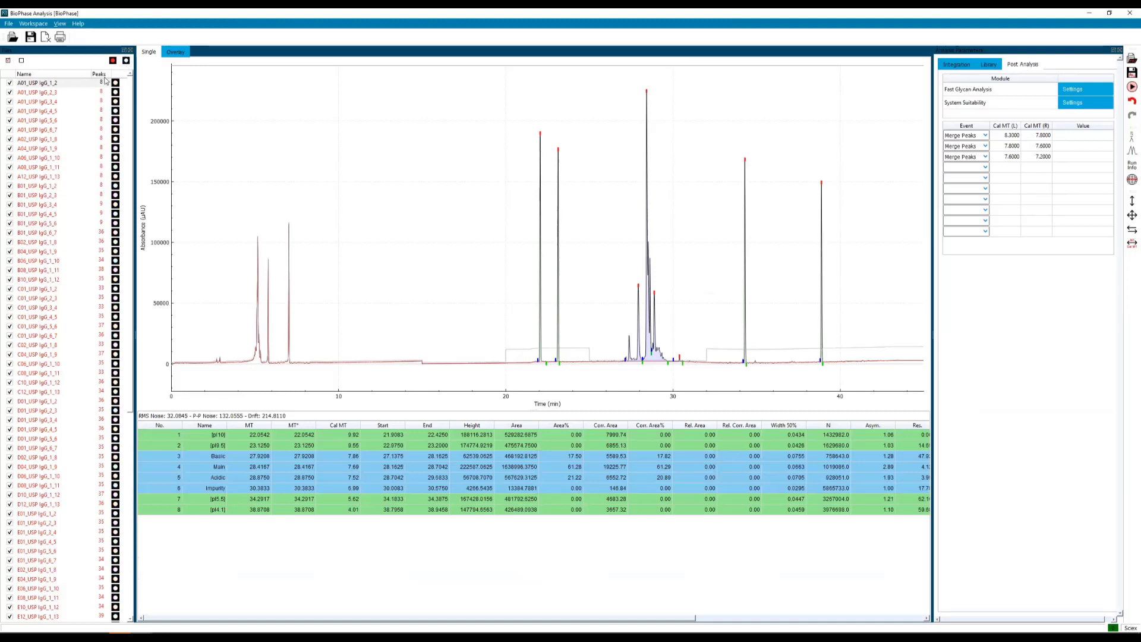
{"action": "left_click", "coordinate": [38, 93]}
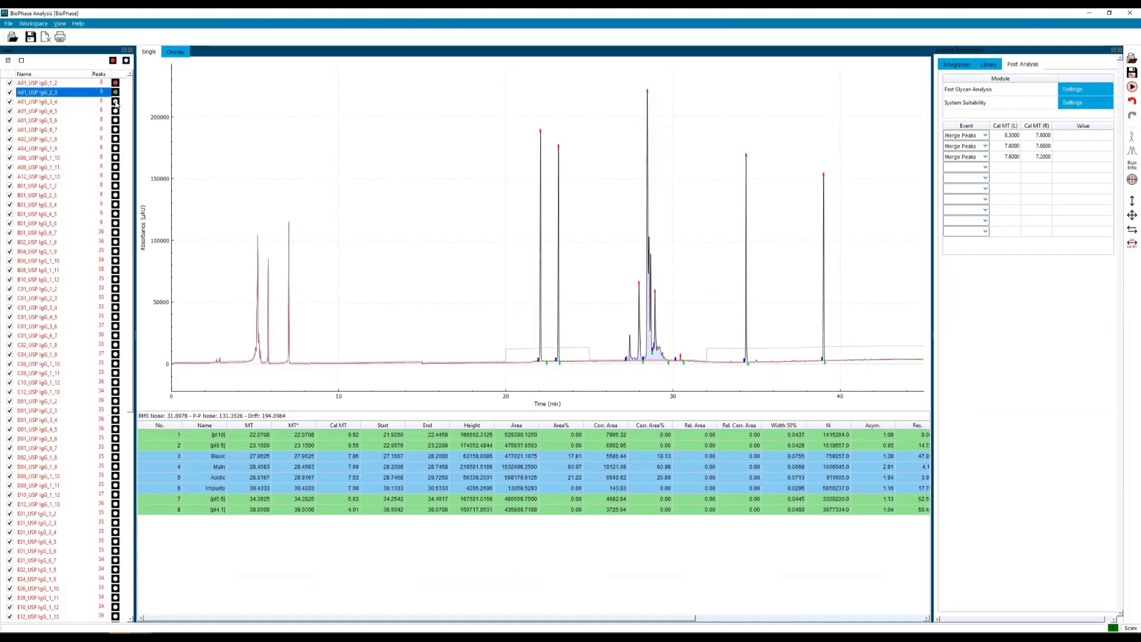
{"action": "left_click", "coordinate": [36, 111]}
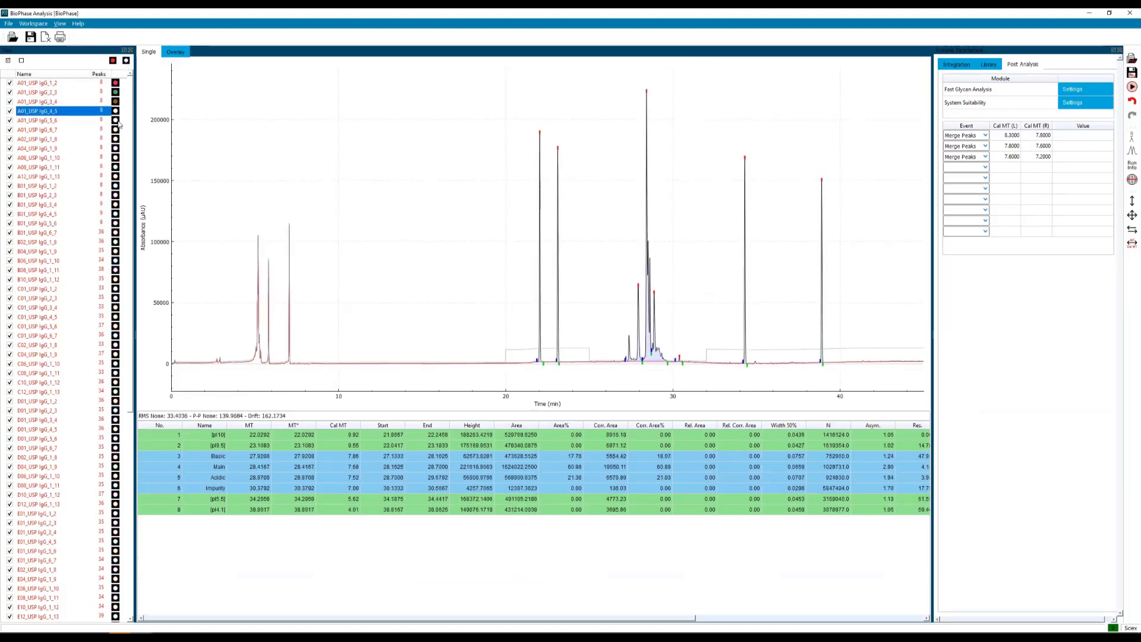
{"action": "left_click", "coordinate": [36, 120]}
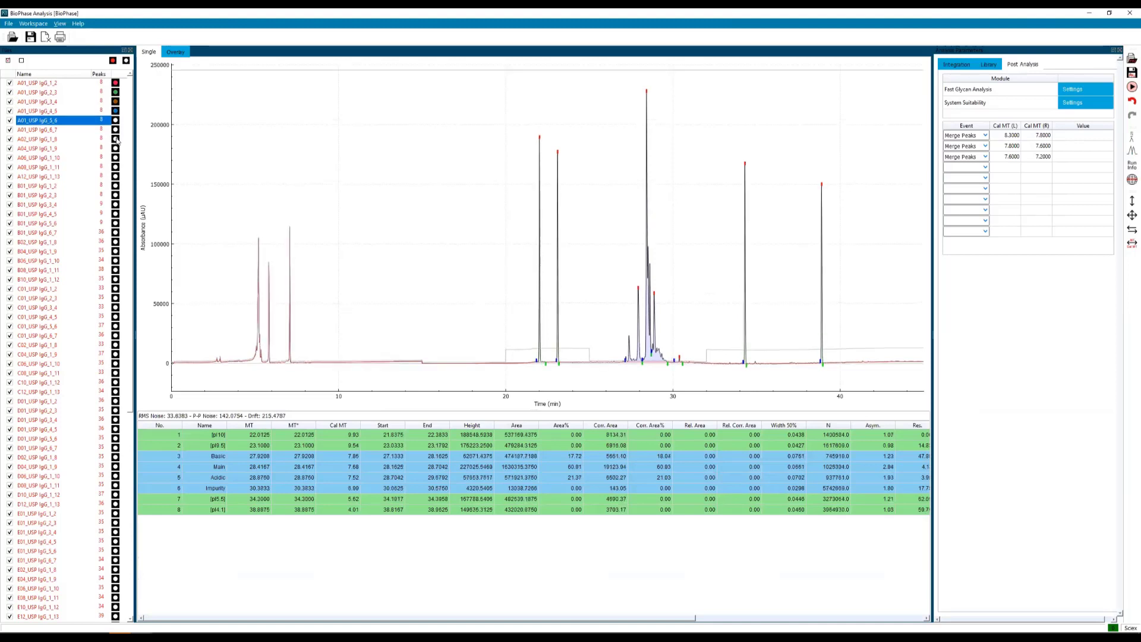
{"action": "left_click", "coordinate": [37, 139]}
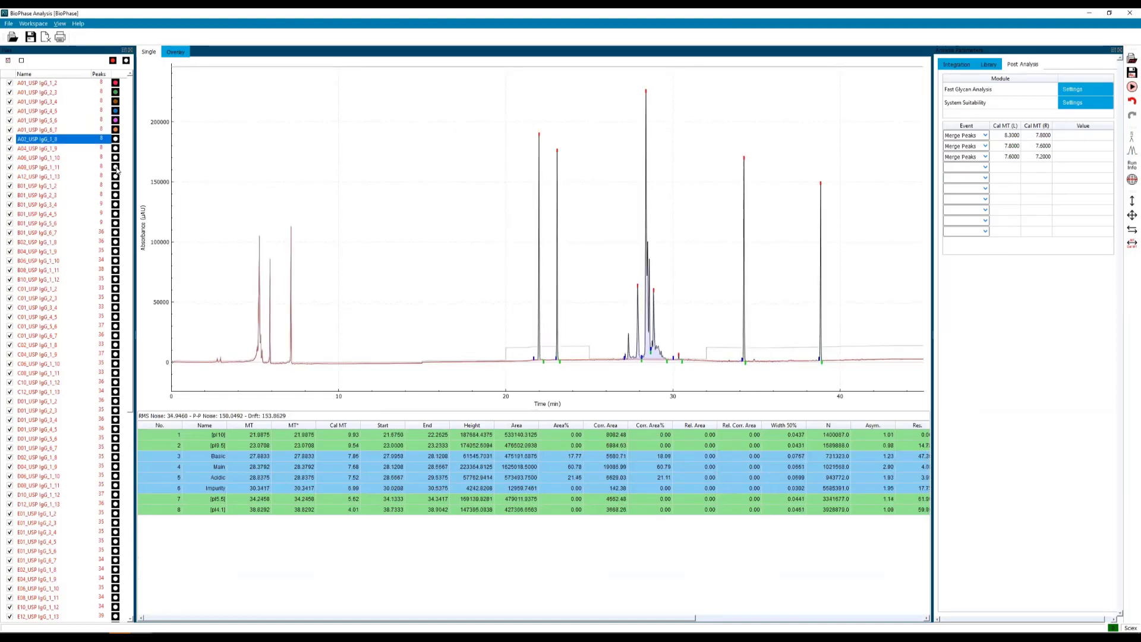
{"action": "left_click", "coordinate": [38, 158]}
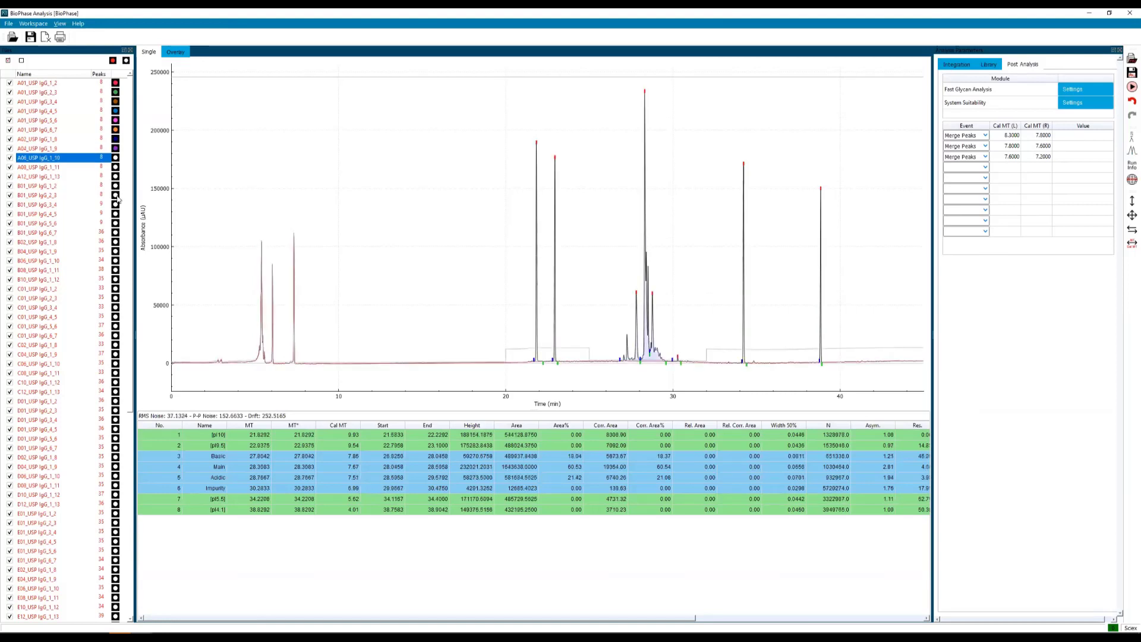
{"action": "left_click", "coordinate": [41, 166]}
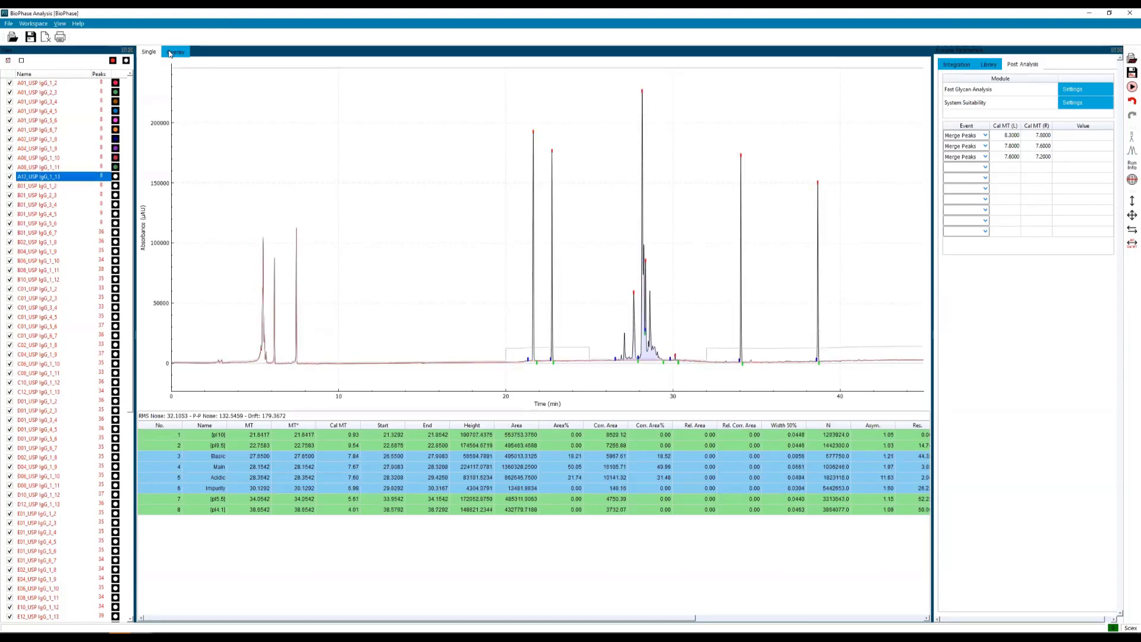
Display the marked USP IgG injections as stacked electropherograms with a per-injection peak comparison table.
{"action": "left_click", "coordinate": [176, 52]}
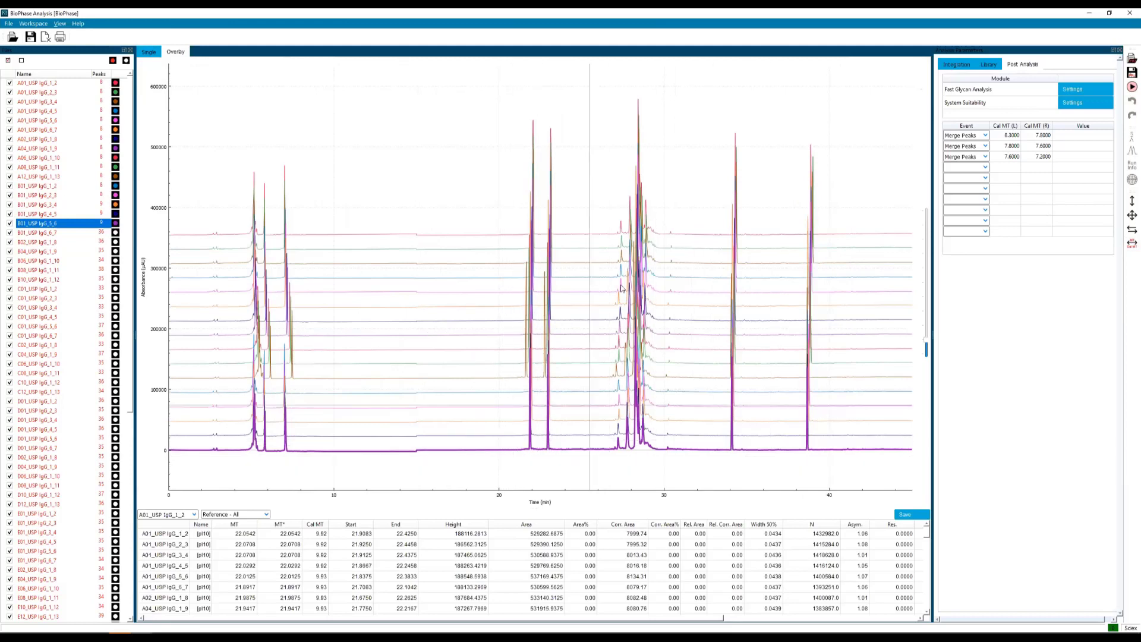
{"action": "mouse_move", "coordinate": [675, 187]}
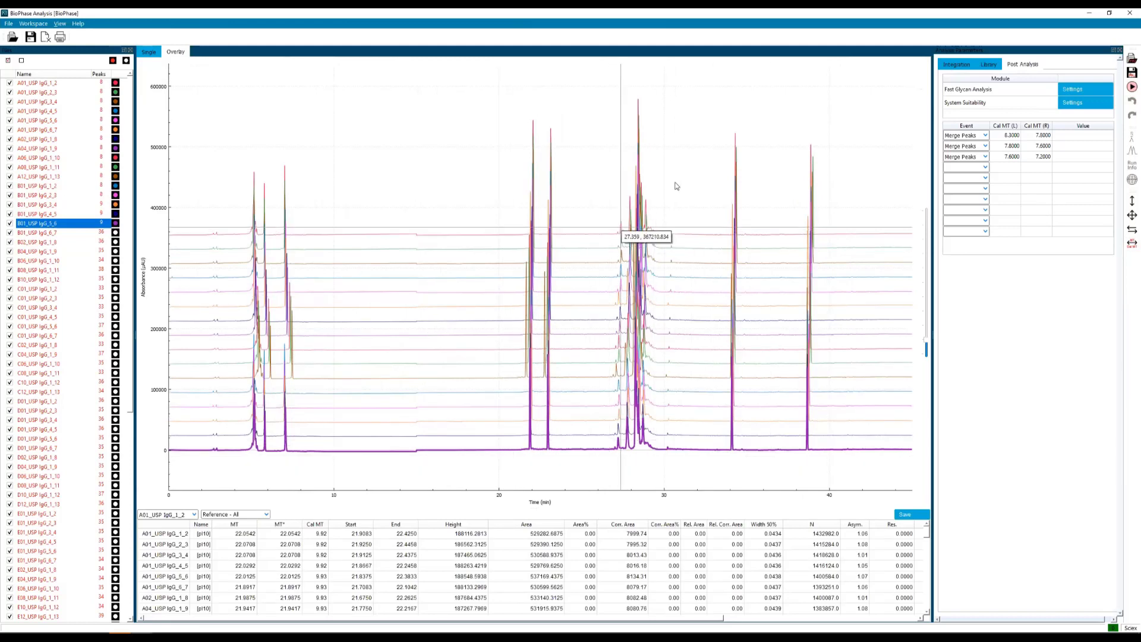
{"action": "mouse_move", "coordinate": [621, 453]}
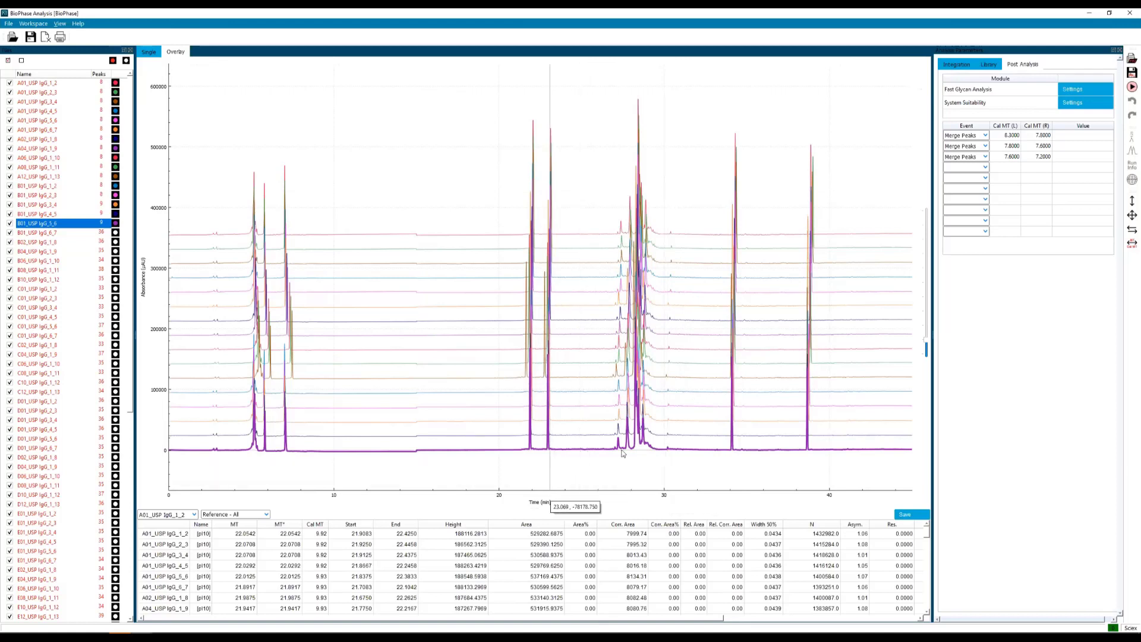
{"action": "mouse_move", "coordinate": [902, 362]}
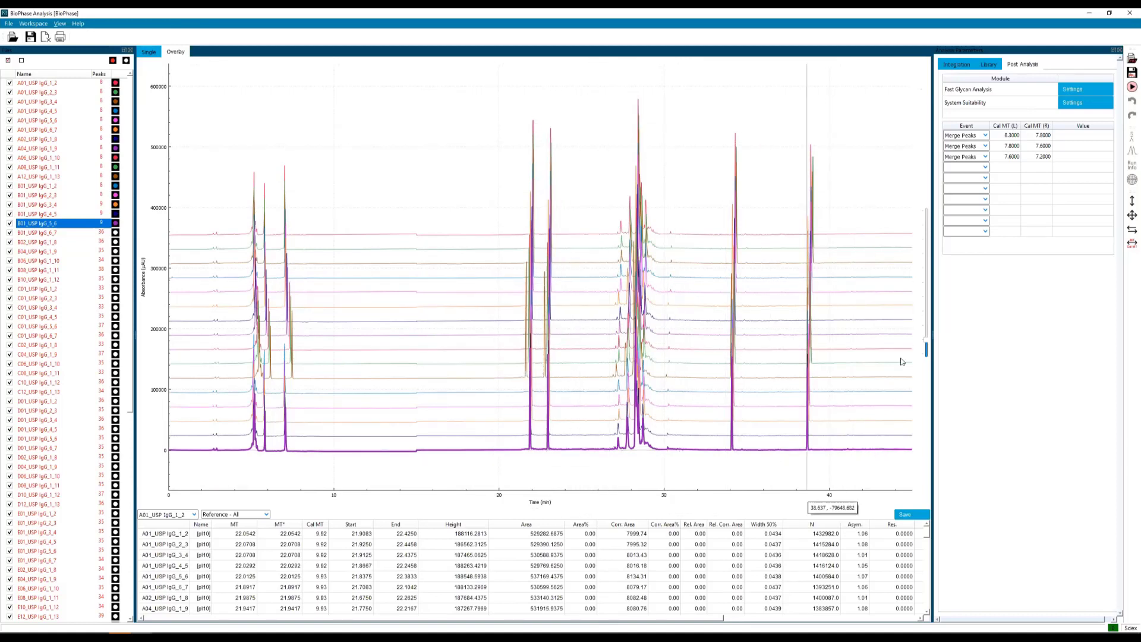
{"action": "mouse_move", "coordinate": [1132, 242]}
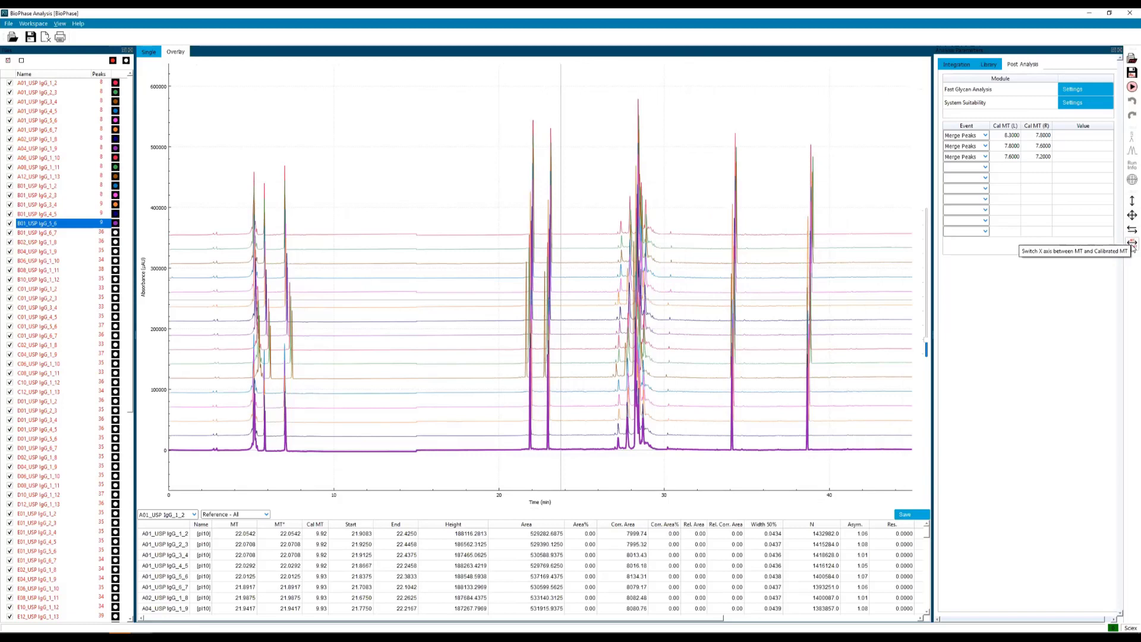
Switch the overlay X axis to calibrated pI and zoom into the charge variants near pI 7.5.
{"action": "left_click", "coordinate": [1132, 242]}
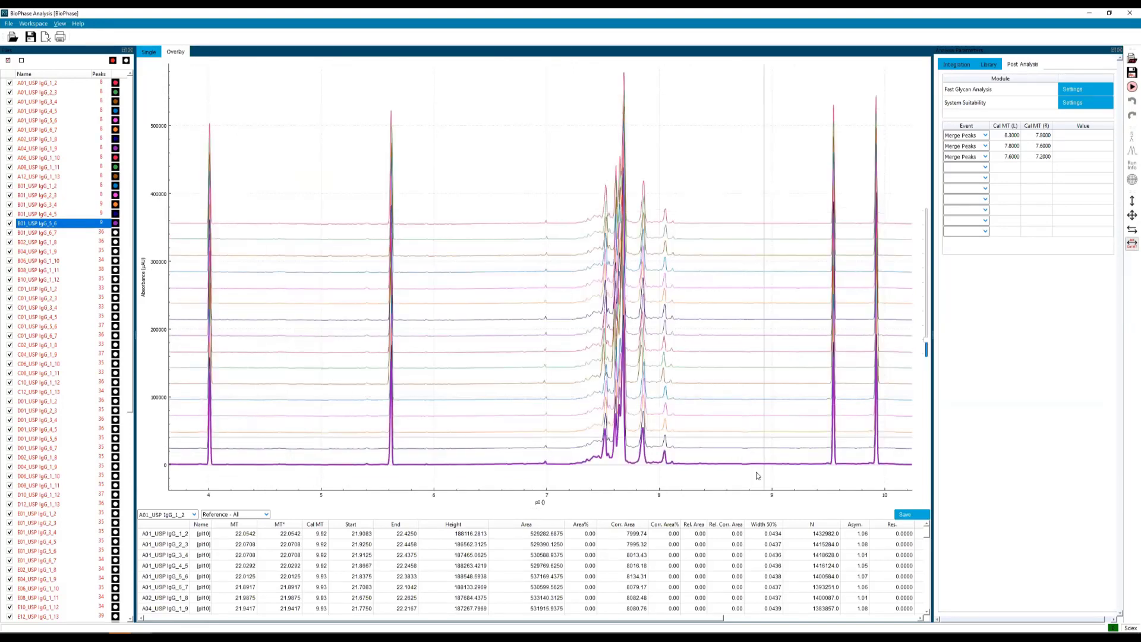
{"action": "left_click_drag", "start_coordinate": [521, 113], "coordinate": [719, 483]}
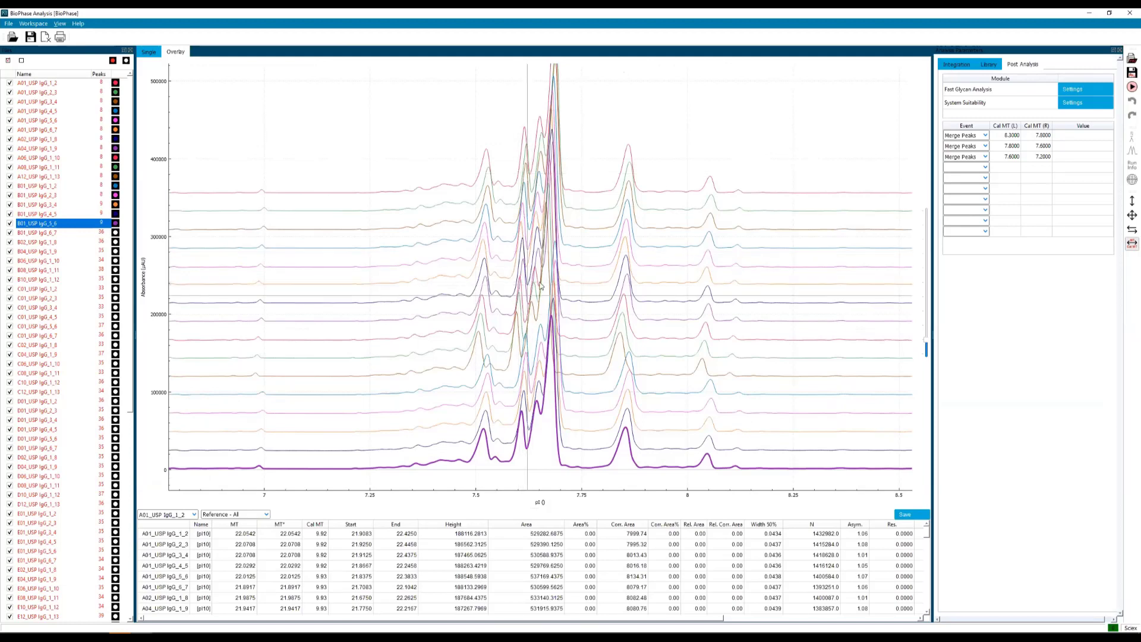
{"action": "mouse_move", "coordinate": [421, 140]}
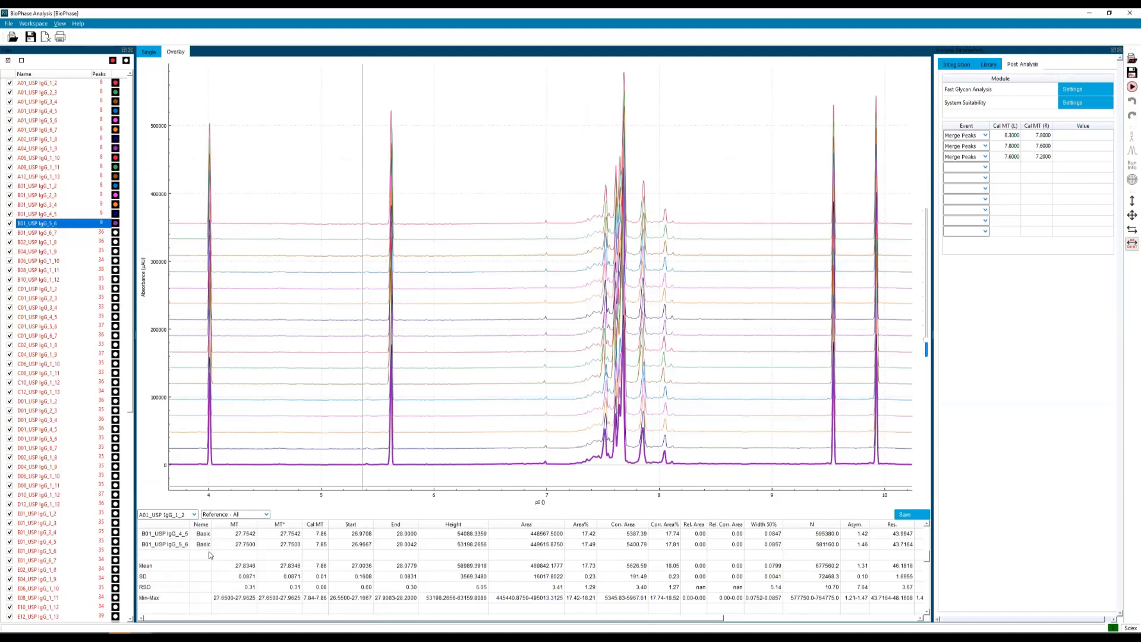
{"action": "mouse_move", "coordinate": [242, 566]}
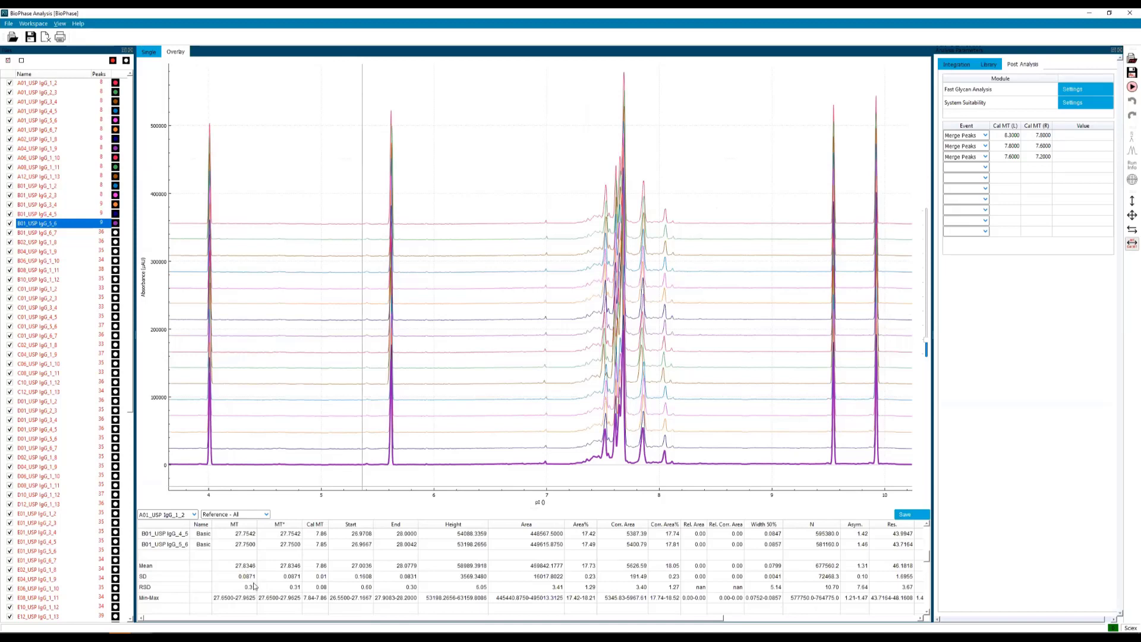
{"action": "mouse_move", "coordinate": [249, 585]}
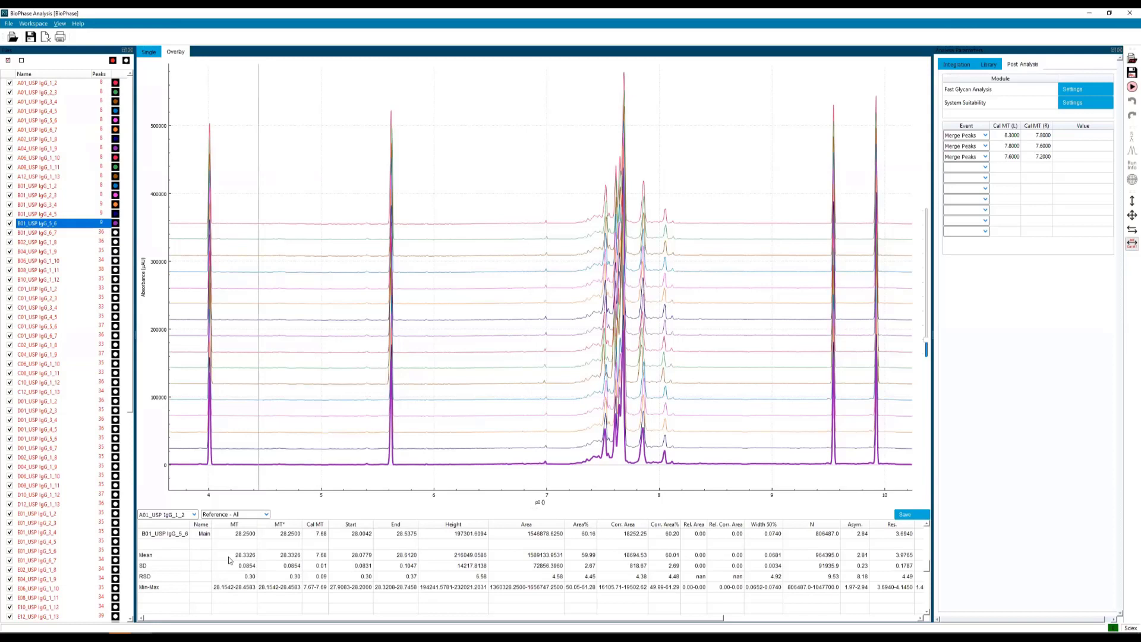
{"action": "mouse_move", "coordinate": [239, 560]}
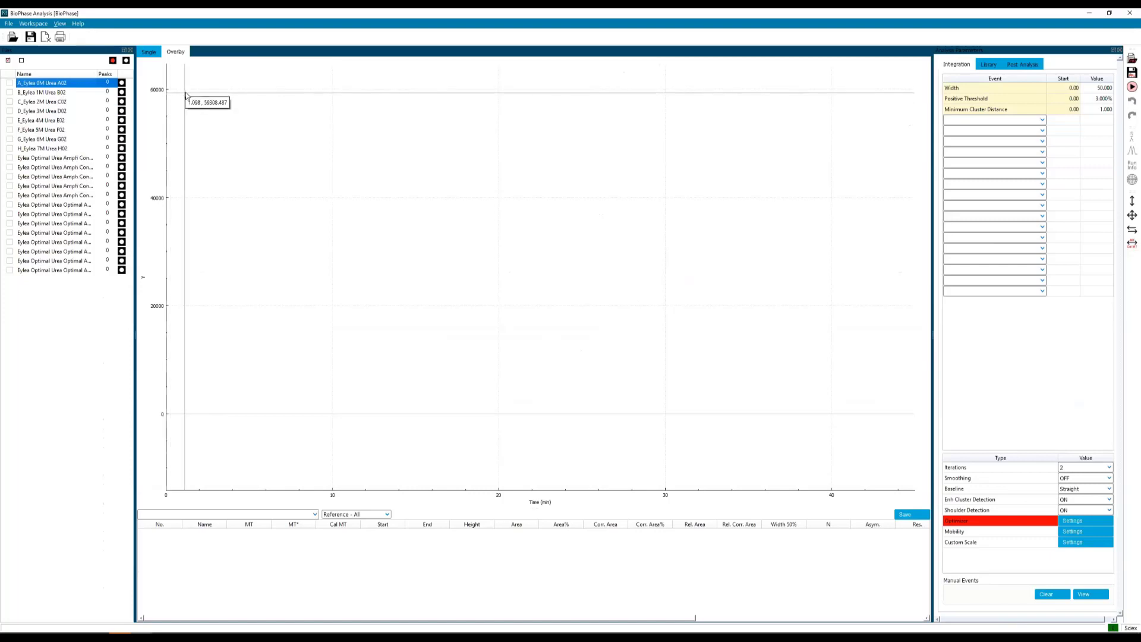
{"action": "mouse_move", "coordinate": [190, 96]}
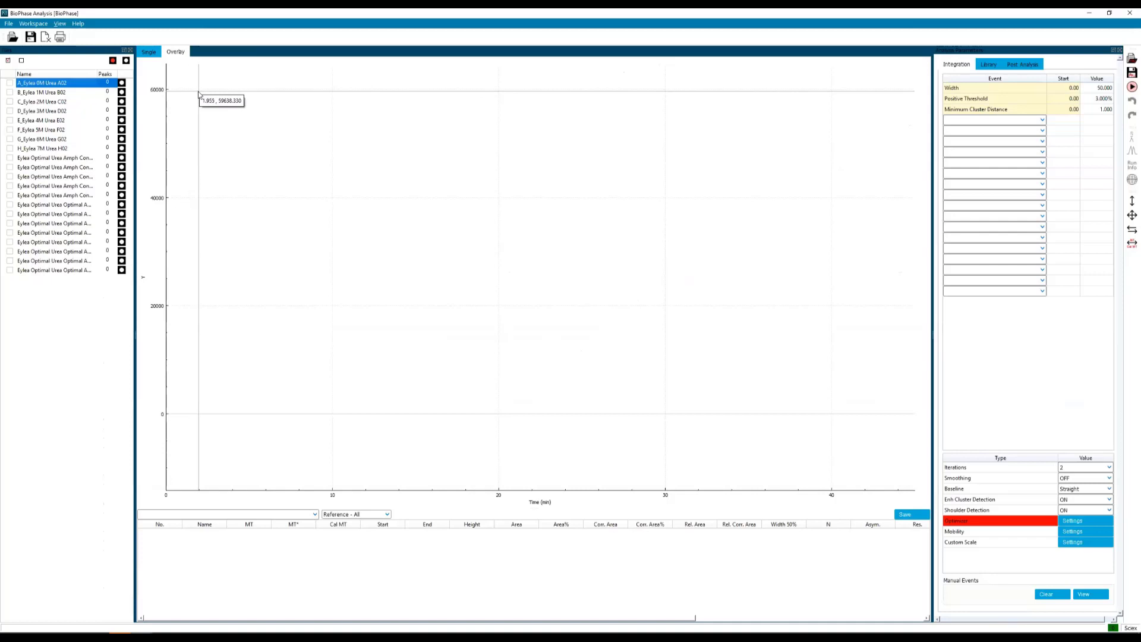
{"action": "mouse_move", "coordinate": [202, 92]}
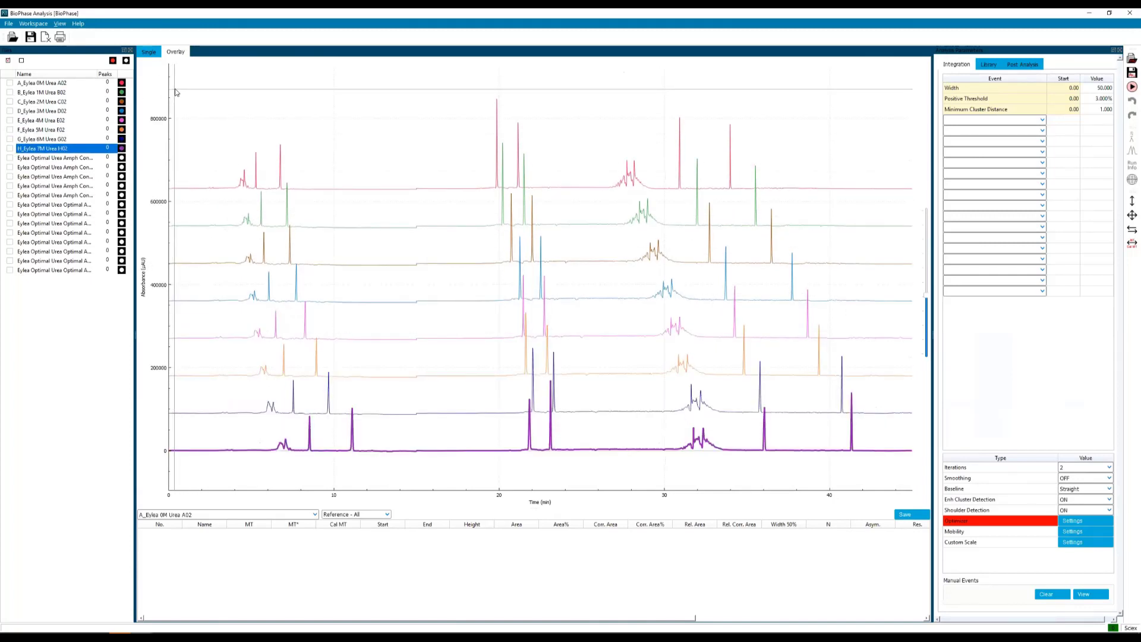
{"action": "mouse_move", "coordinate": [179, 92]}
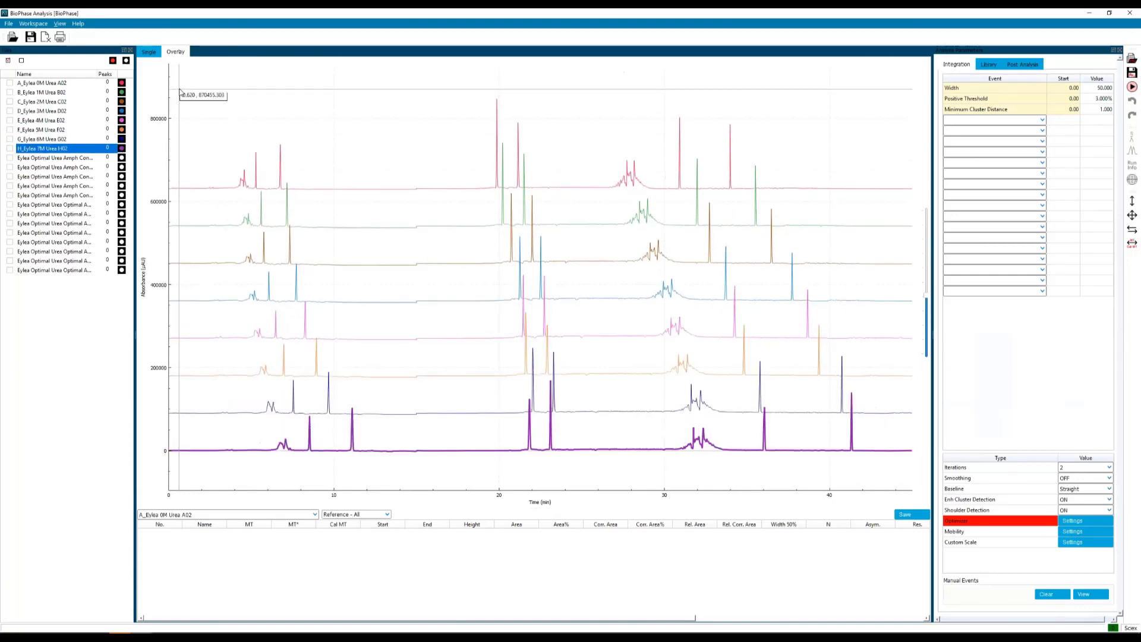
{"action": "mouse_move", "coordinate": [183, 96]}
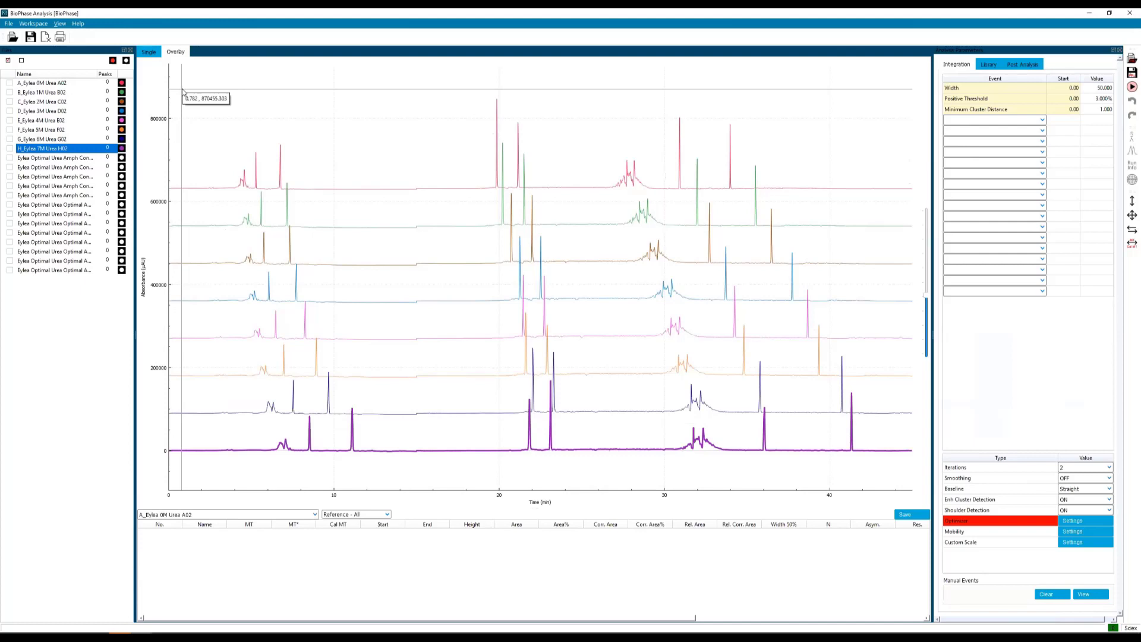
{"action": "mouse_move", "coordinate": [188, 98]}
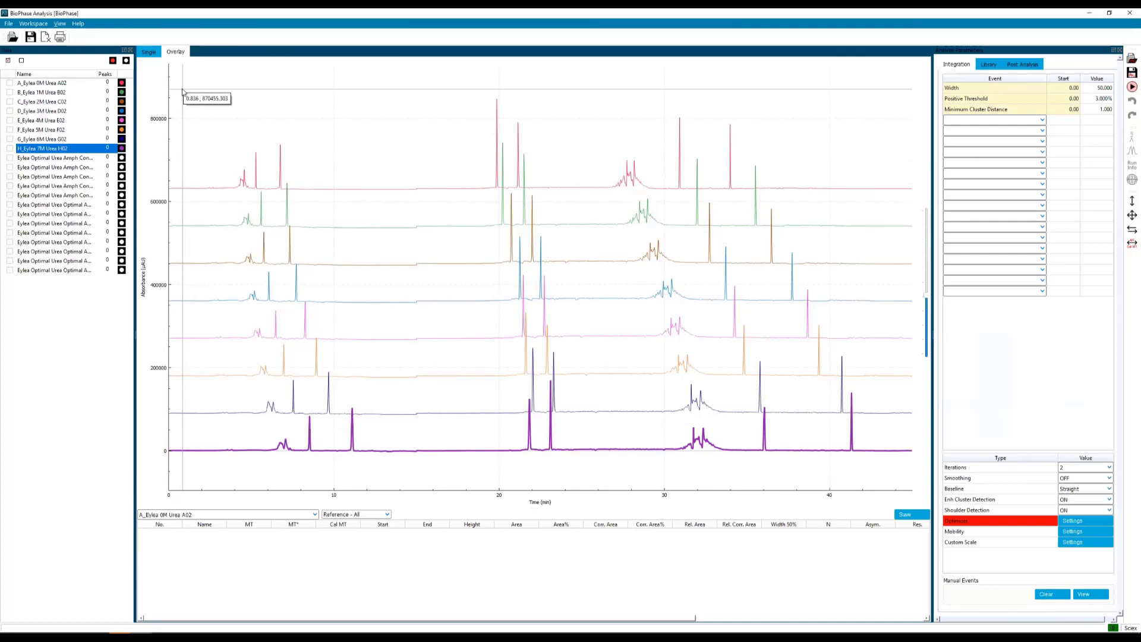
{"action": "mouse_move", "coordinate": [183, 93]}
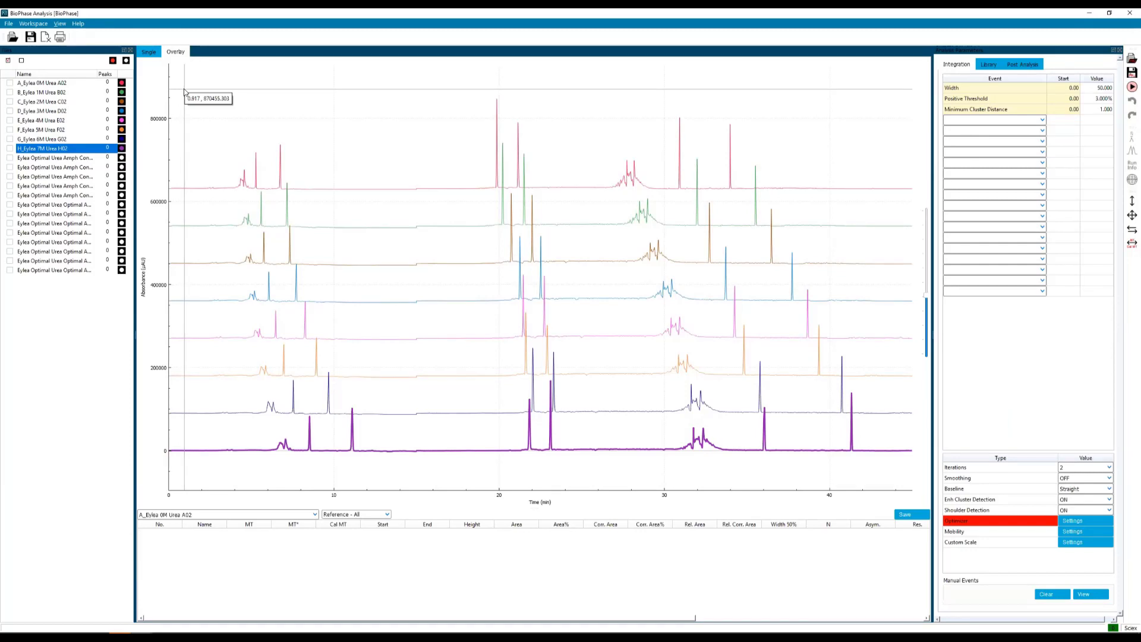
{"action": "mouse_move", "coordinate": [186, 91]}
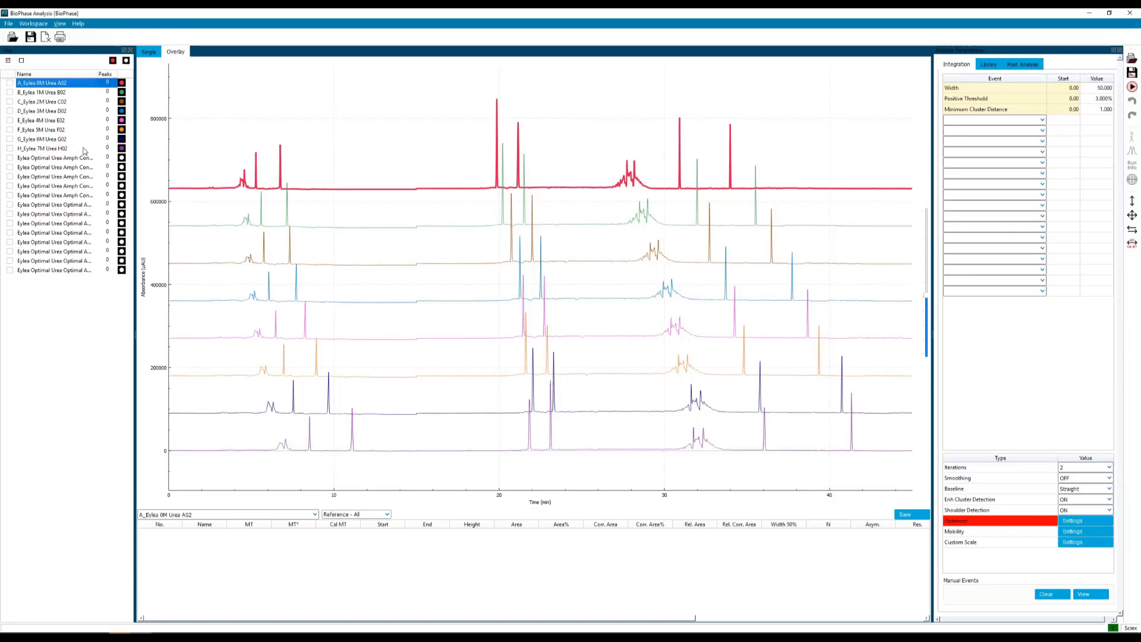
{"action": "mouse_move", "coordinate": [72, 120]}
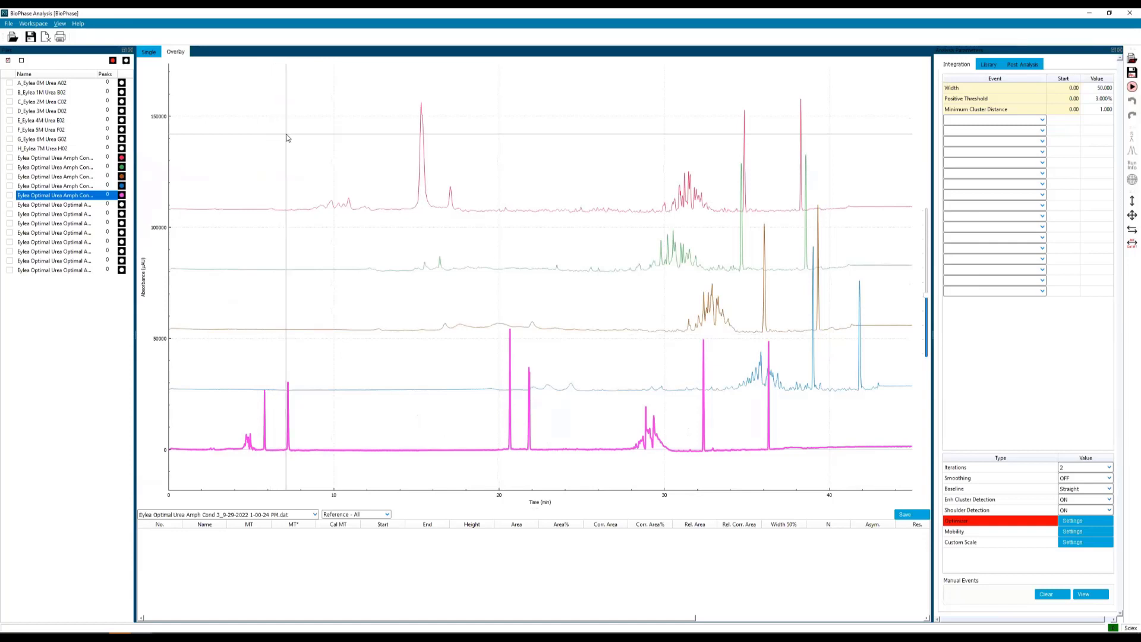
{"action": "mouse_move", "coordinate": [288, 138]}
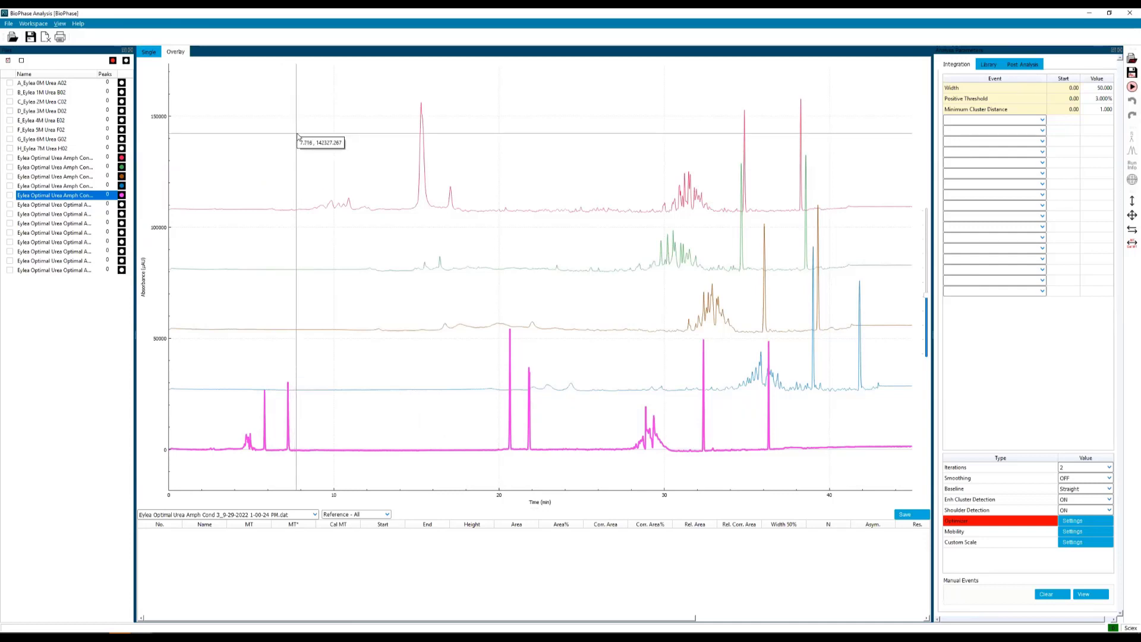
{"action": "mouse_move", "coordinate": [299, 138]}
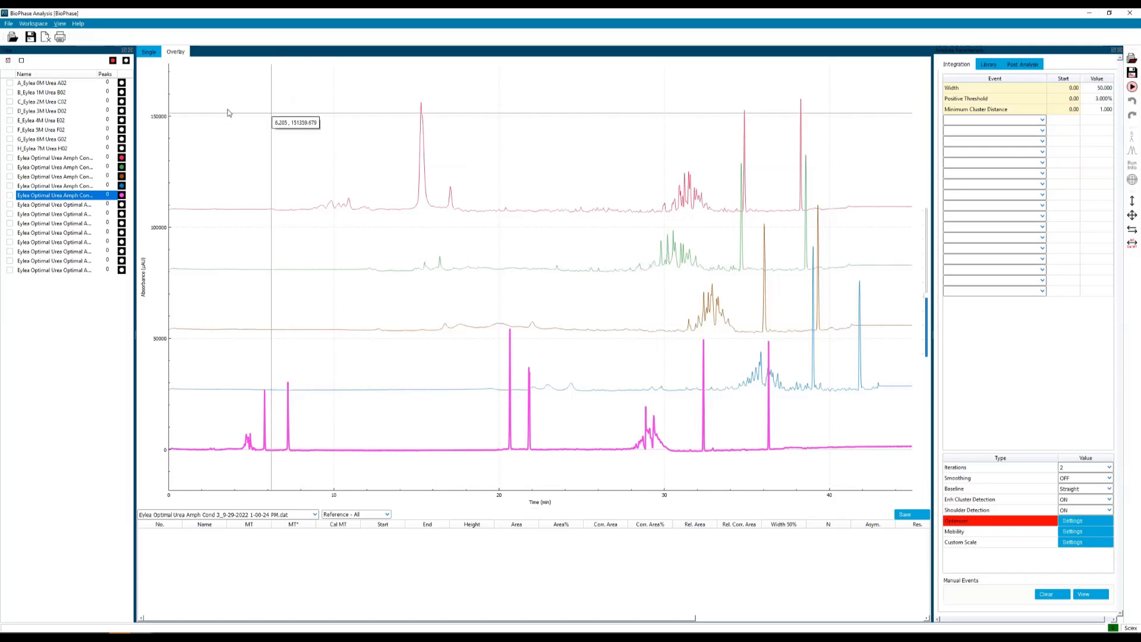
Select Eylea Optimal Urea Amph Condition runs in the sample list for the five-run overlay.
{"action": "left_click", "coordinate": [54, 166]}
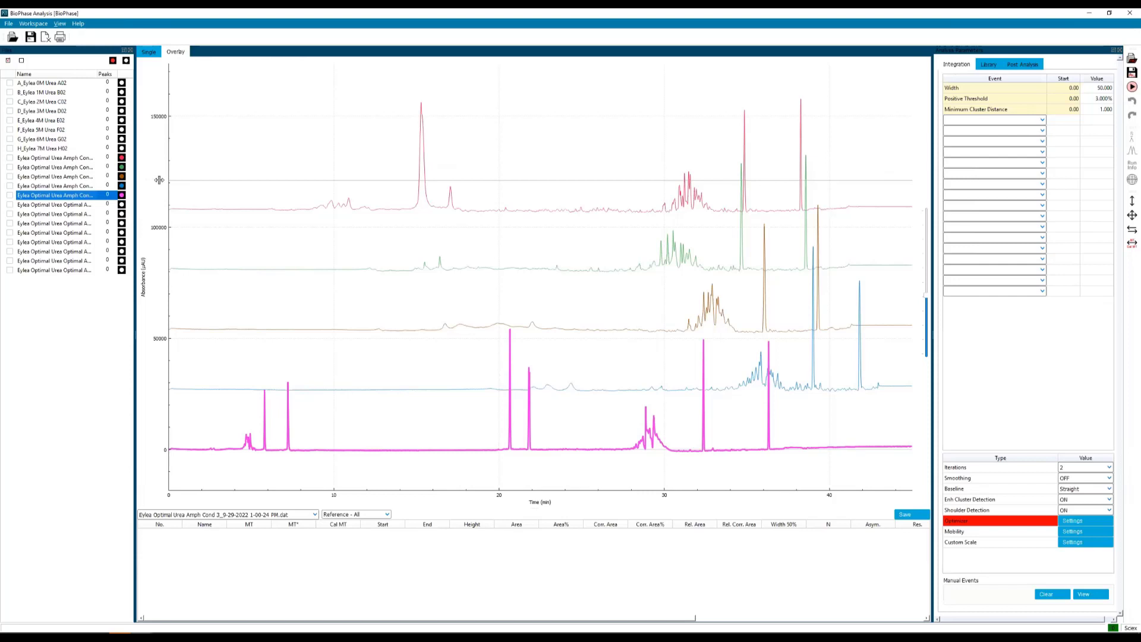
{"action": "mouse_move", "coordinate": [162, 180]}
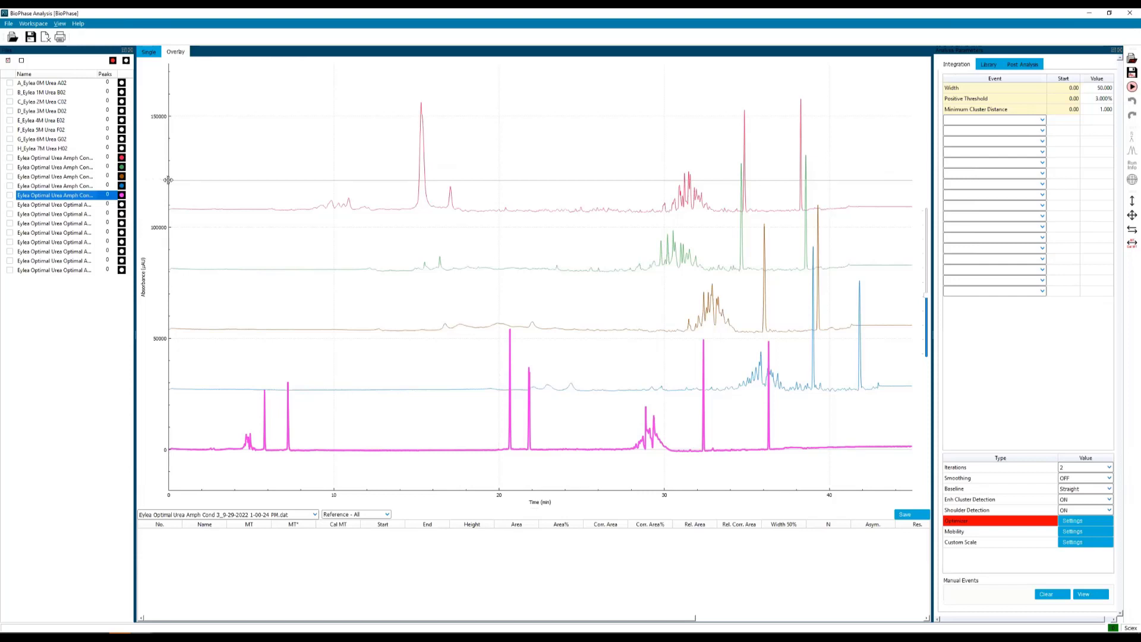
{"action": "mouse_move", "coordinate": [168, 180]}
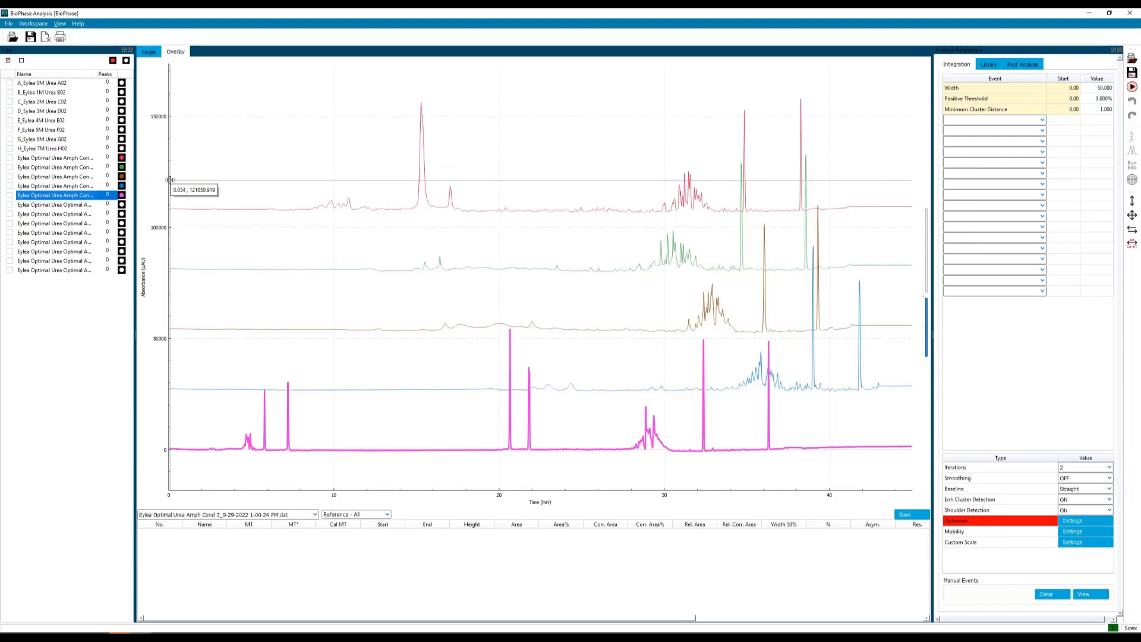
{"action": "mouse_move", "coordinate": [474, 322]}
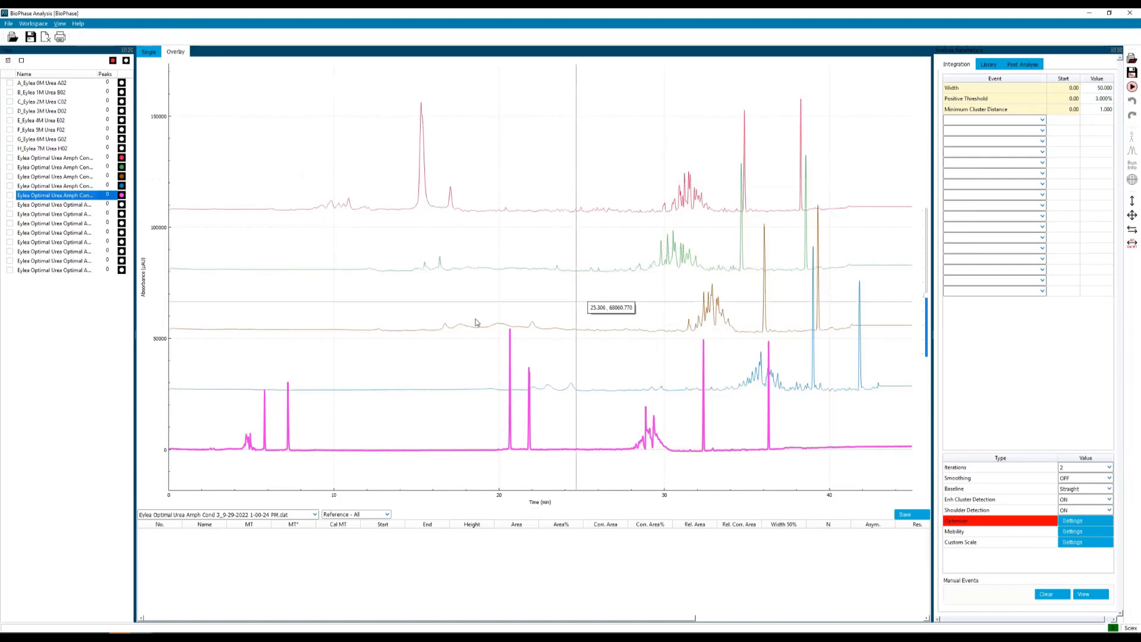
{"action": "mouse_move", "coordinate": [559, 290]}
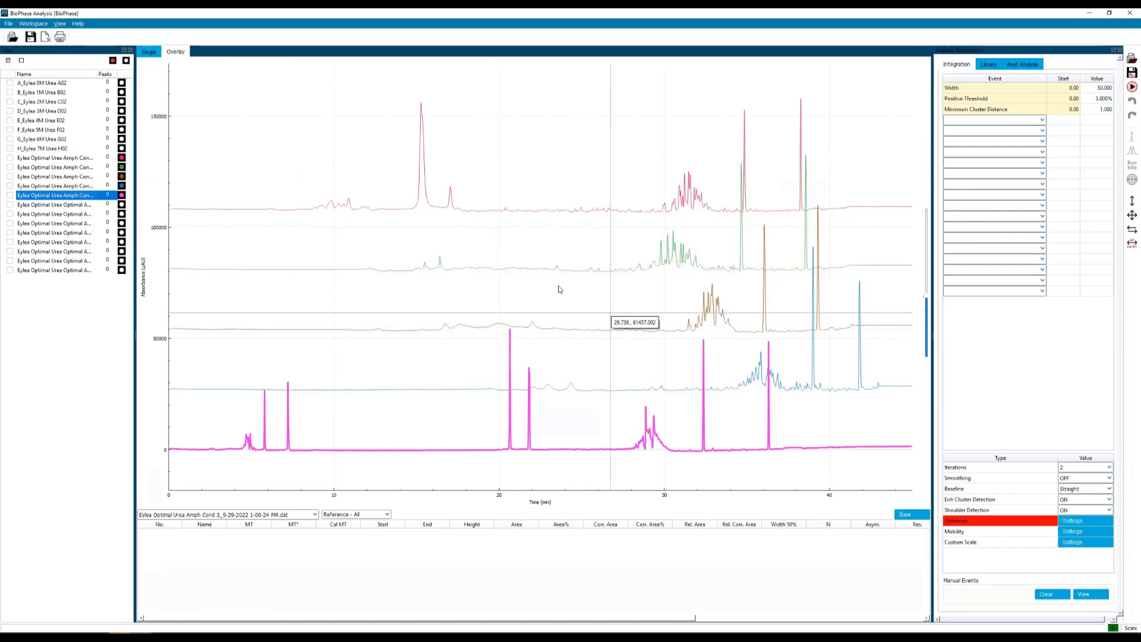
{"action": "left_click", "coordinate": [47, 120]}
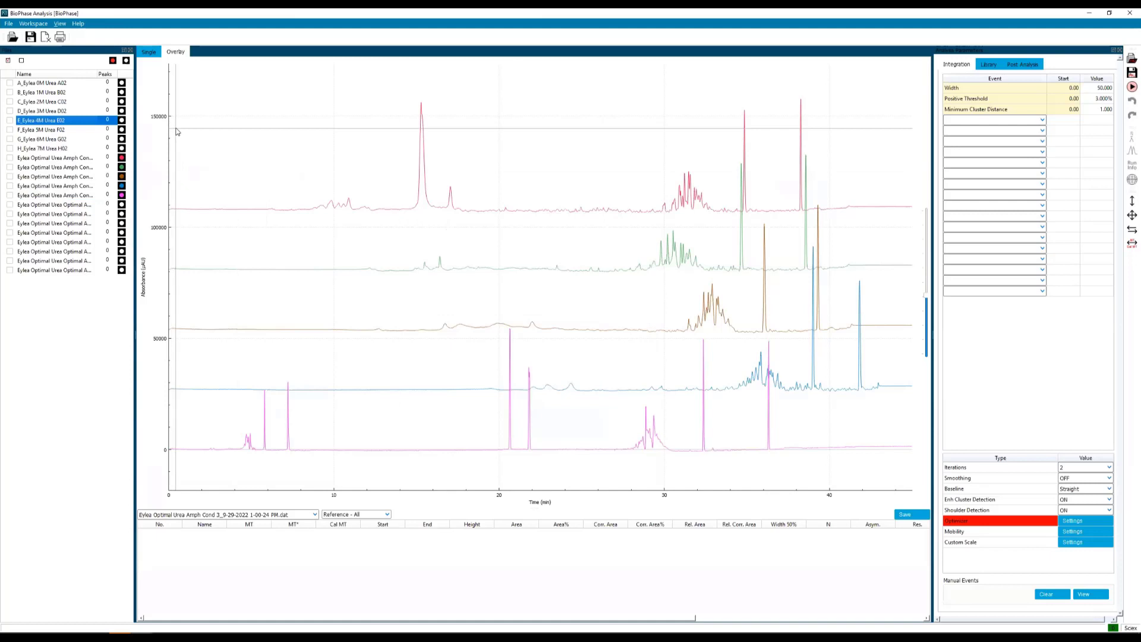
{"action": "mouse_move", "coordinate": [179, 133]}
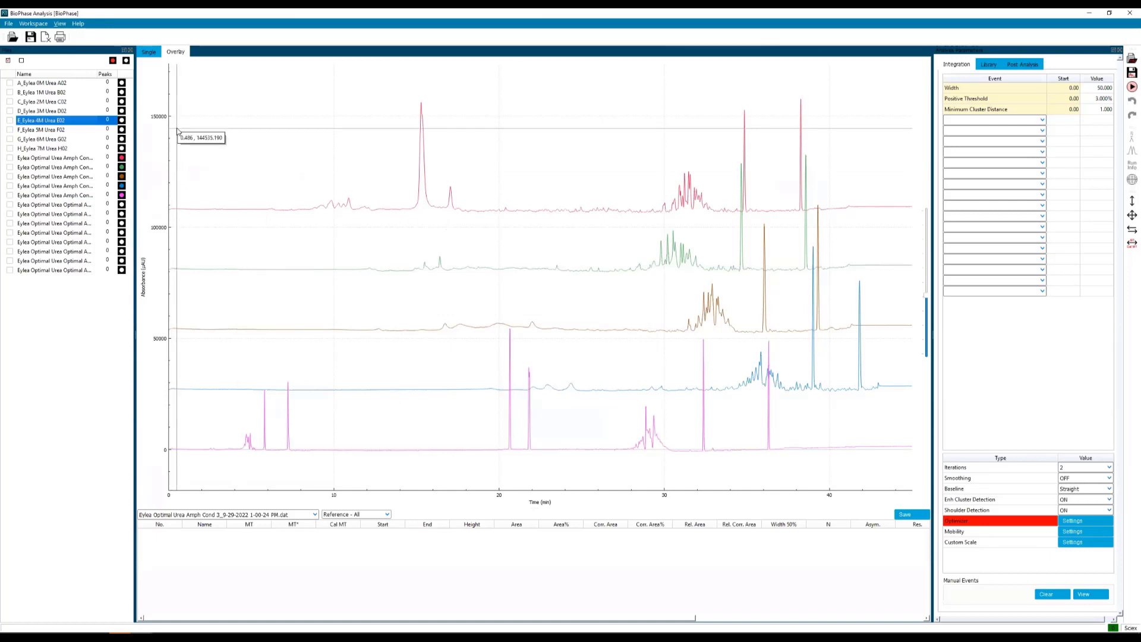
{"action": "mouse_move", "coordinate": [170, 117]}
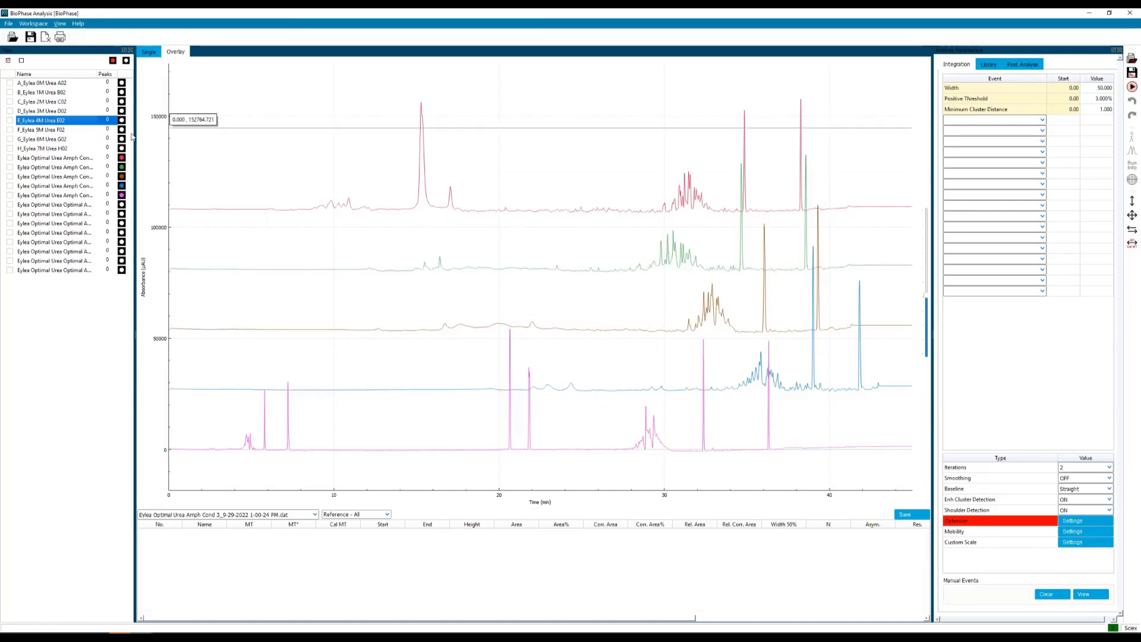
{"action": "mouse_move", "coordinate": [125, 61]}
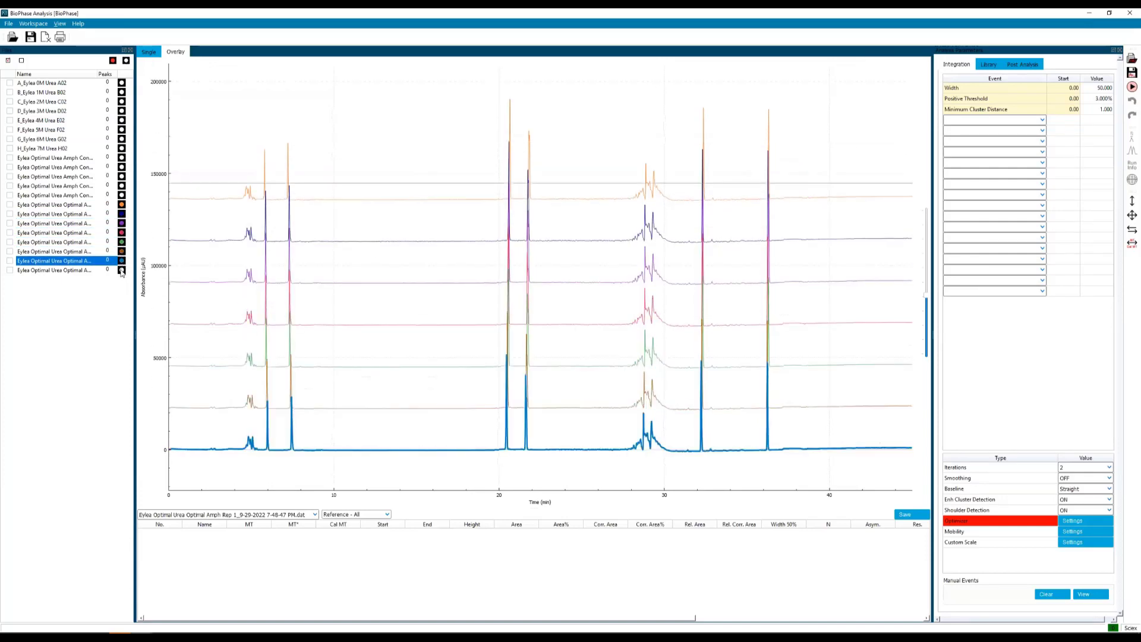
Add the last Eylea Optimal Urea Optimal Amph replicate so all eight replicates are overlaid.
{"action": "left_click", "coordinate": [51, 92]}
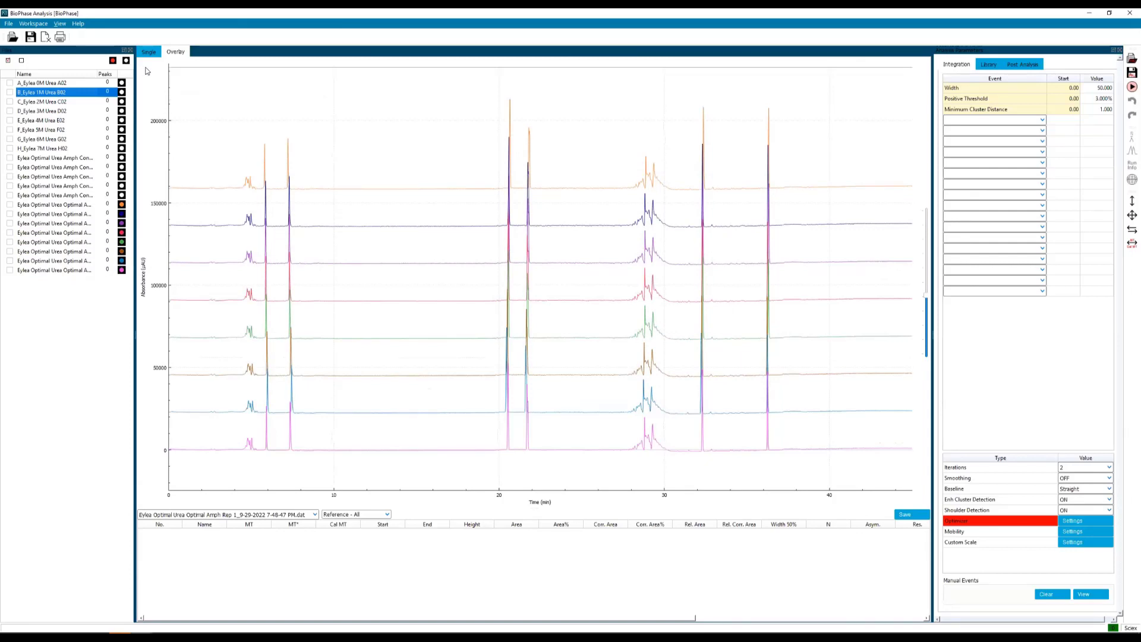
{"action": "mouse_move", "coordinate": [154, 70]}
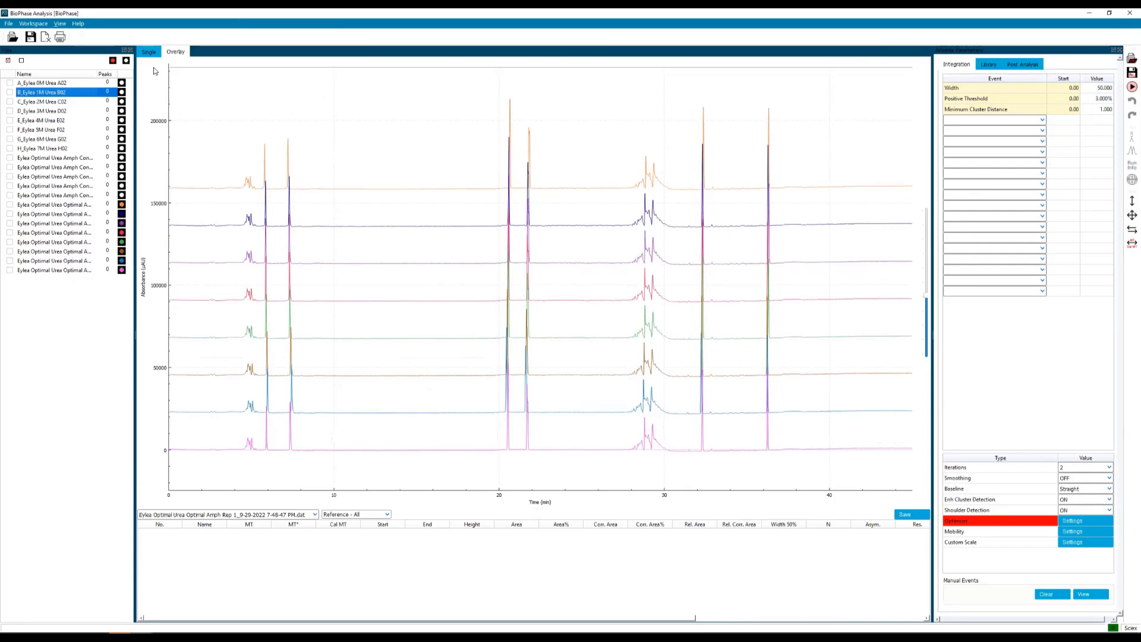
{"action": "mouse_move", "coordinate": [155, 70]}
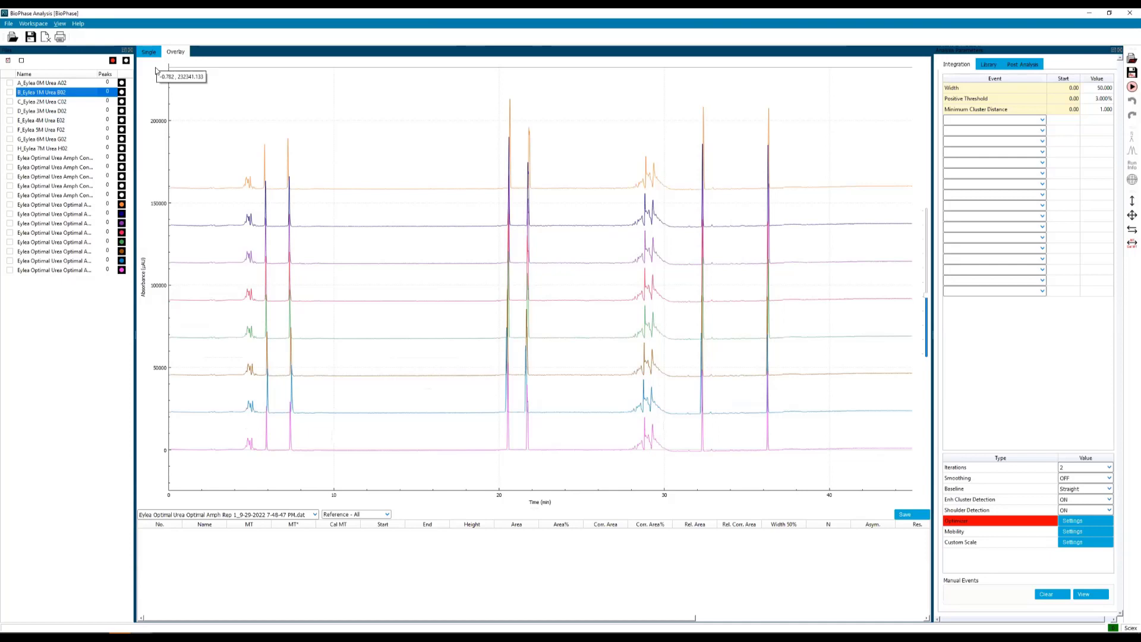
{"action": "mouse_move", "coordinate": [157, 69]}
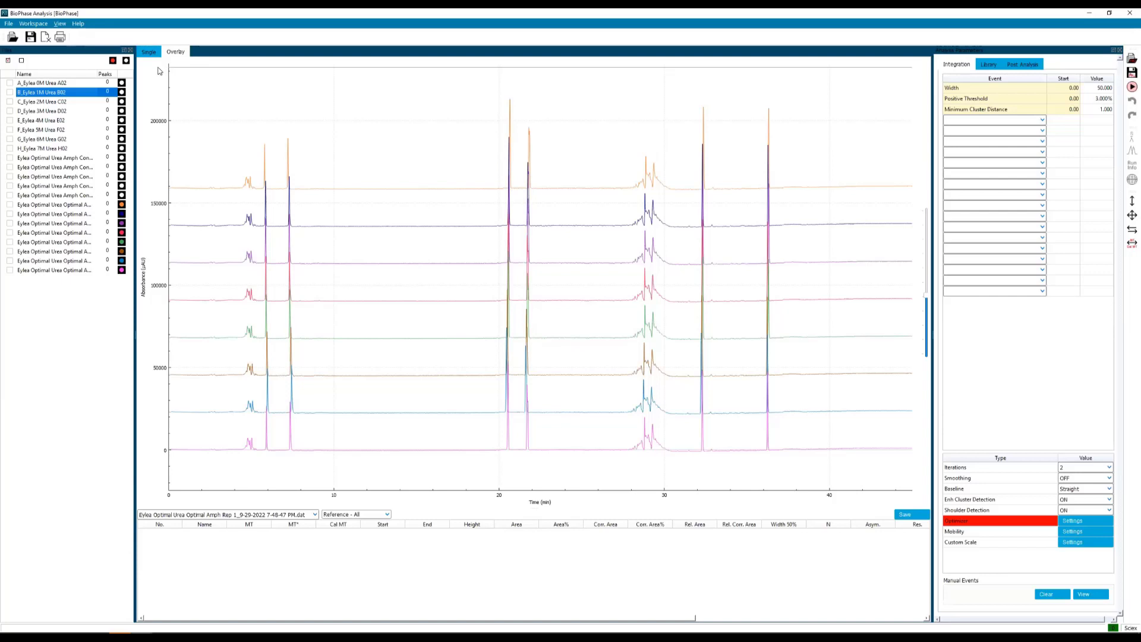
{"action": "mouse_move", "coordinate": [162, 71]}
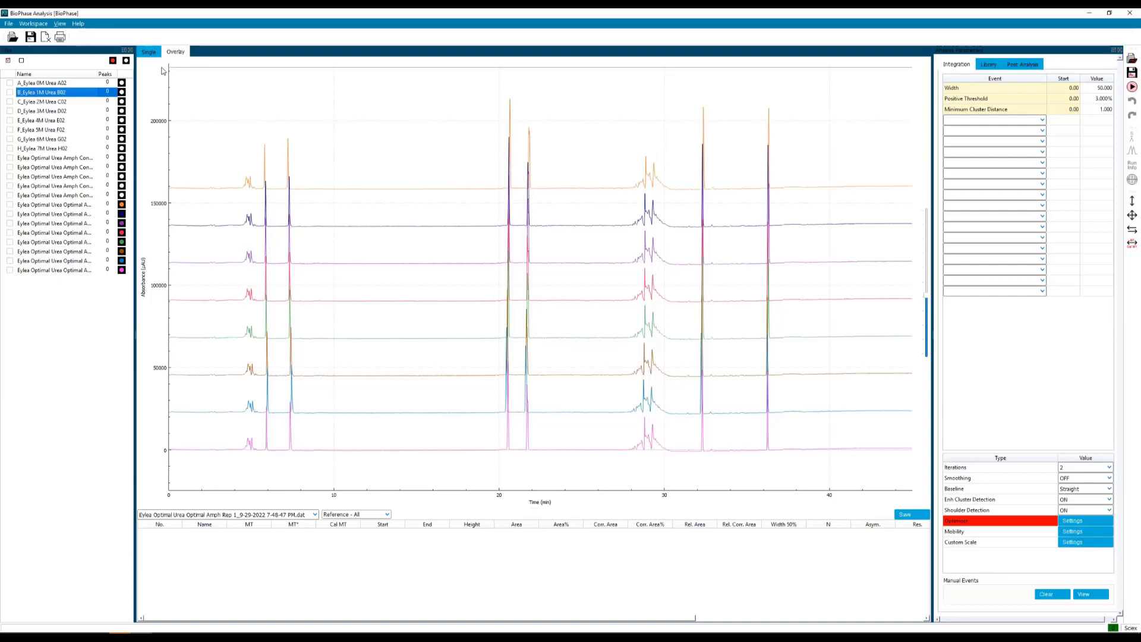